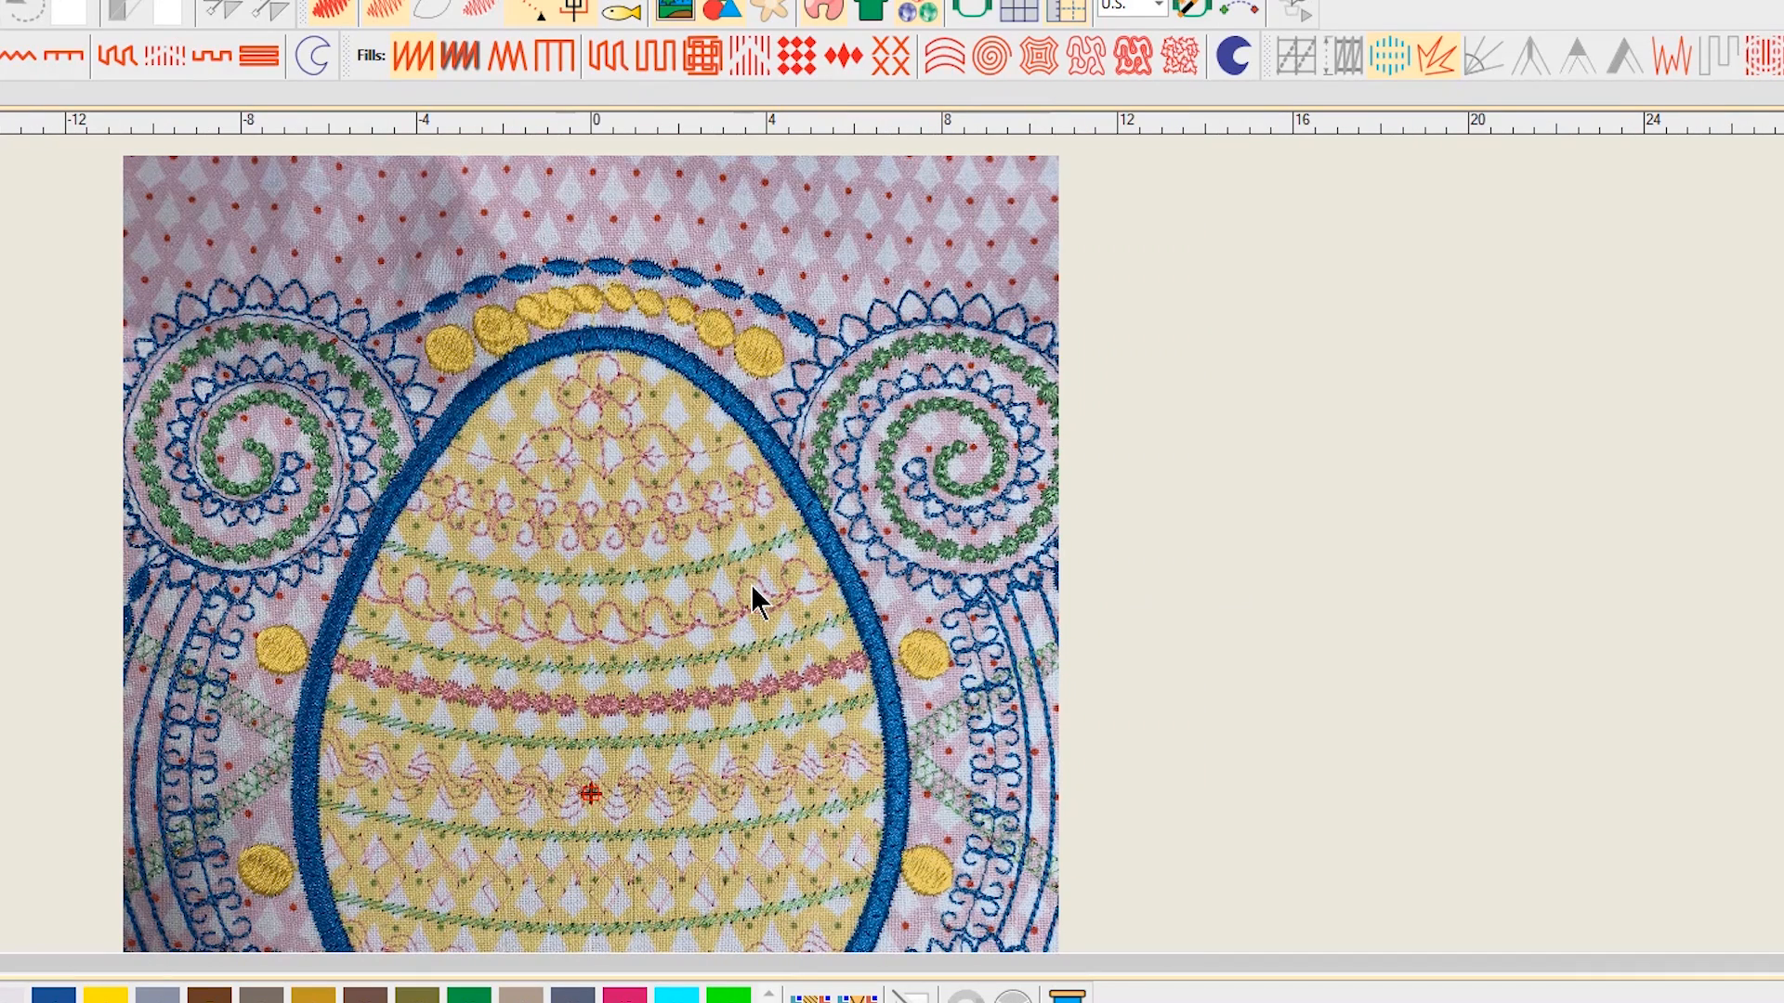
mouse_move(760, 602)
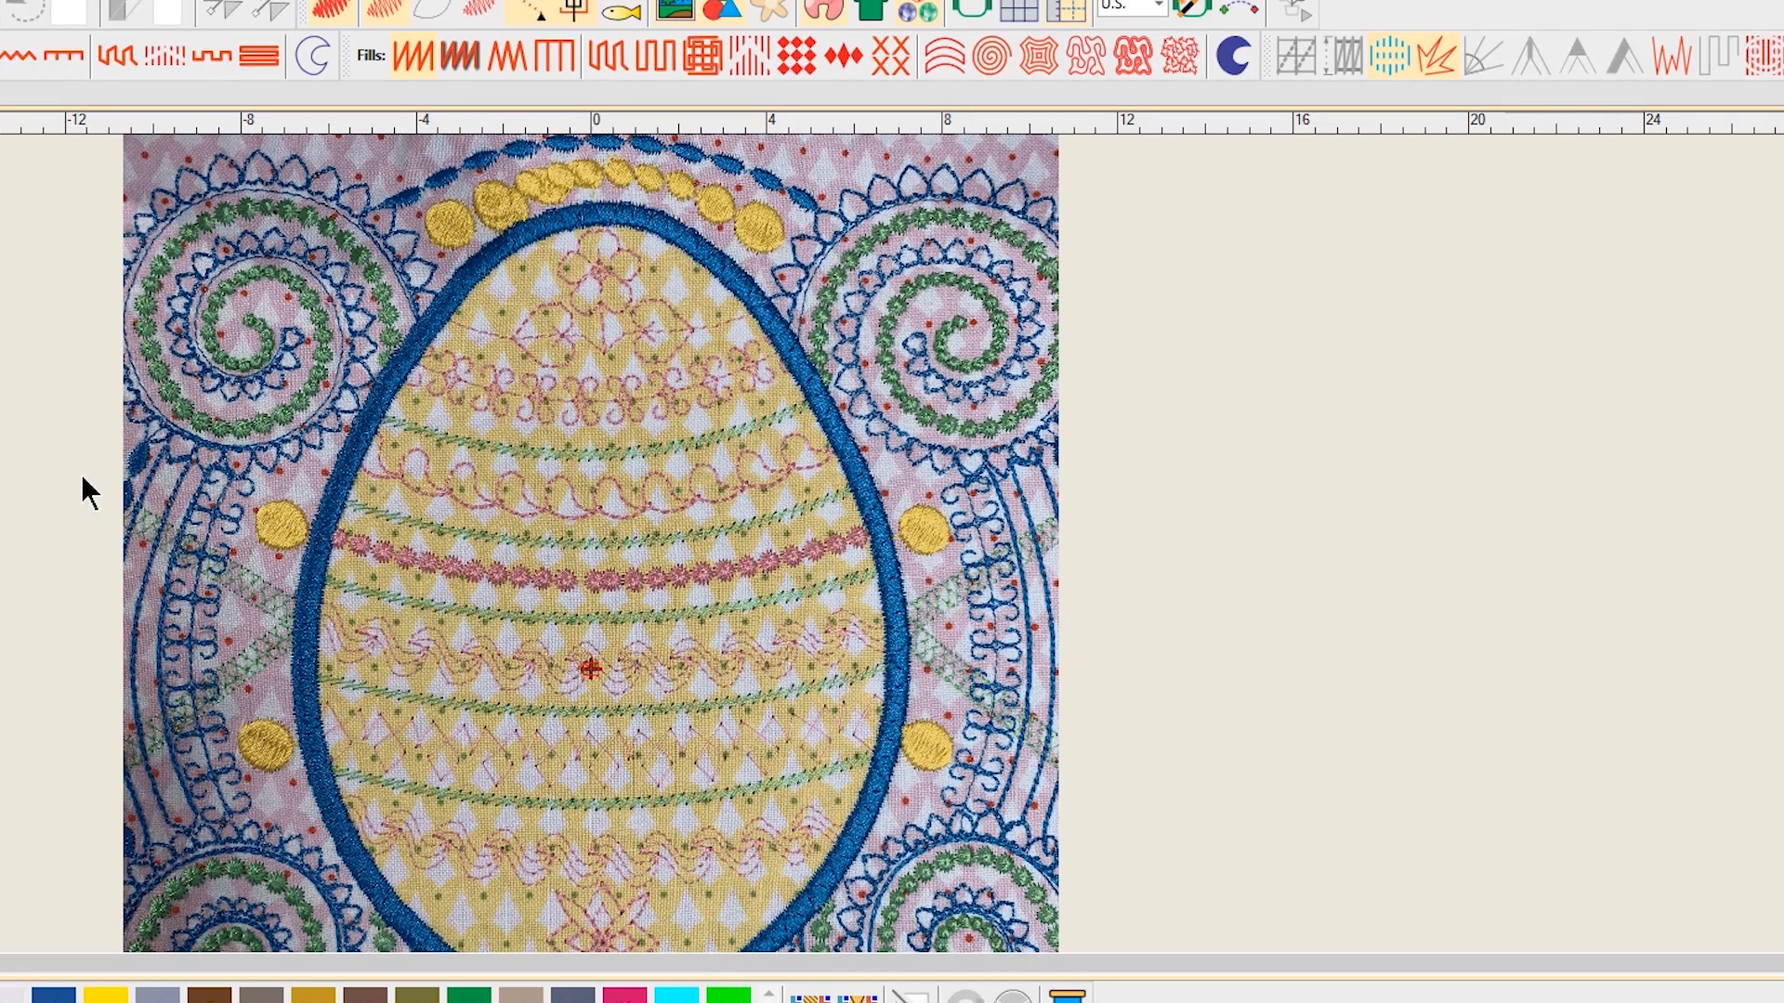
mouse_move(393, 193)
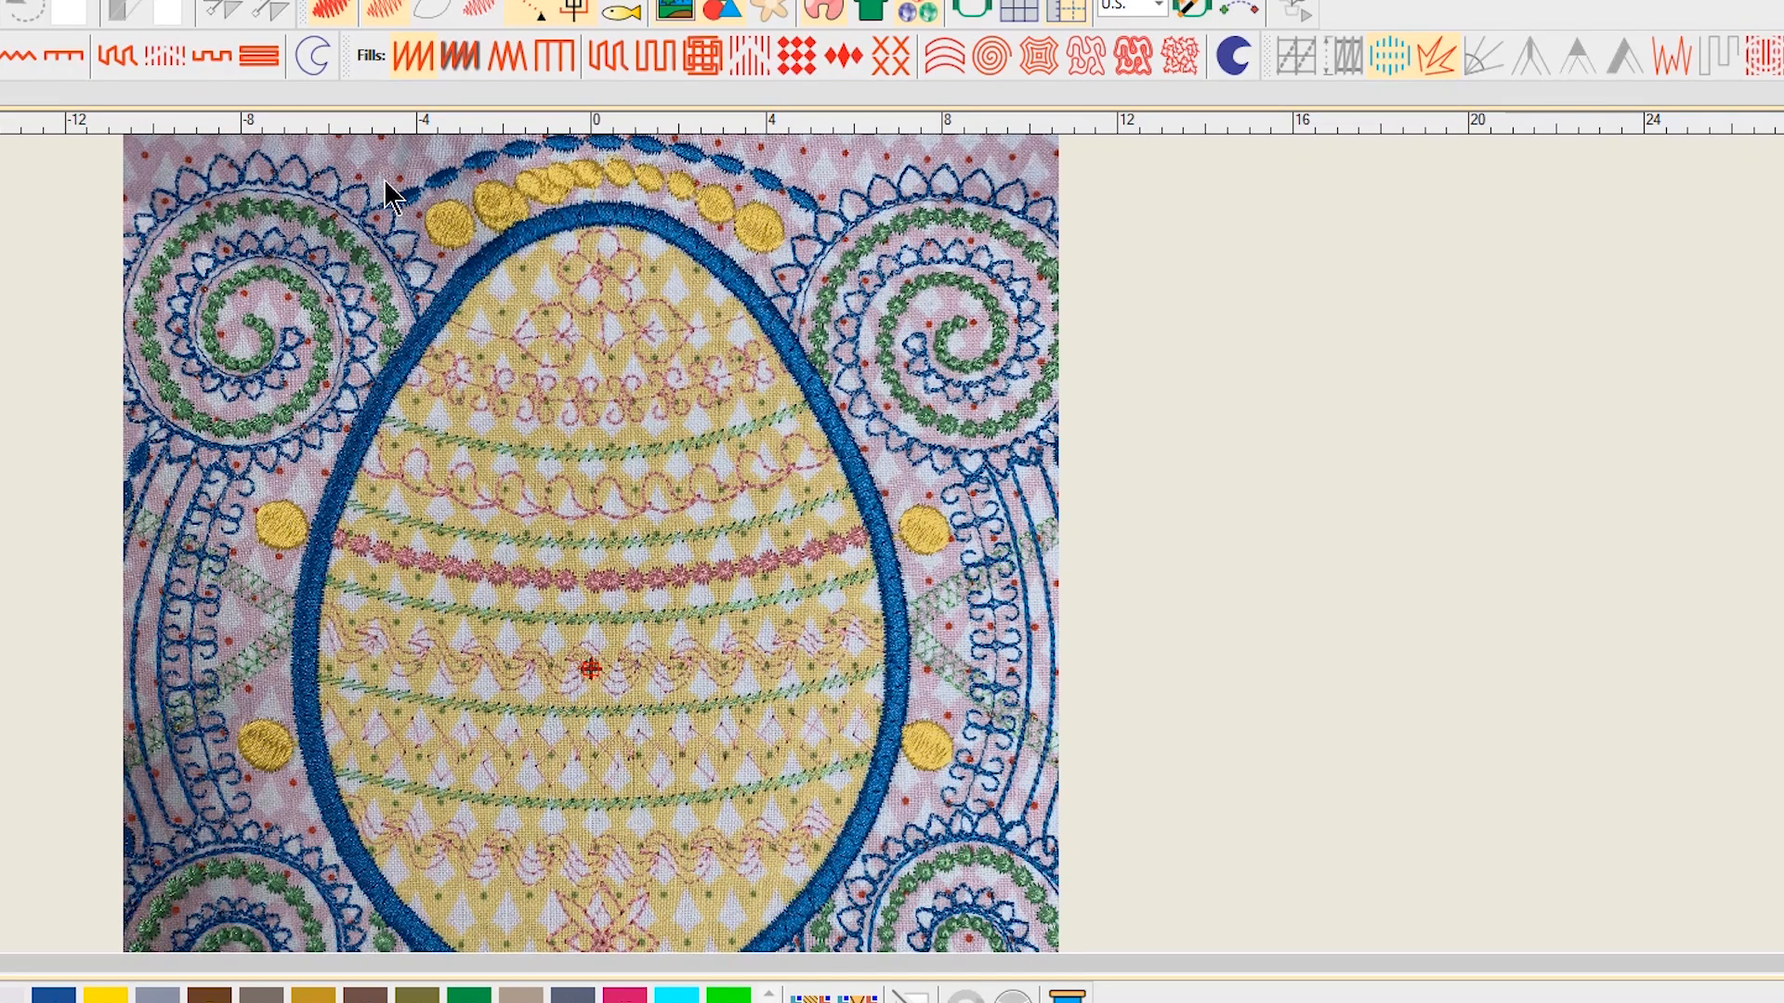
mouse_move(386, 413)
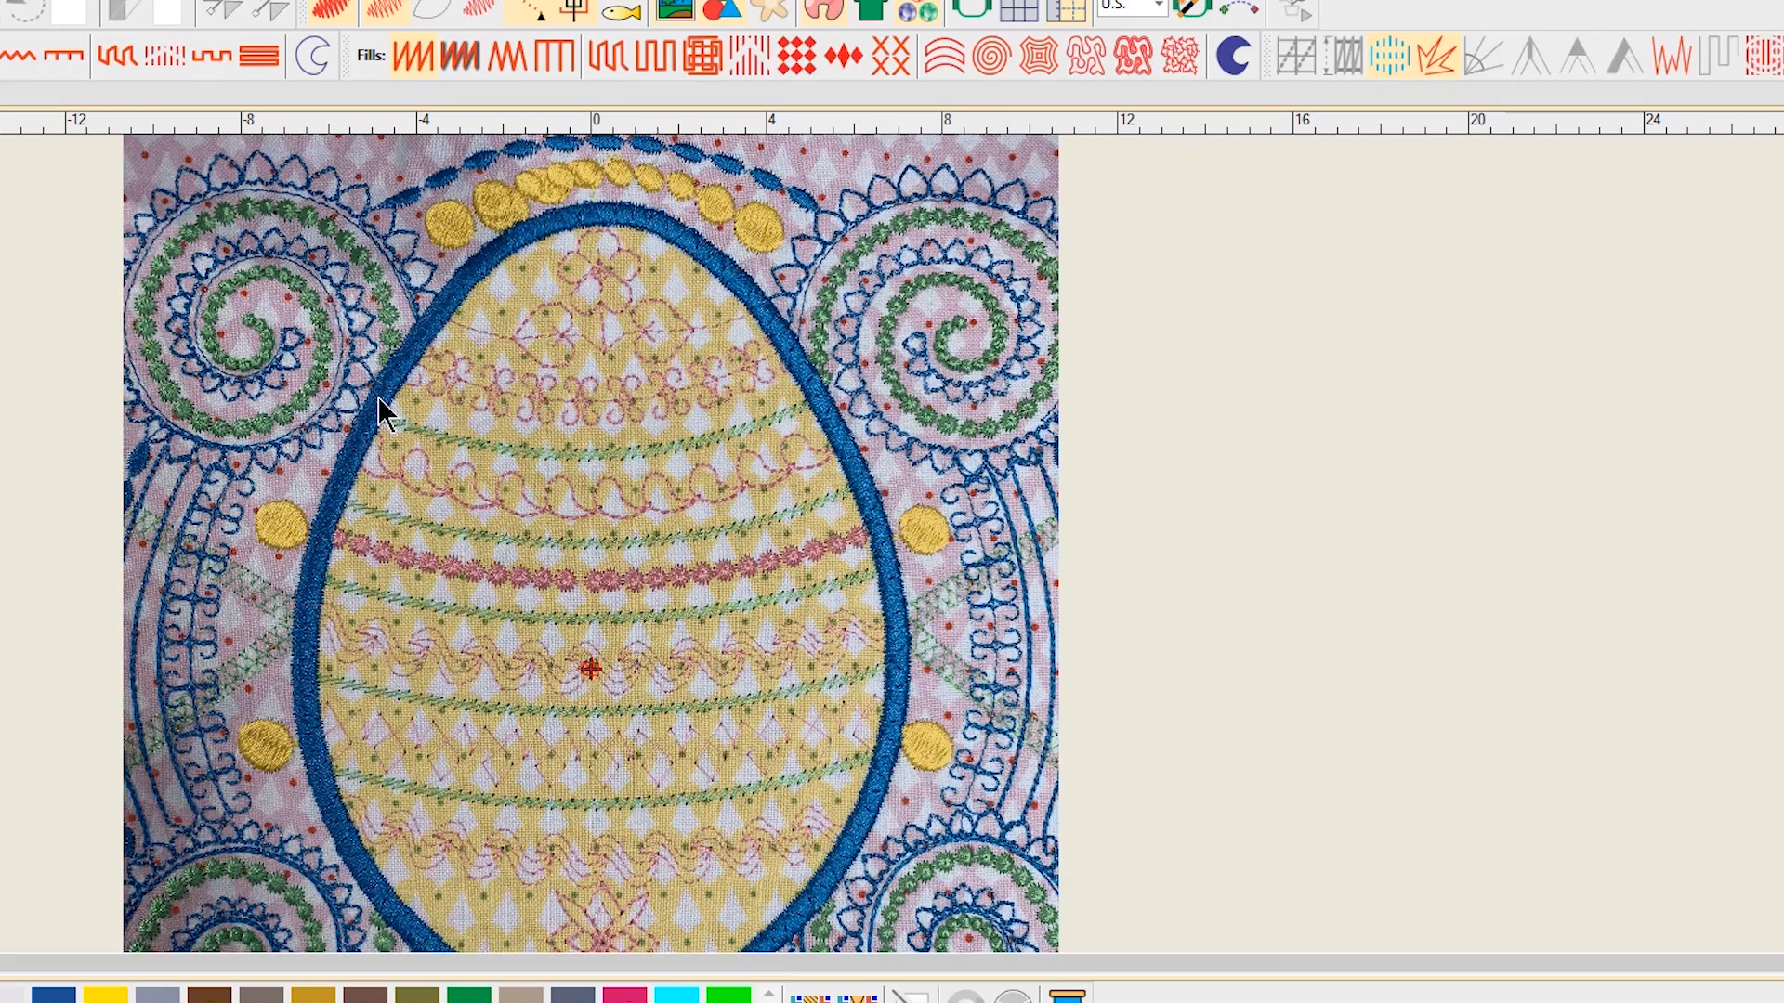
mouse_move(472, 190)
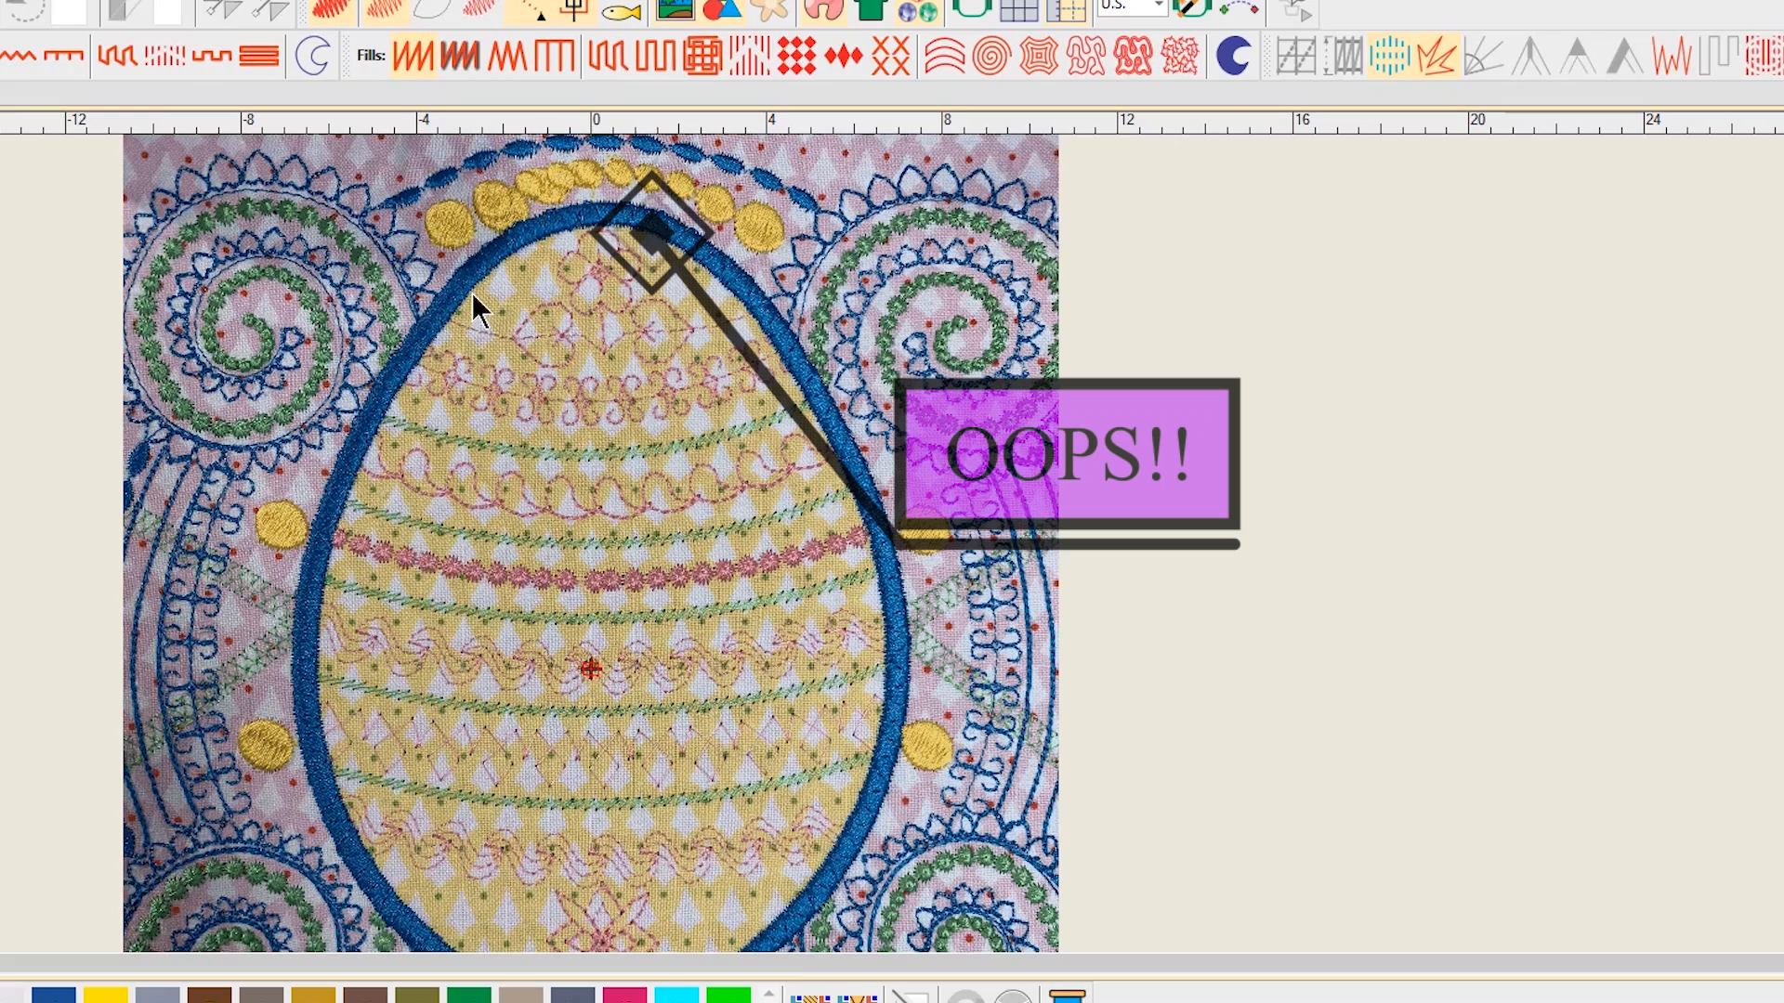
mouse_move(602, 260)
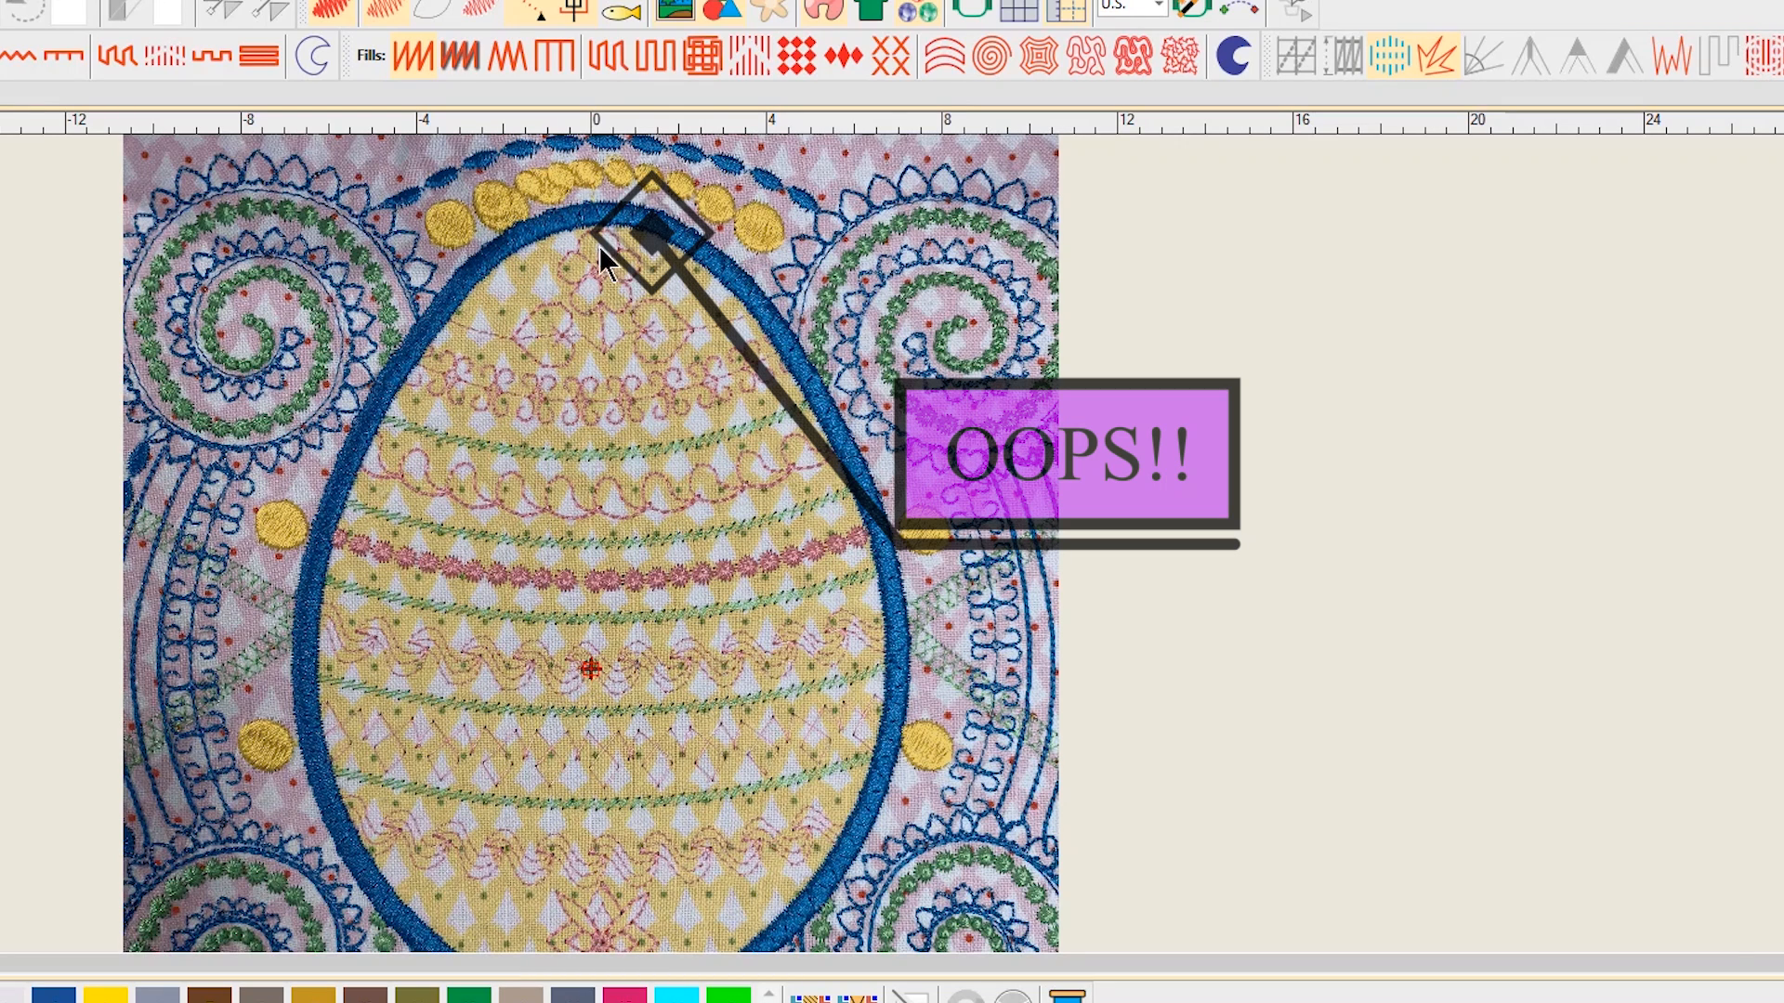
mouse_move(467, 198)
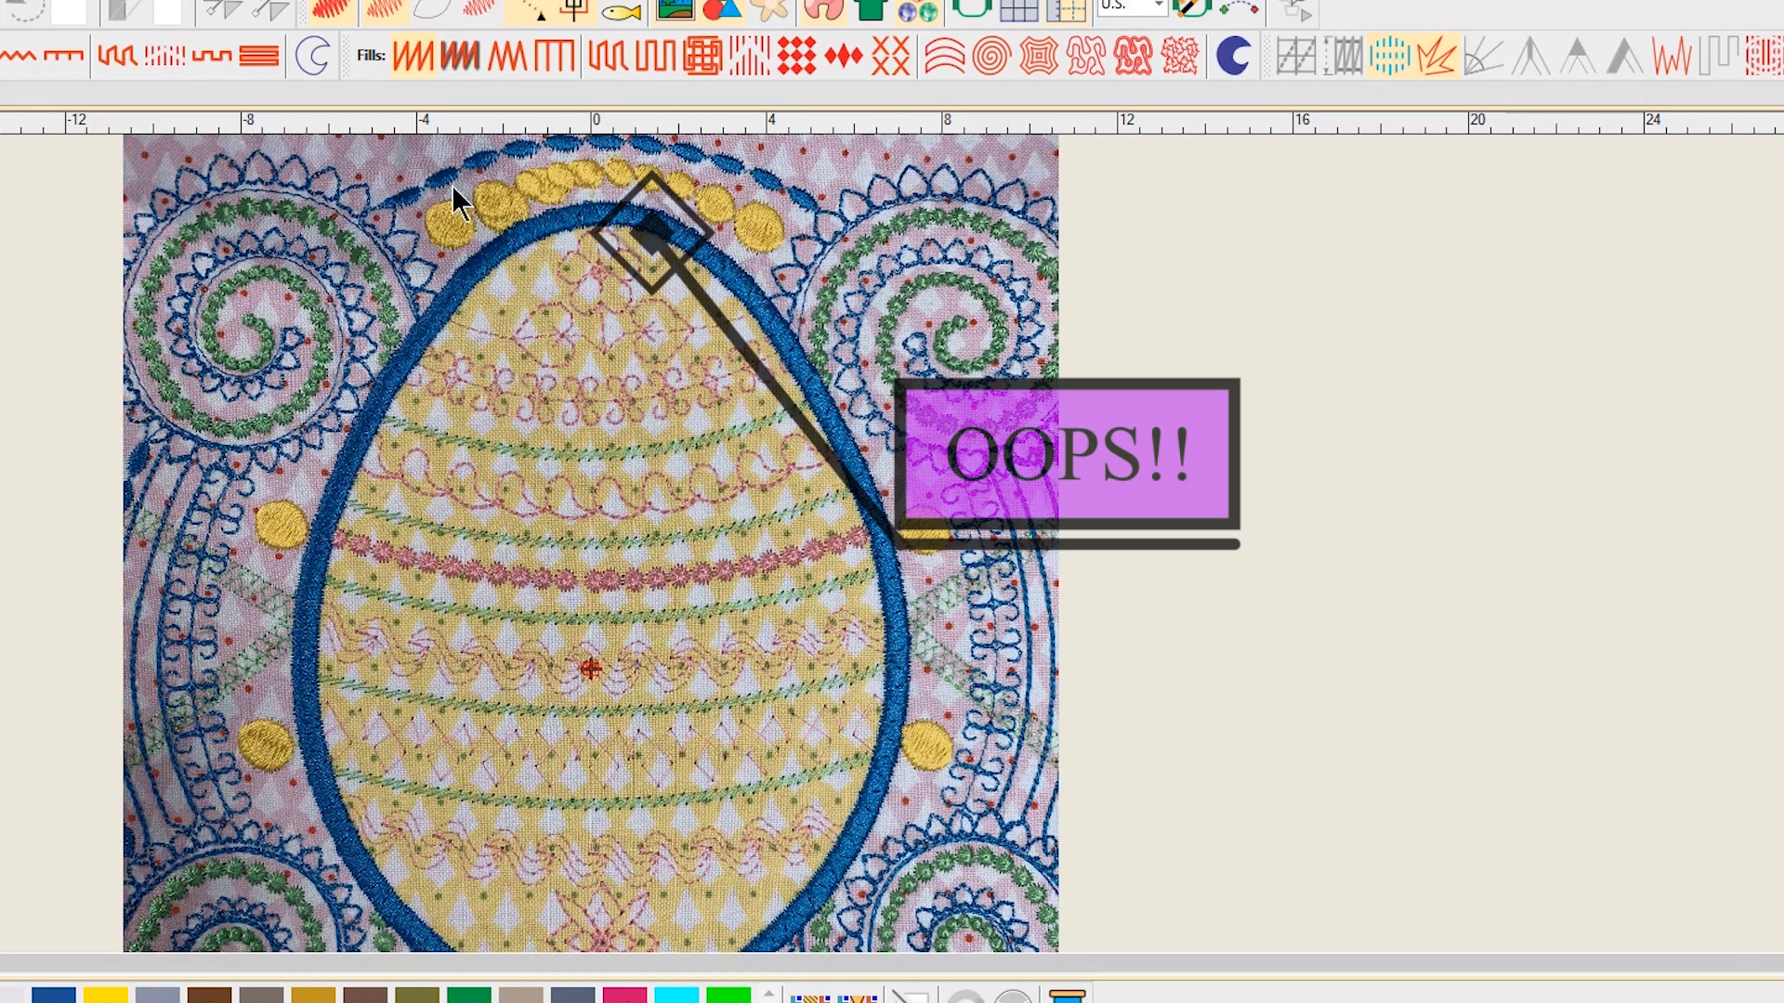
mouse_move(602, 234)
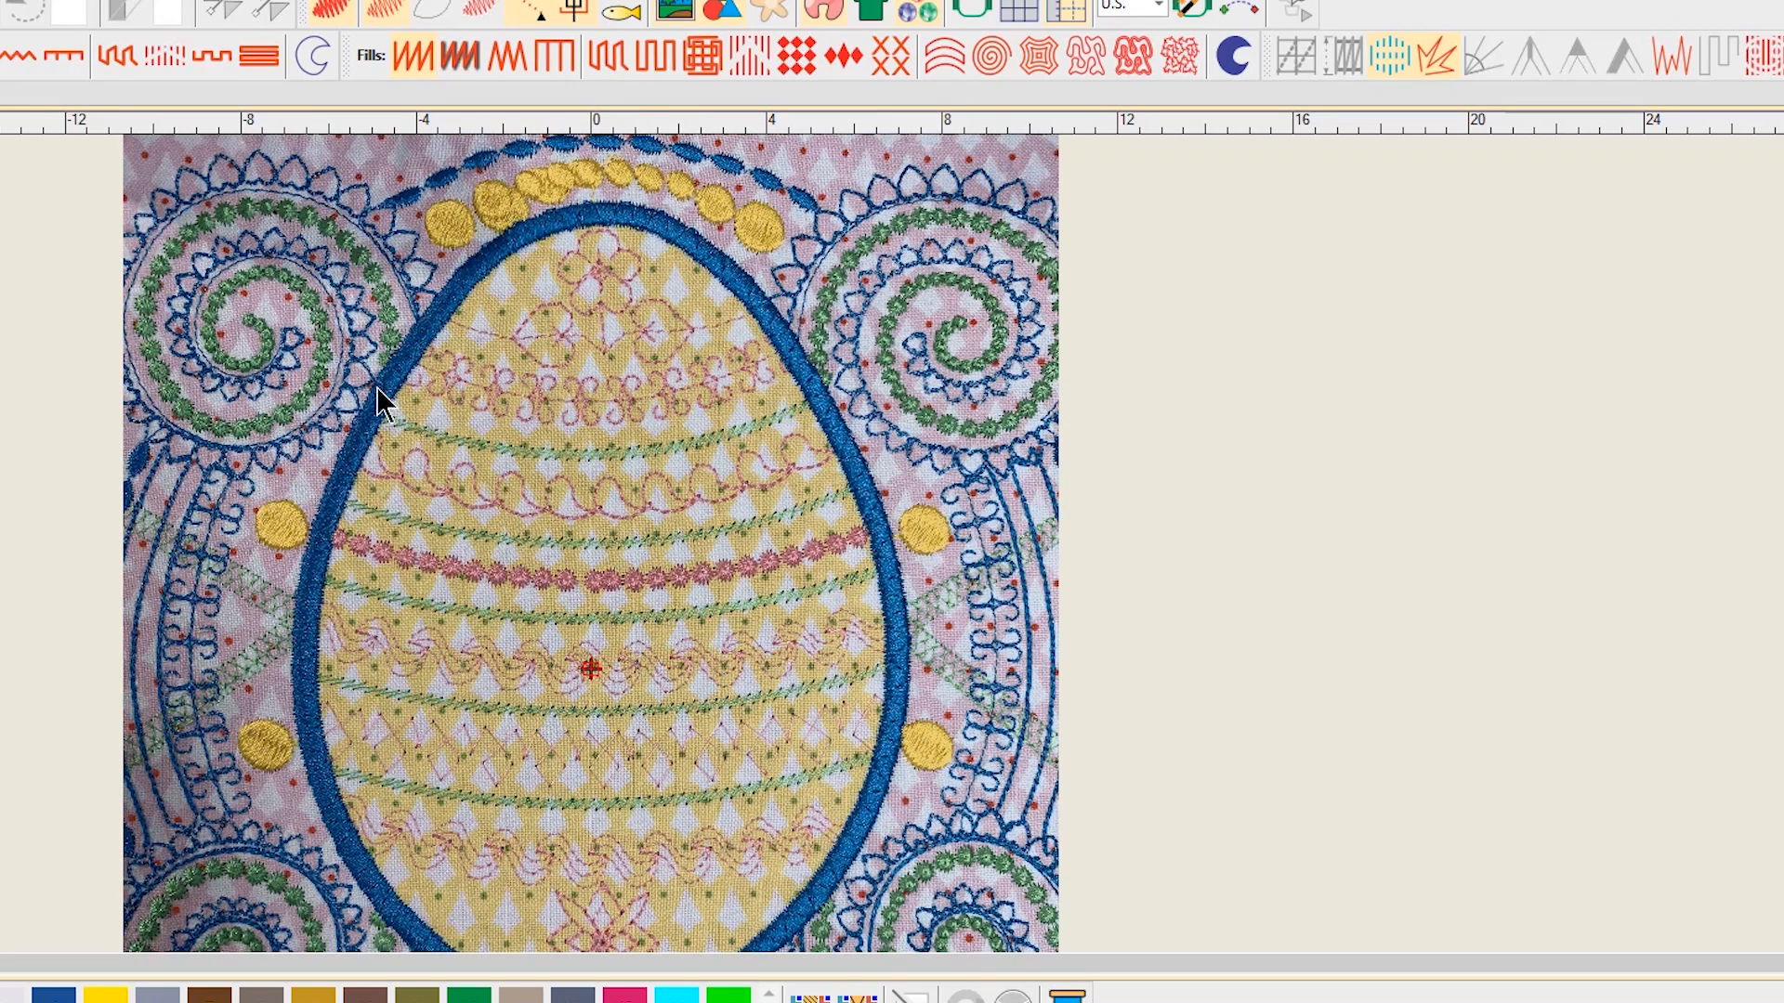
mouse_move(803, 352)
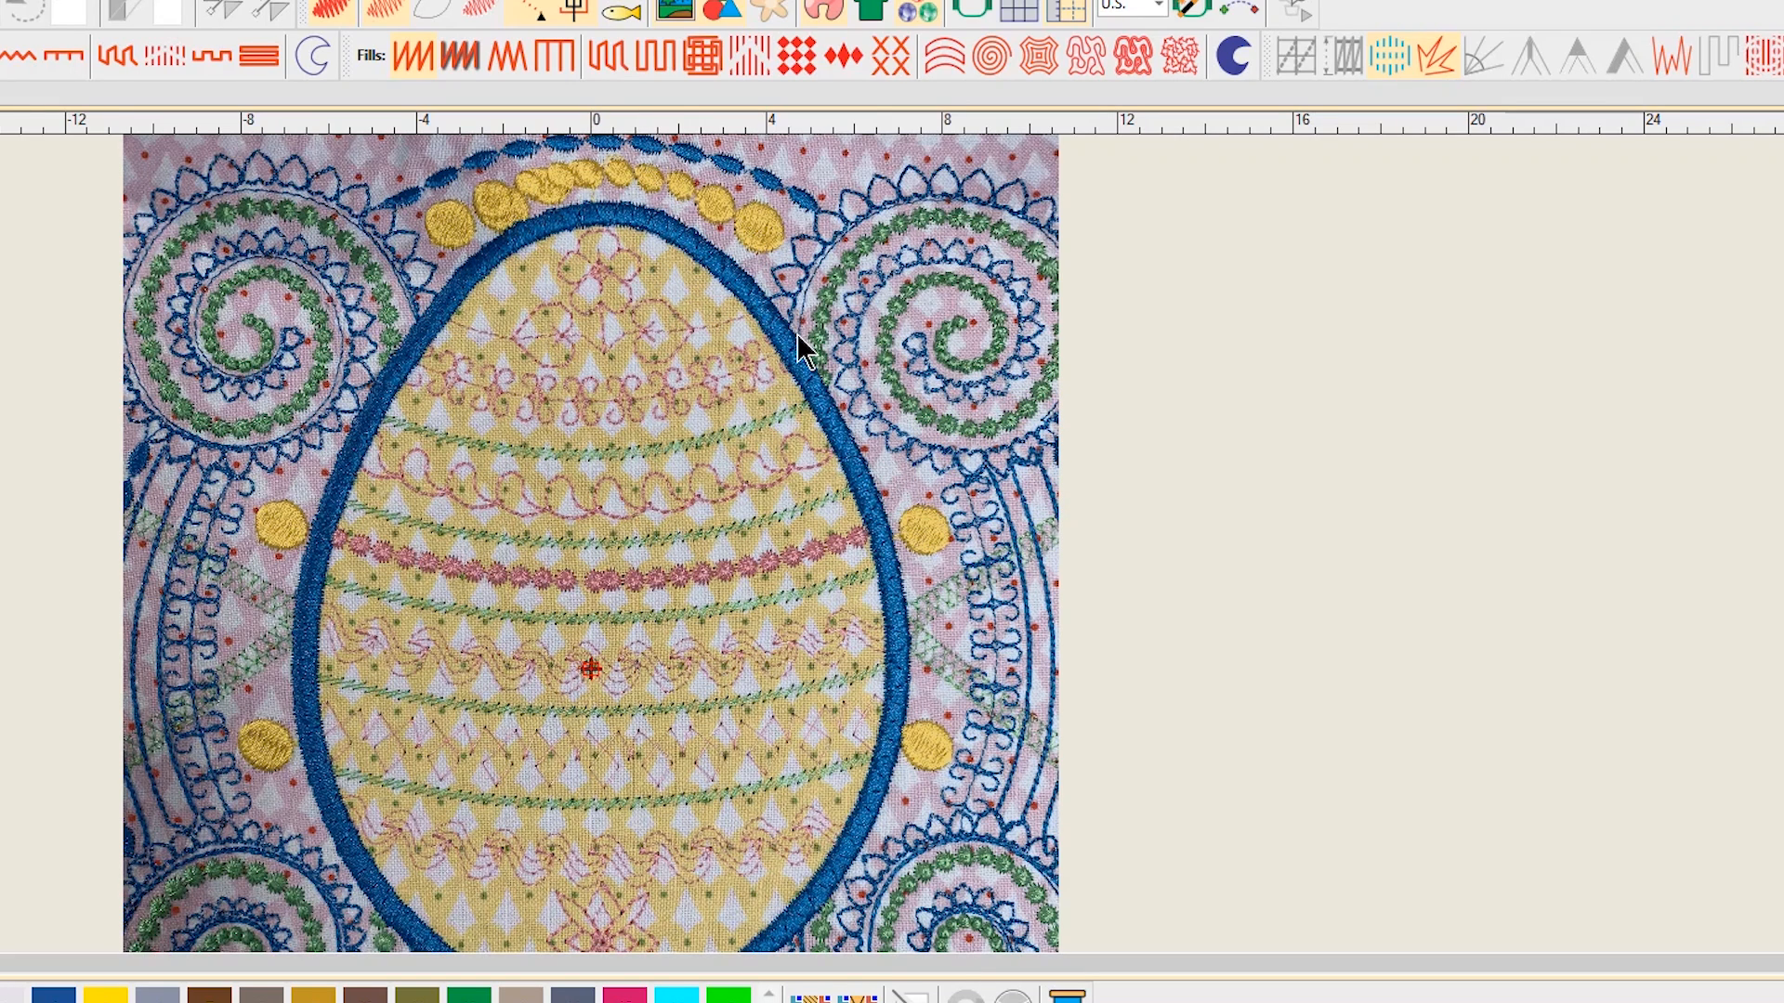
mouse_move(806, 362)
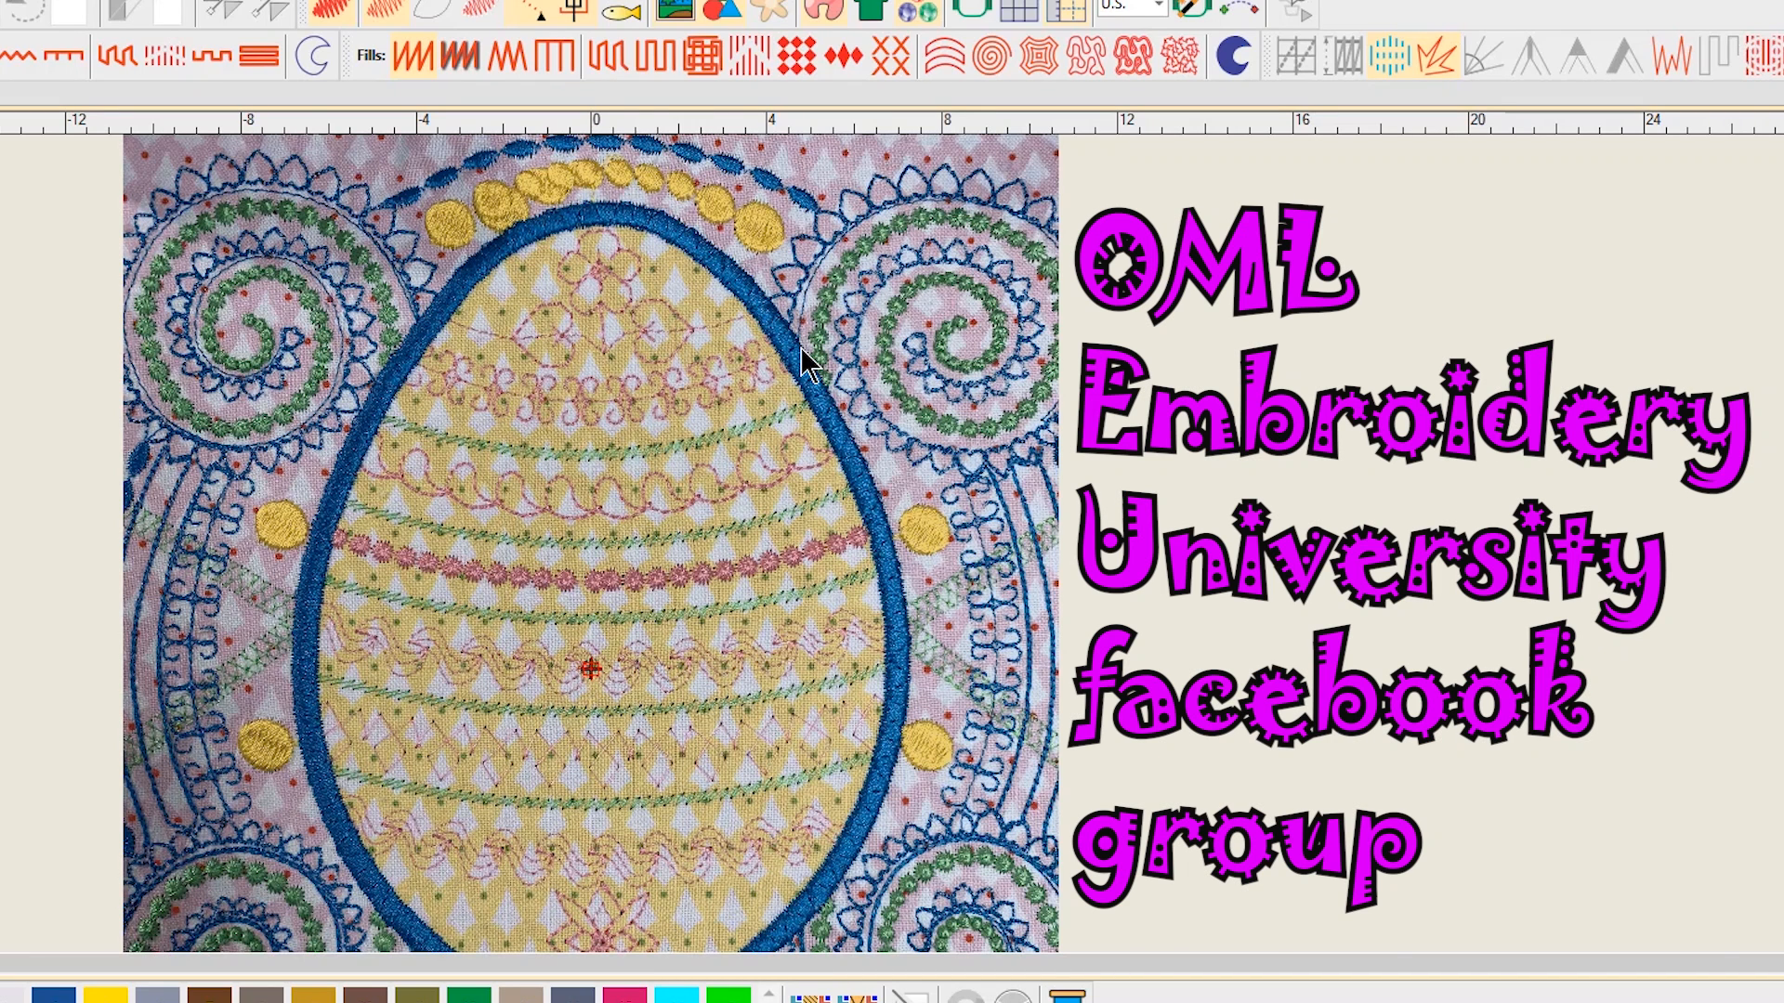
mouse_move(297, 342)
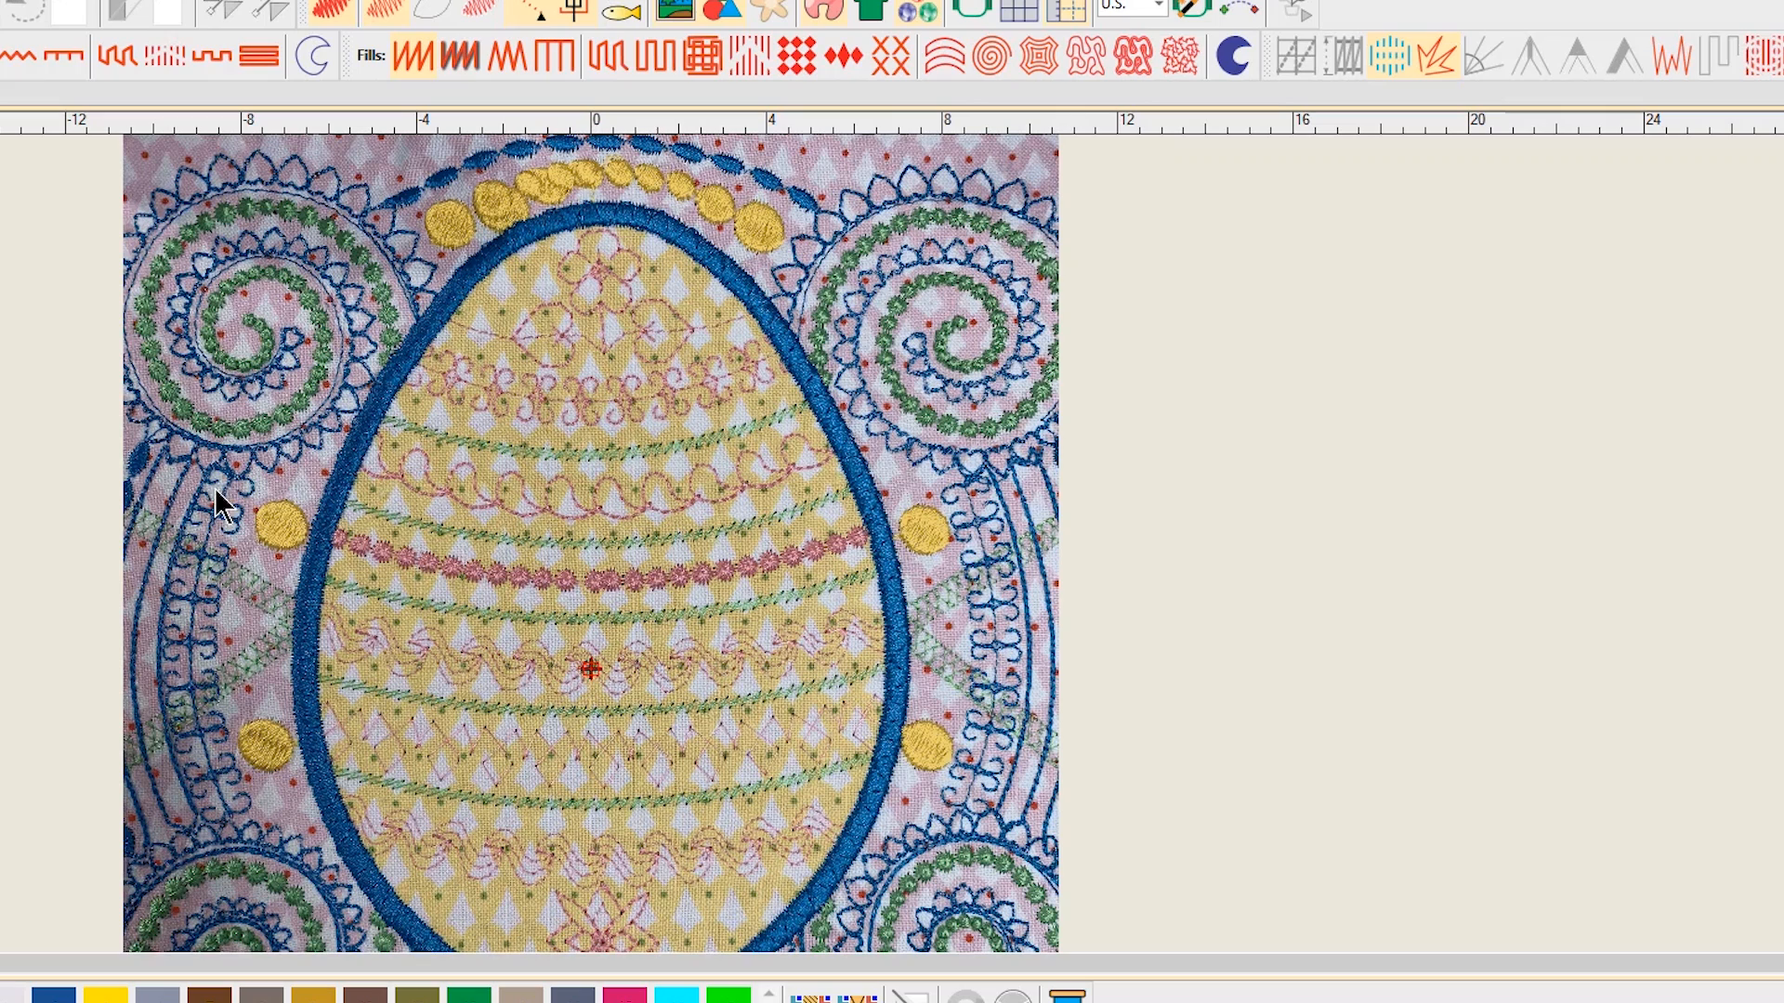
mouse_move(643, 369)
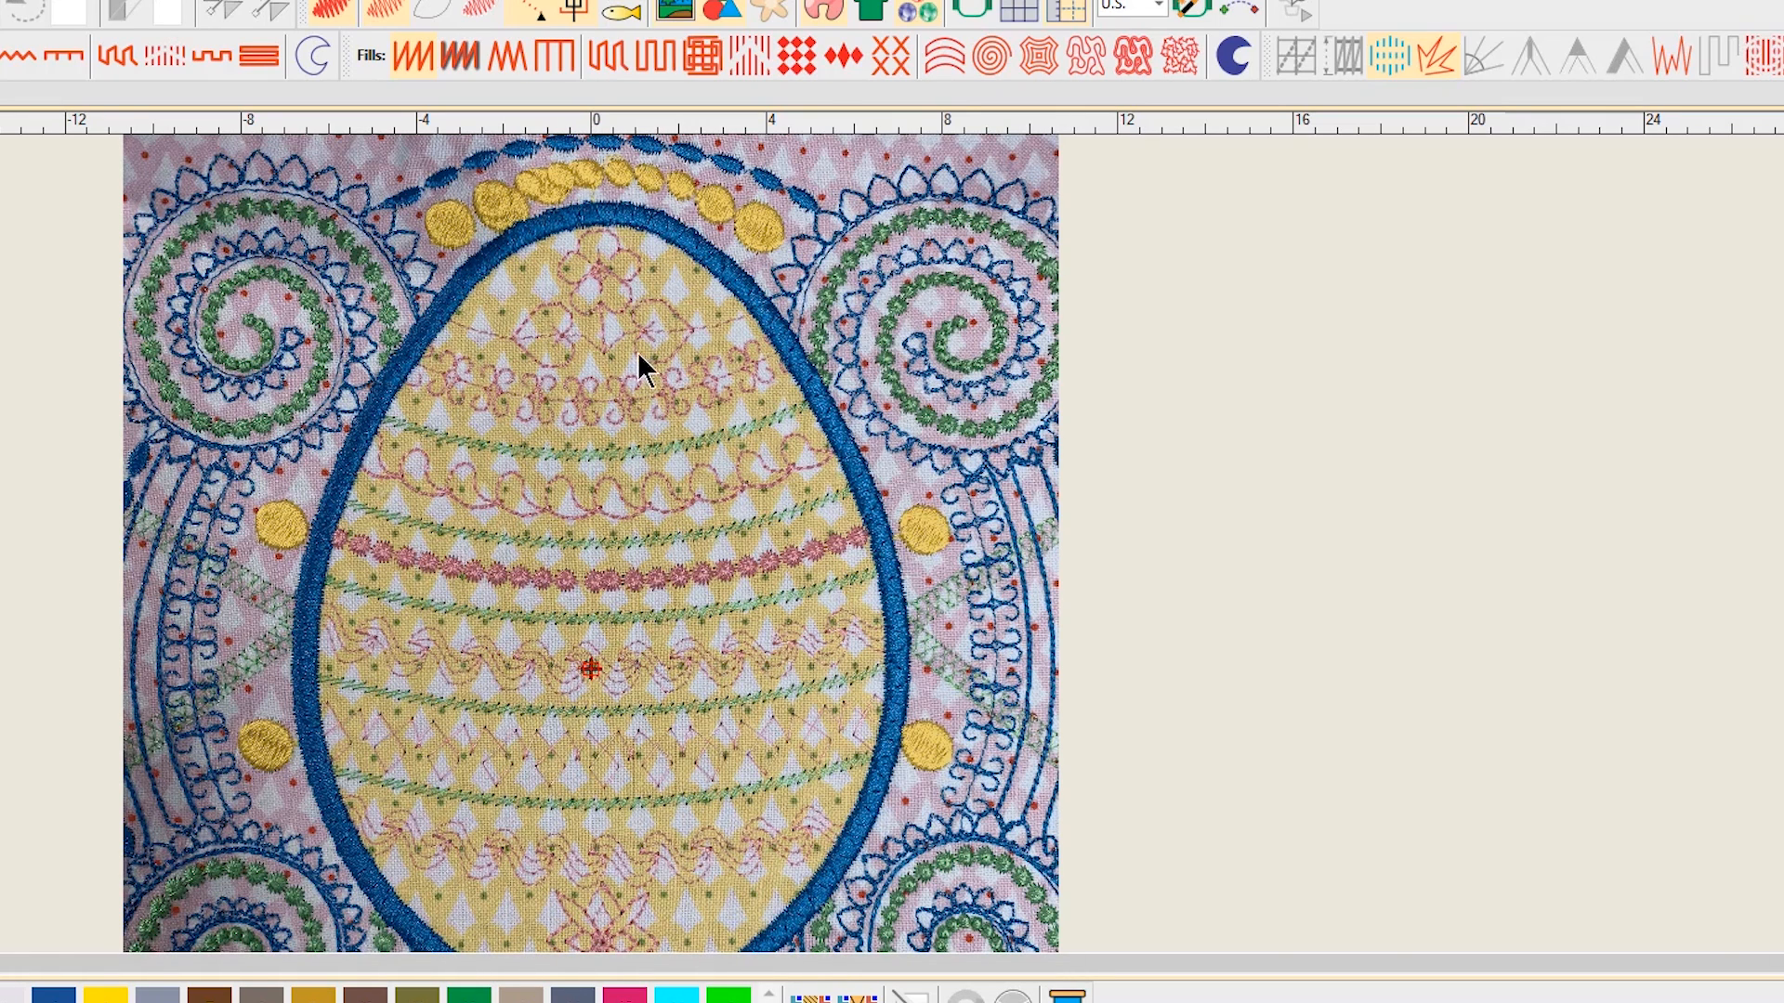
mouse_move(578, 417)
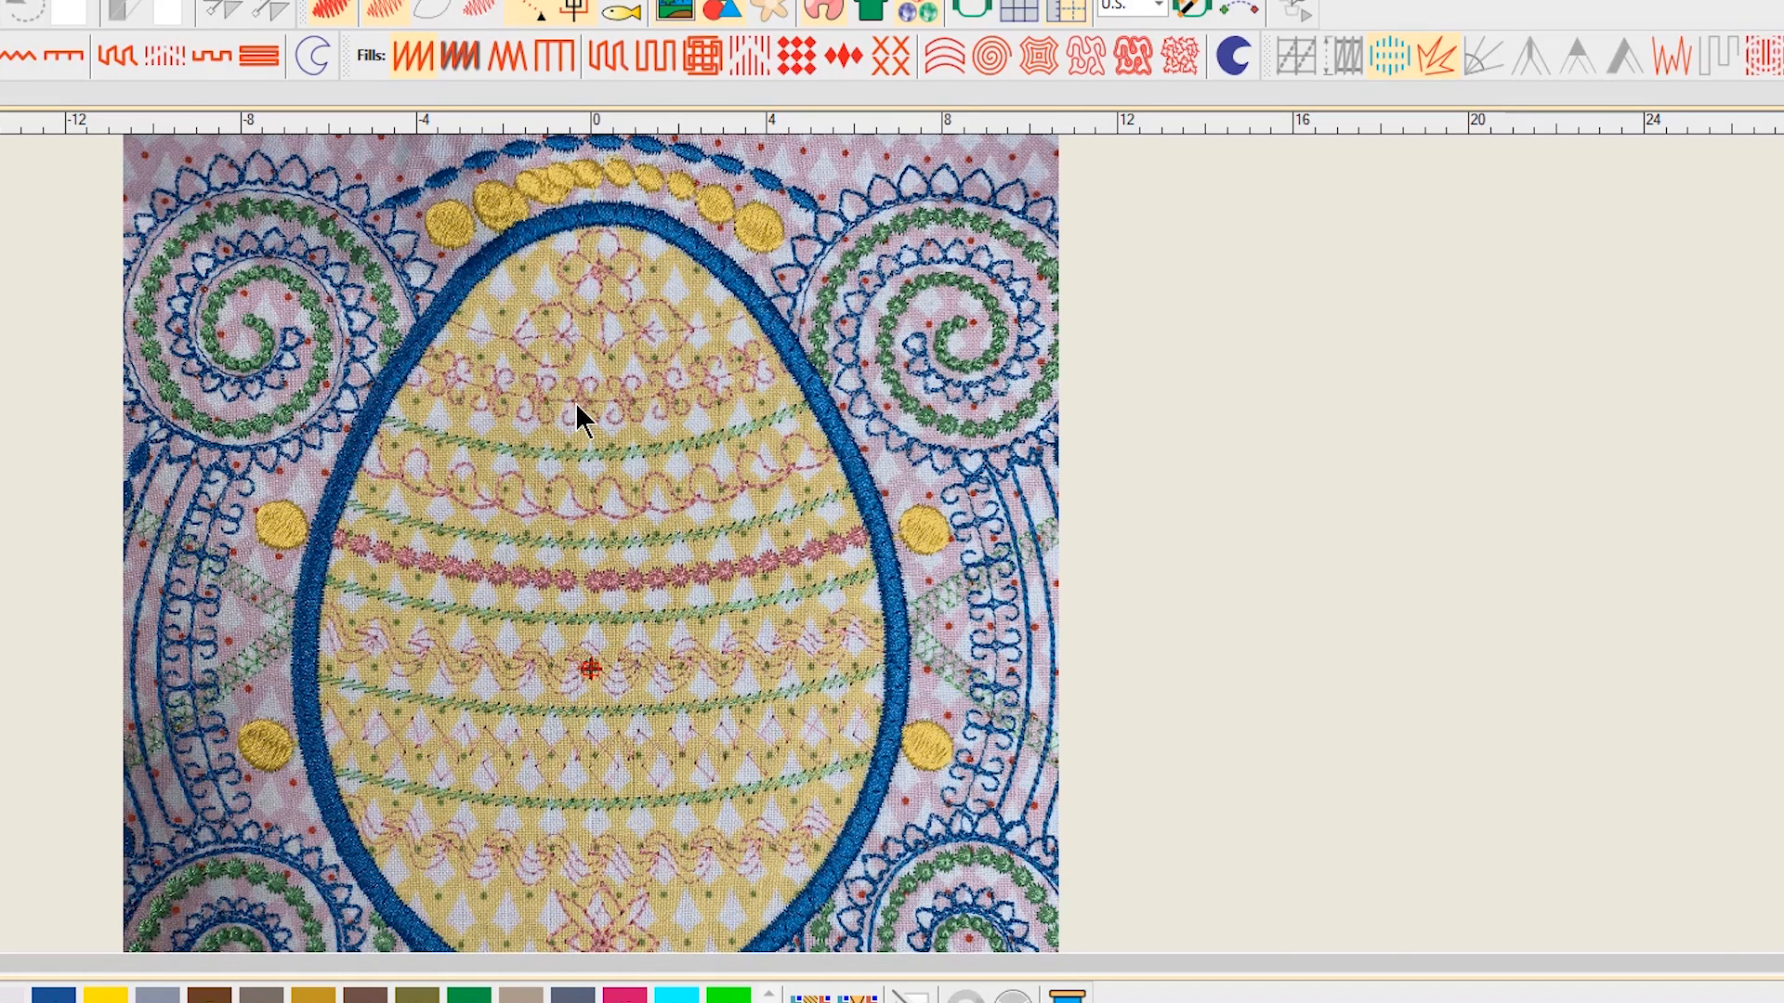
mouse_move(579, 415)
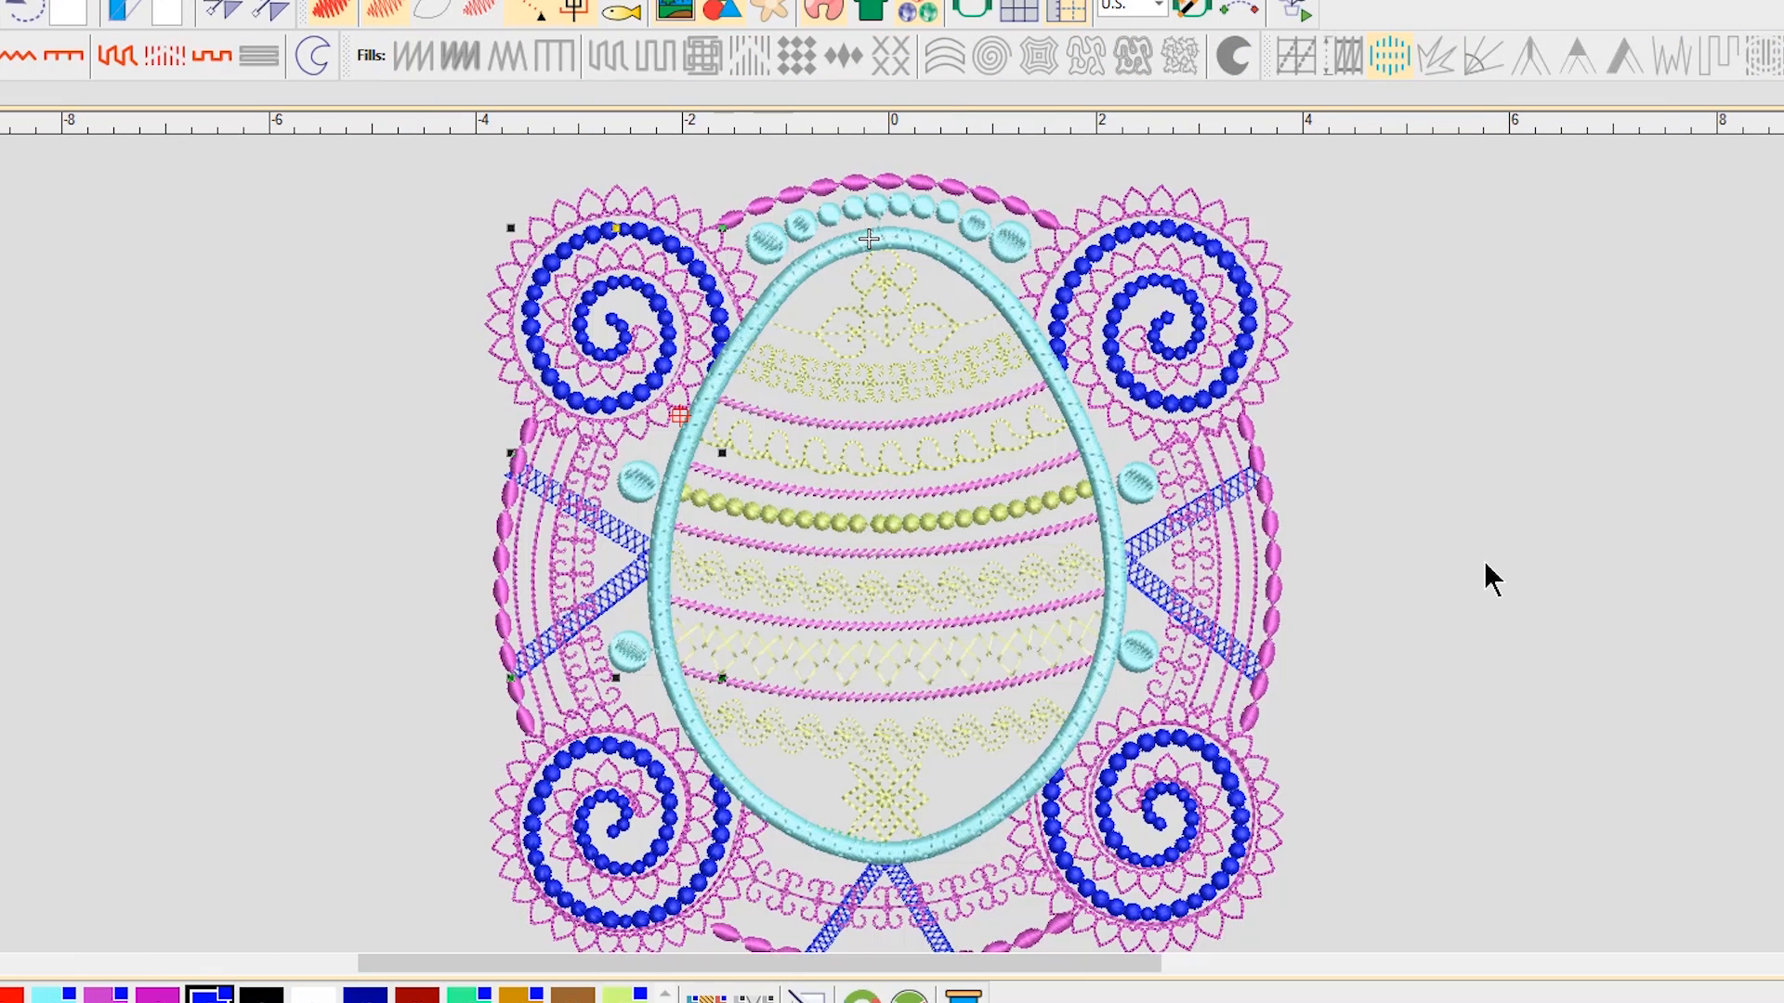
mouse_move(281, 414)
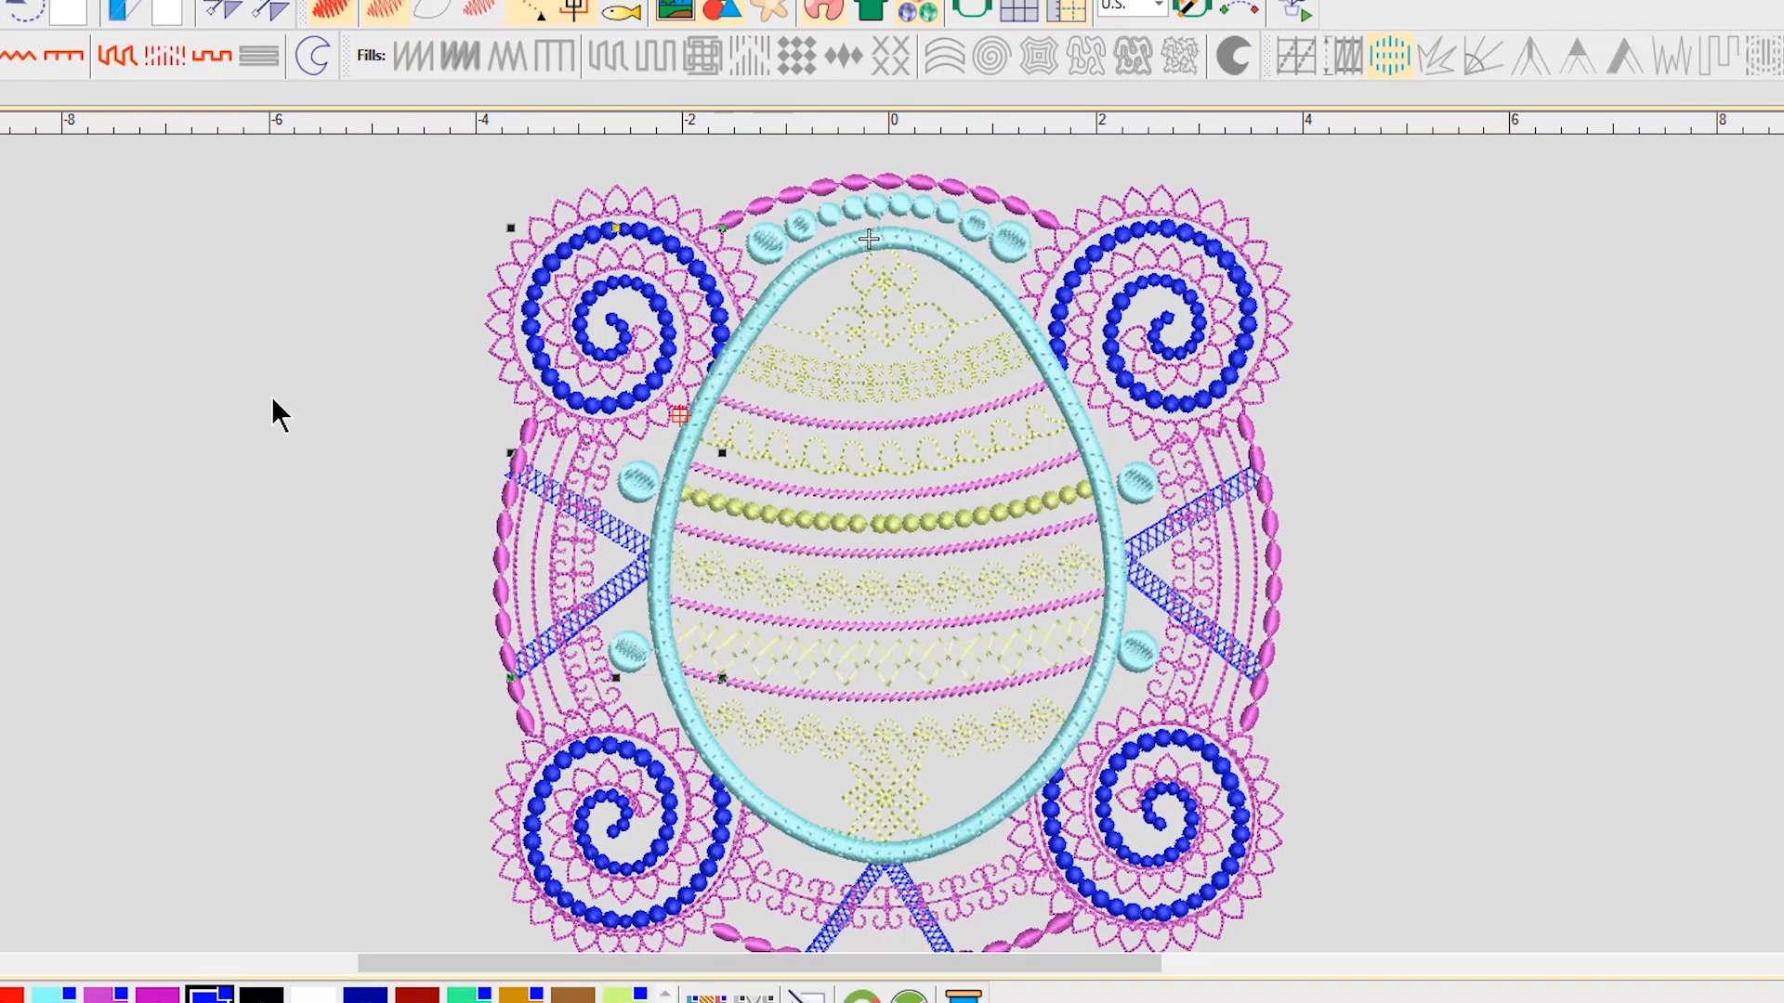
mouse_move(1652, 714)
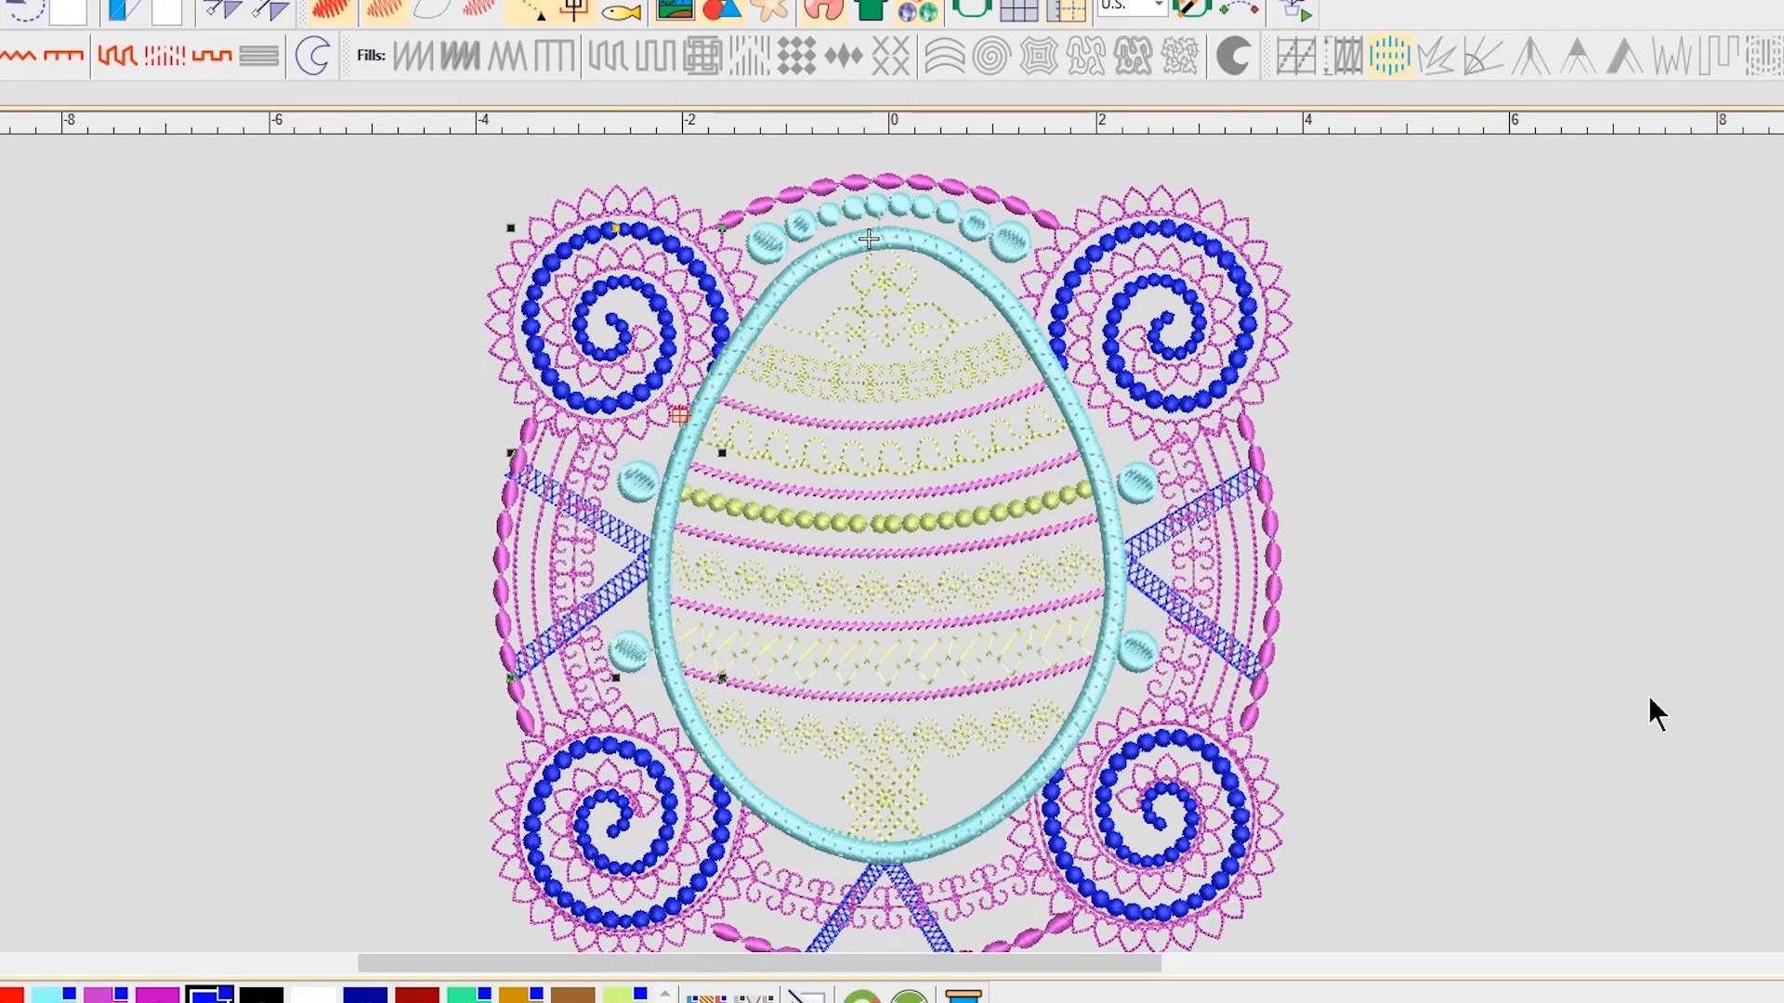
mouse_move(1028, 156)
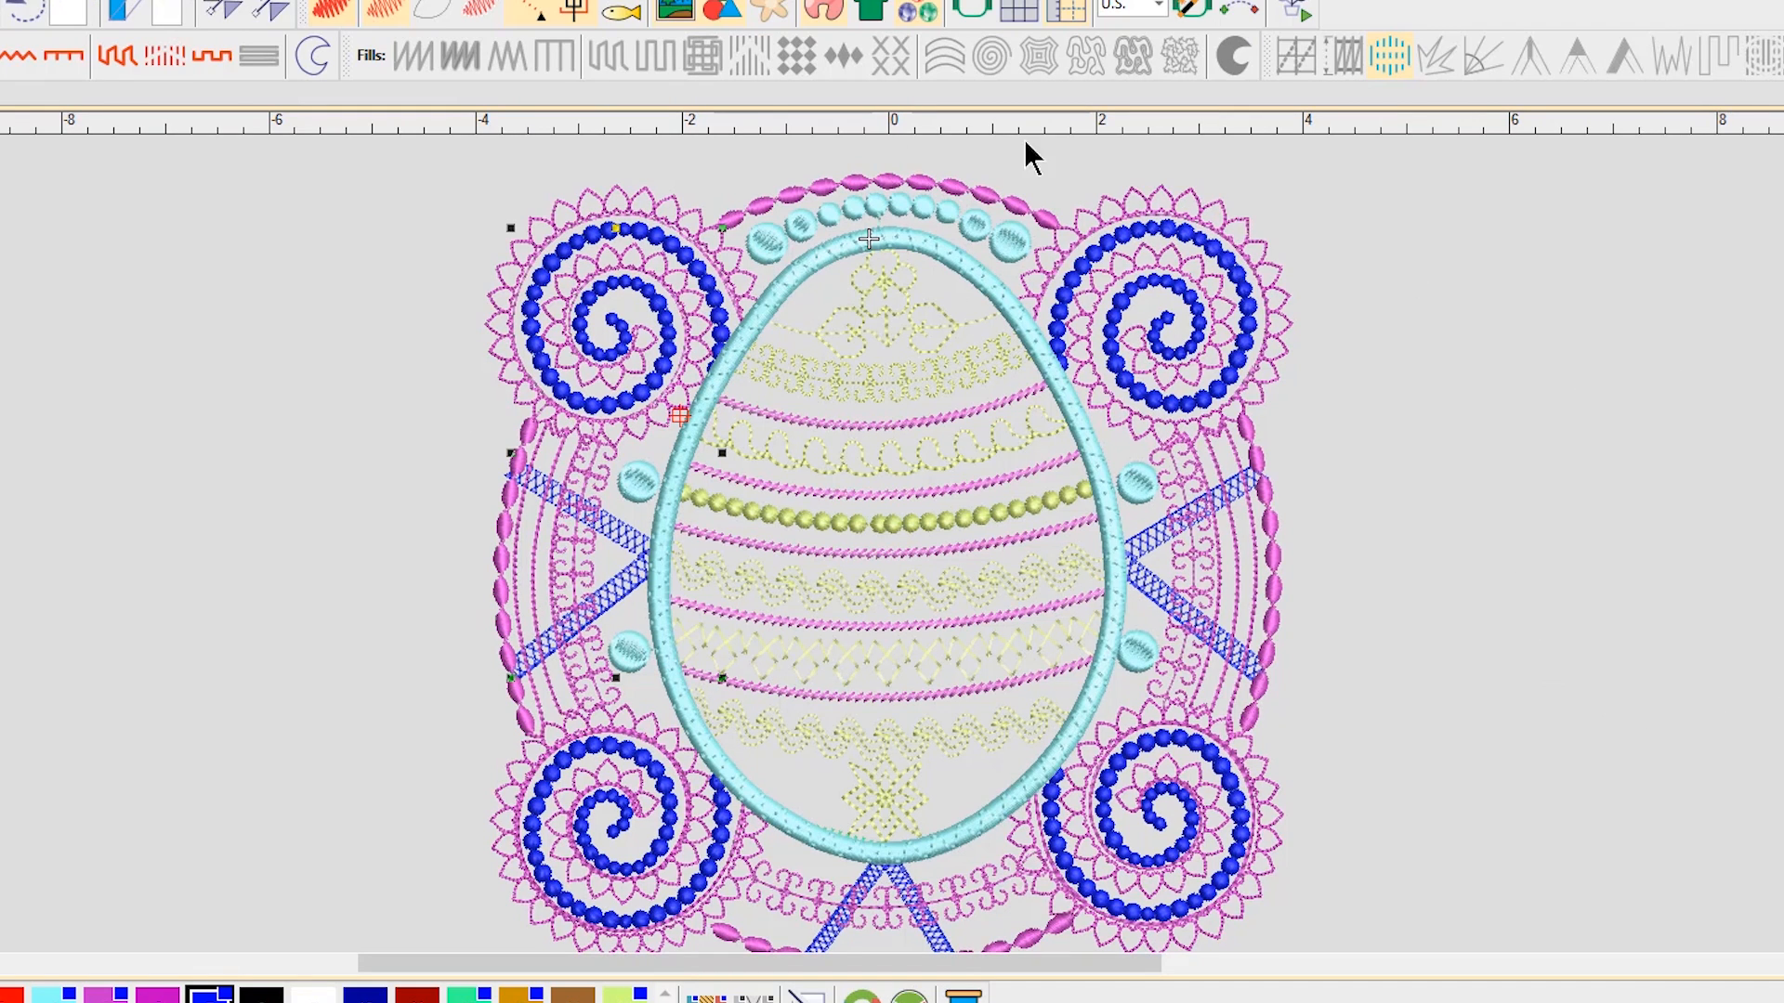
mouse_move(710, 822)
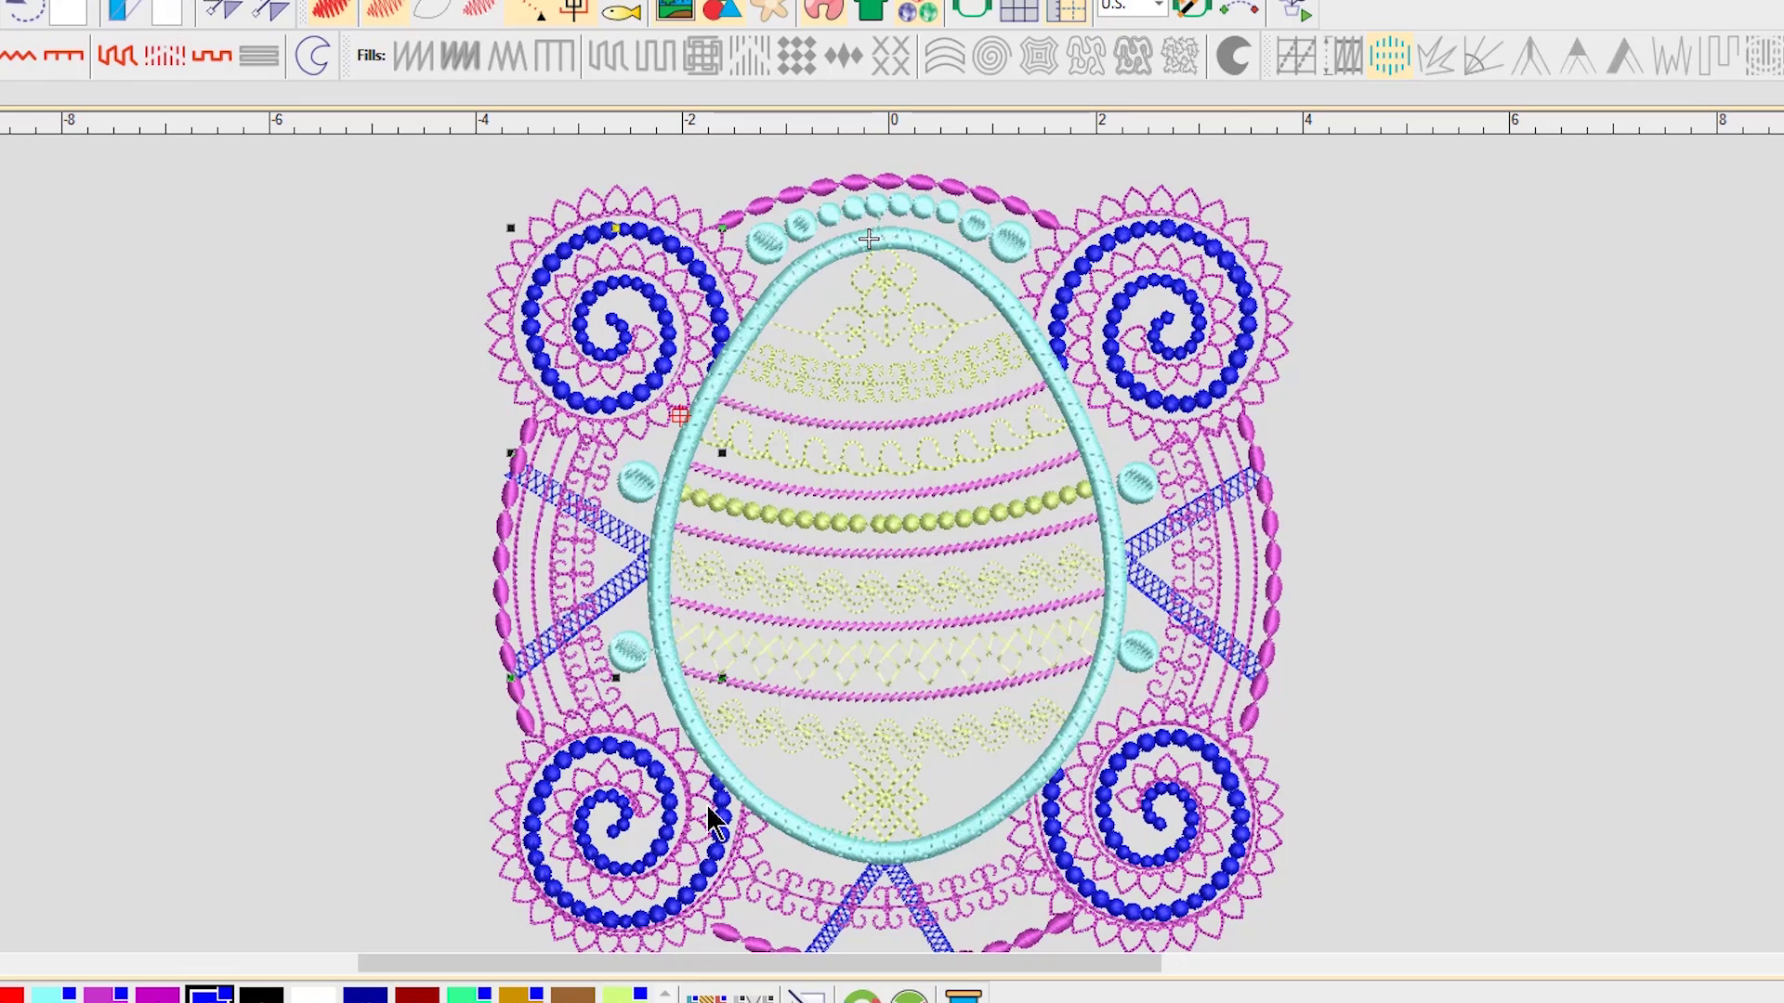
mouse_move(879, 260)
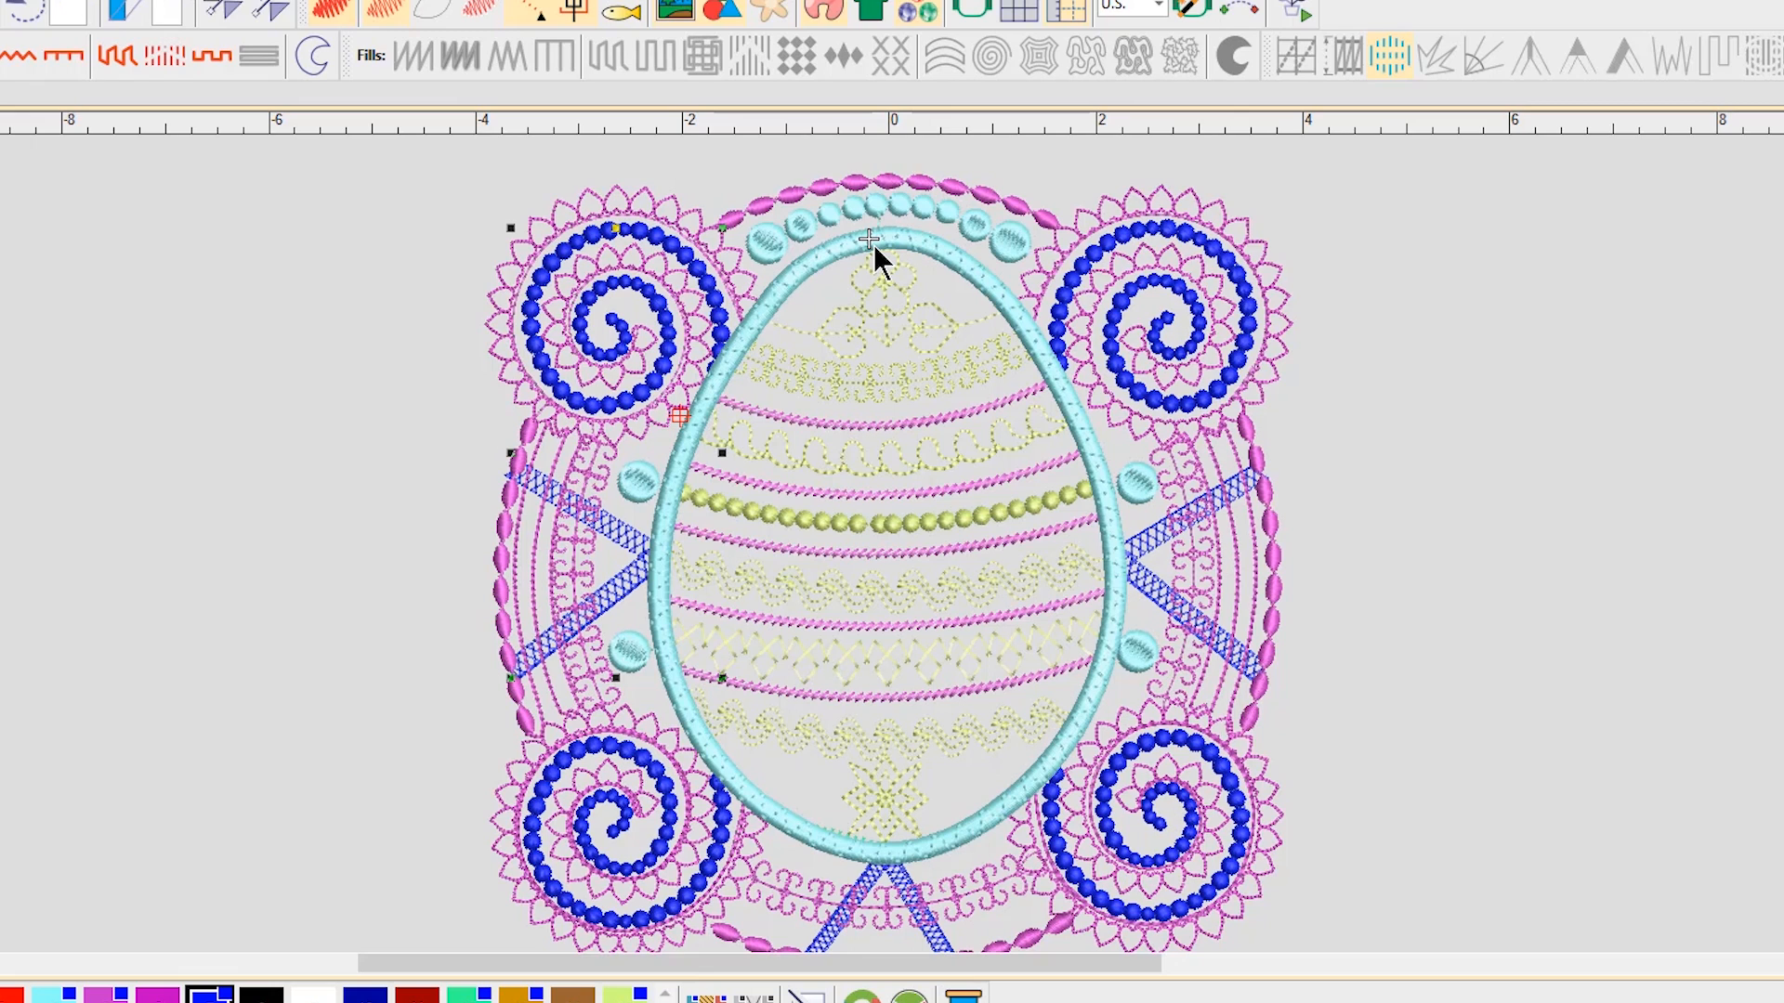
mouse_move(723, 301)
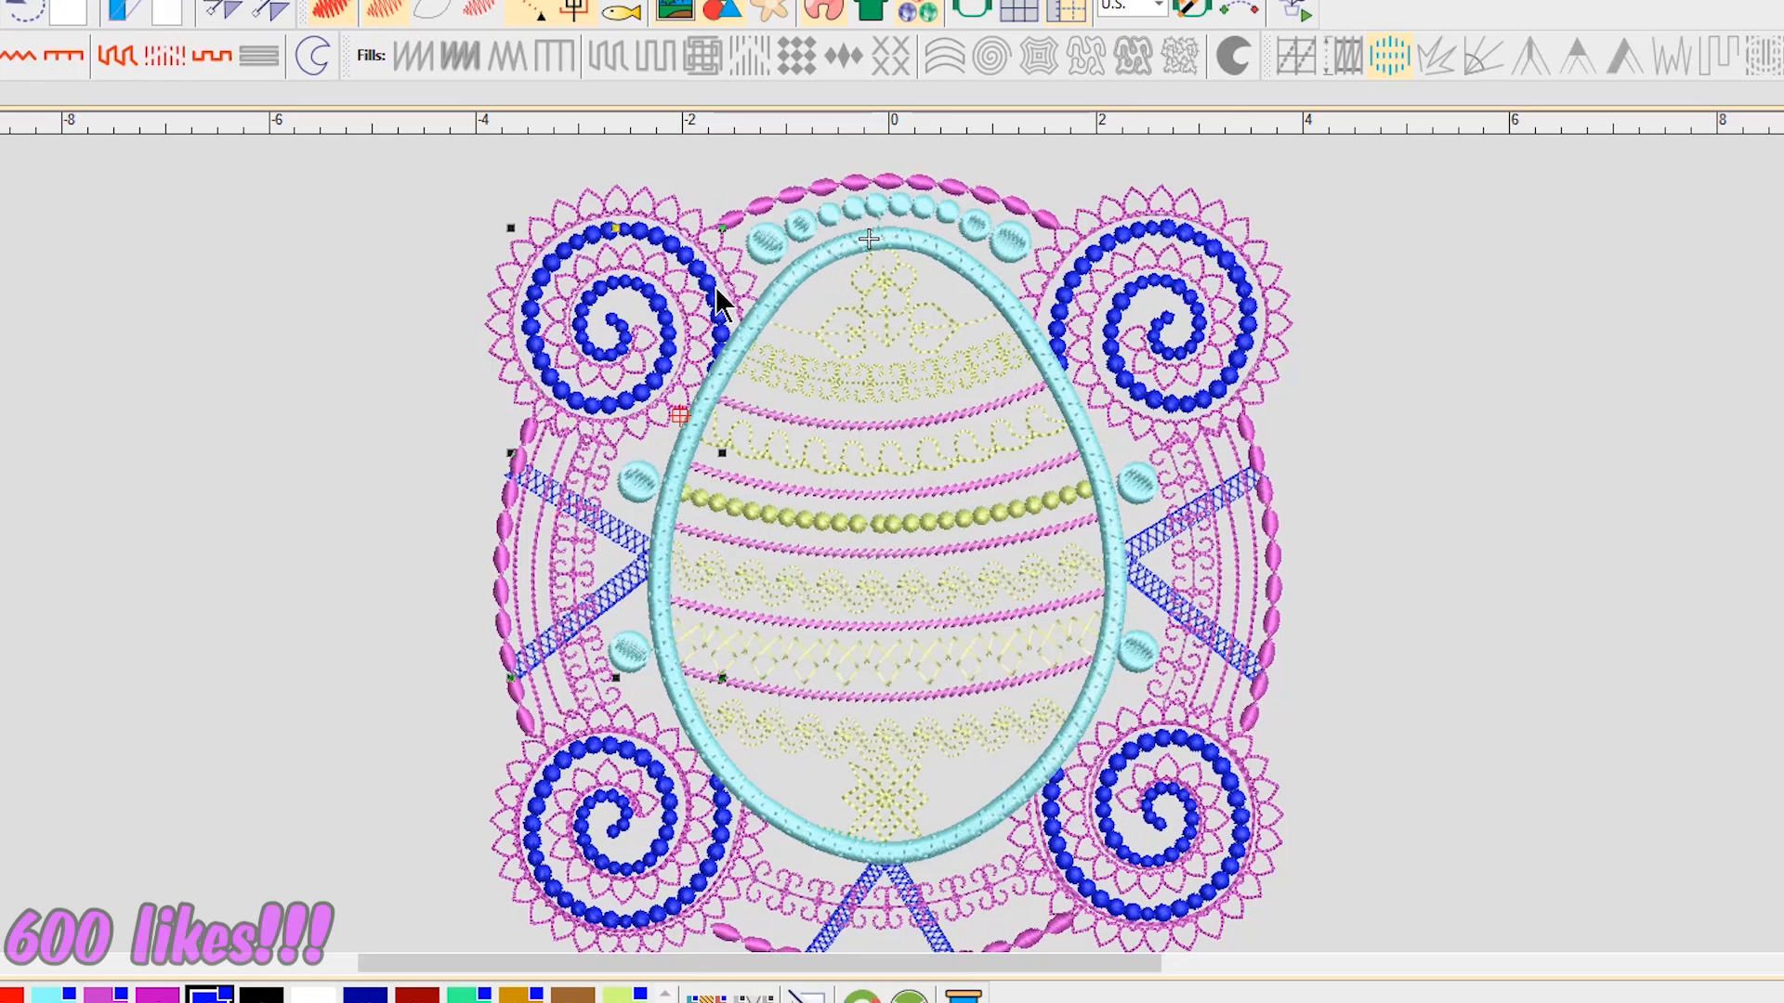
mouse_move(762, 488)
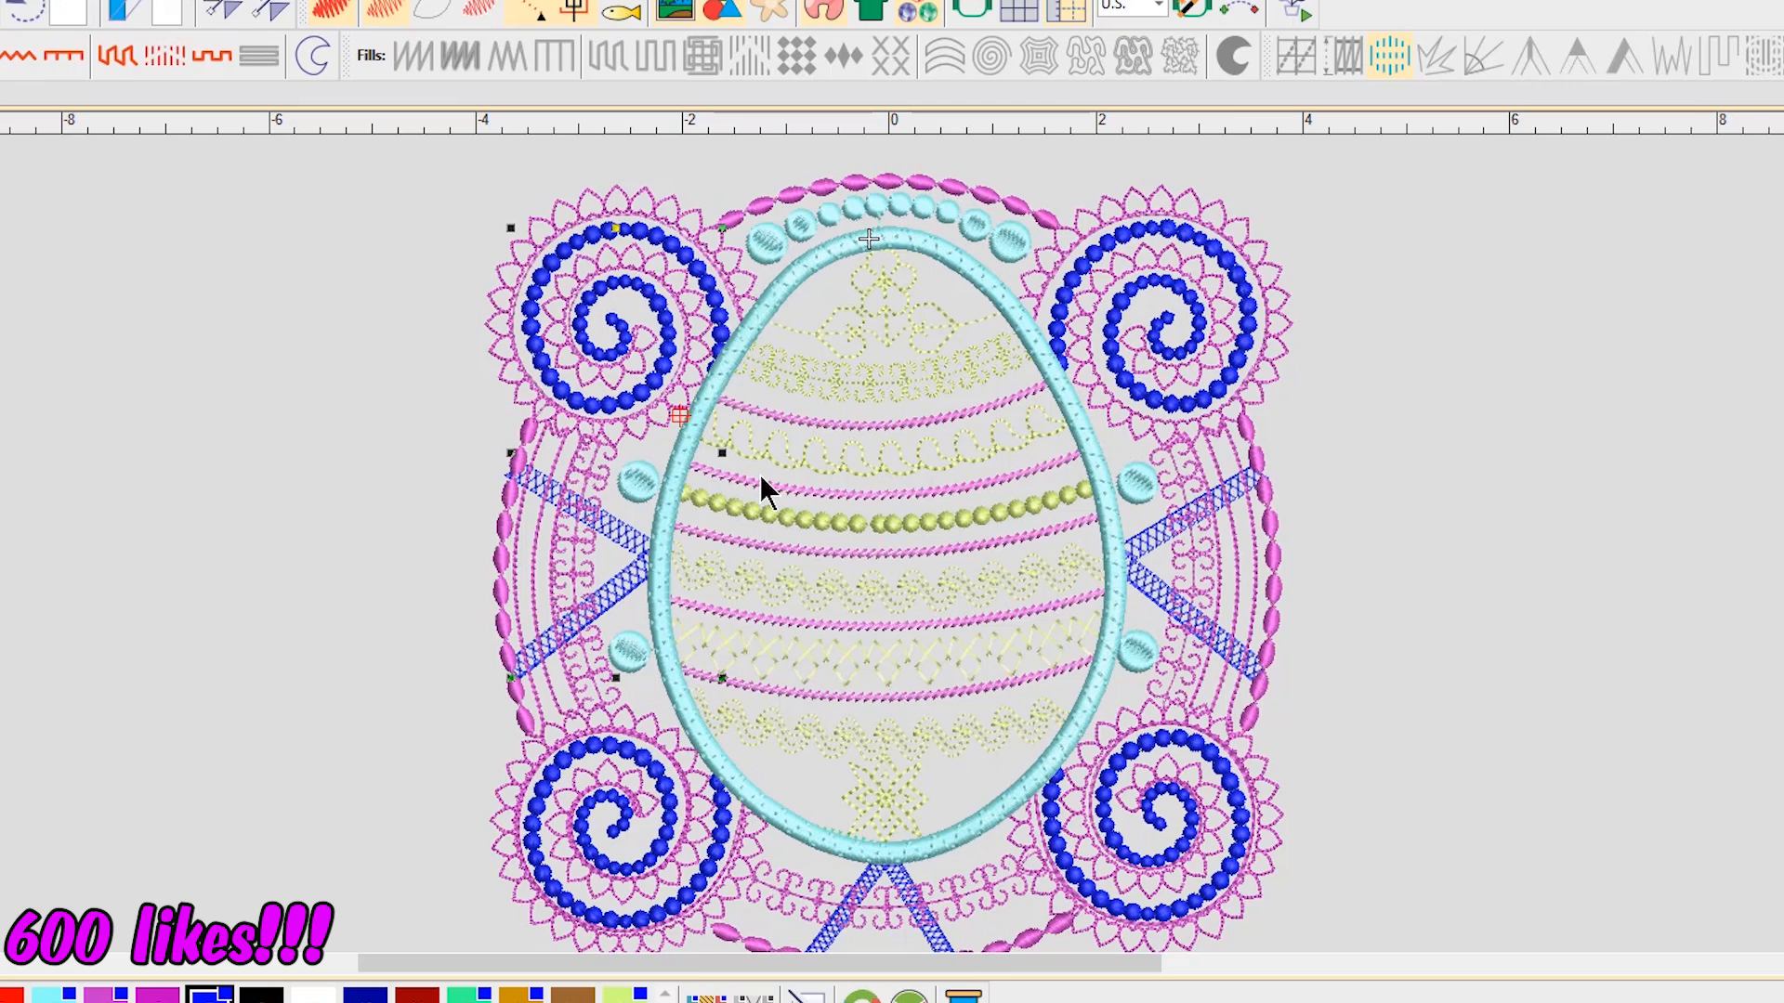
mouse_move(1311, 385)
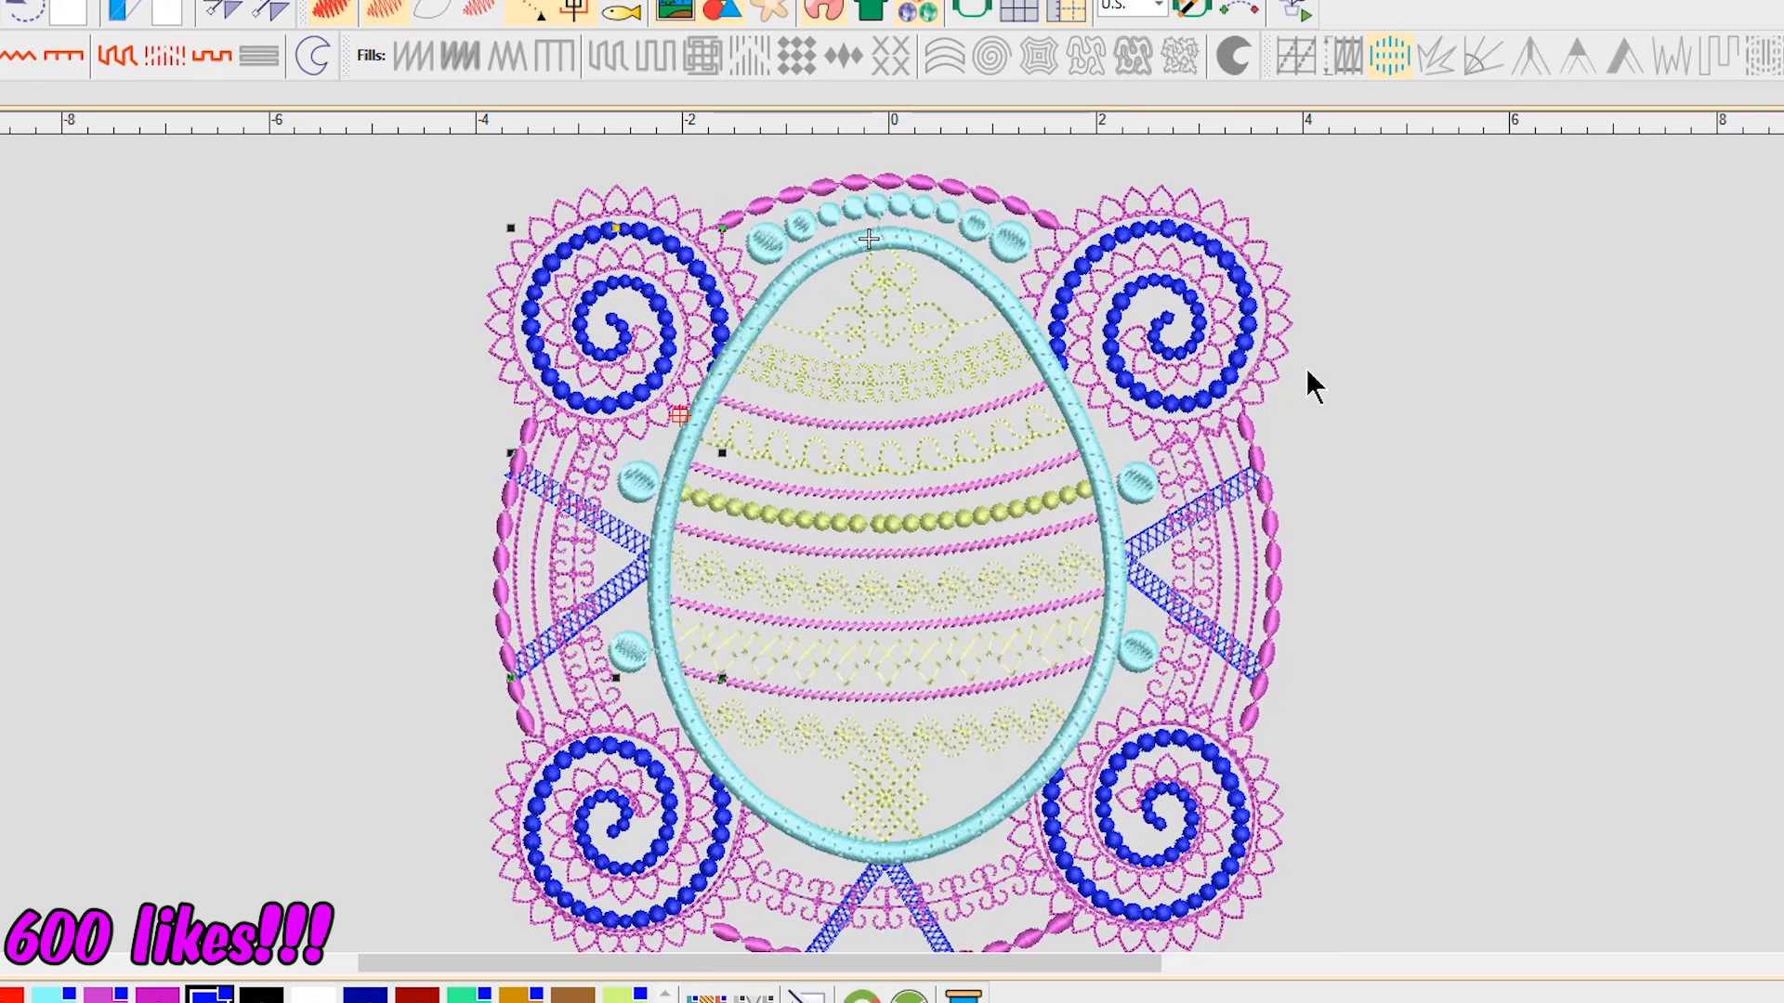
mouse_move(798, 162)
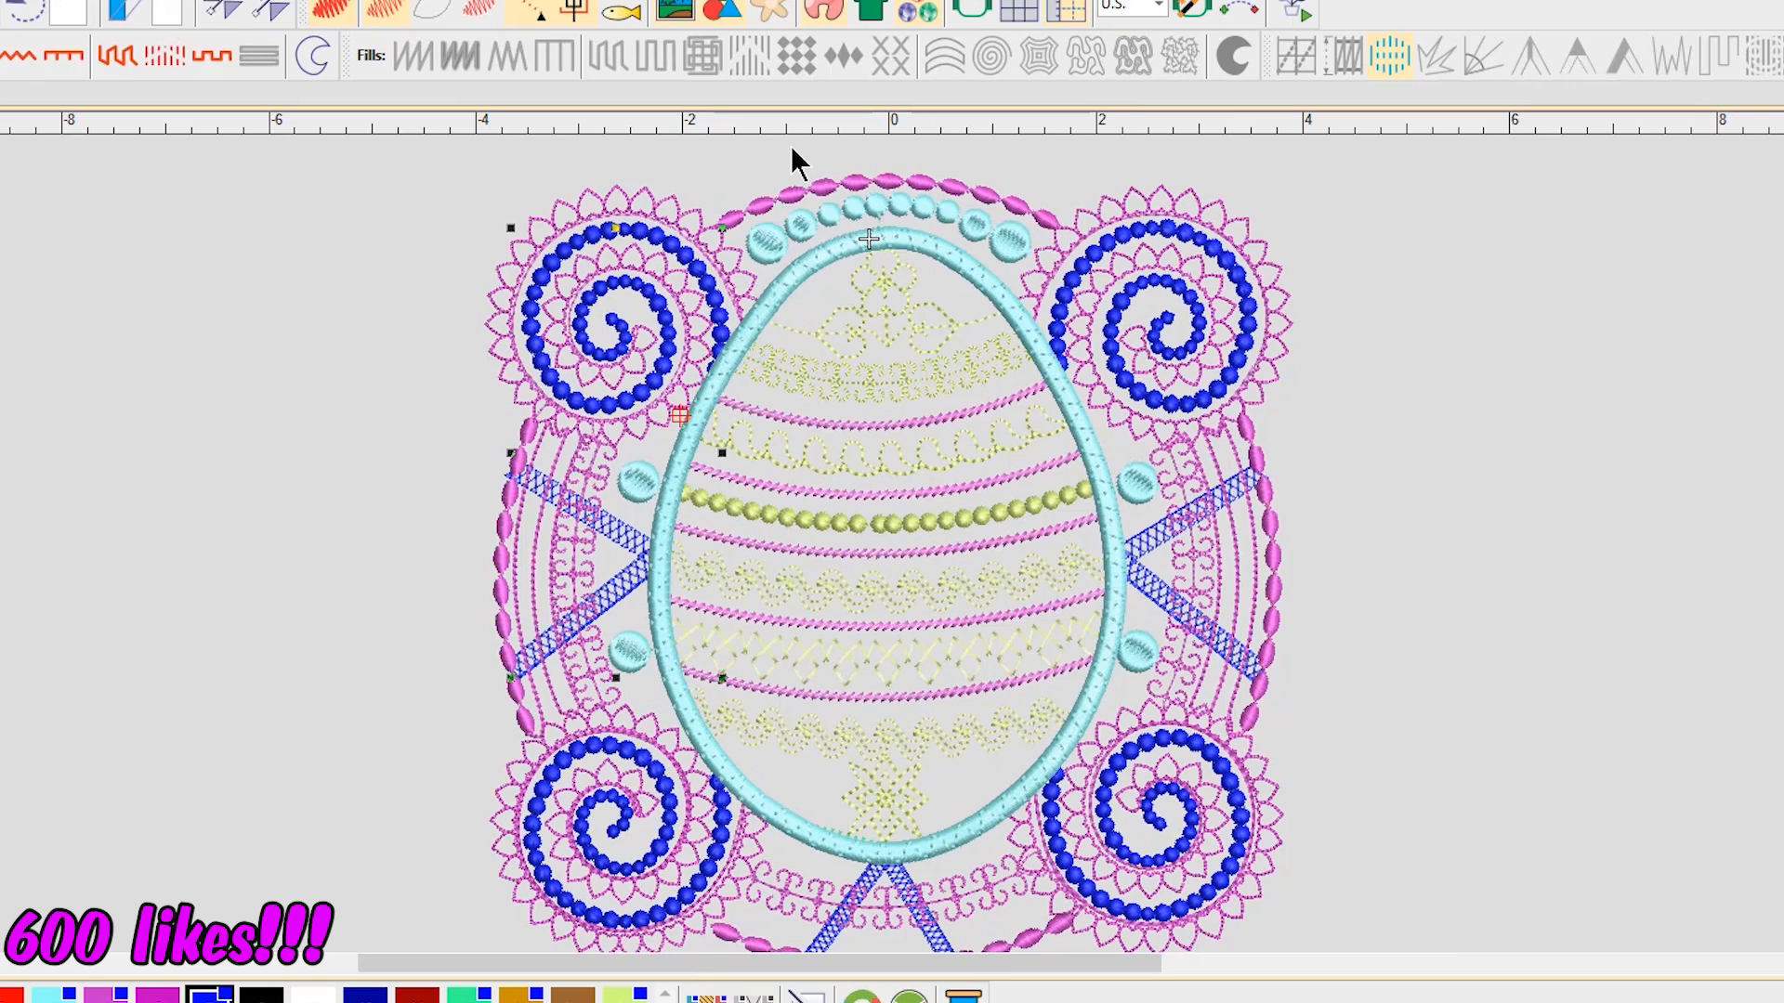
mouse_move(797, 225)
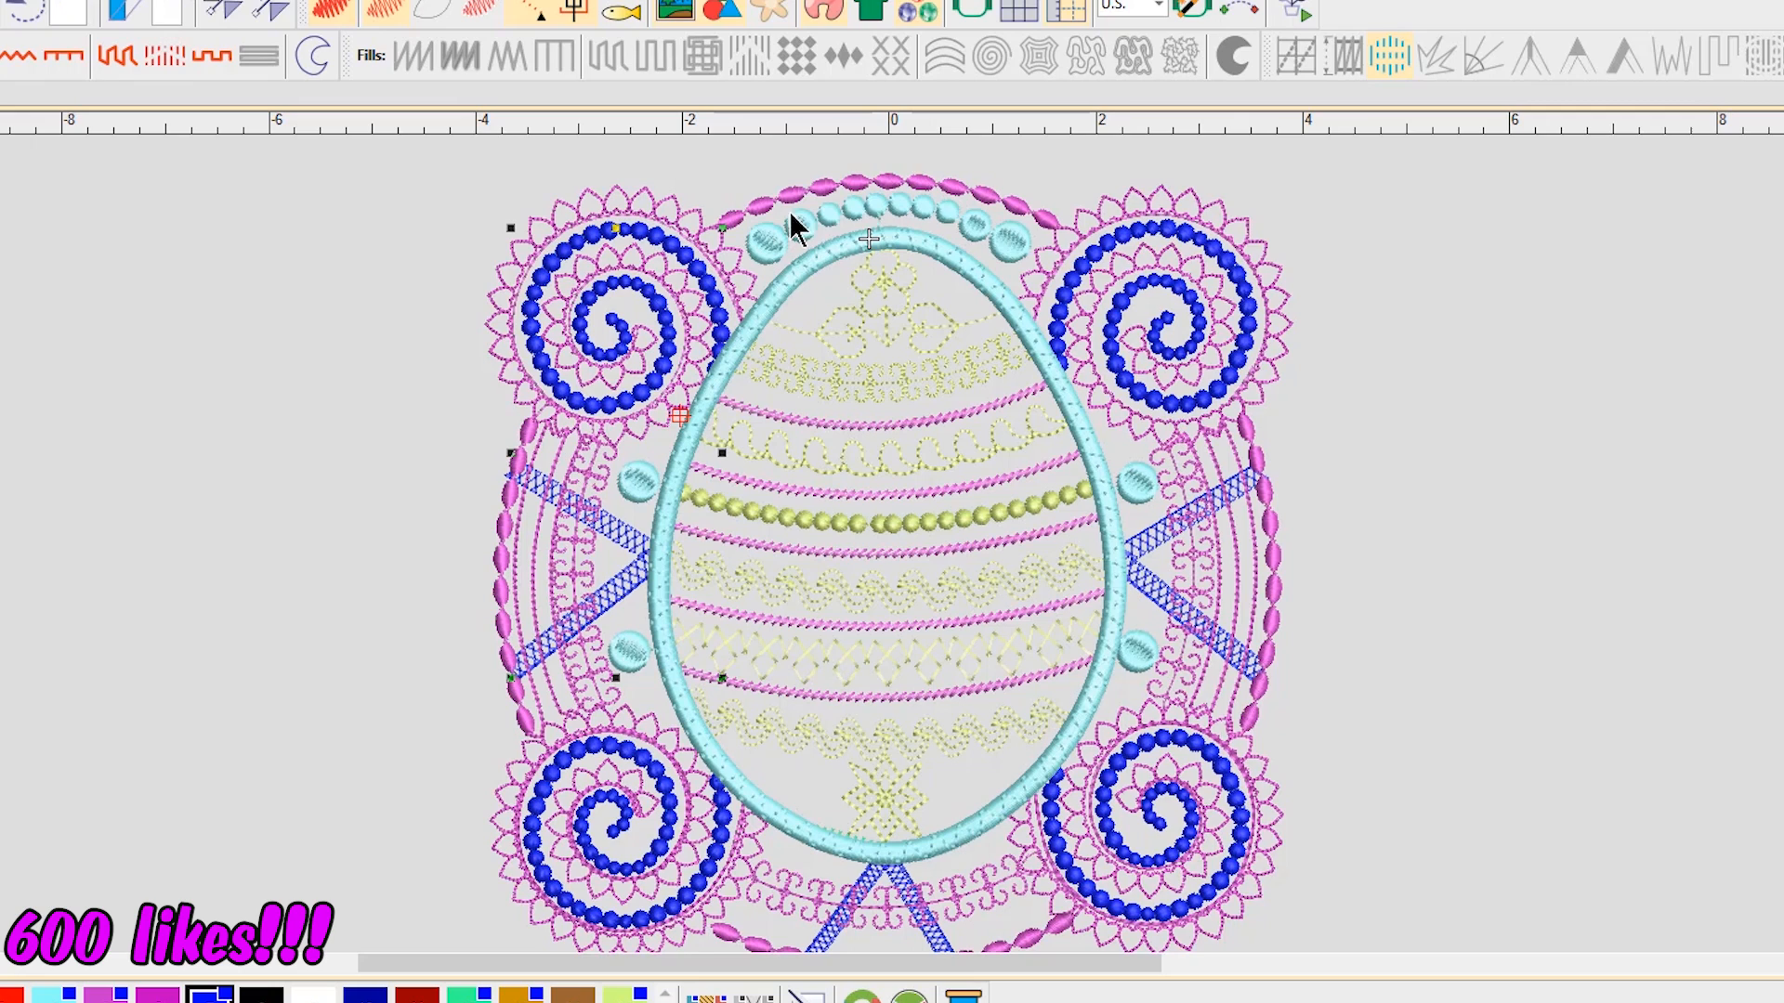
mouse_move(669, 840)
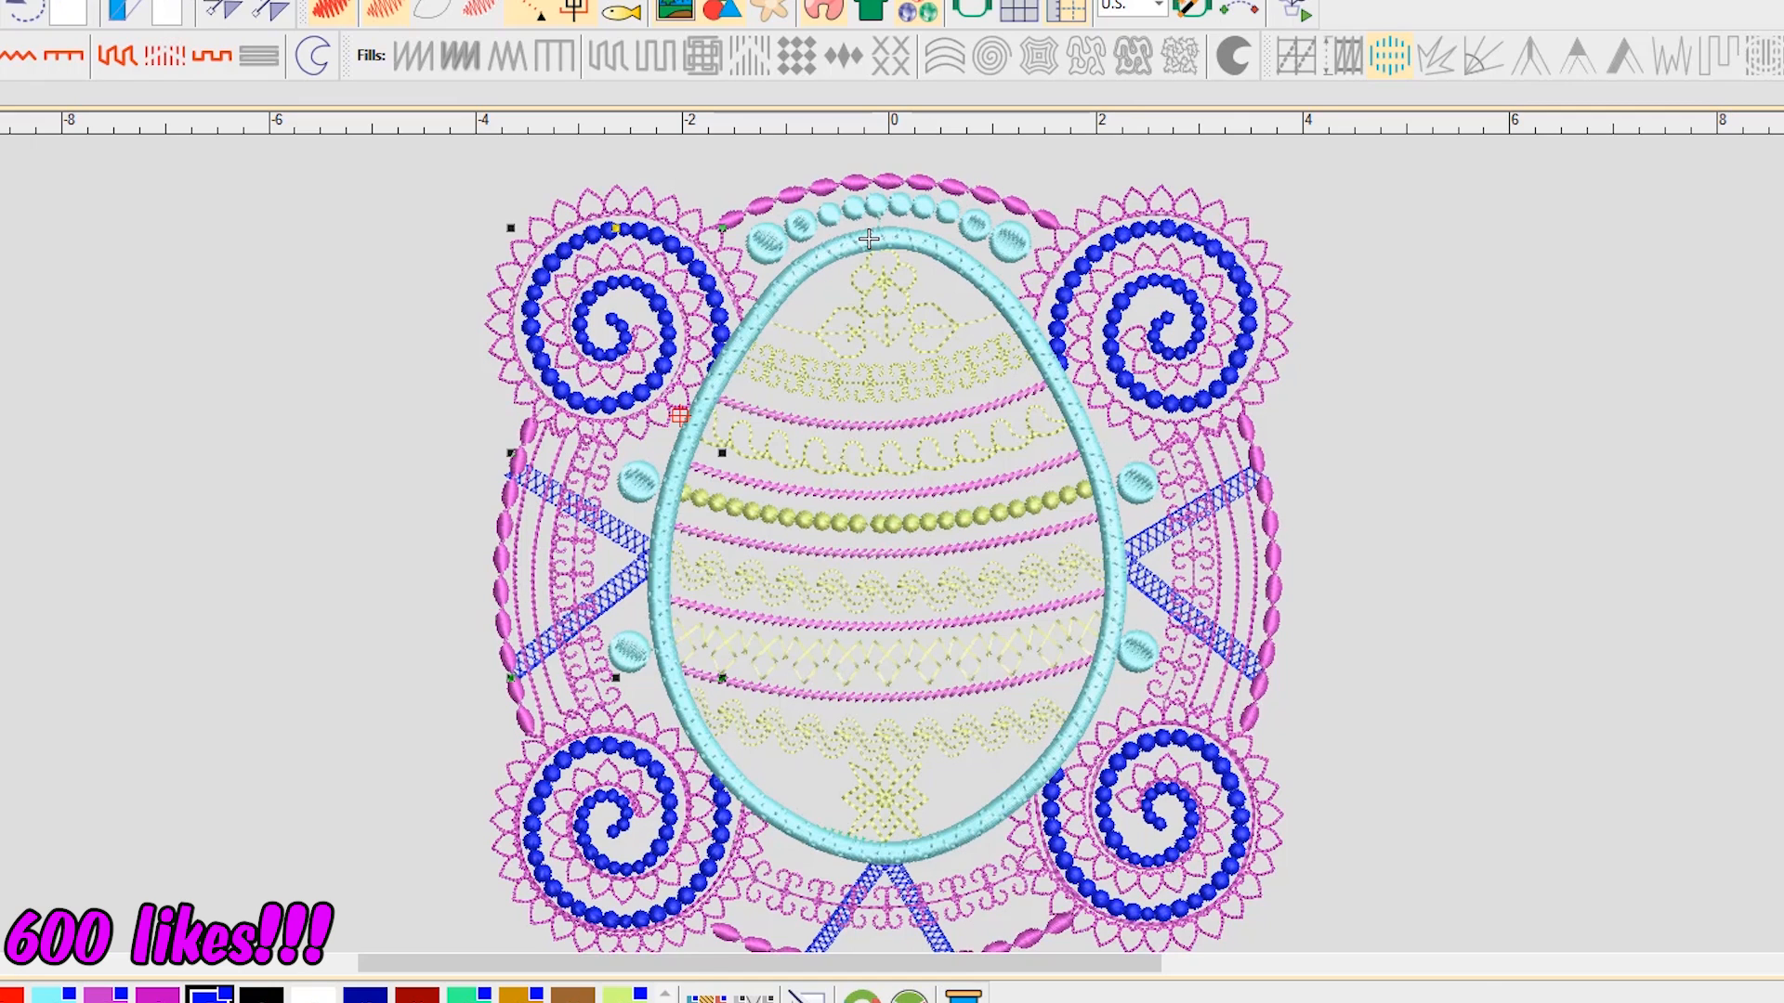
mouse_move(820, 273)
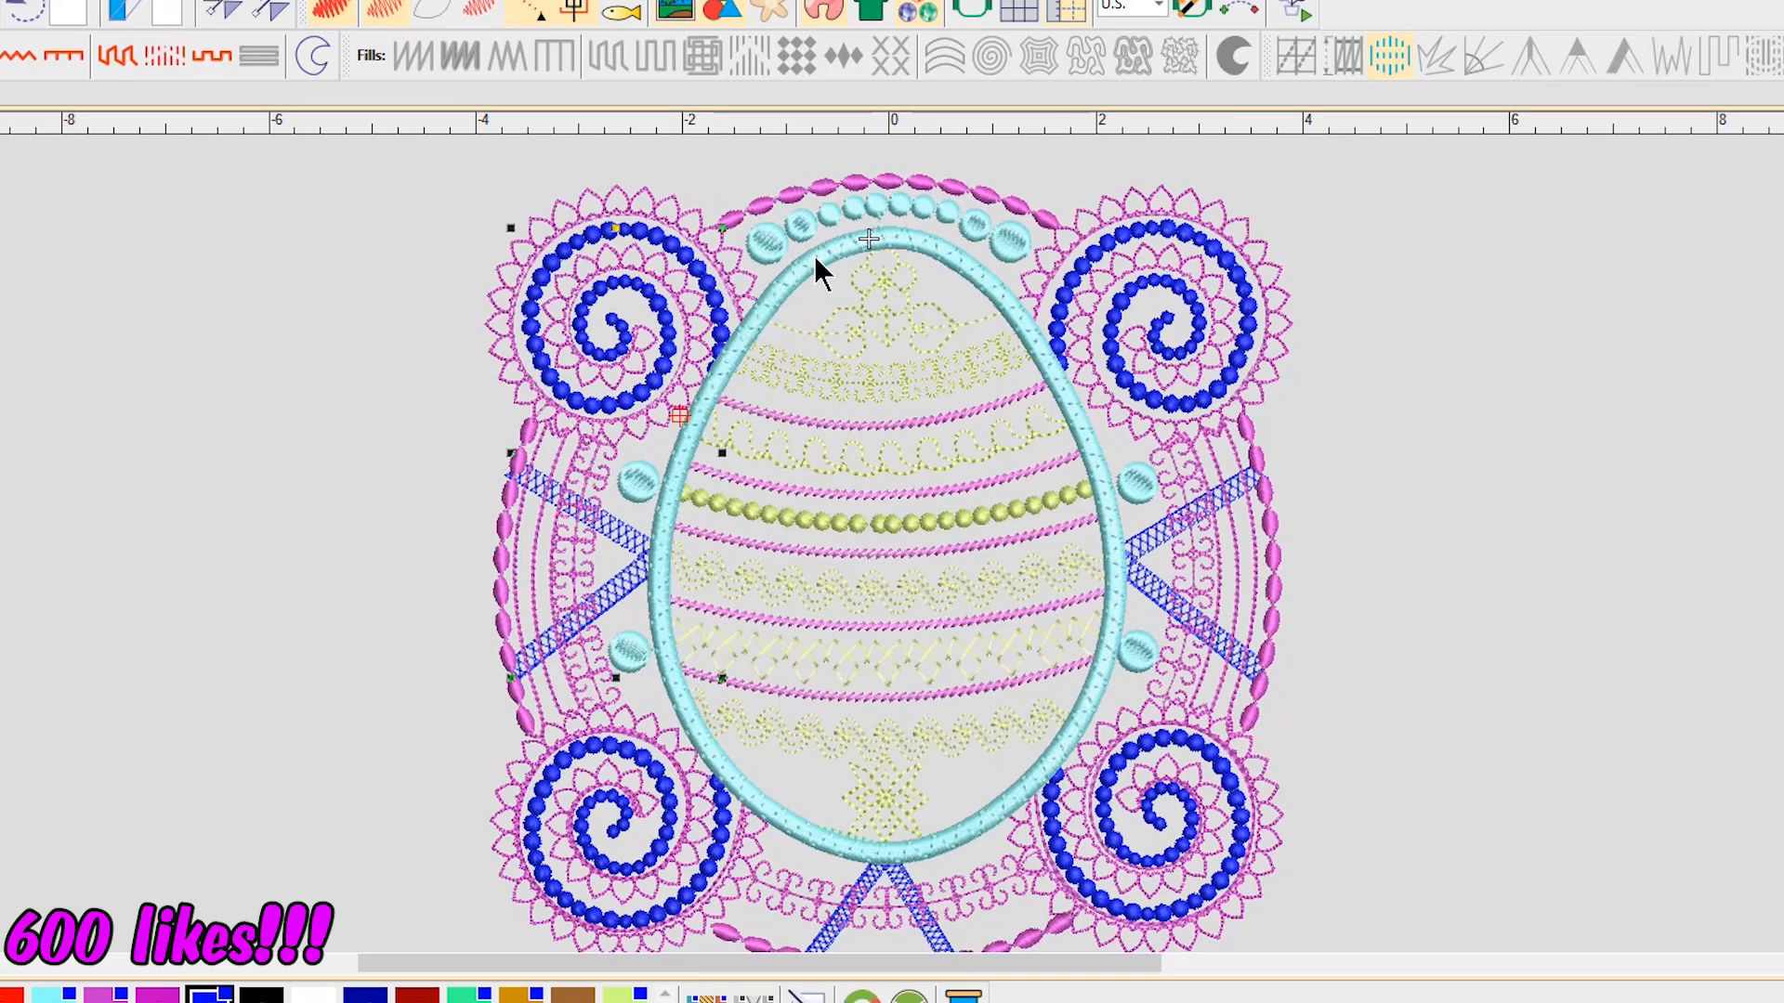
mouse_move(873, 271)
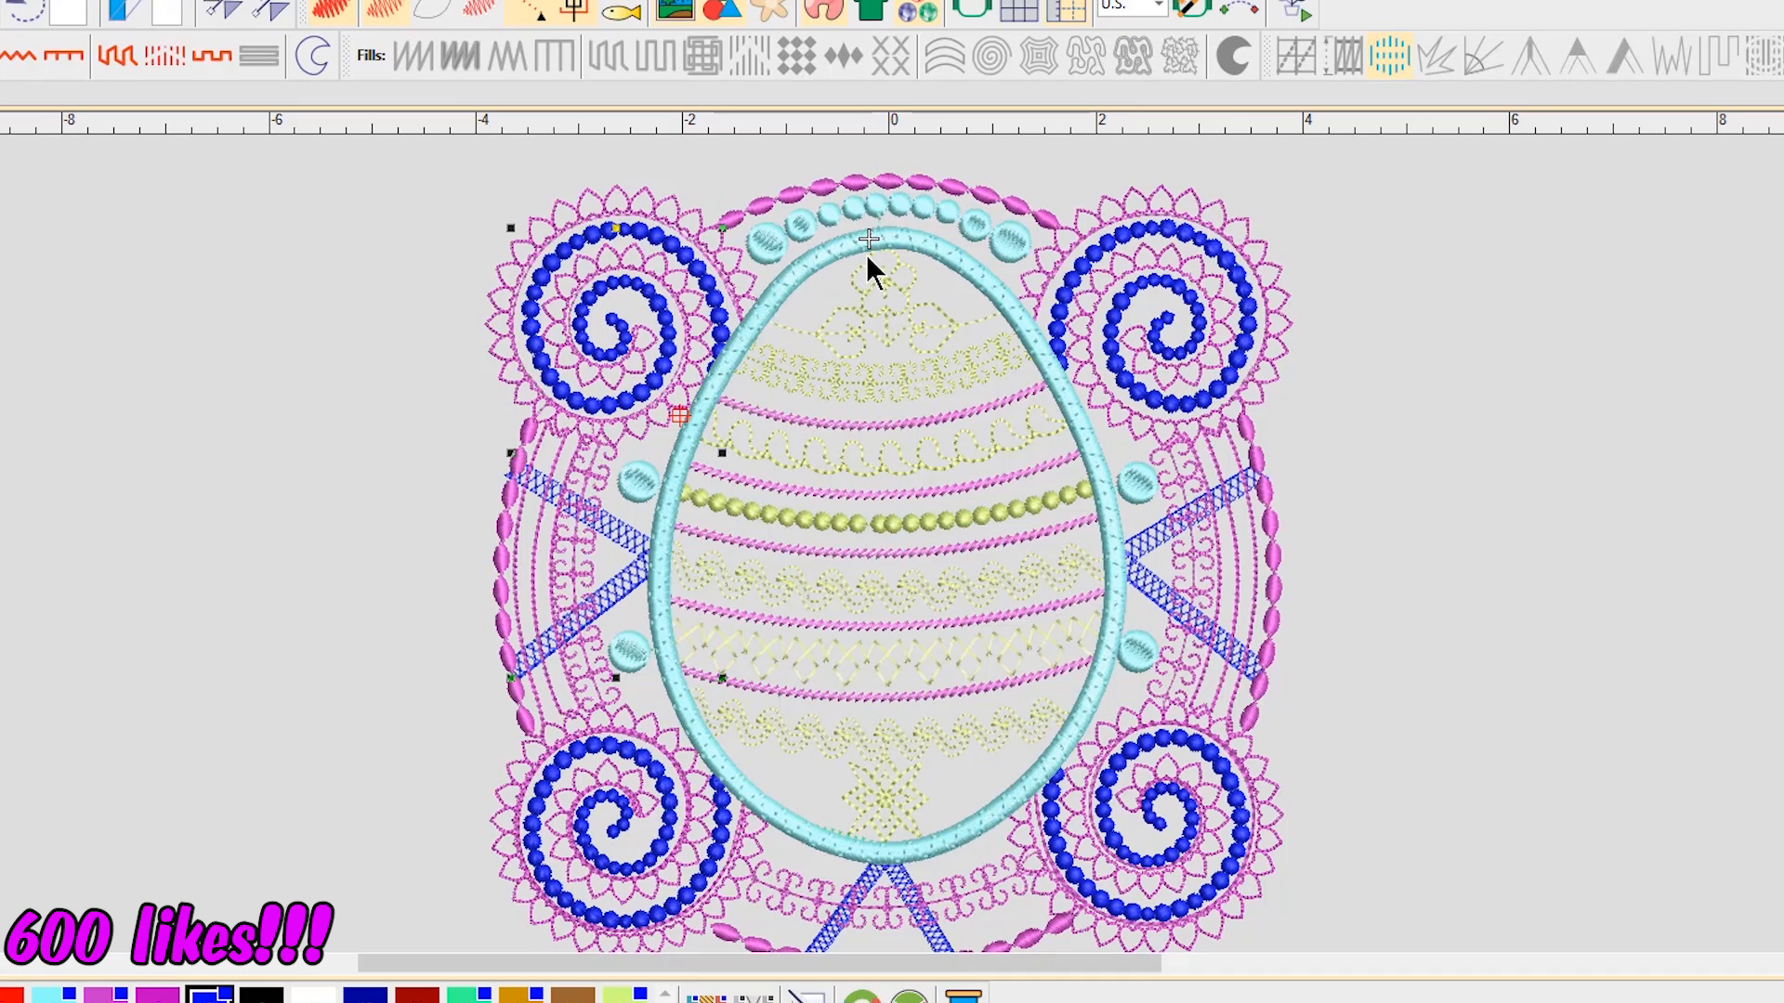
mouse_move(851, 264)
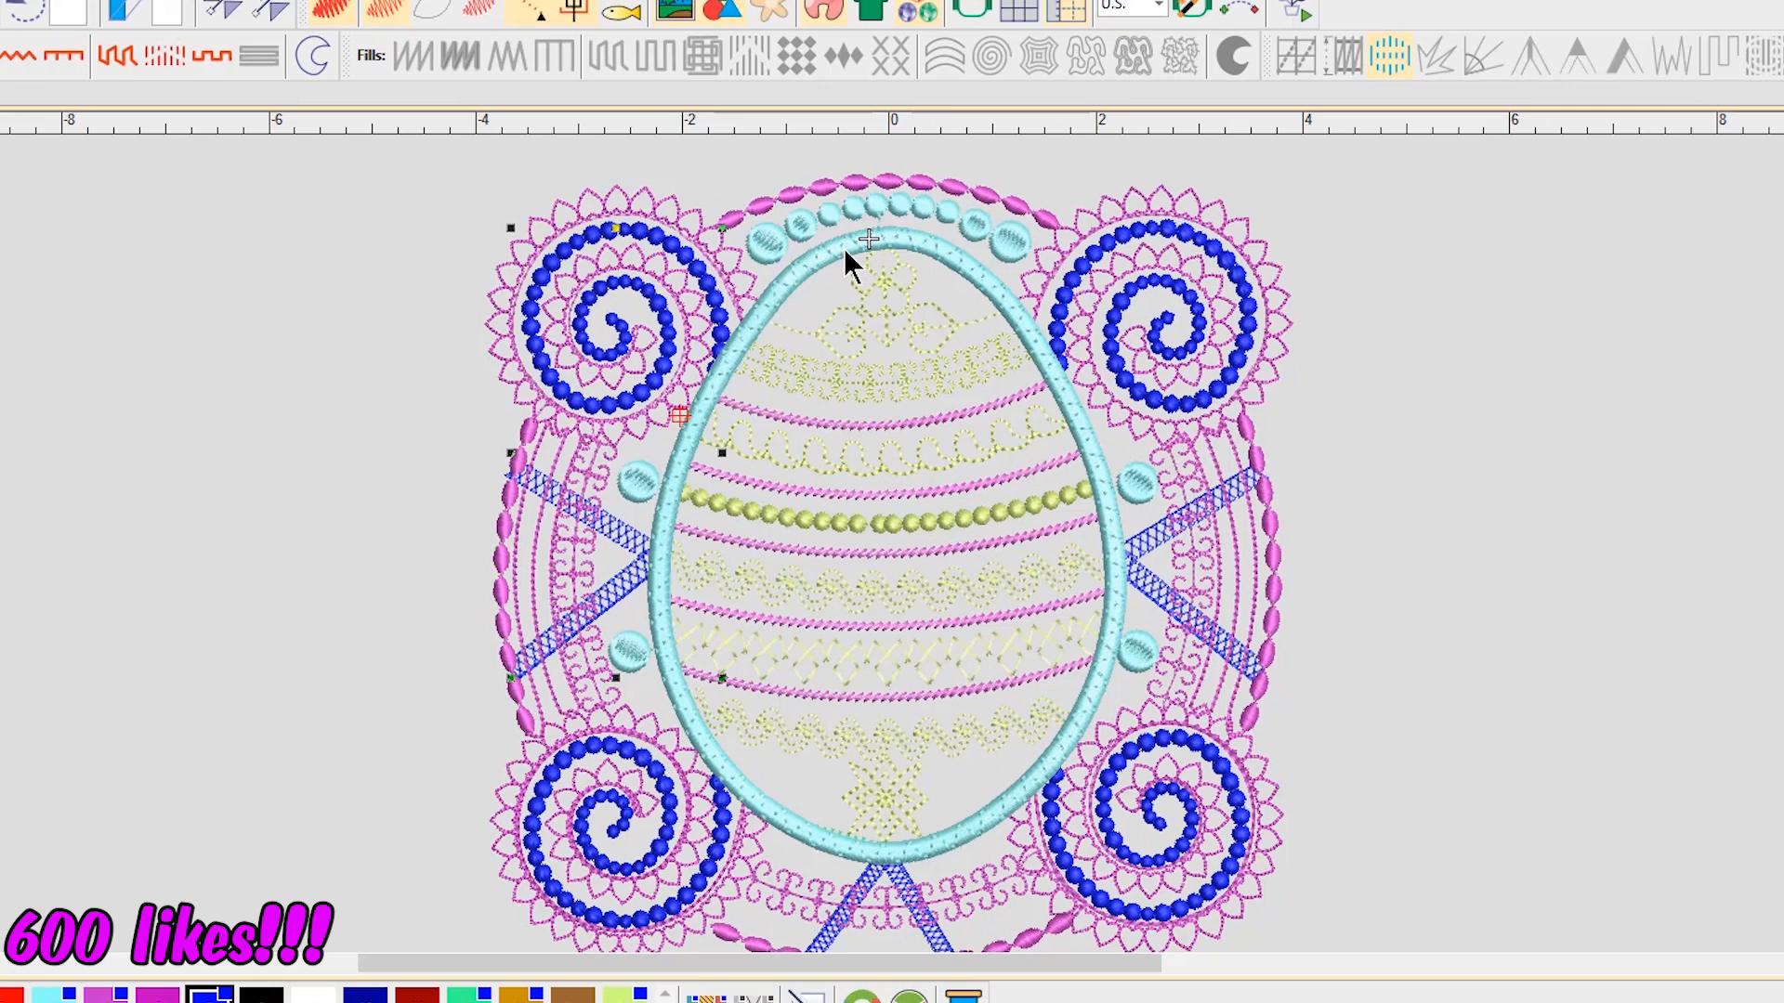
mouse_move(797, 301)
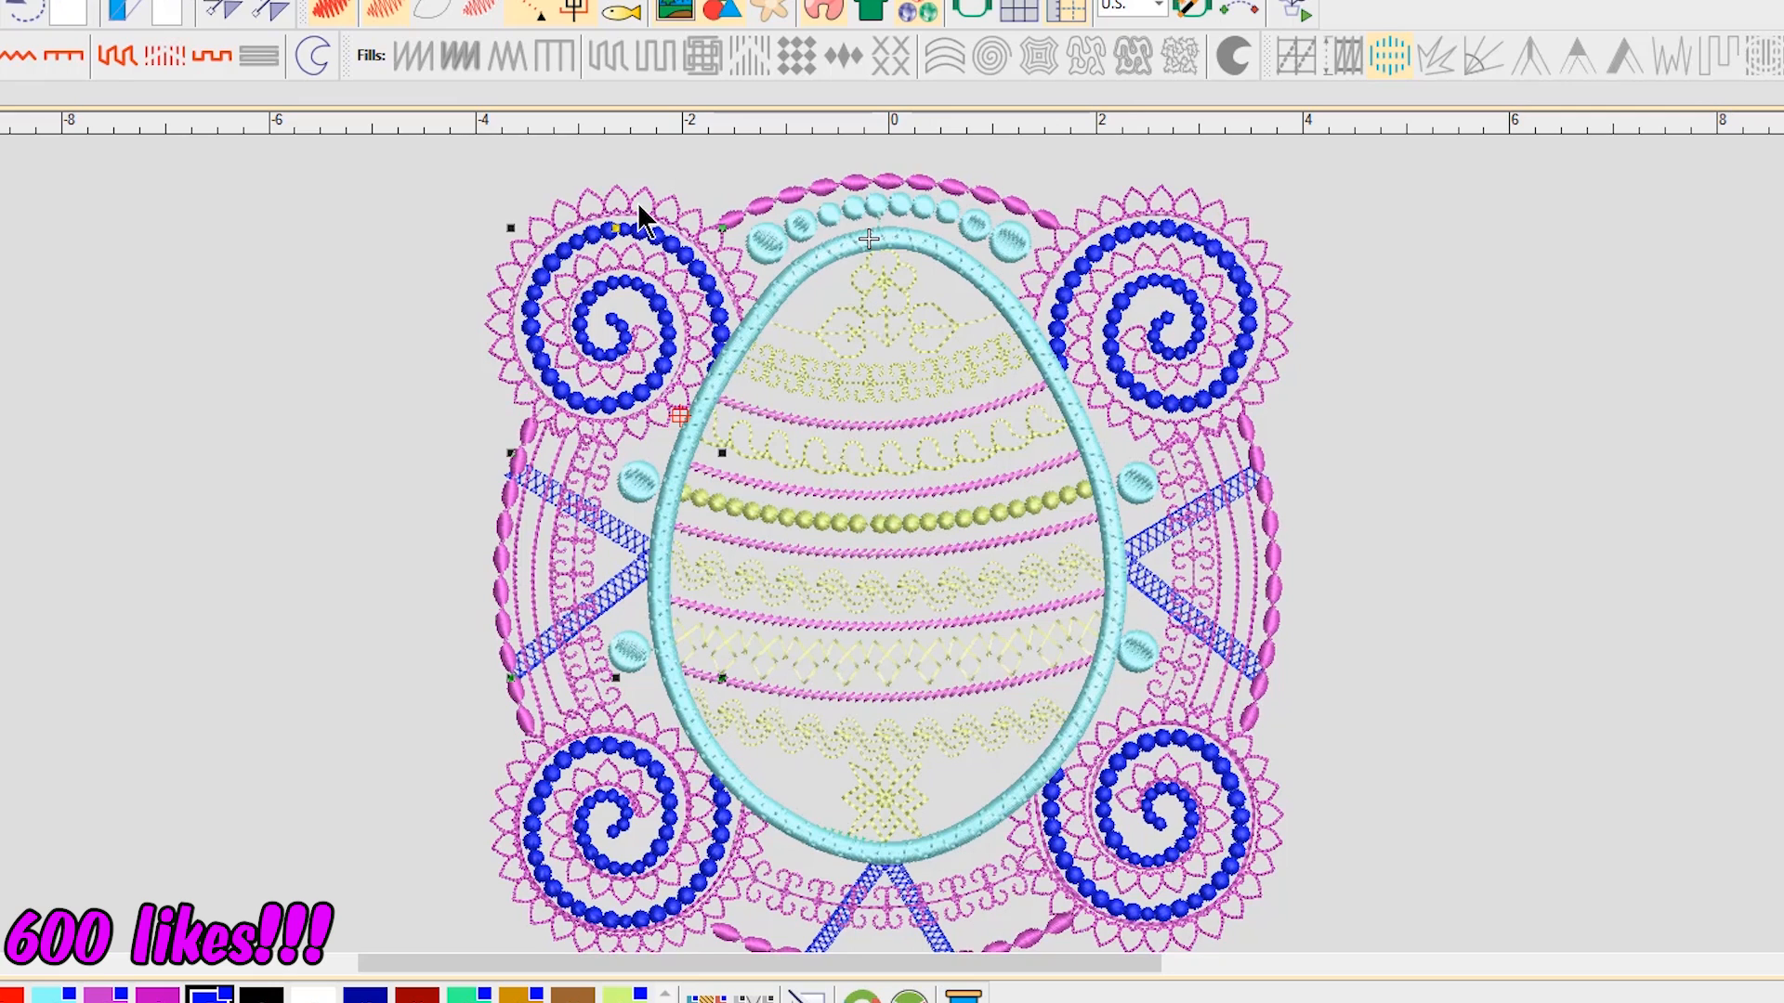
mouse_move(707, 318)
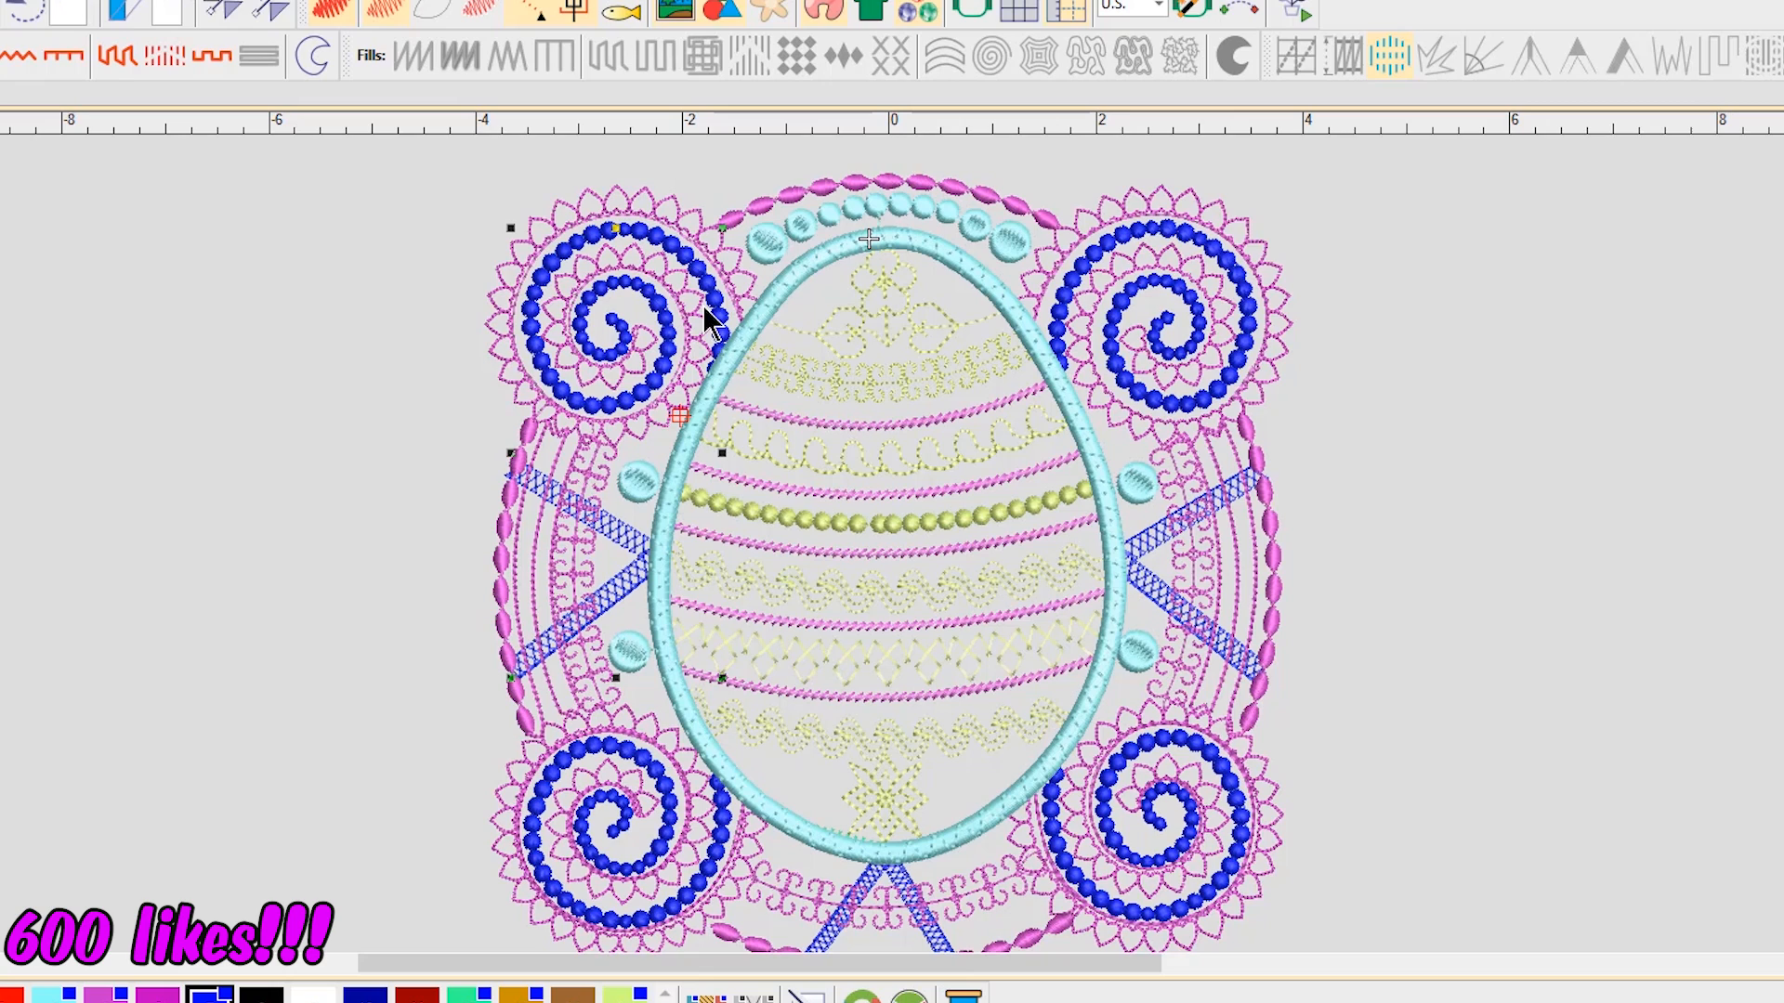
mouse_move(924, 292)
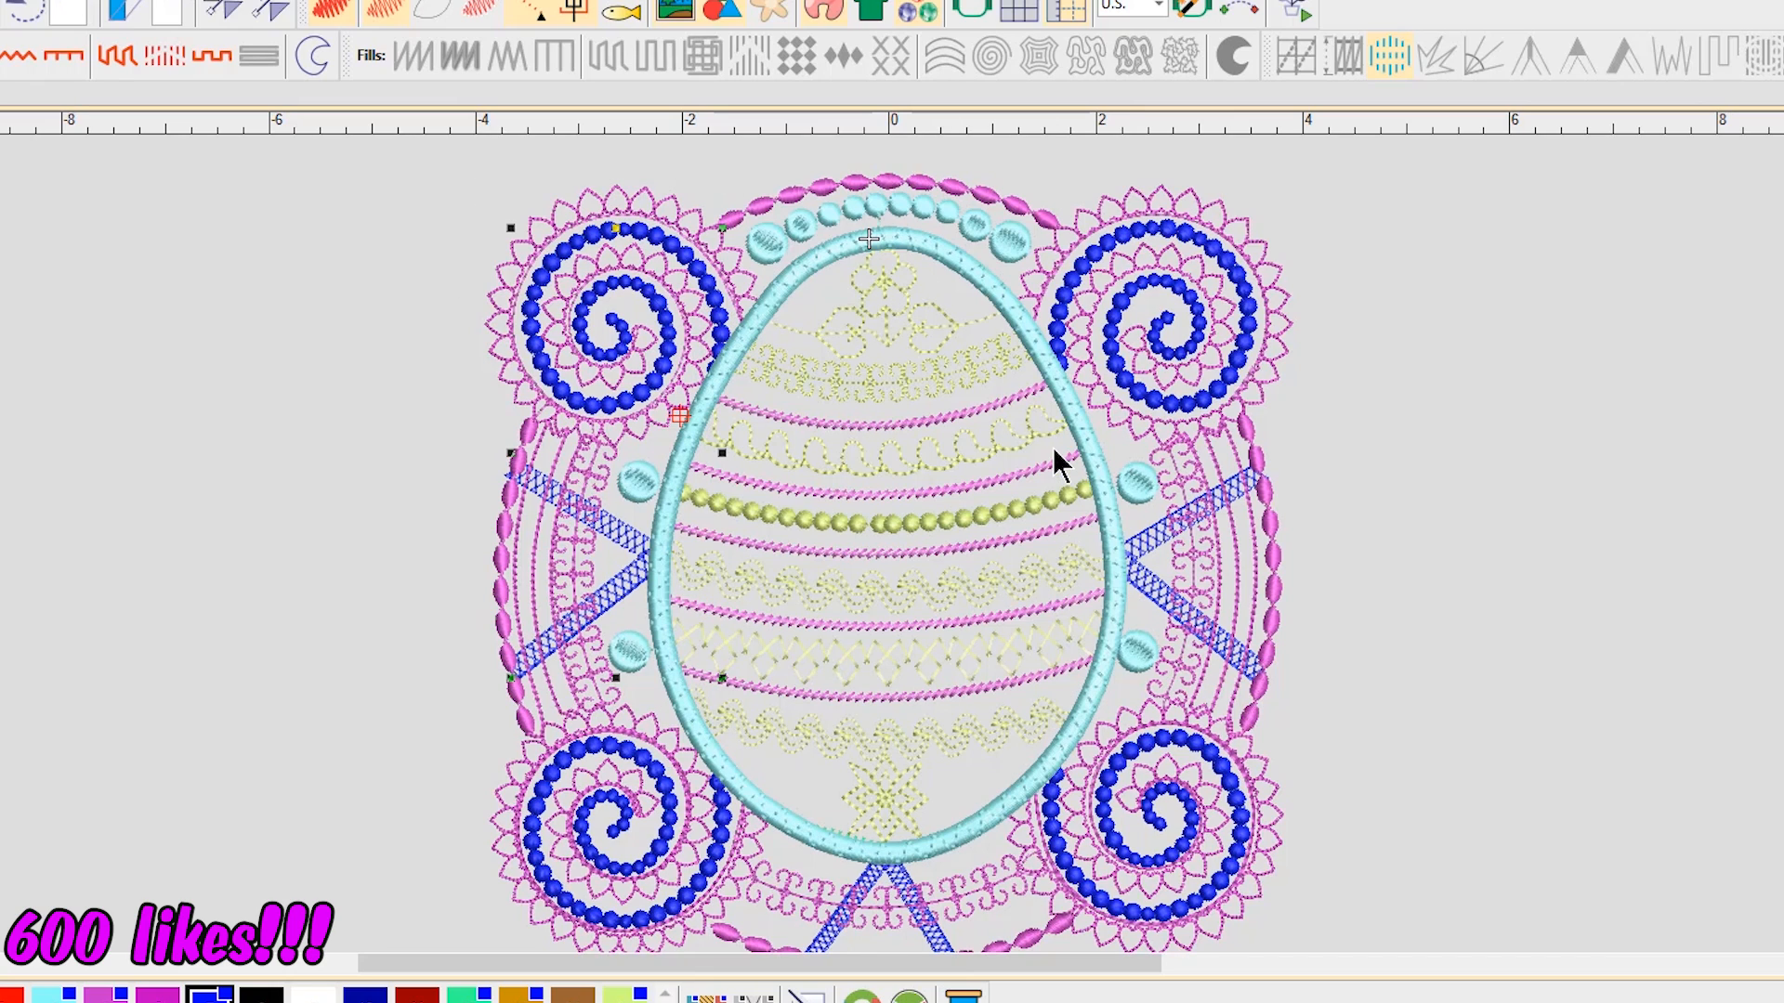
mouse_move(975, 465)
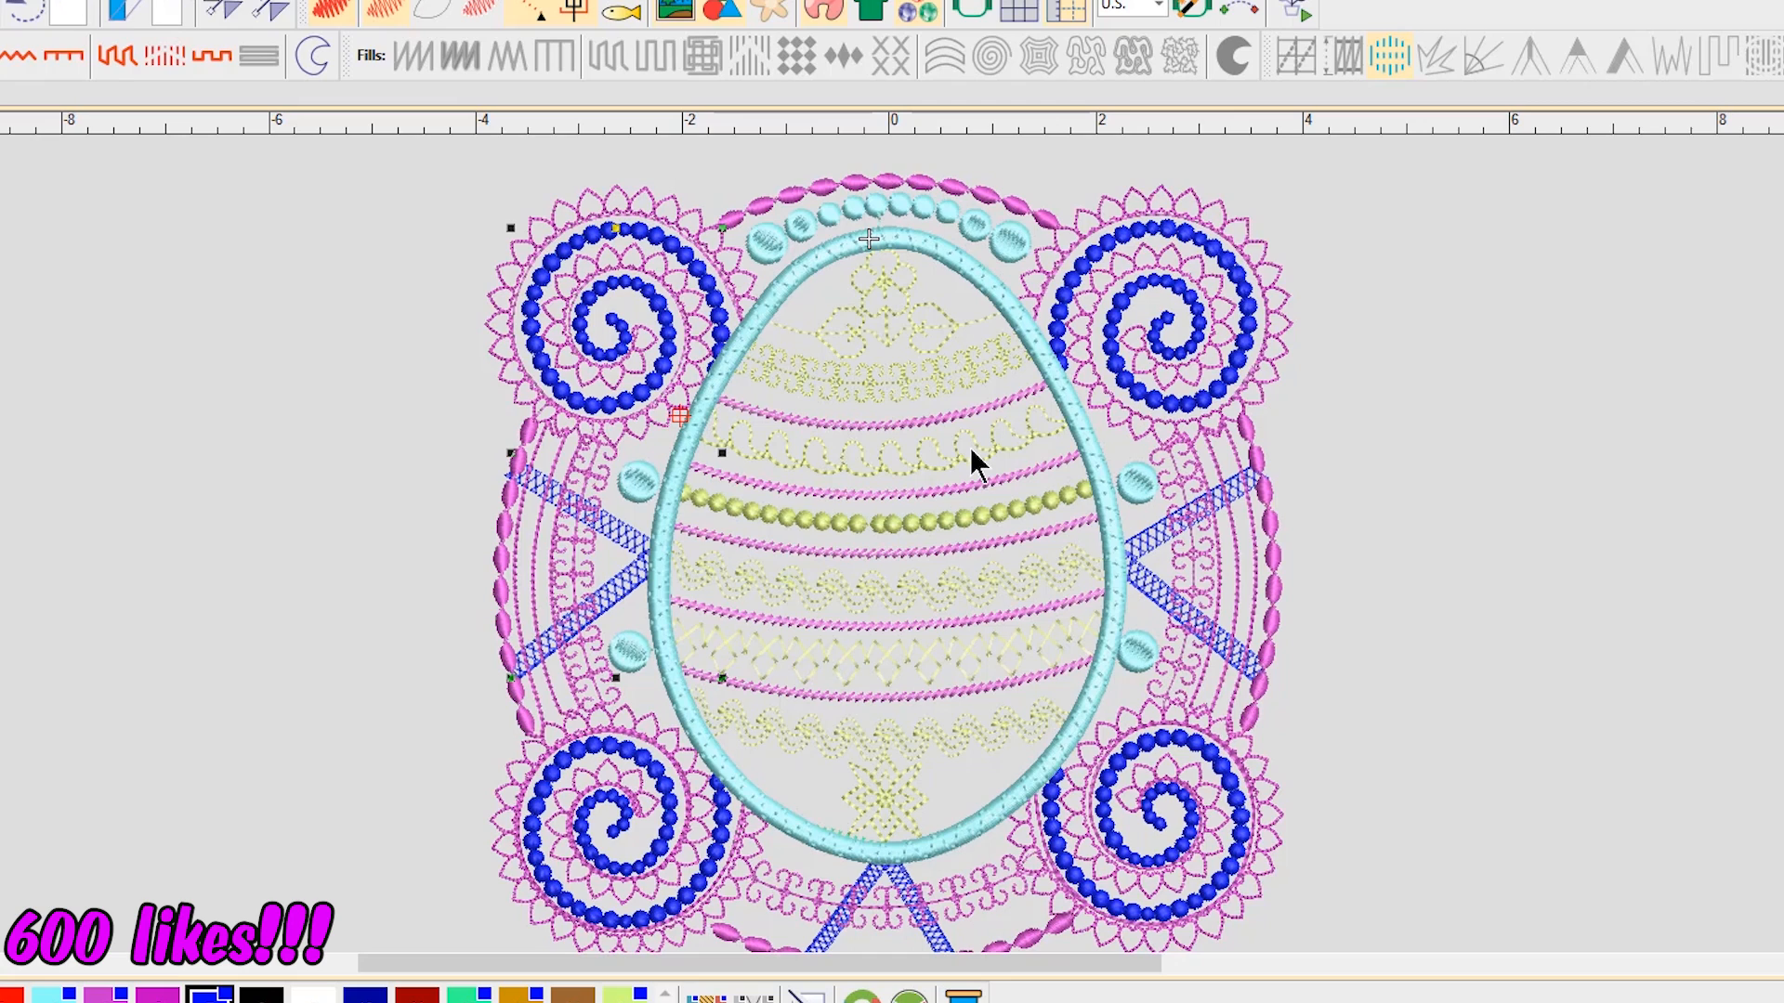
mouse_move(1290, 402)
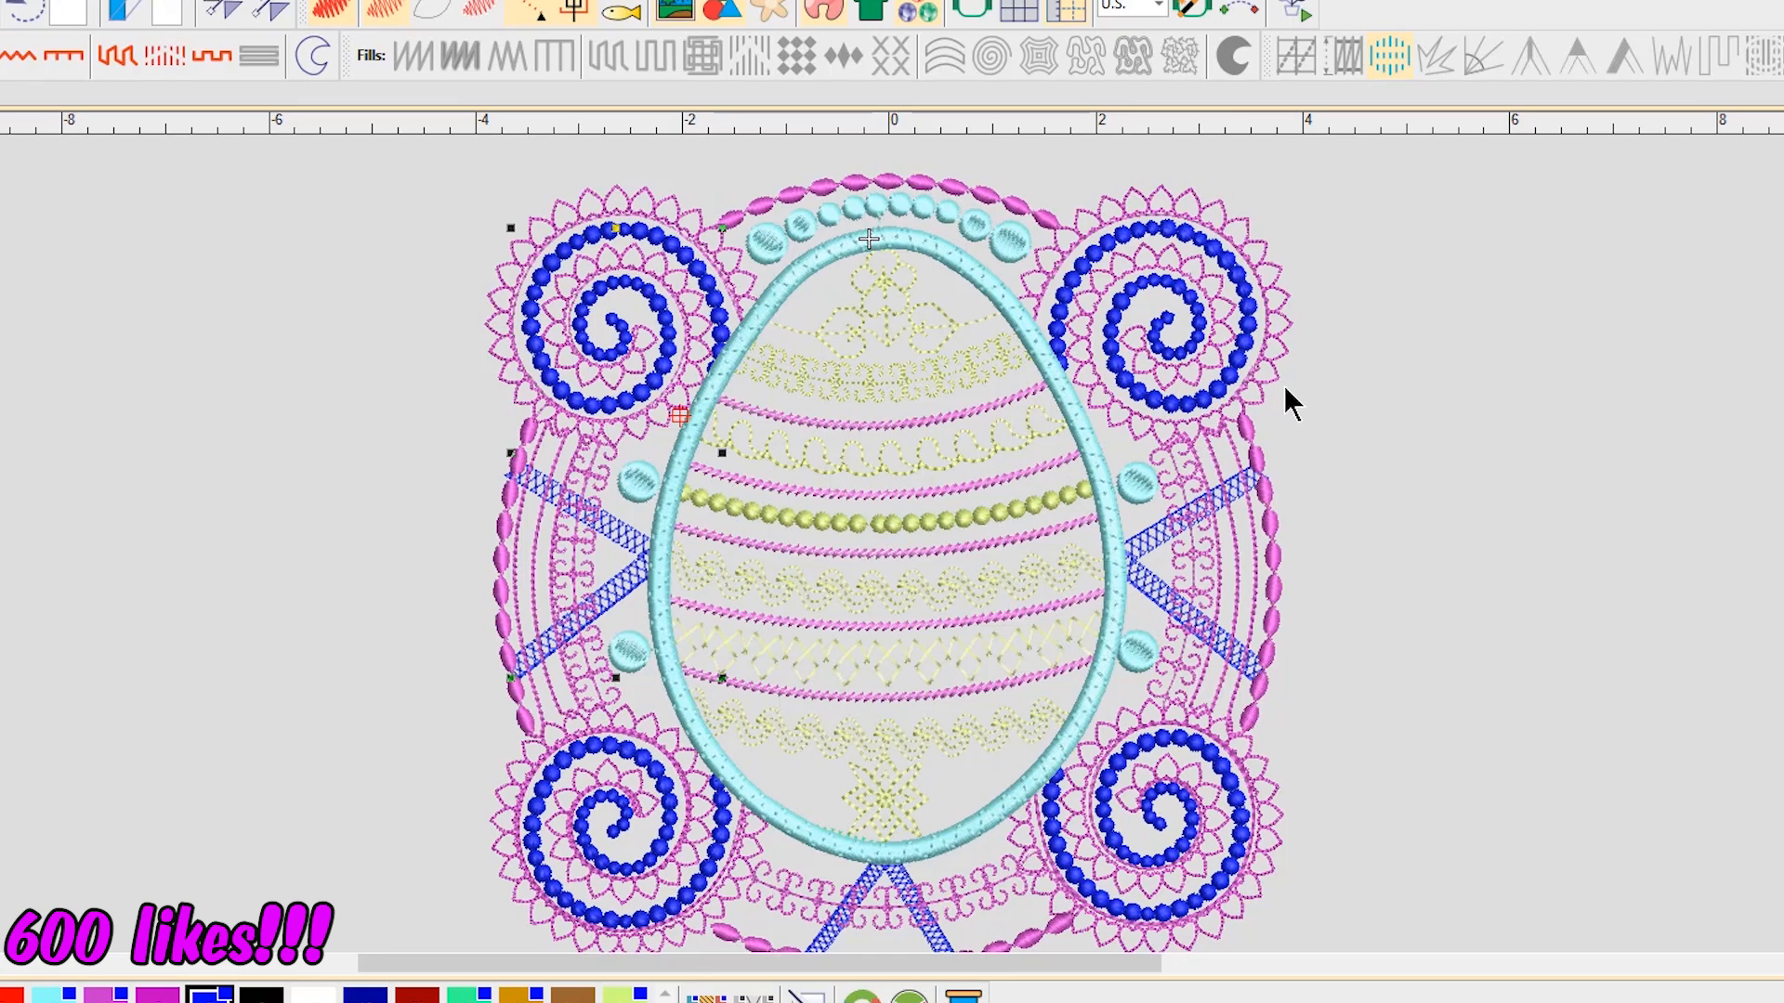
mouse_move(1362, 505)
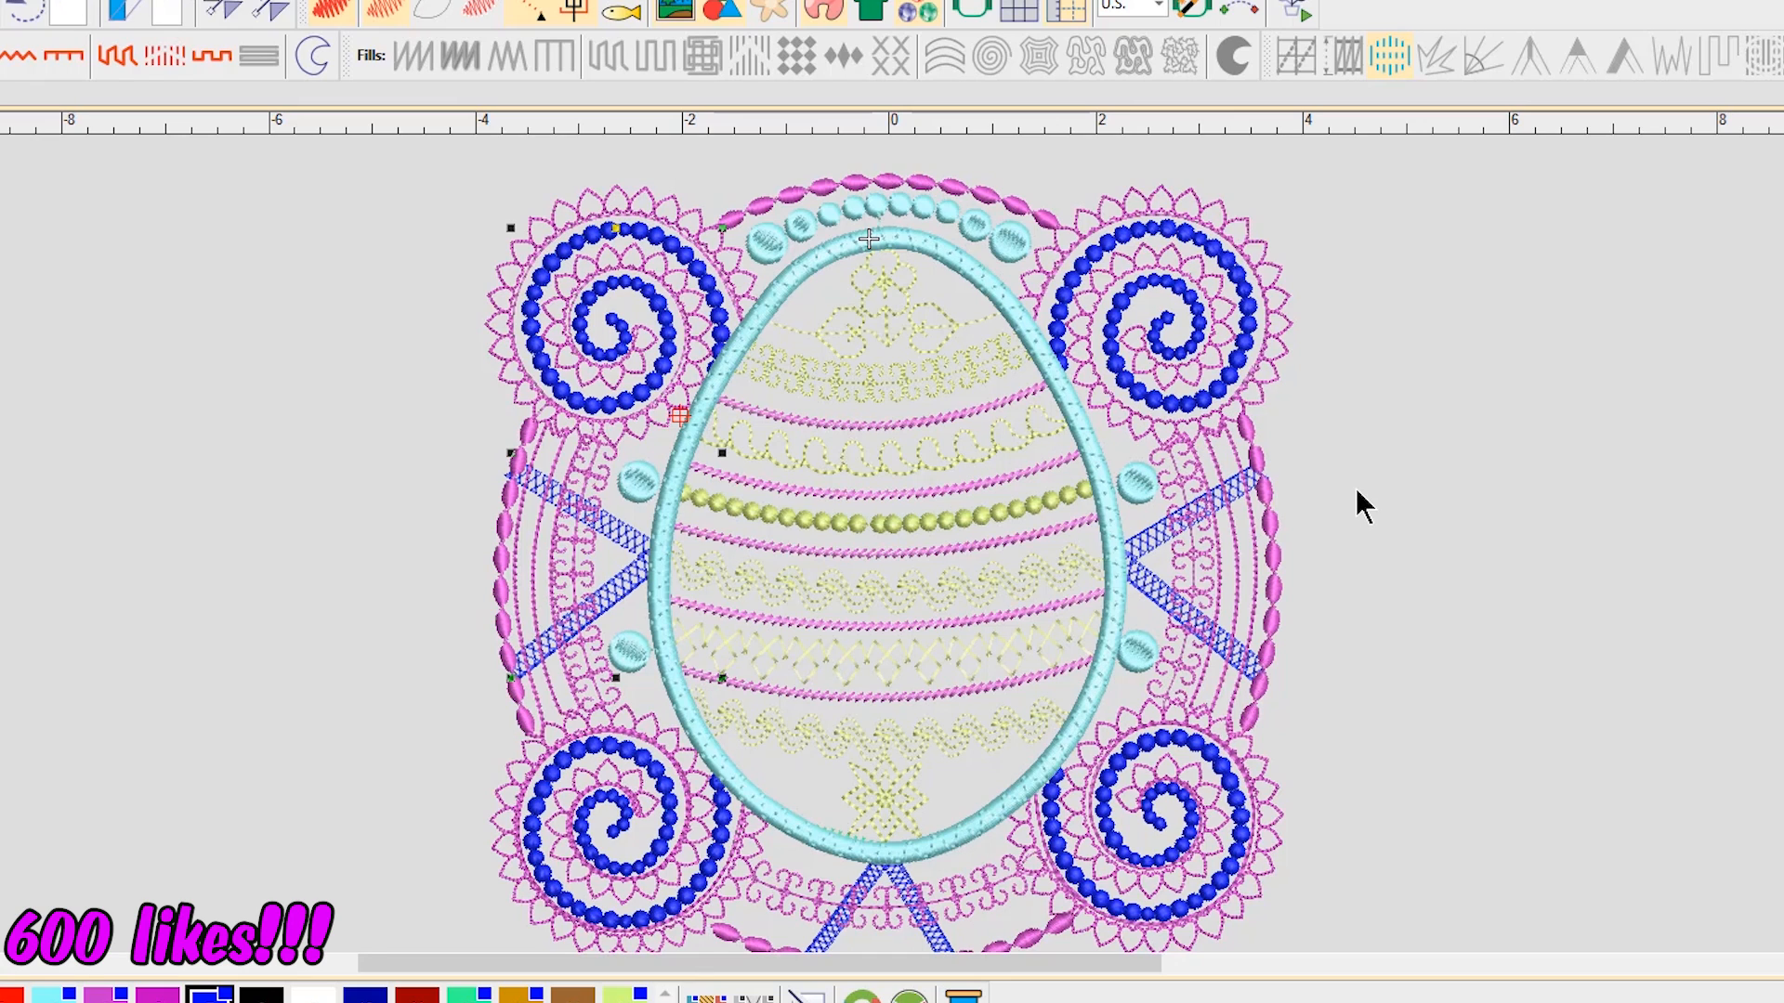
mouse_move(1071, 324)
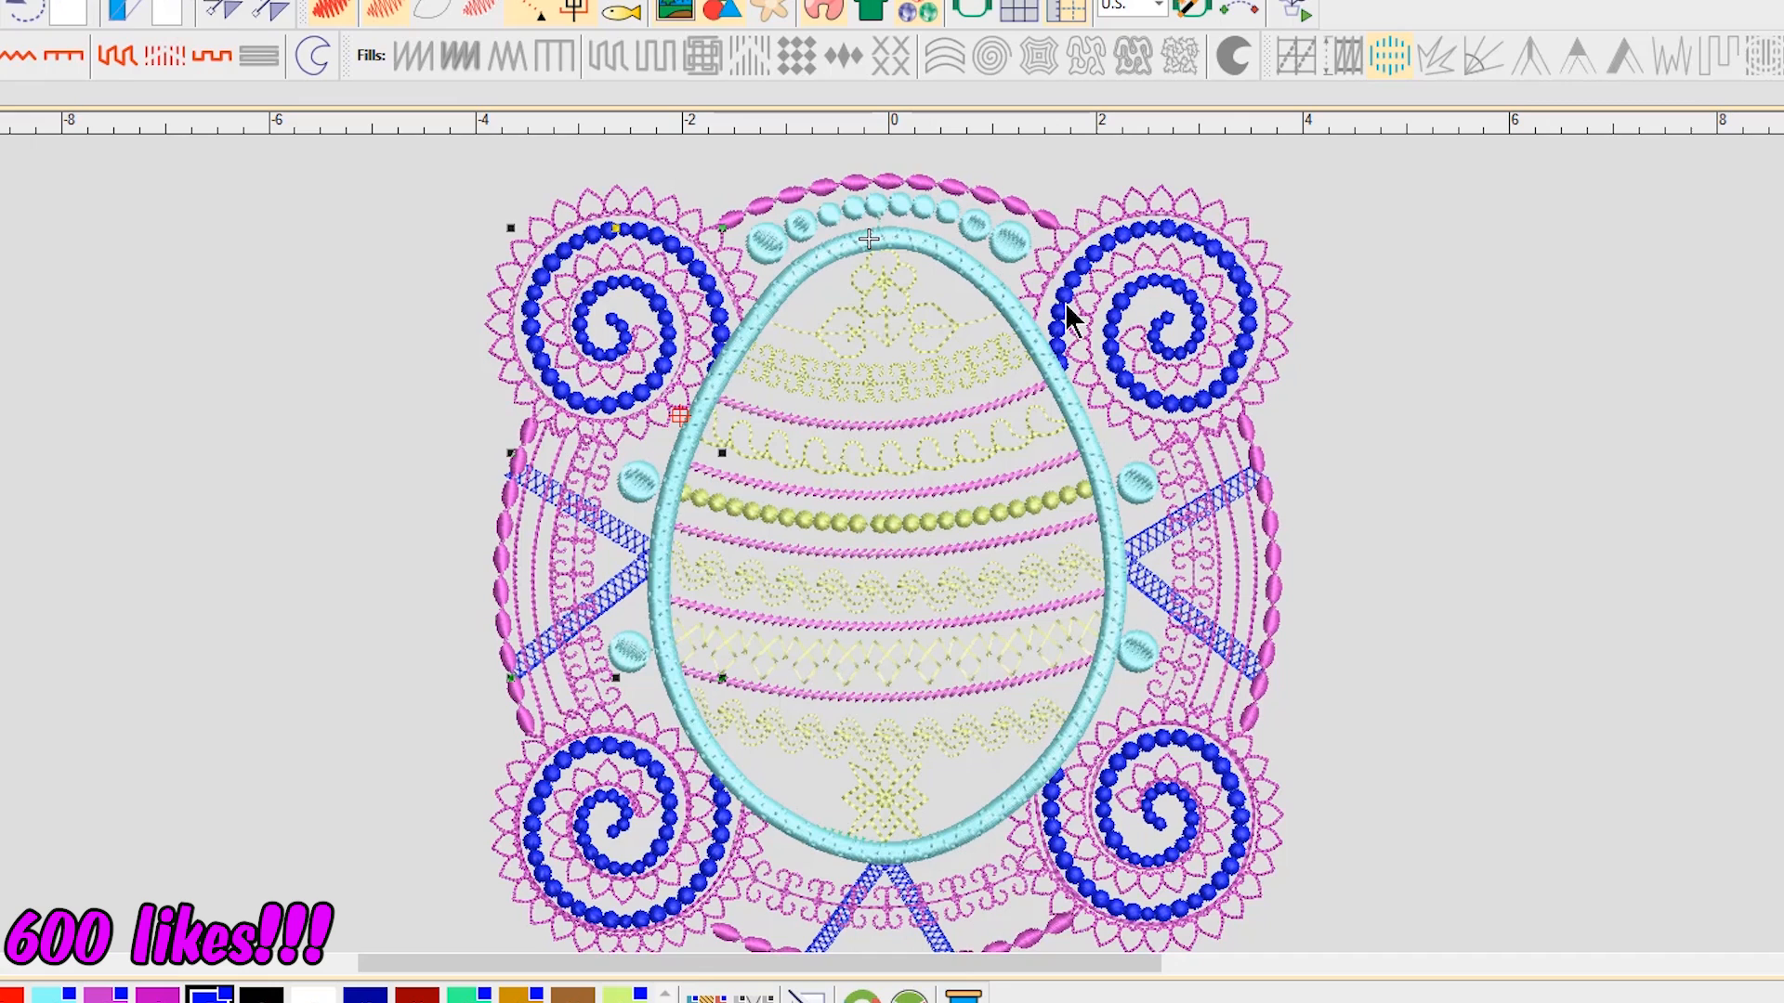
mouse_move(1193, 590)
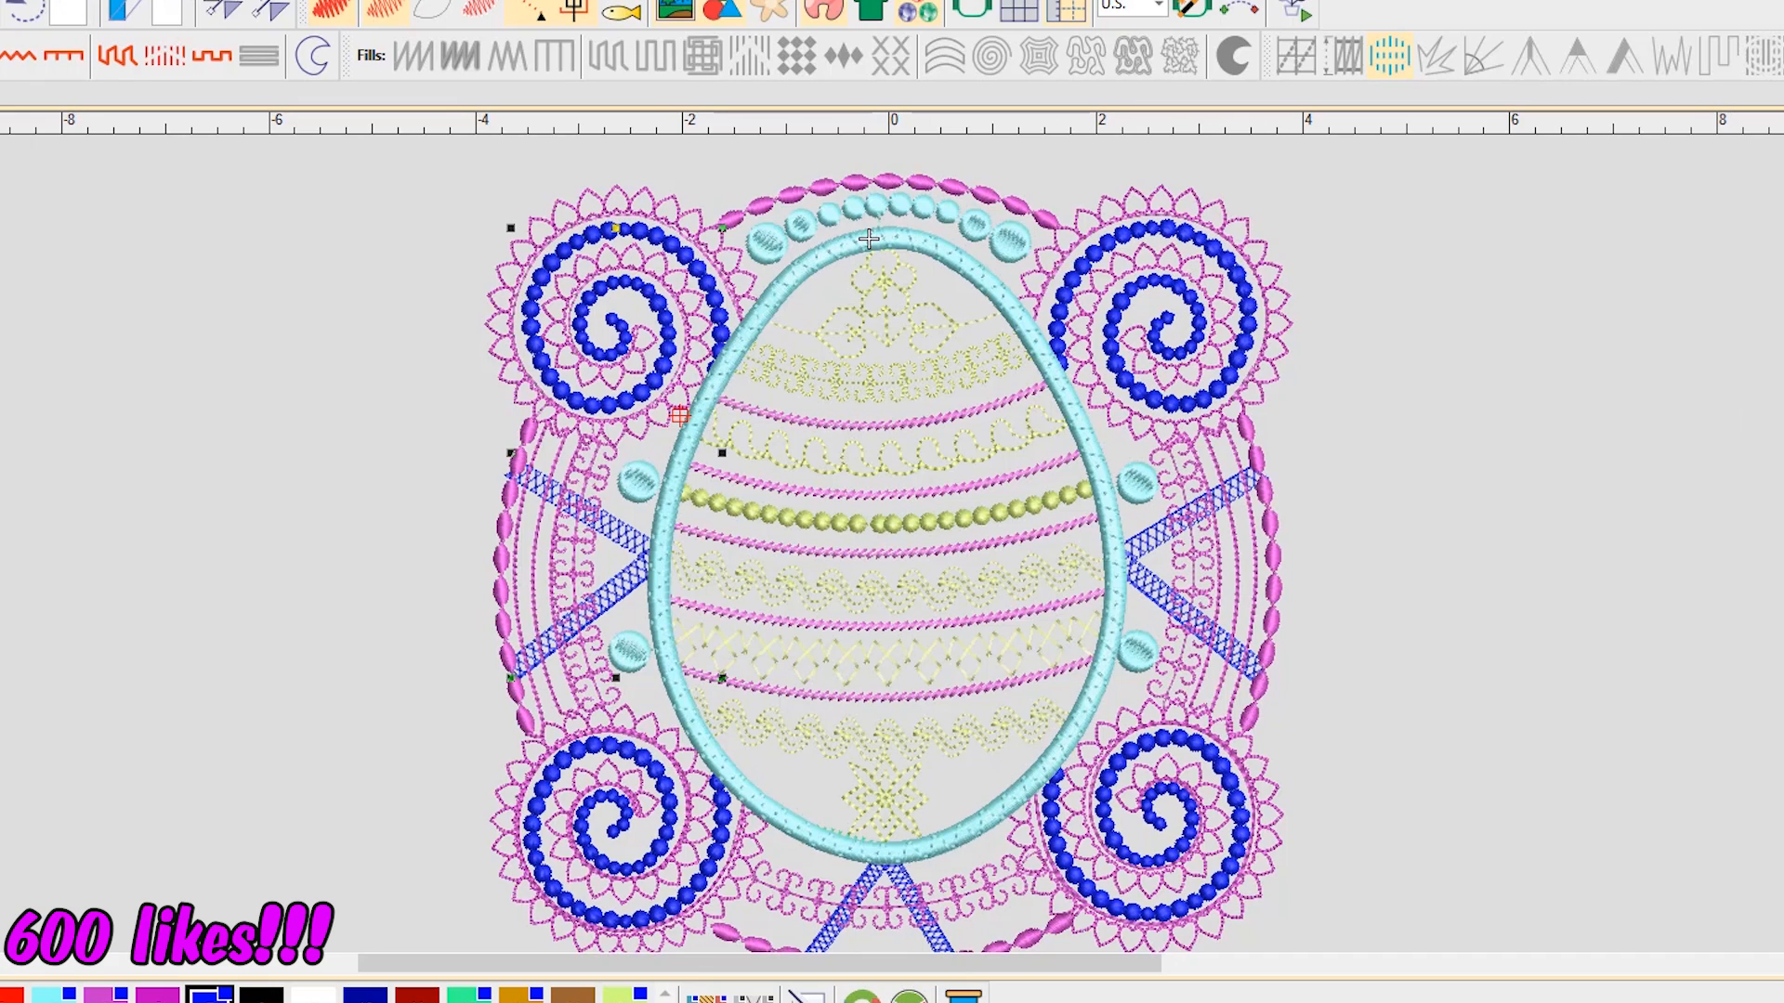
mouse_move(615, 693)
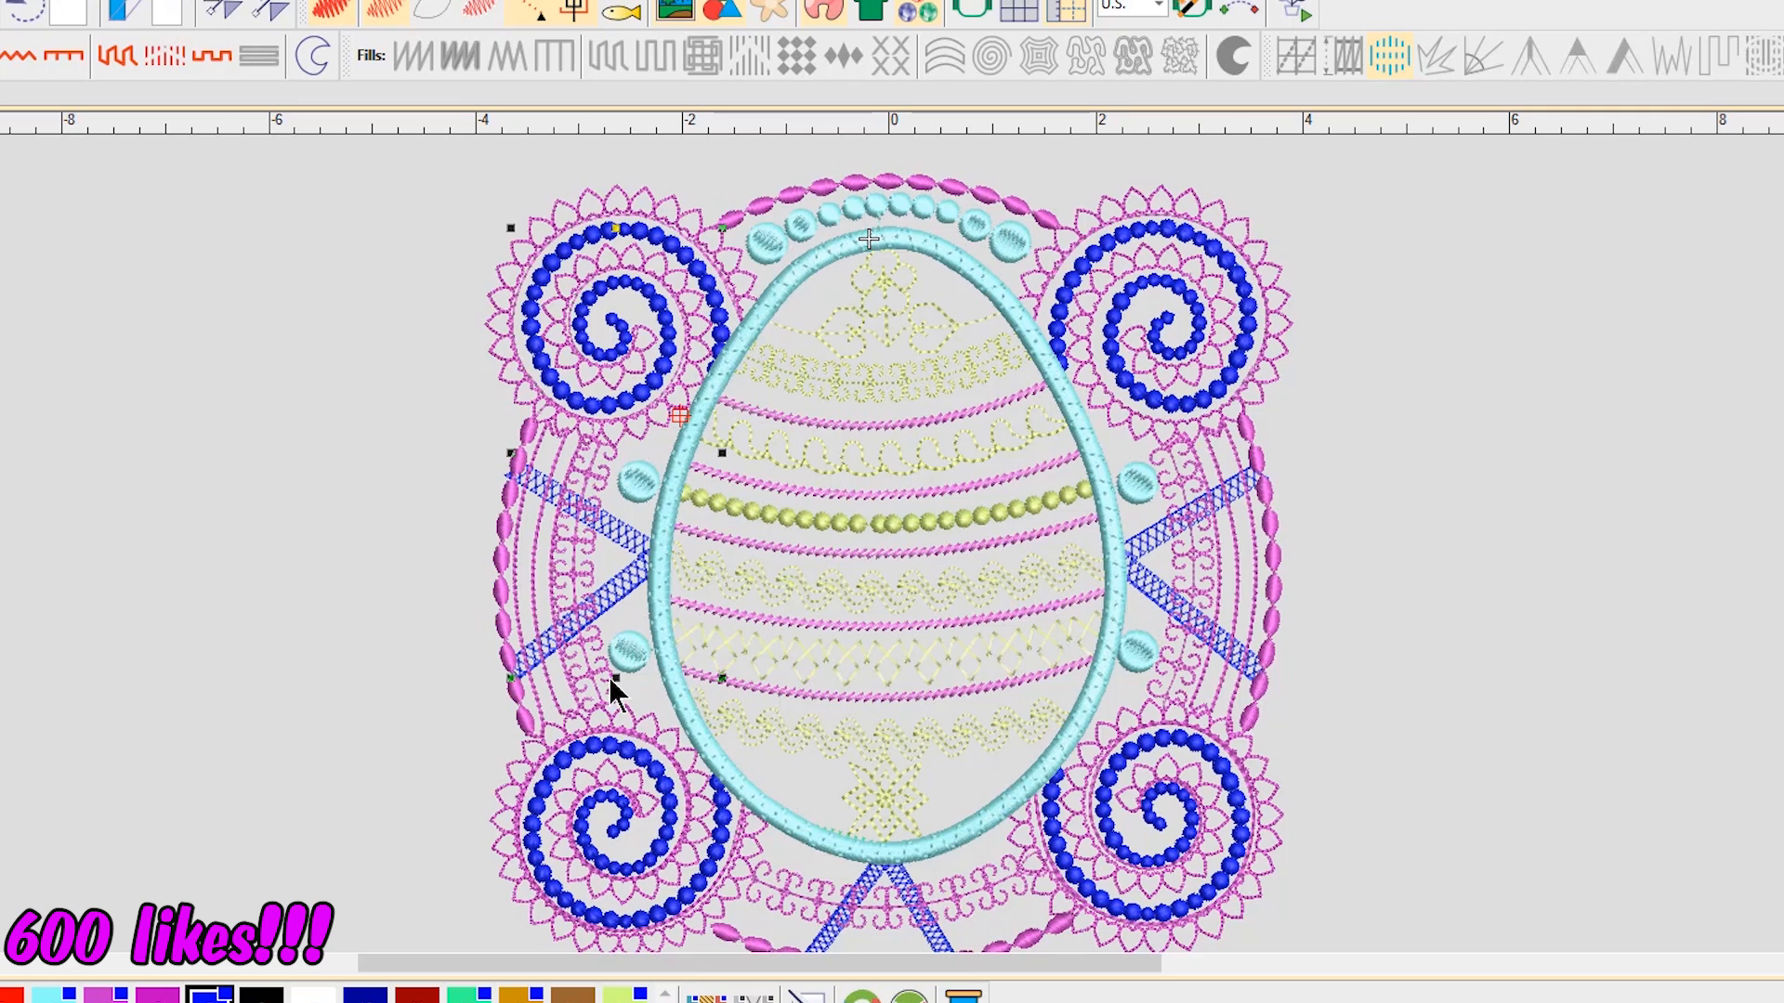
mouse_move(830, 273)
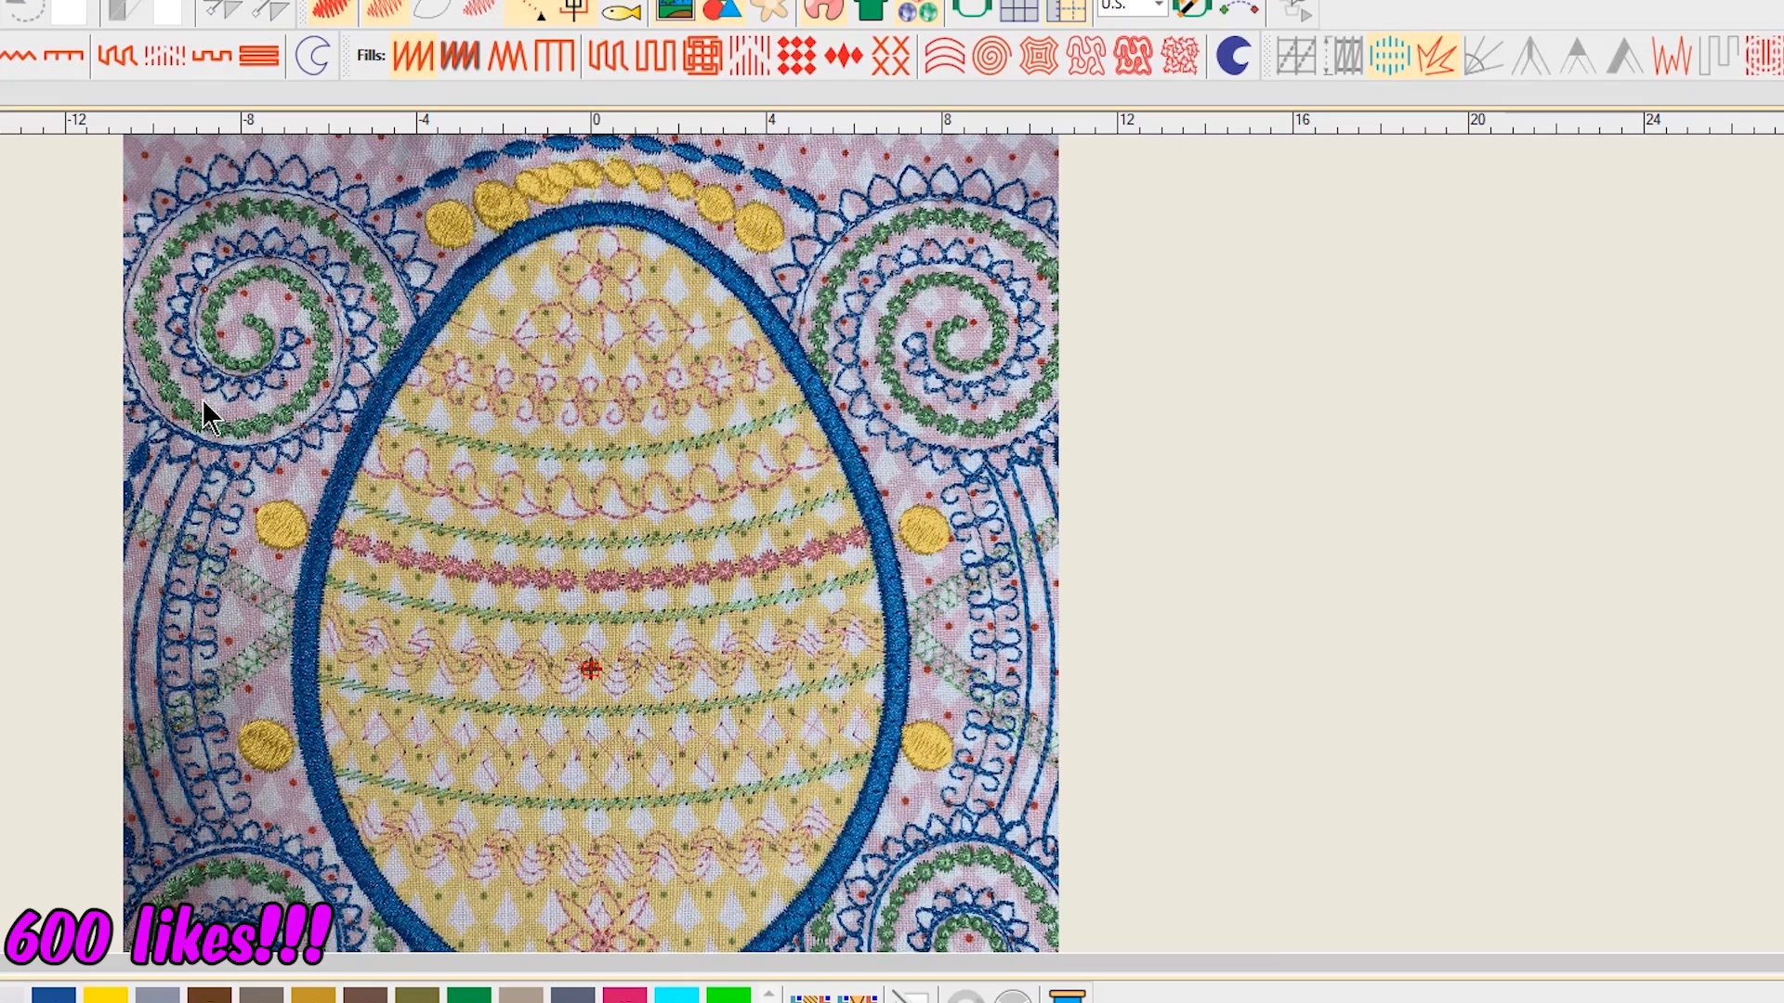
mouse_move(583, 212)
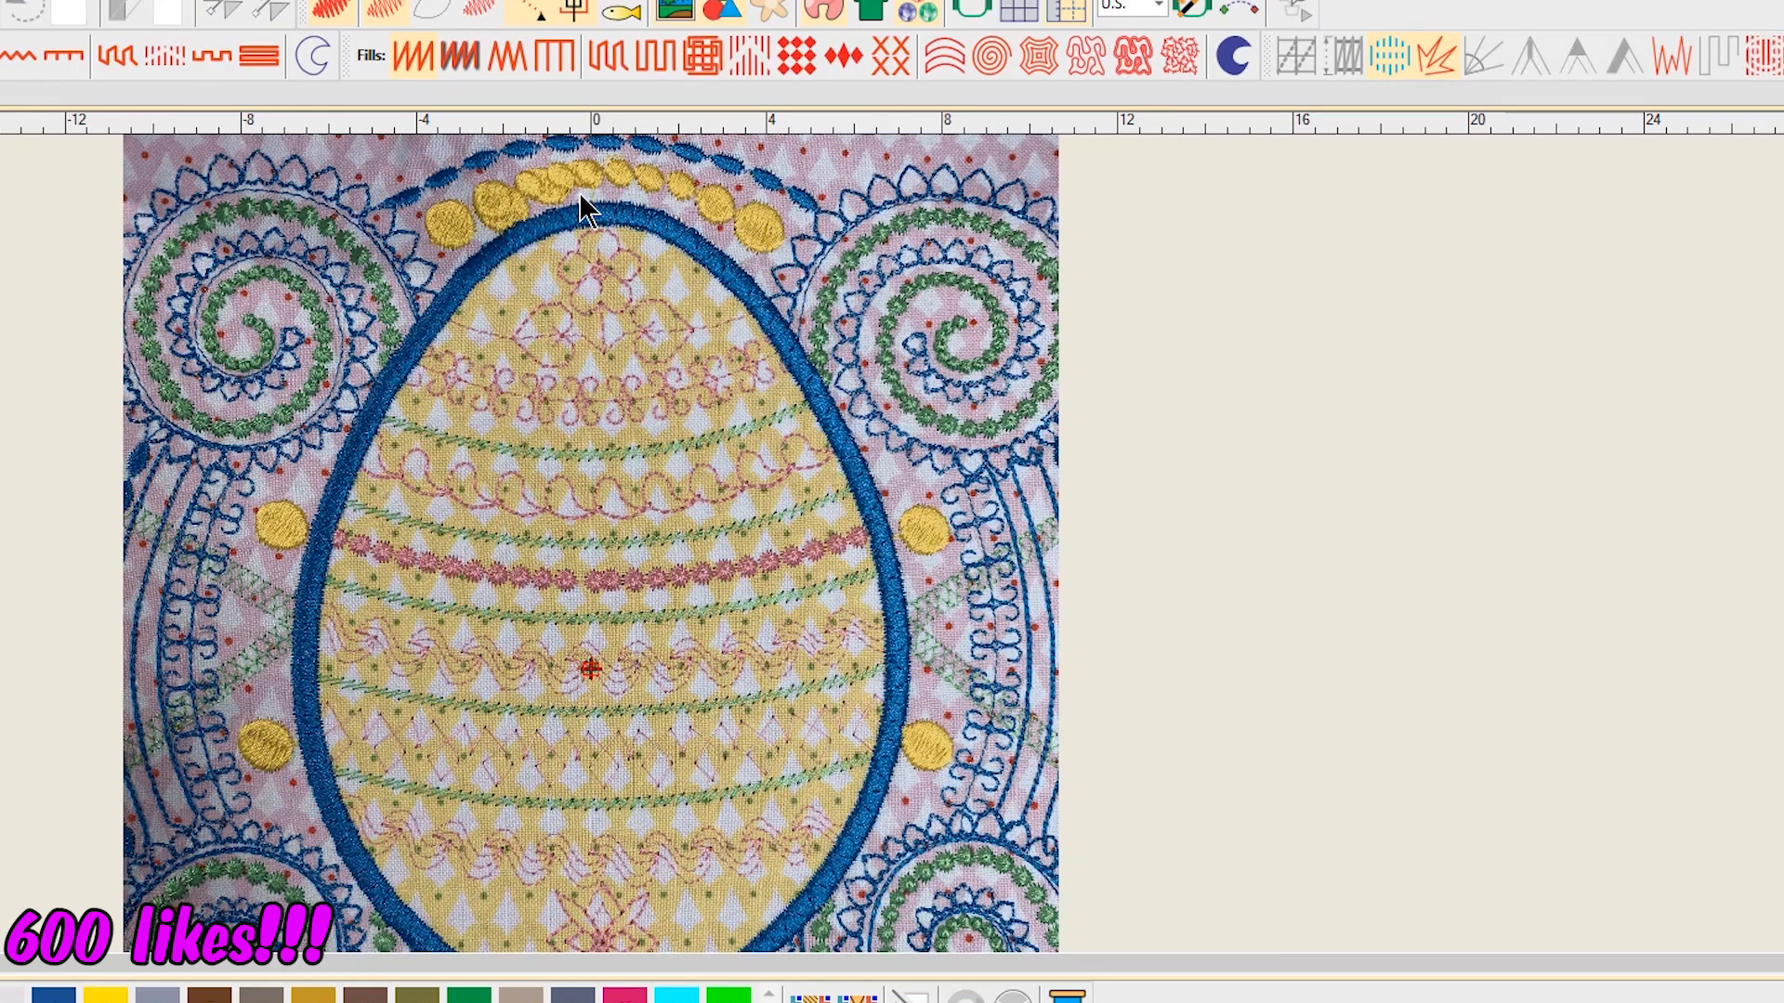
mouse_move(597, 224)
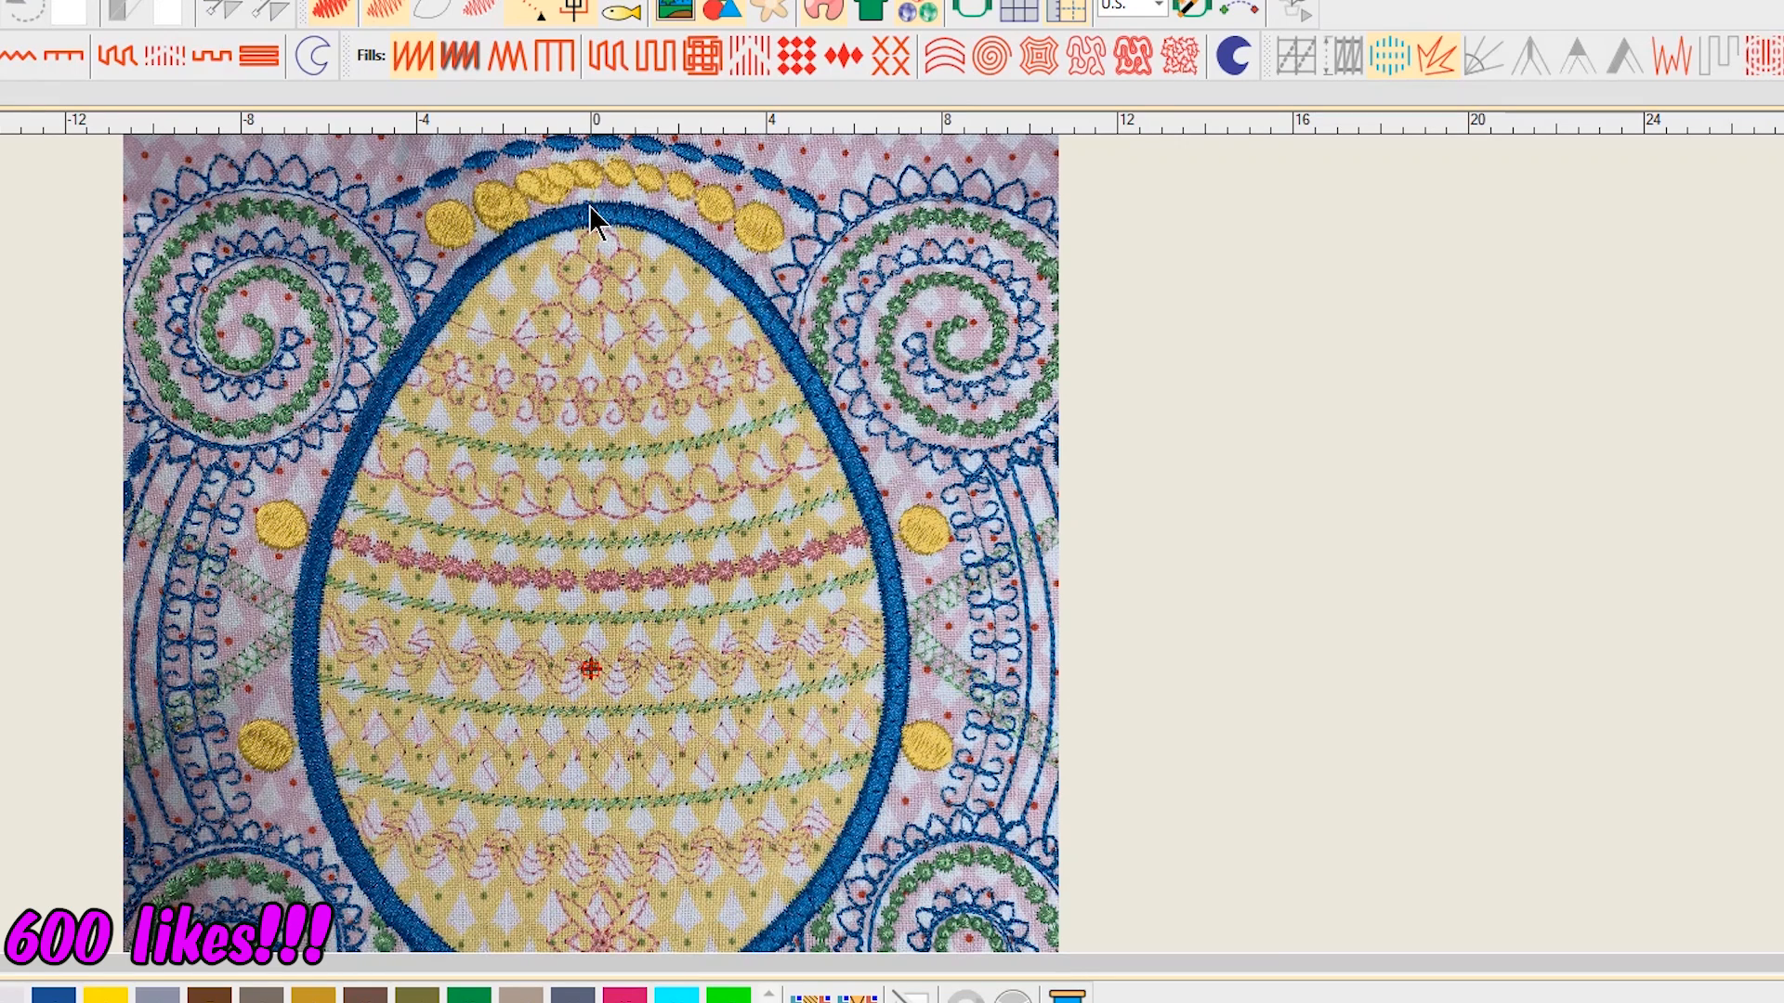
mouse_move(811, 323)
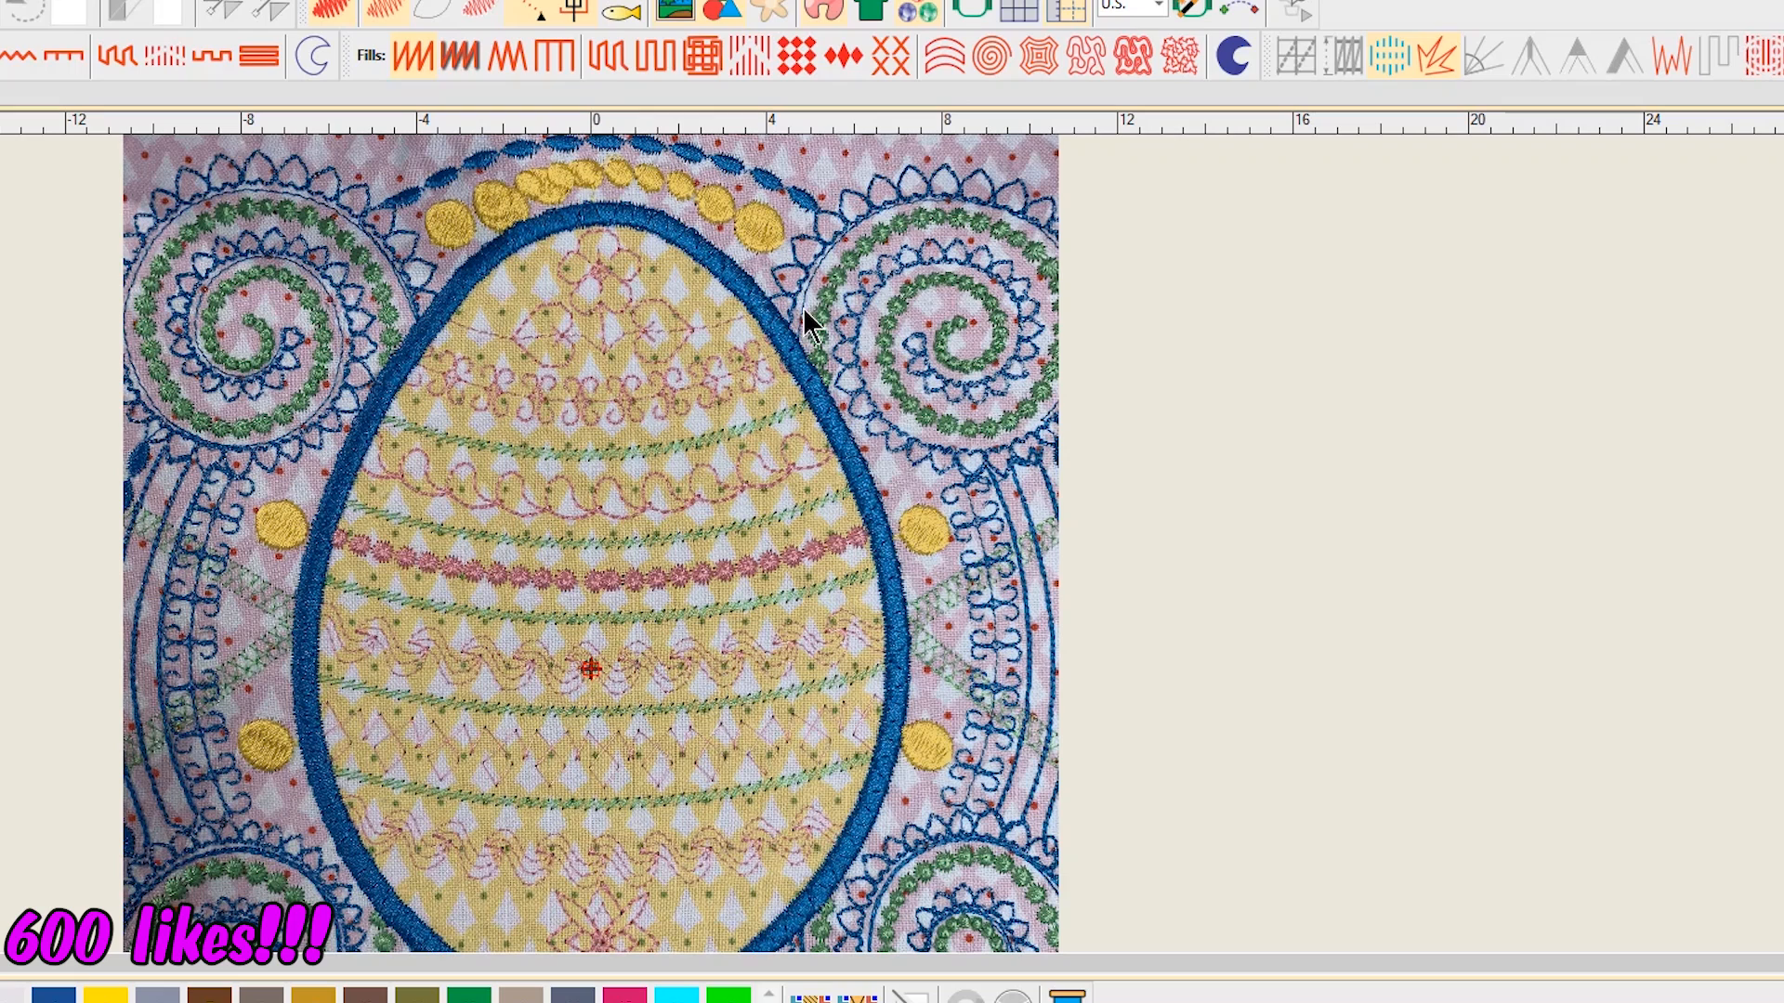
mouse_move(905, 674)
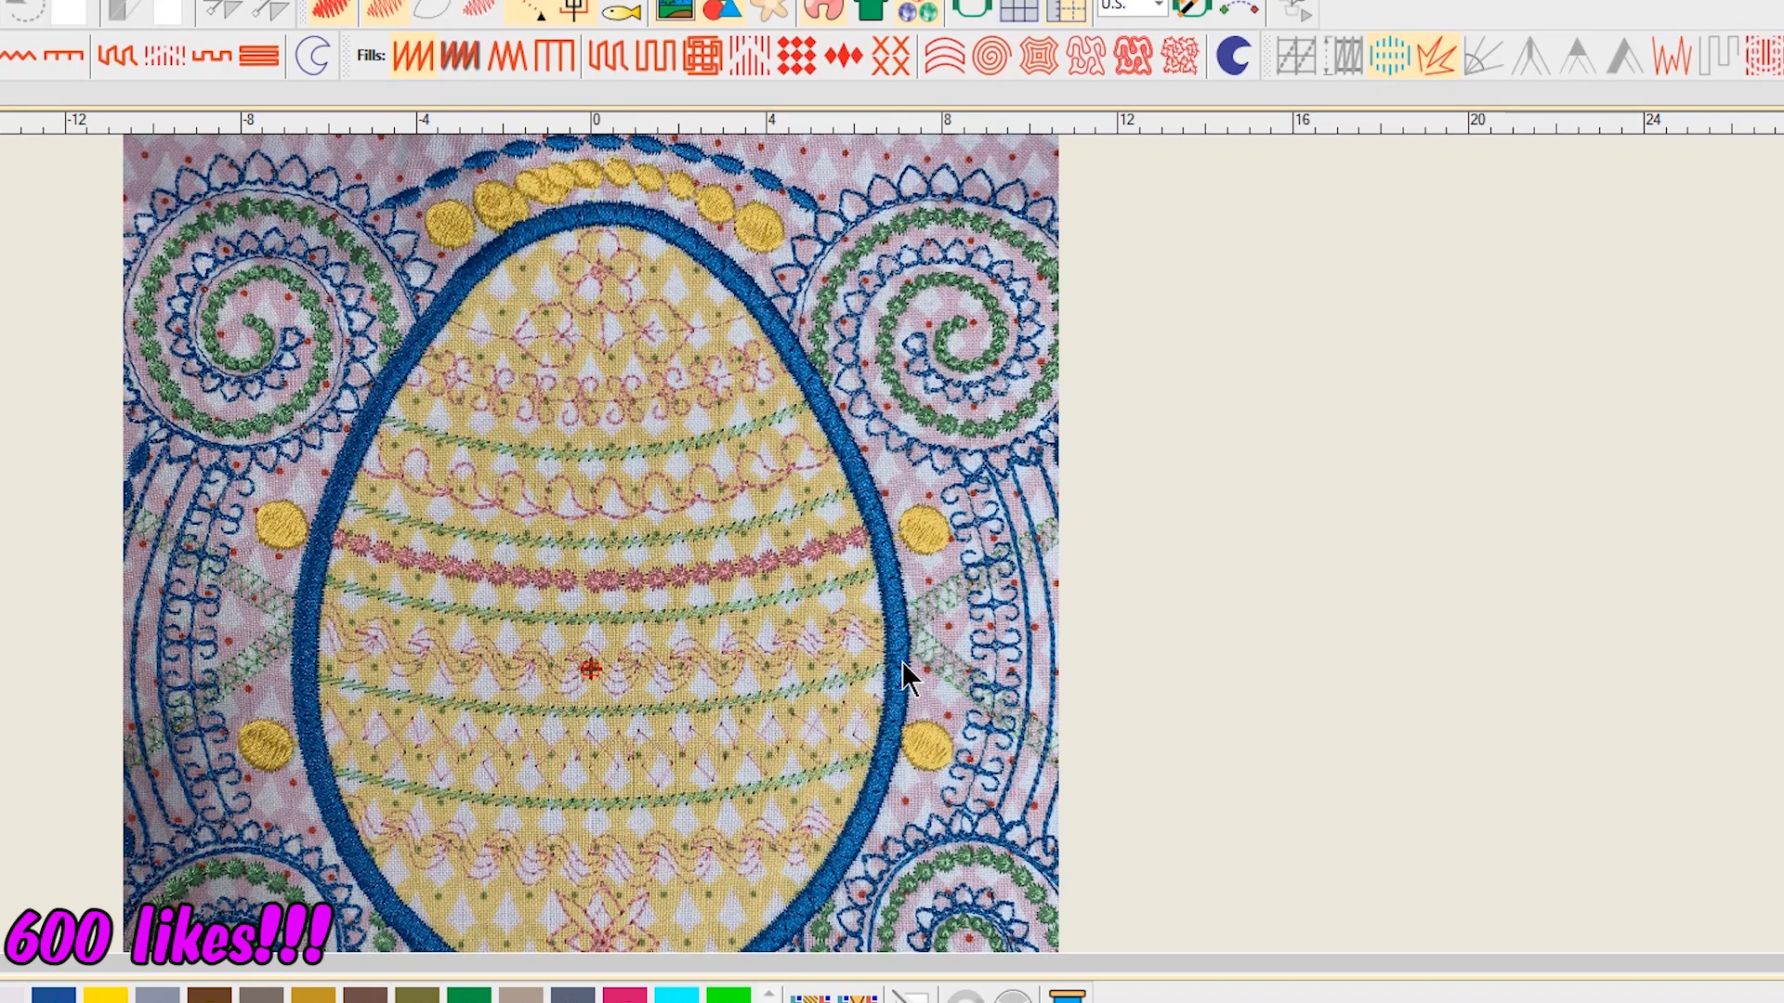
mouse_move(905, 563)
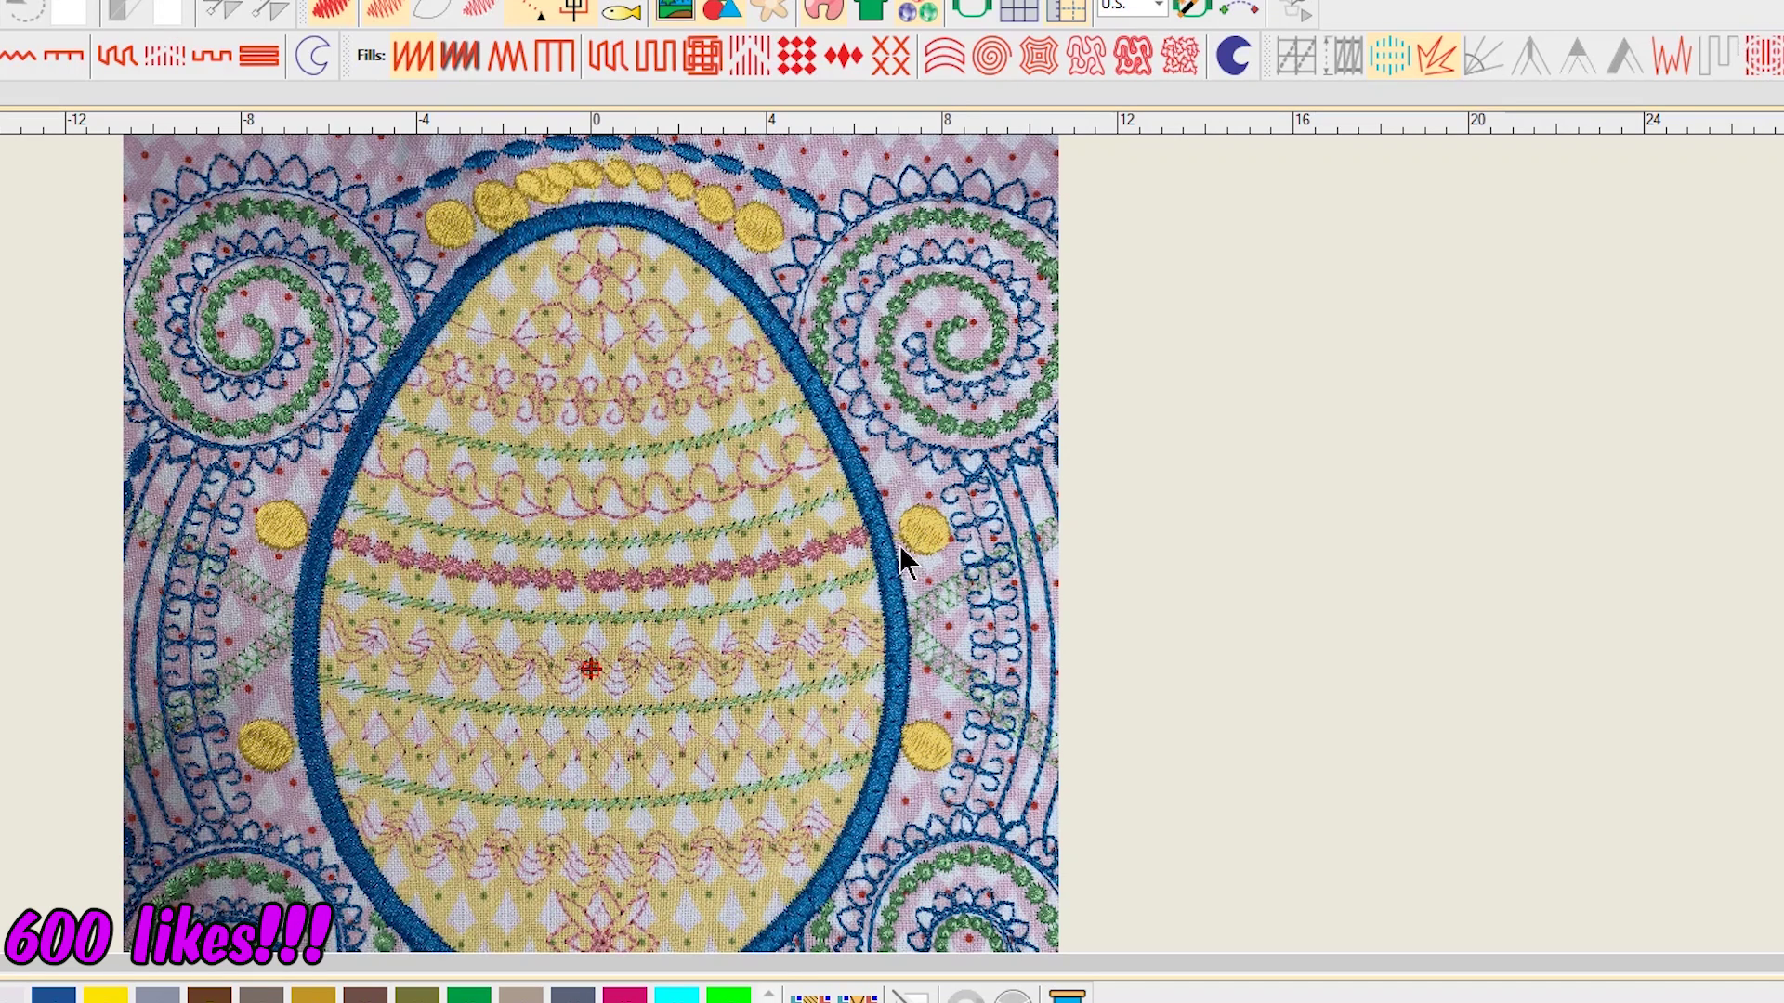
mouse_move(297, 782)
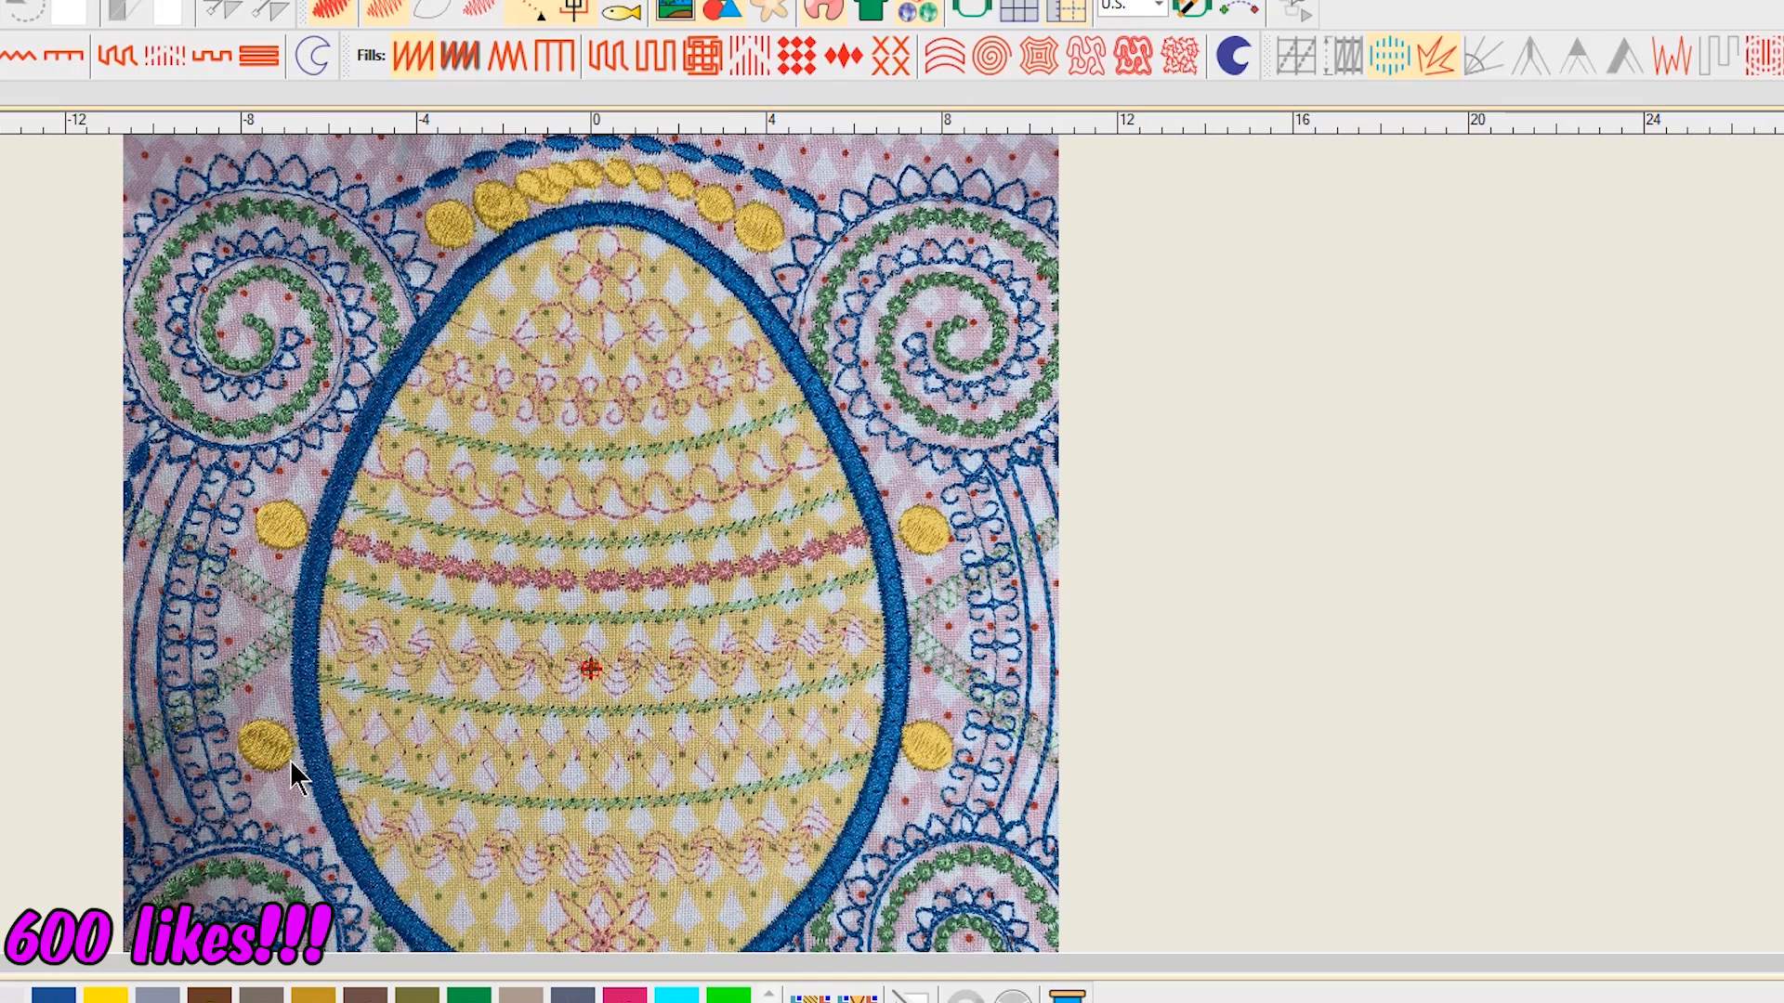
mouse_move(701, 734)
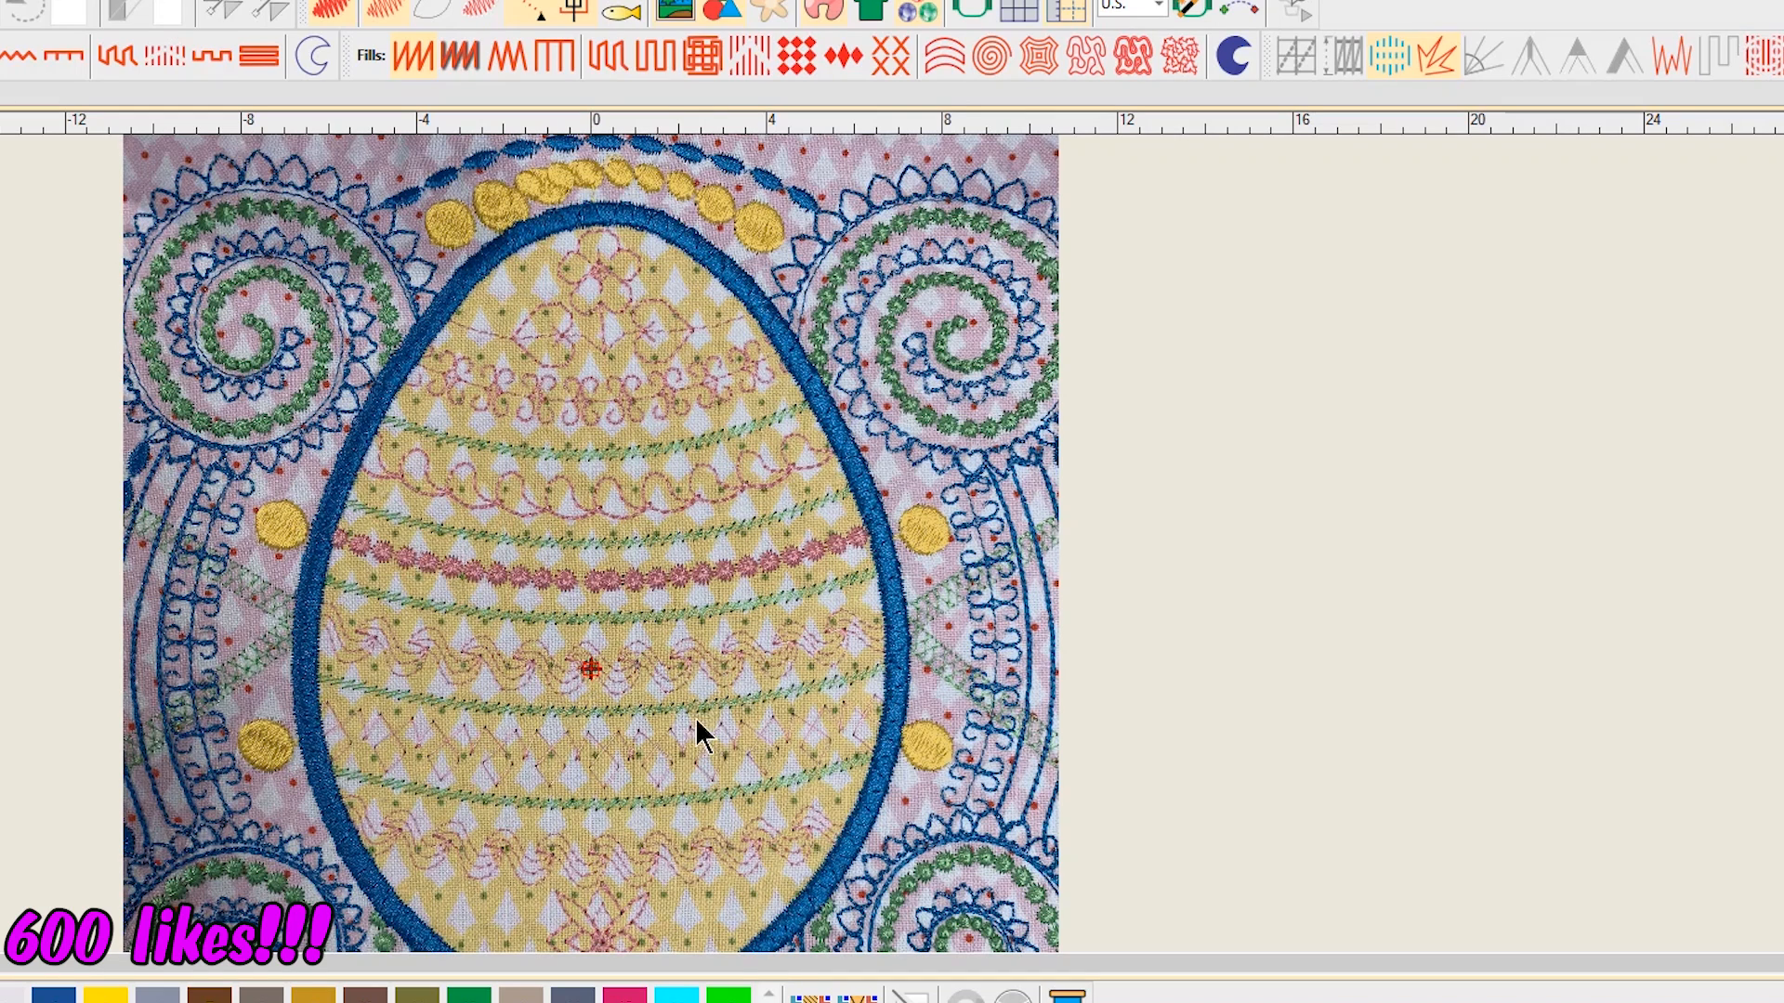
Step: Start the Stitch Simulator so the Easter egg design replays stitch by stitch from the top cyan arc
scroll("down", 3)
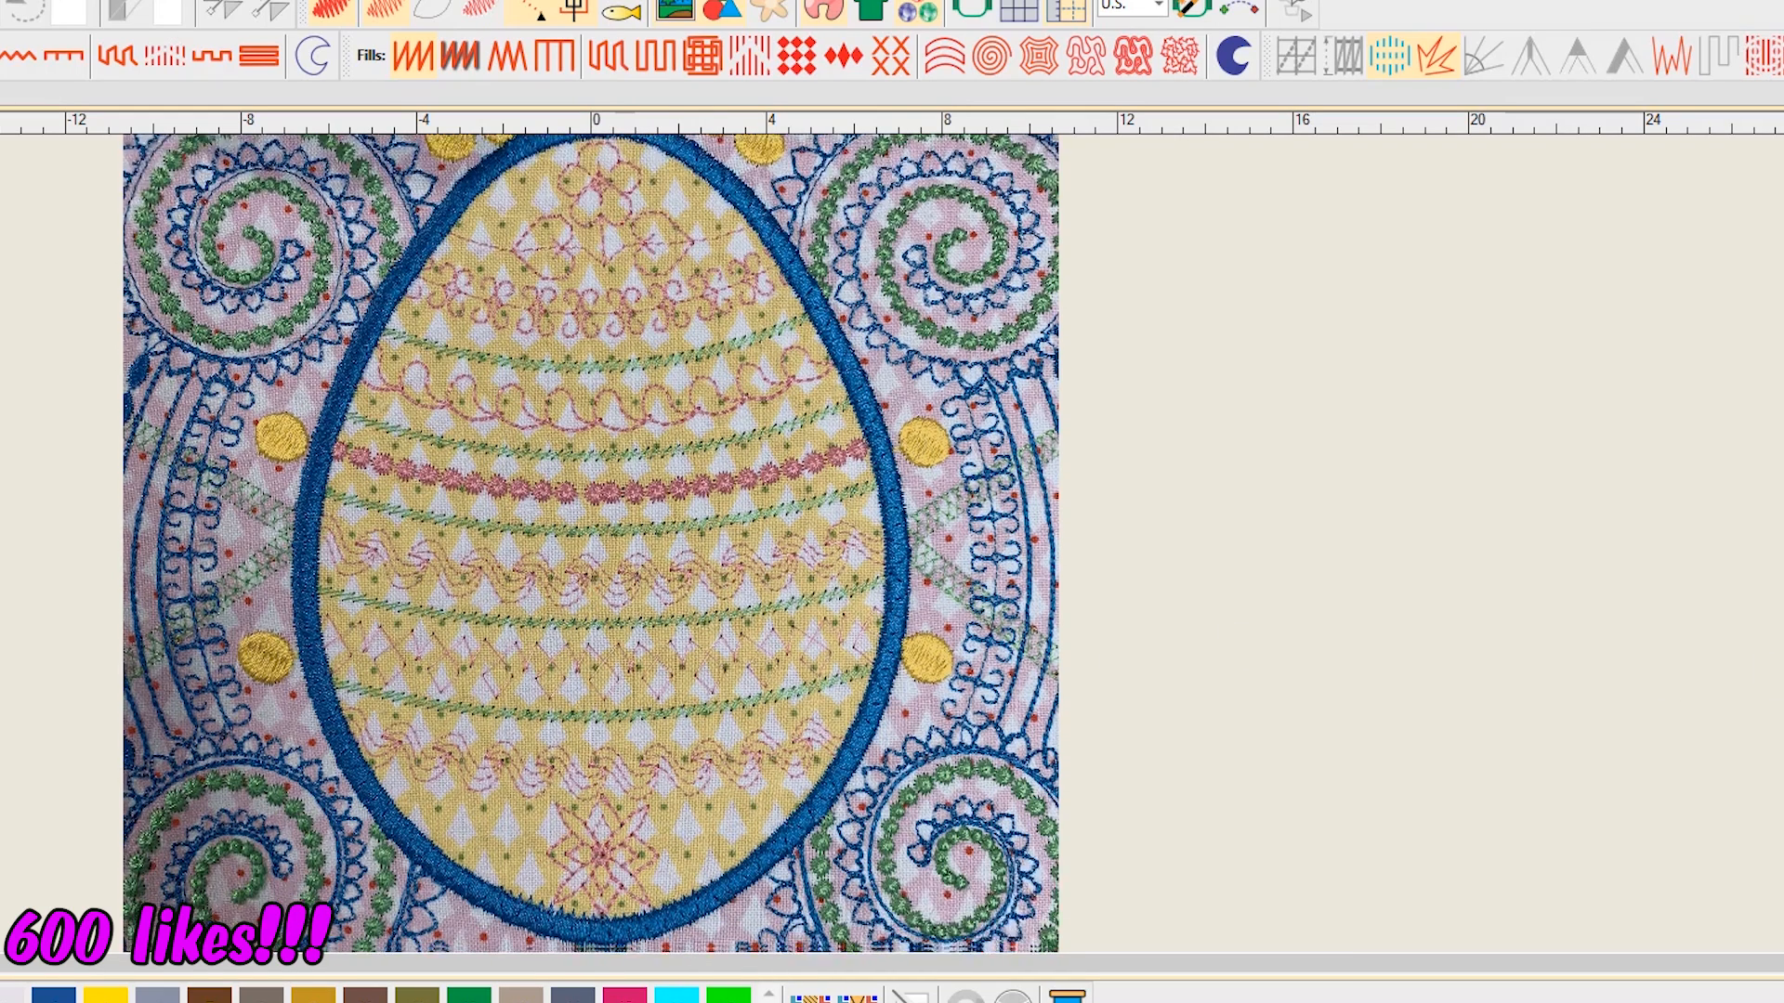
scroll("down", 3)
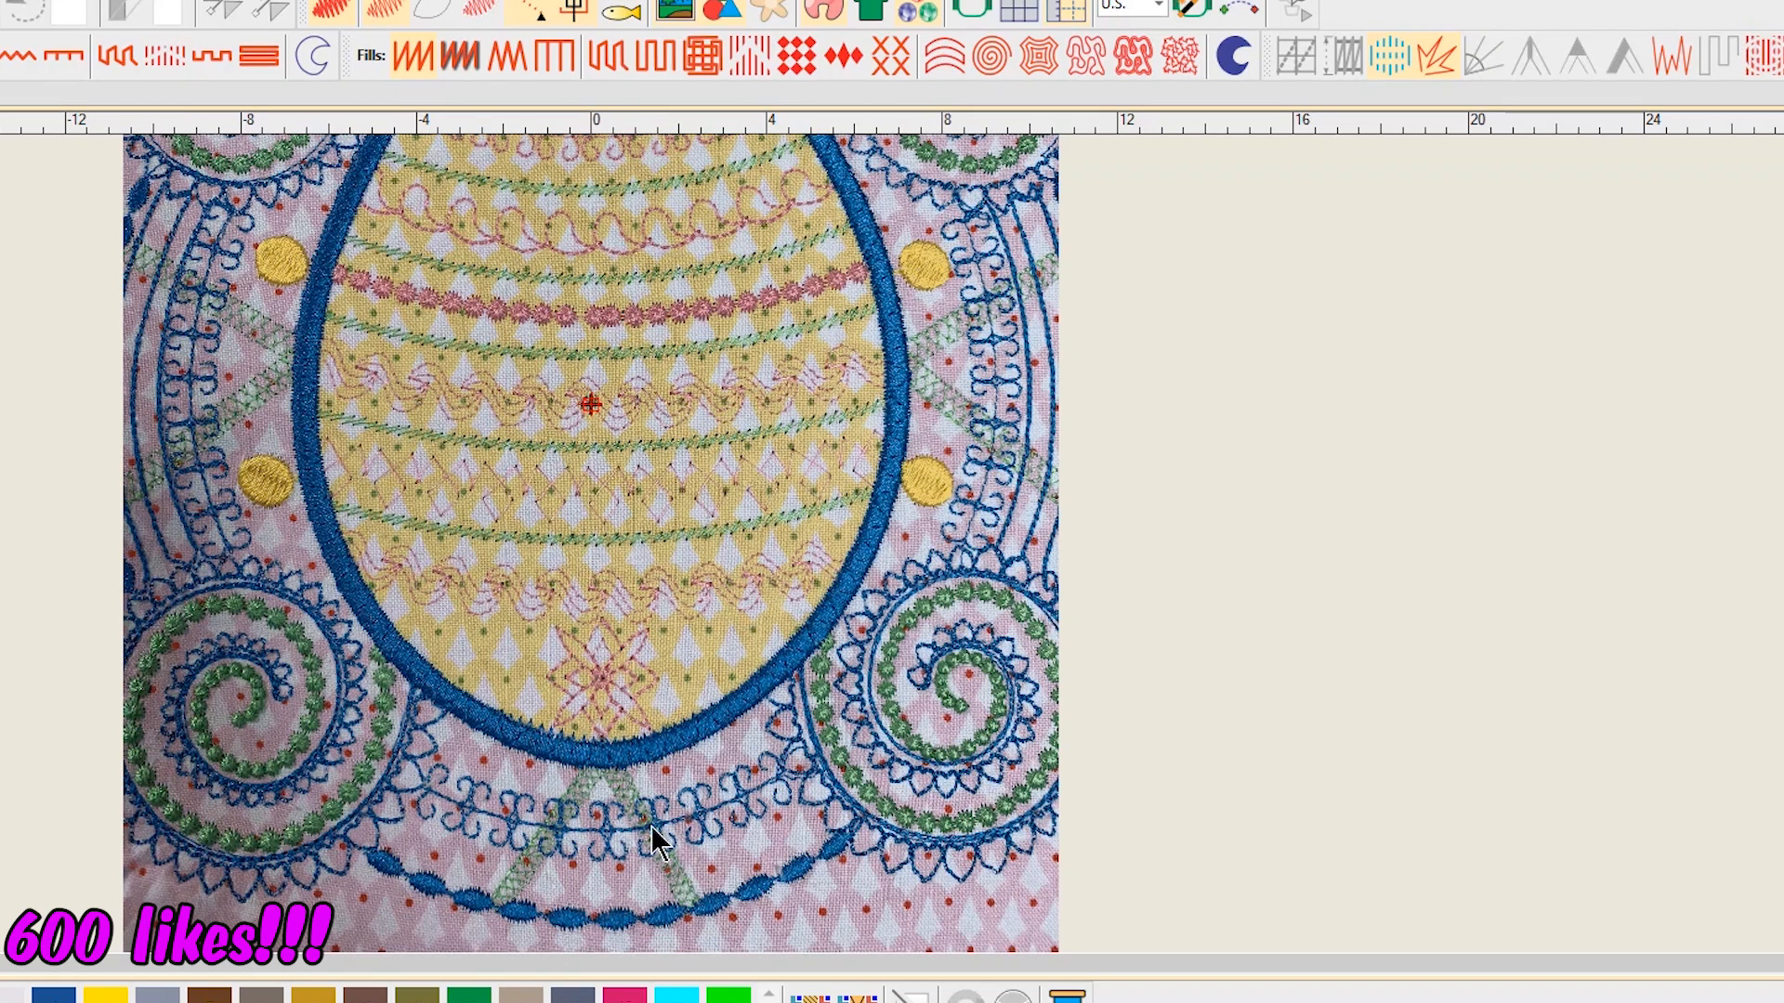
mouse_move(697, 917)
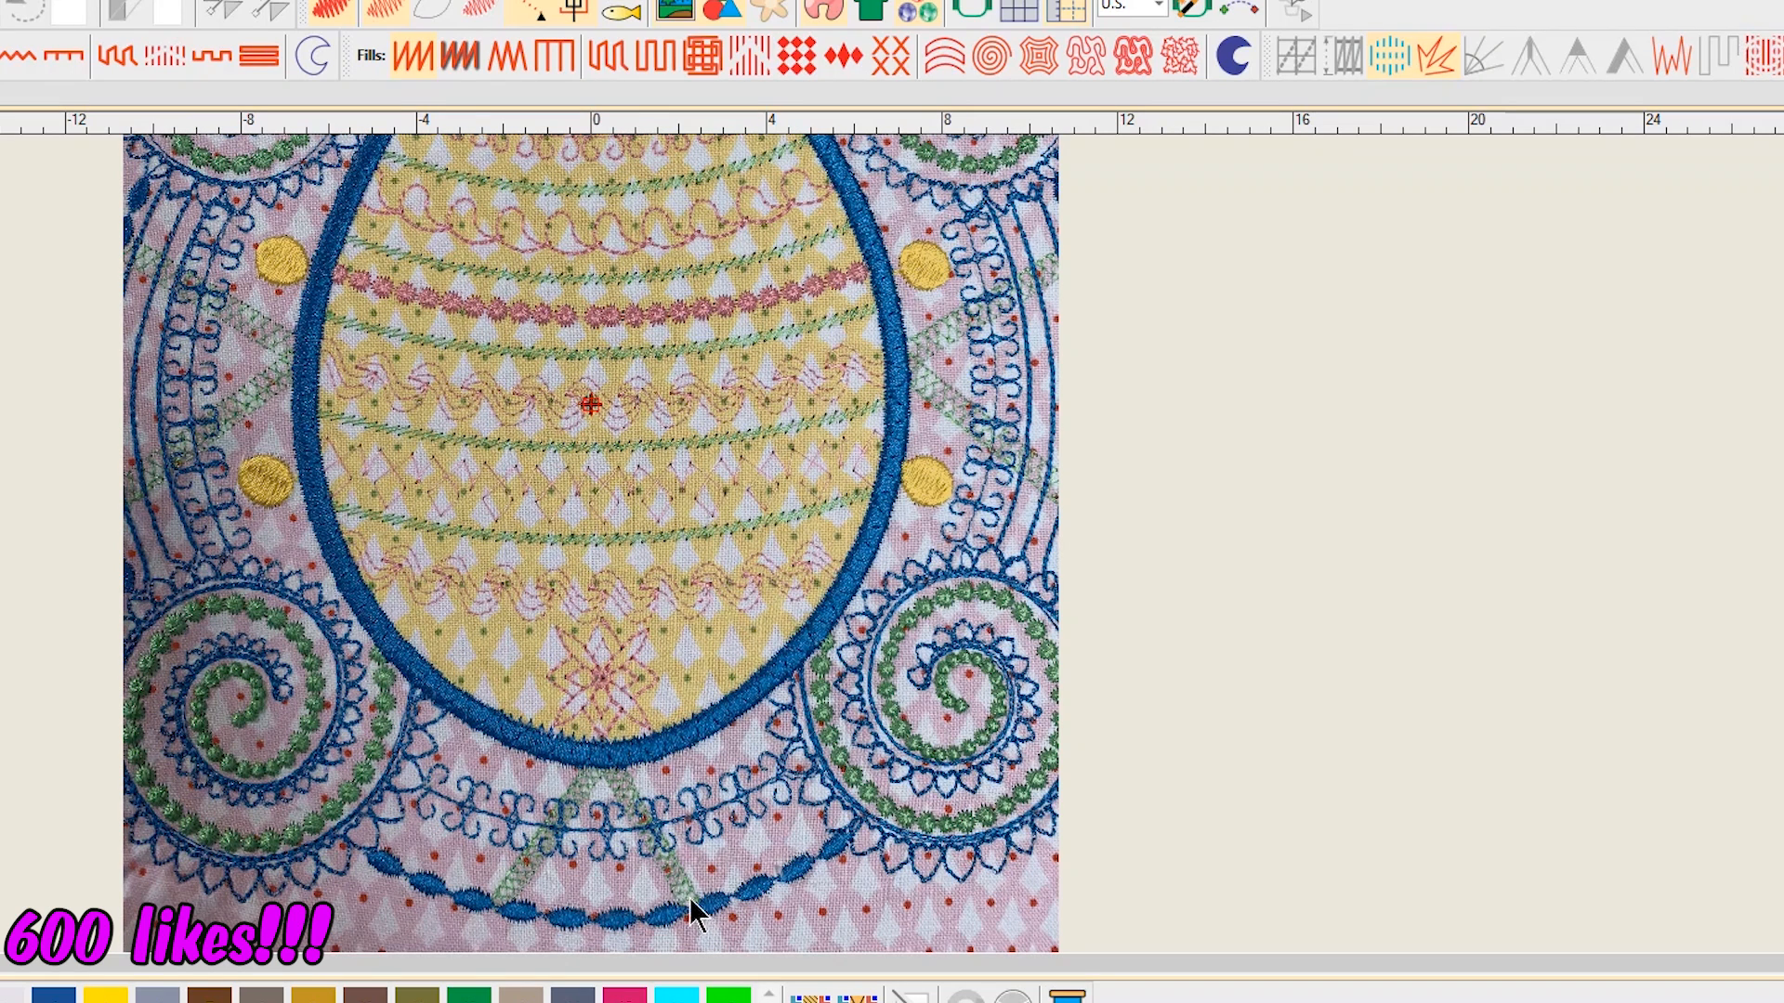
mouse_move(708, 950)
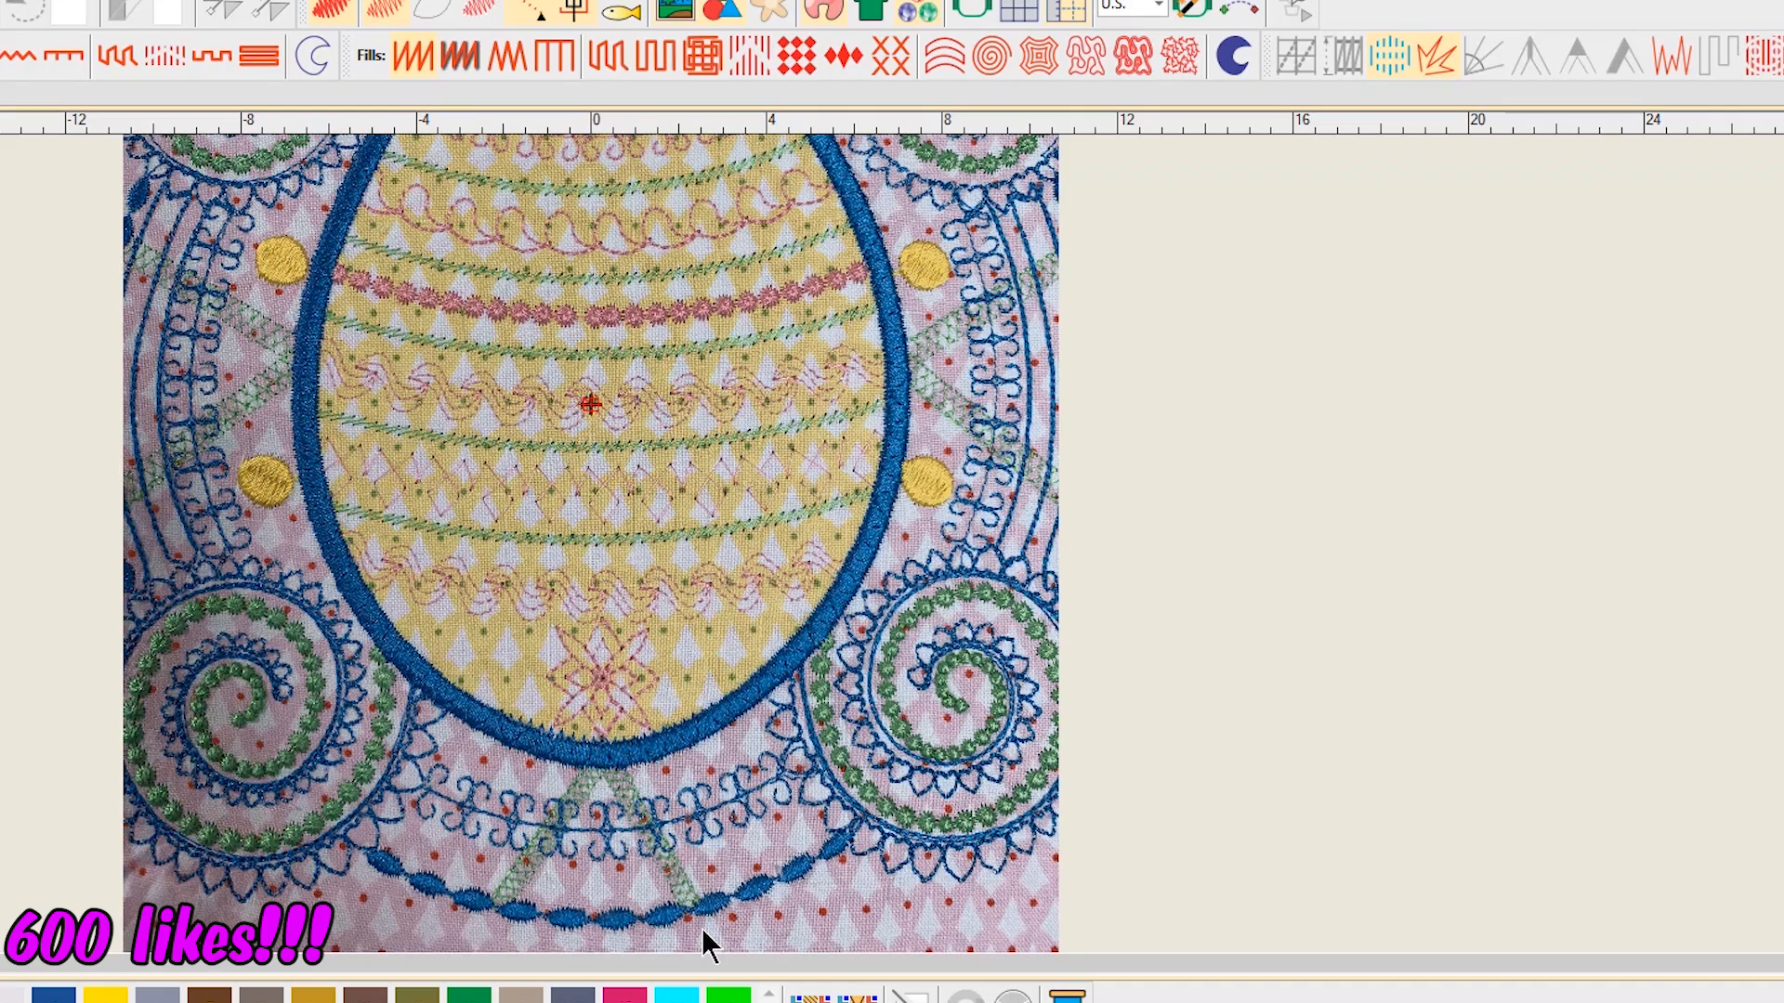
mouse_move(693, 922)
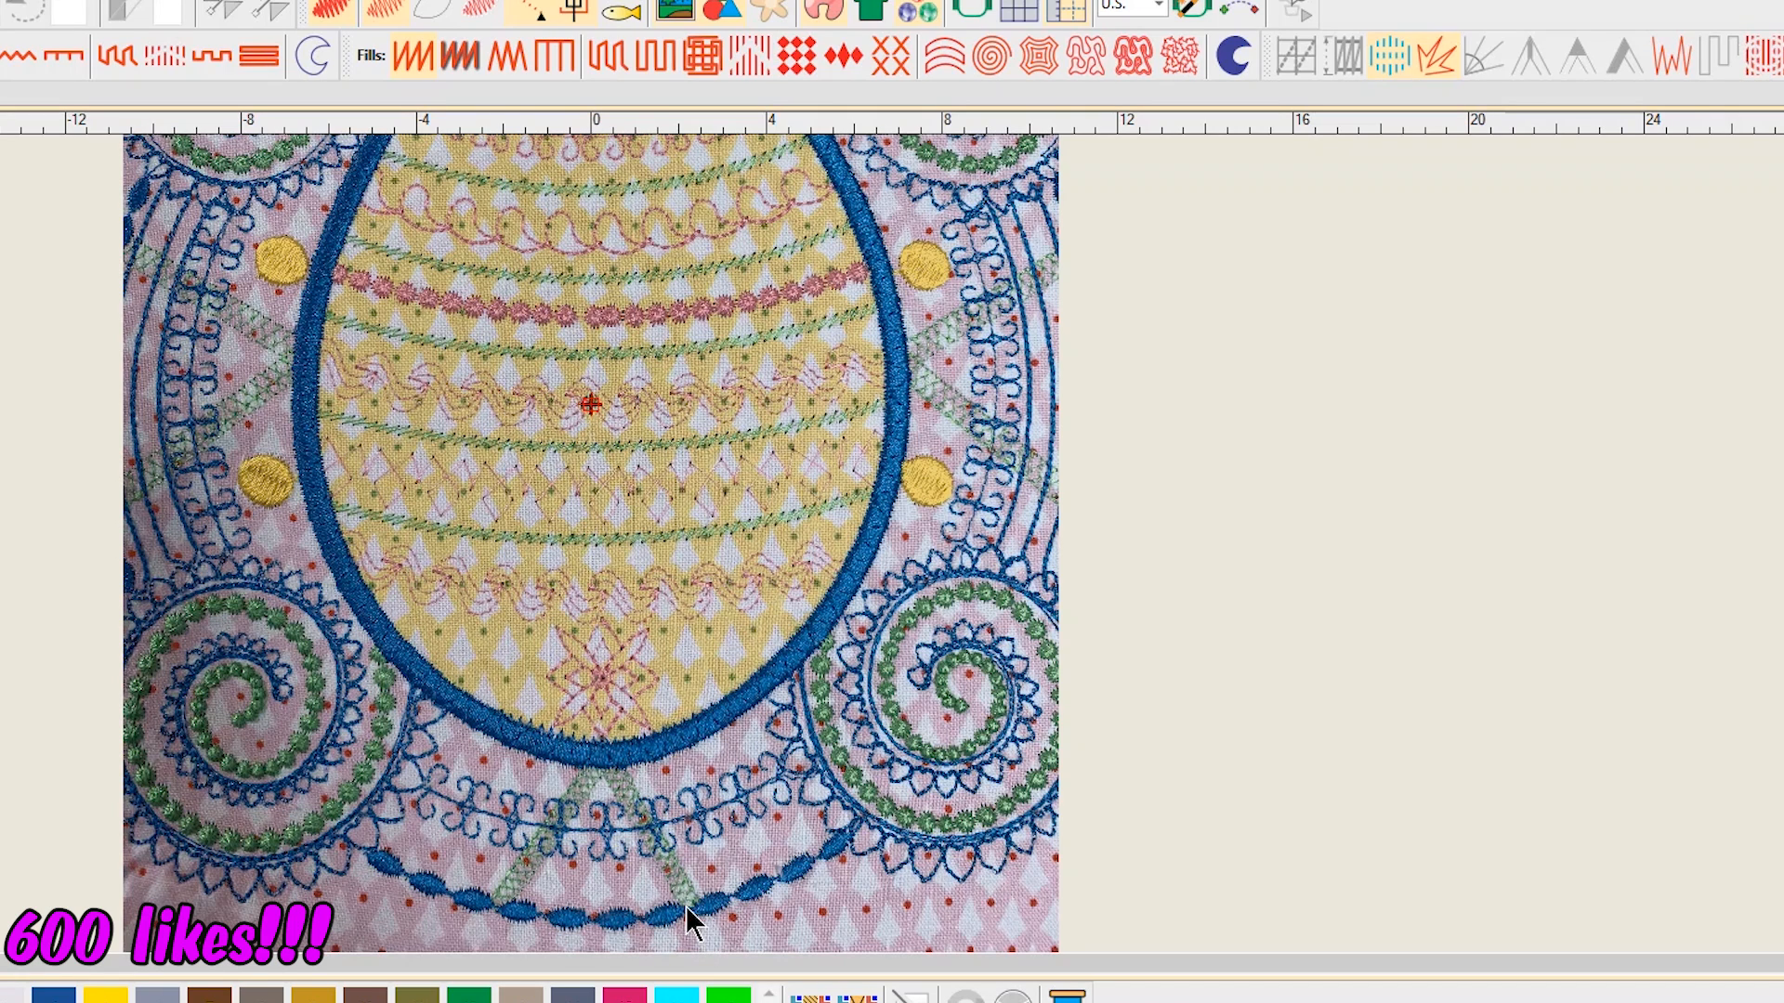
mouse_move(392, 797)
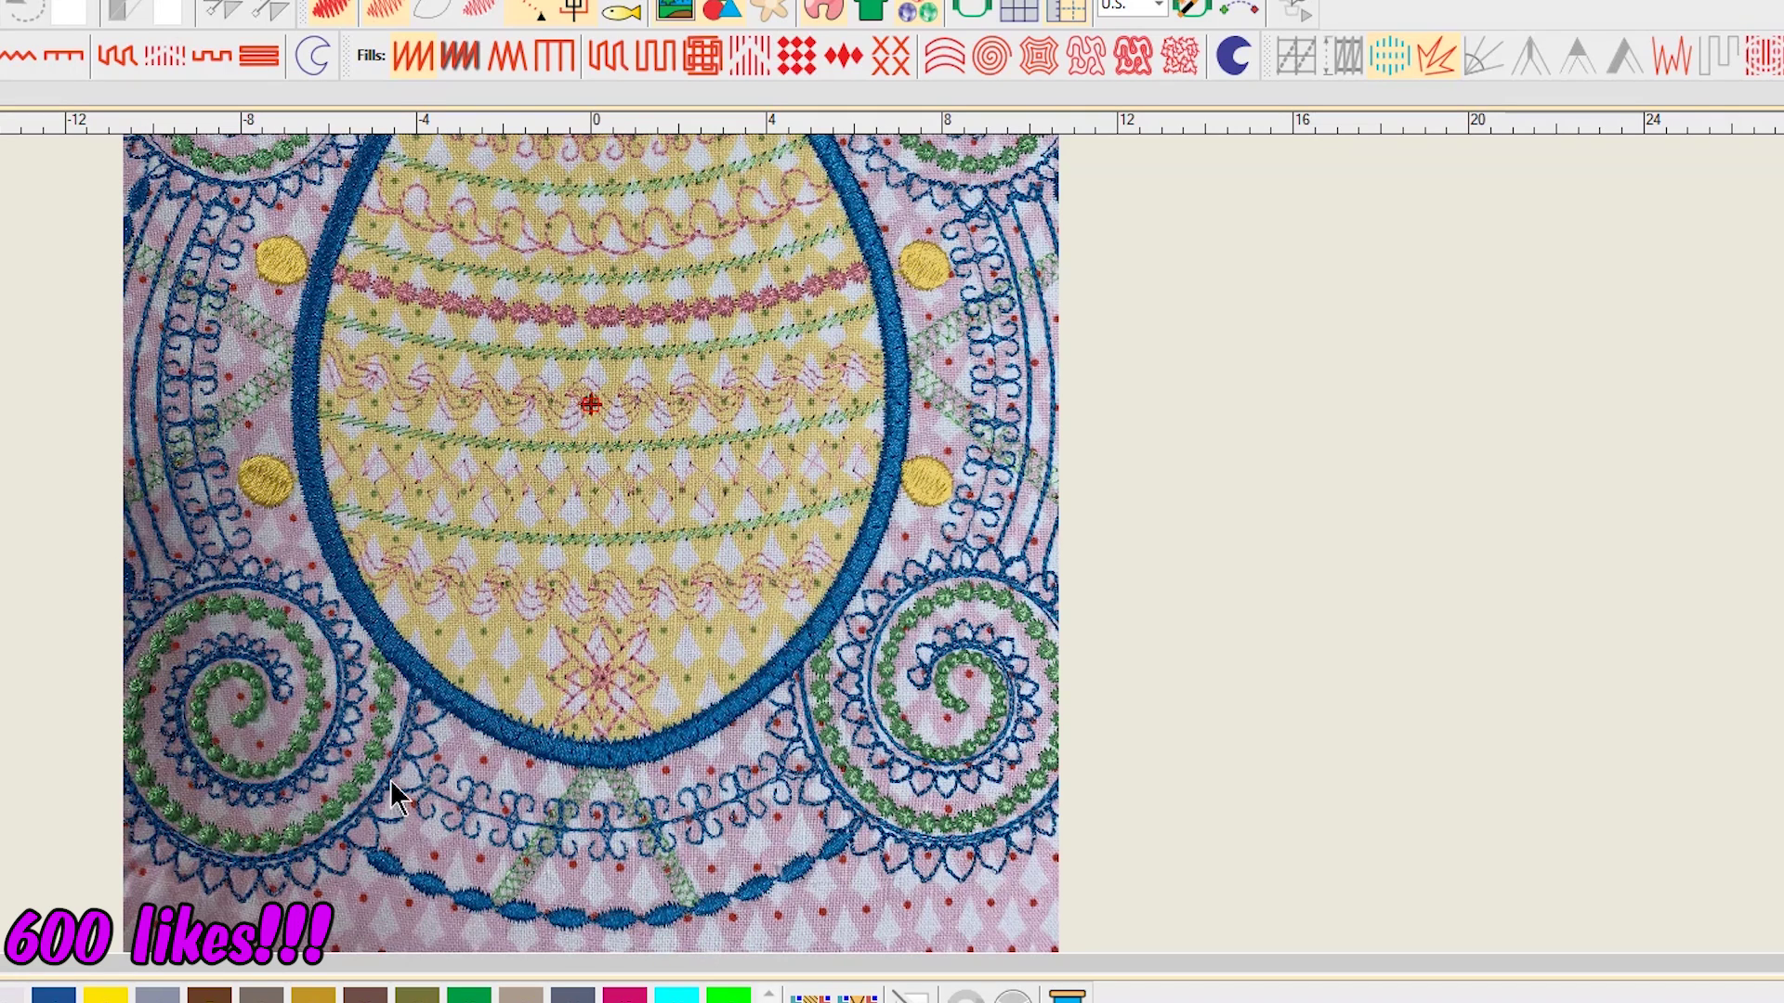
mouse_move(597, 899)
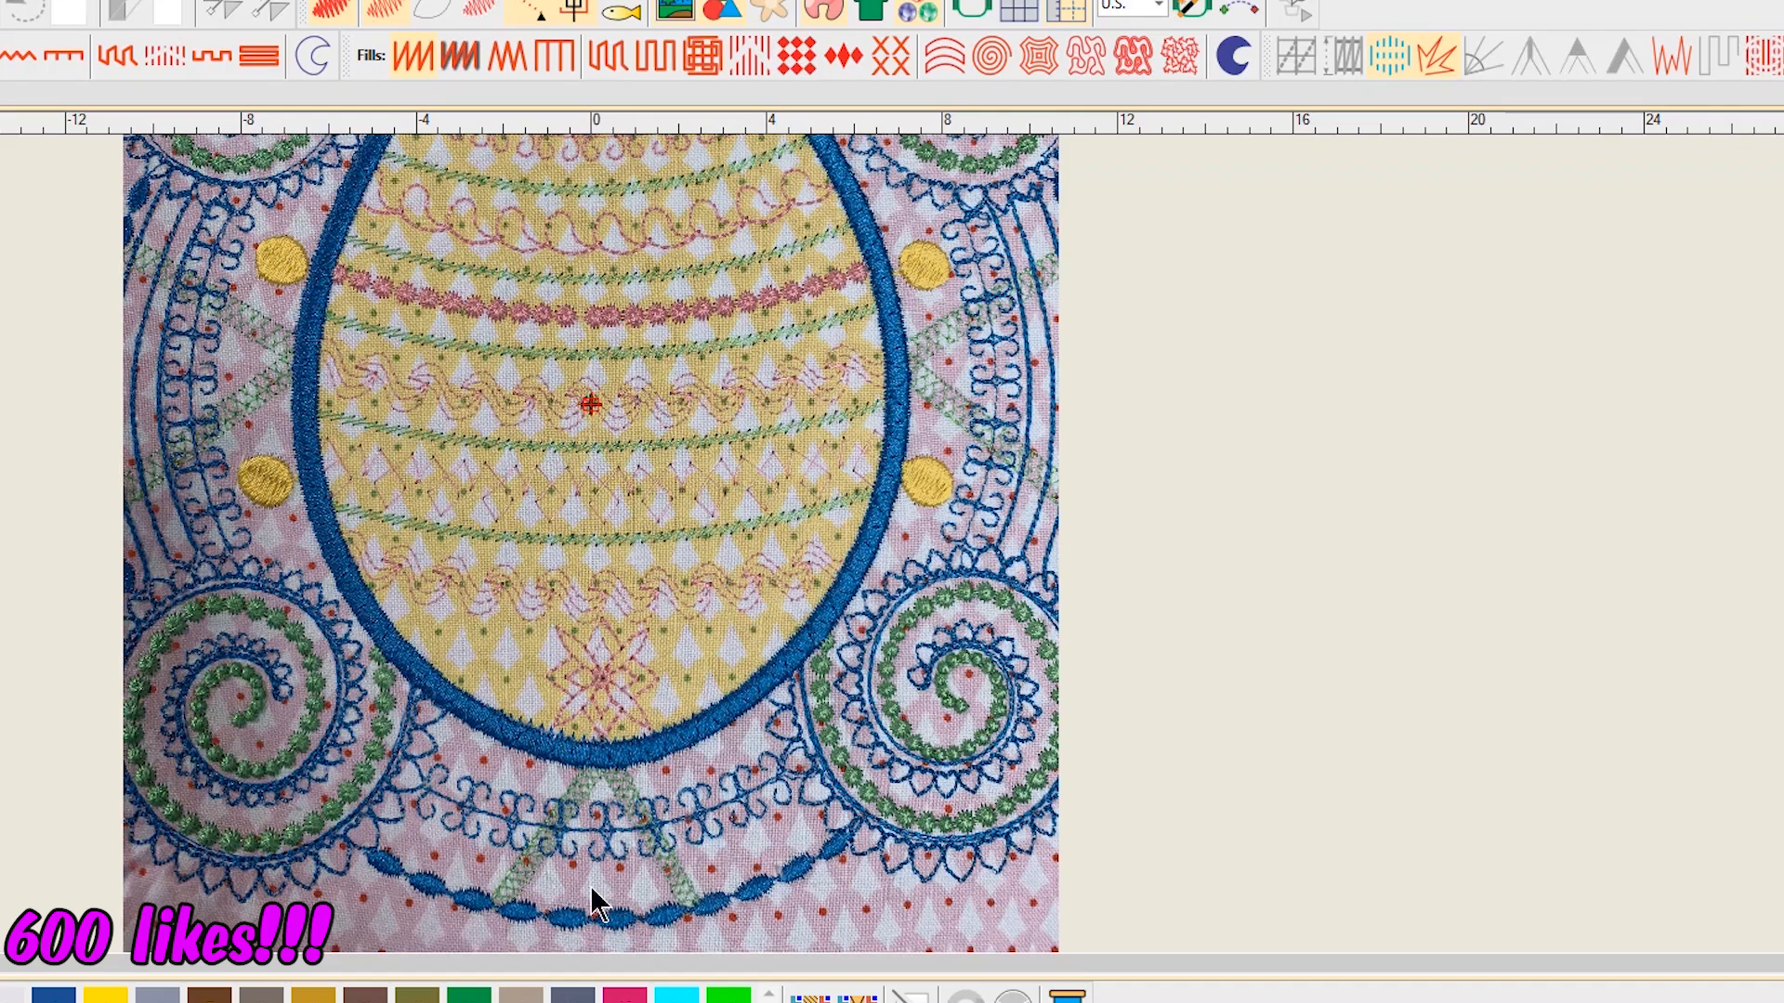
mouse_move(740, 842)
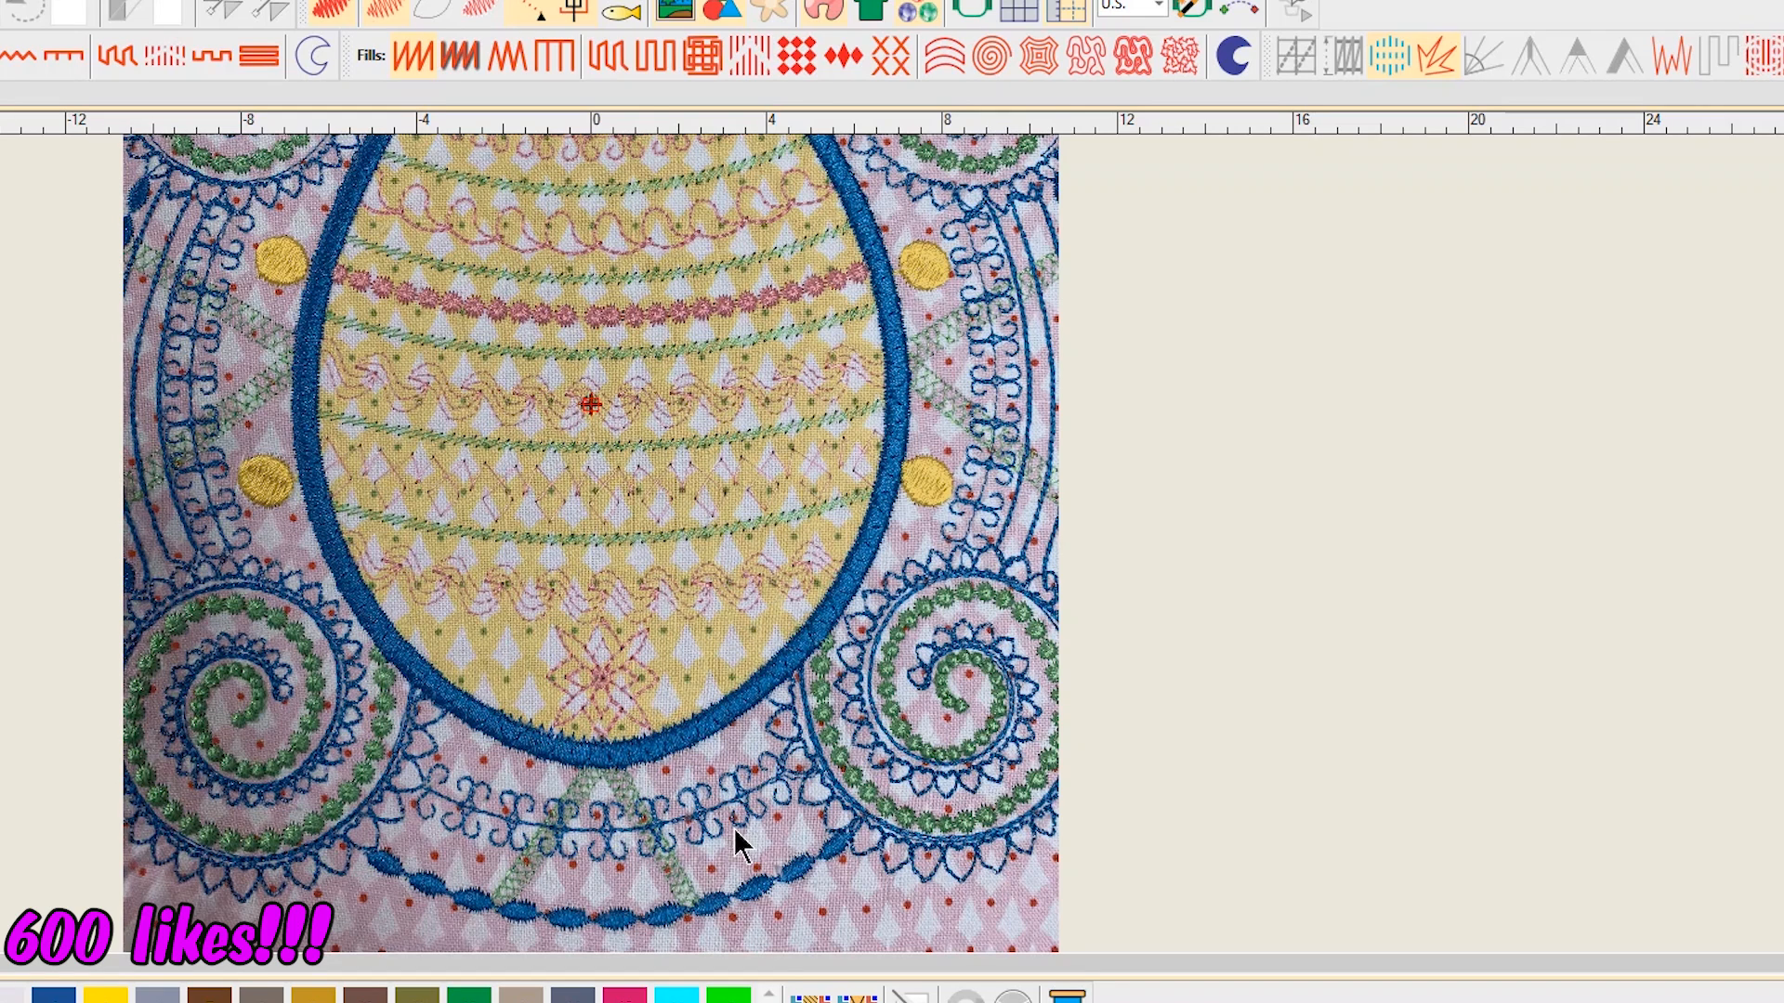
mouse_move(638, 830)
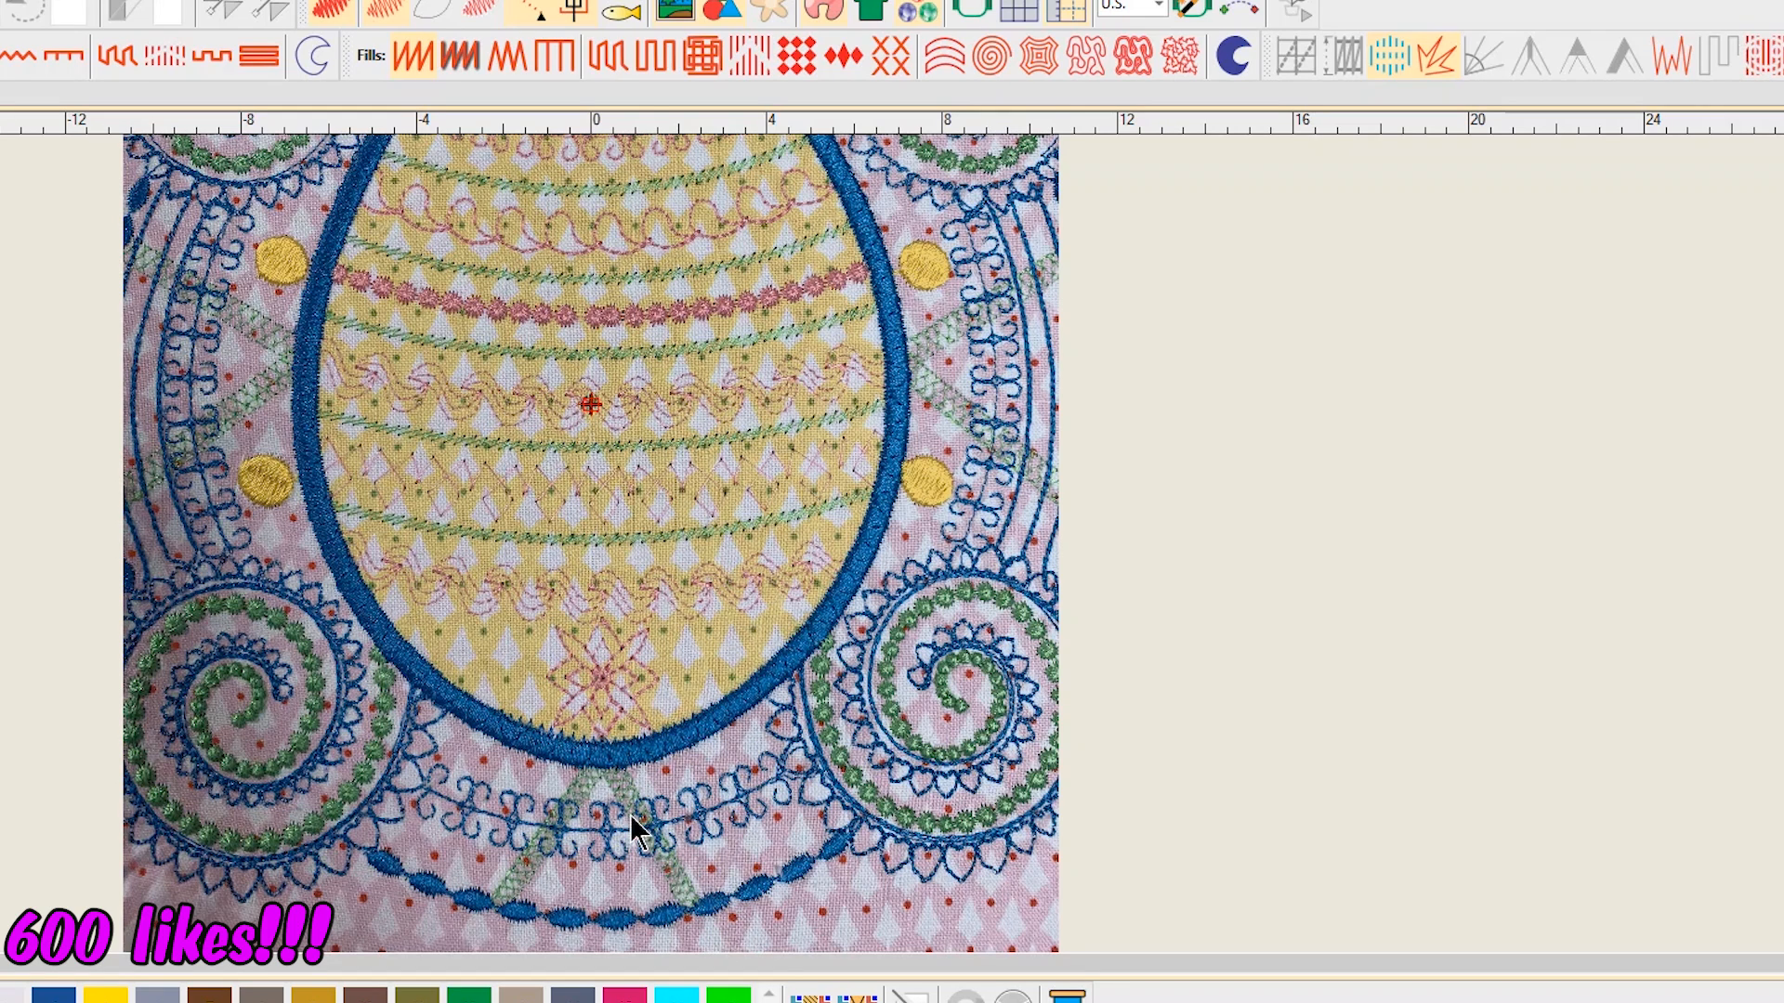
mouse_move(712, 398)
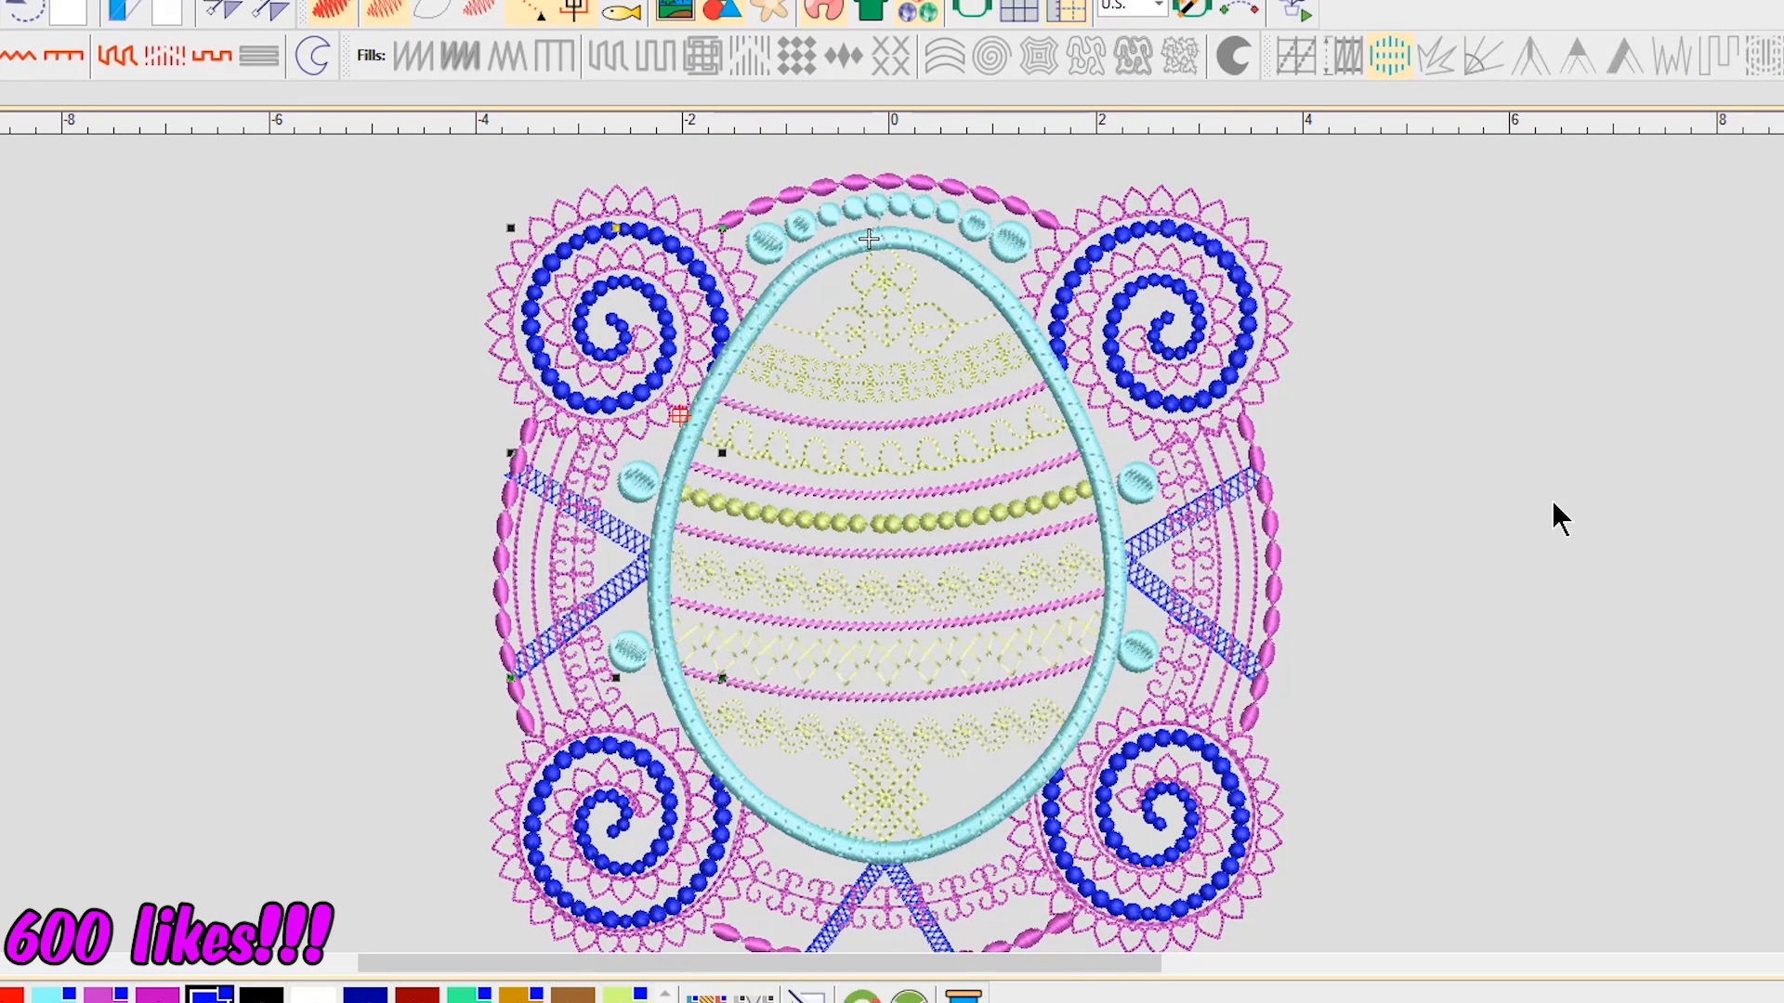
mouse_move(1174, 294)
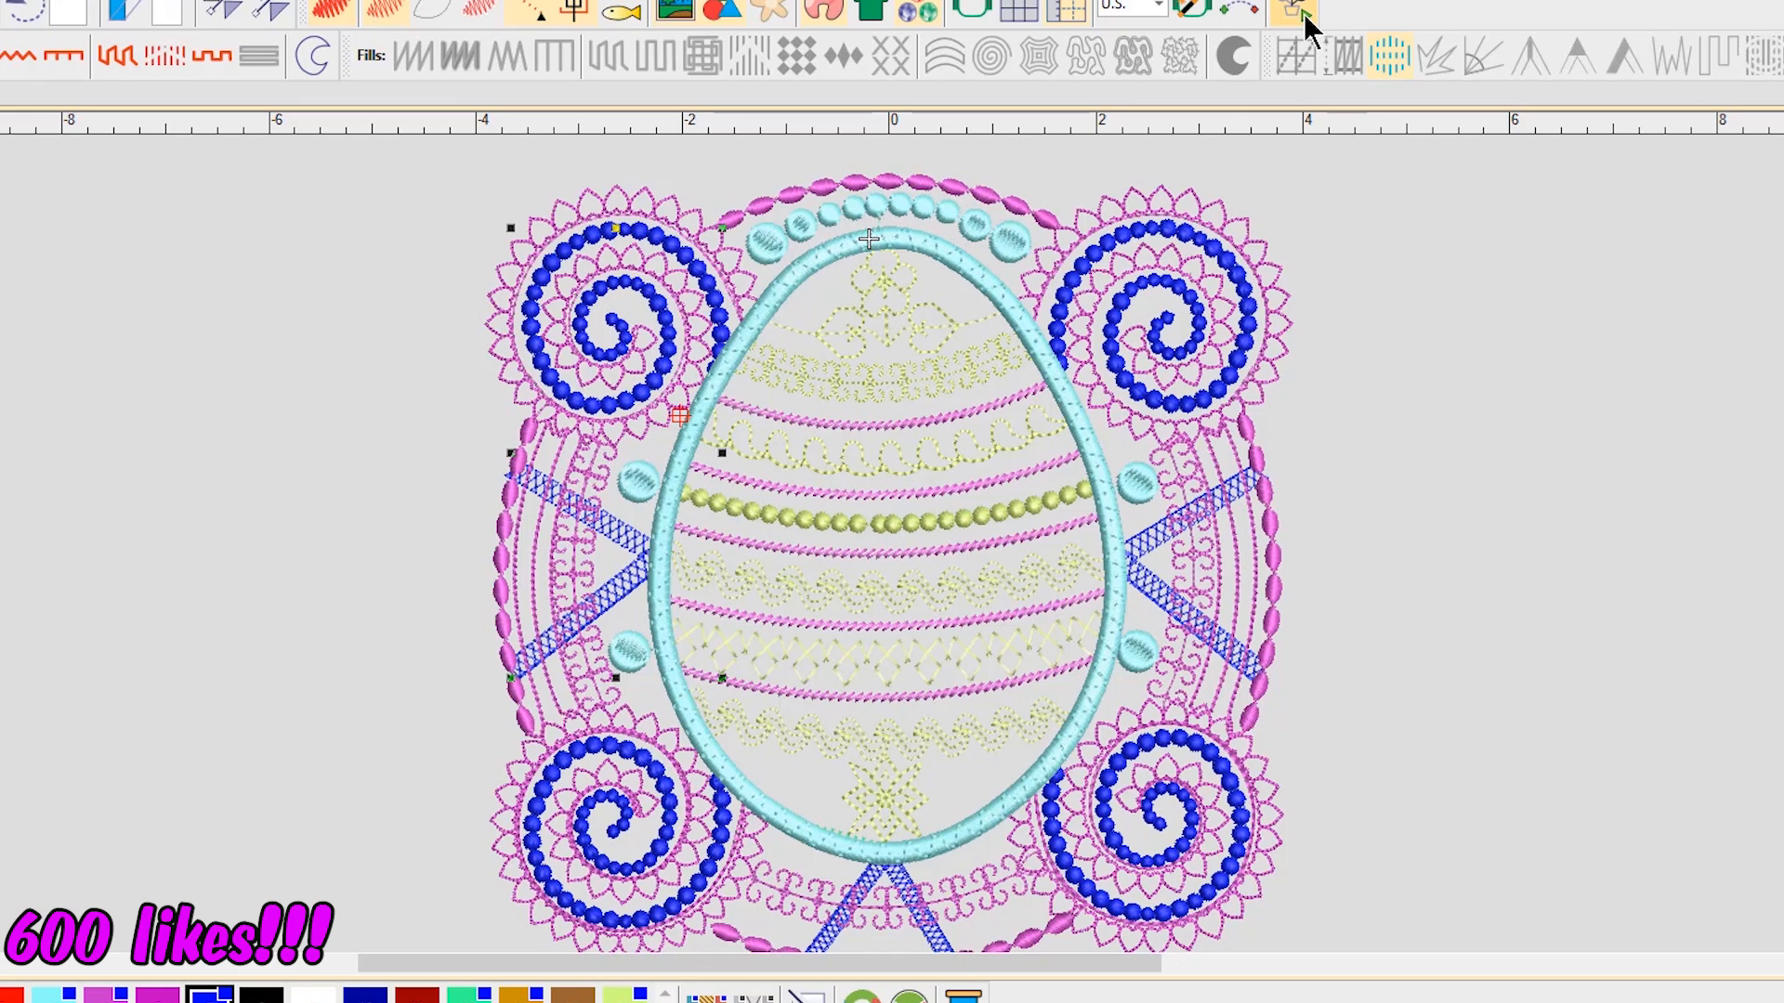
left_click(1293, 11)
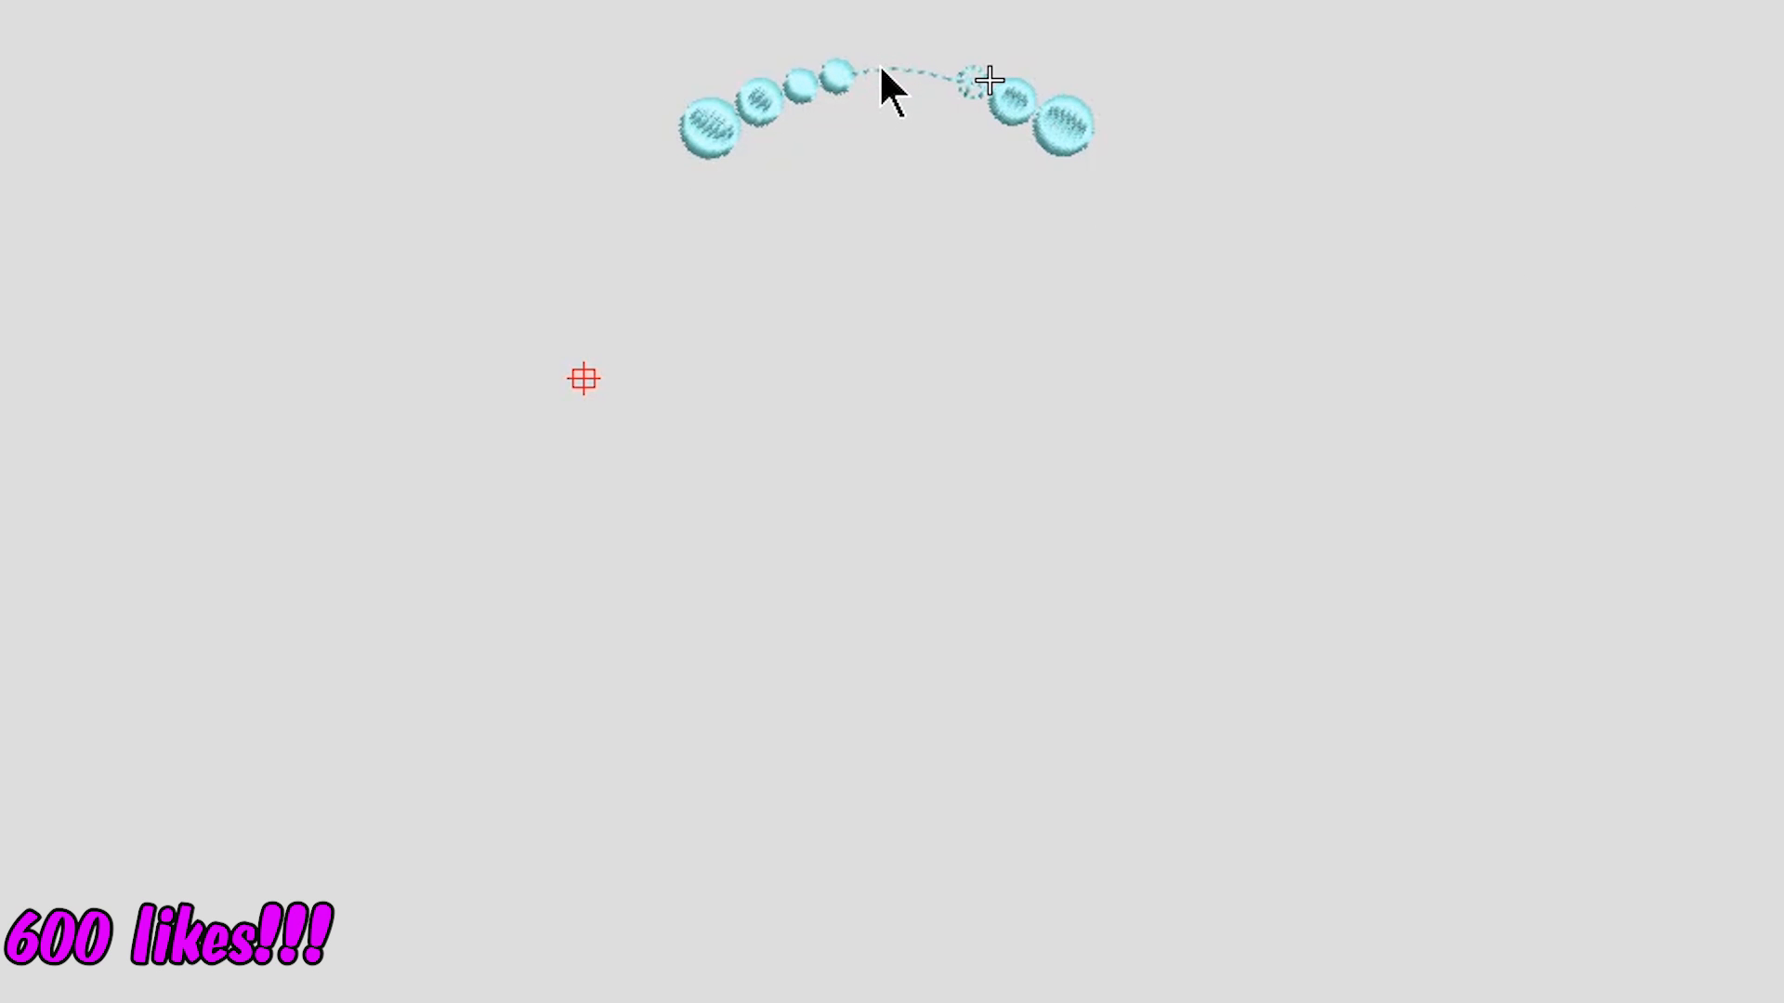
mouse_move(1029, 221)
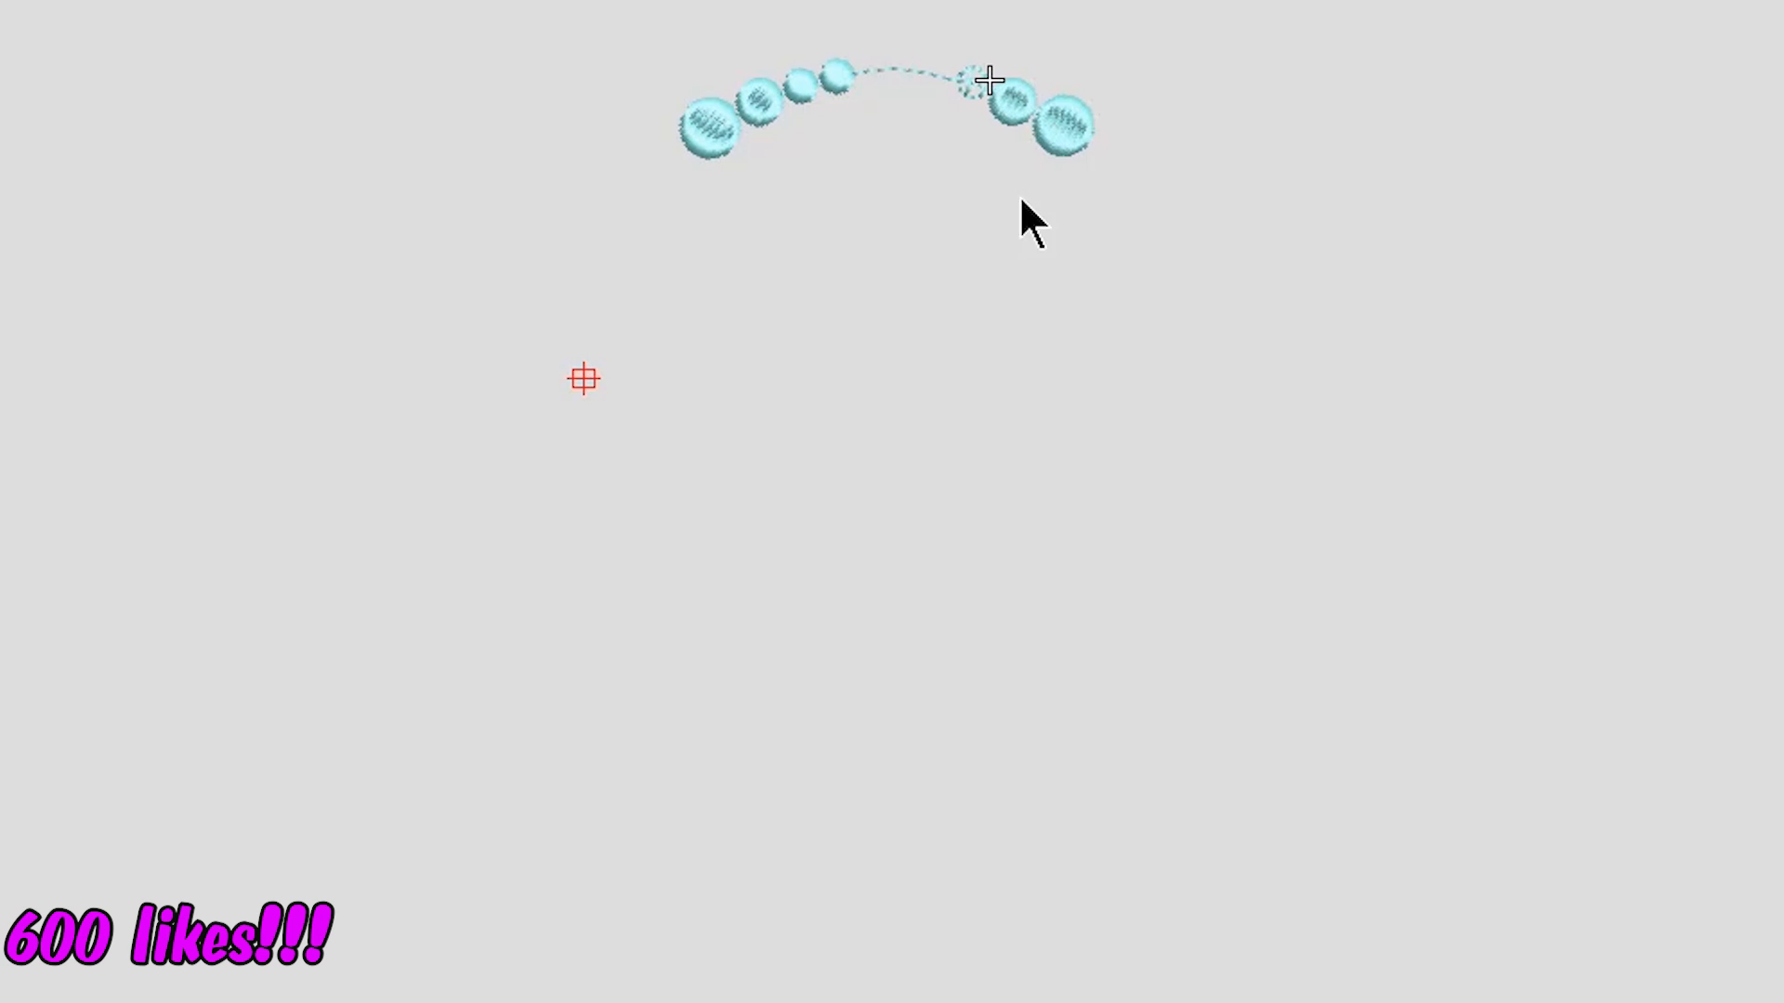
mouse_move(1047, 176)
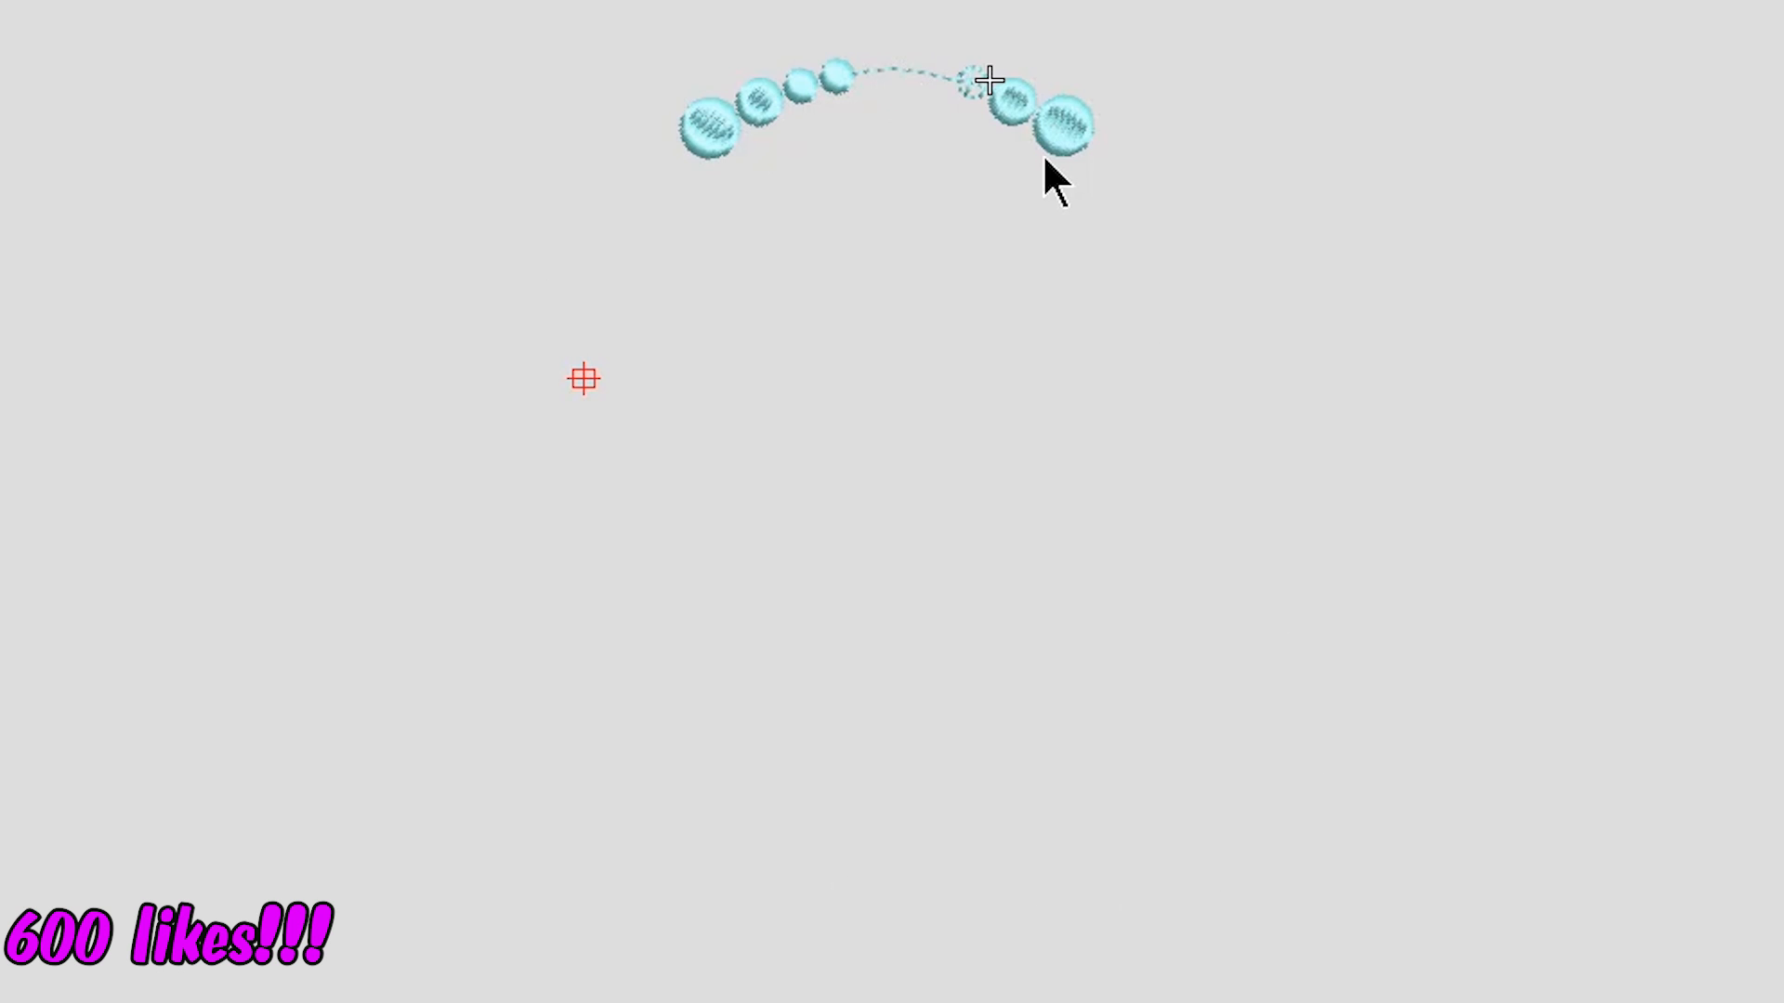
mouse_move(1061, 177)
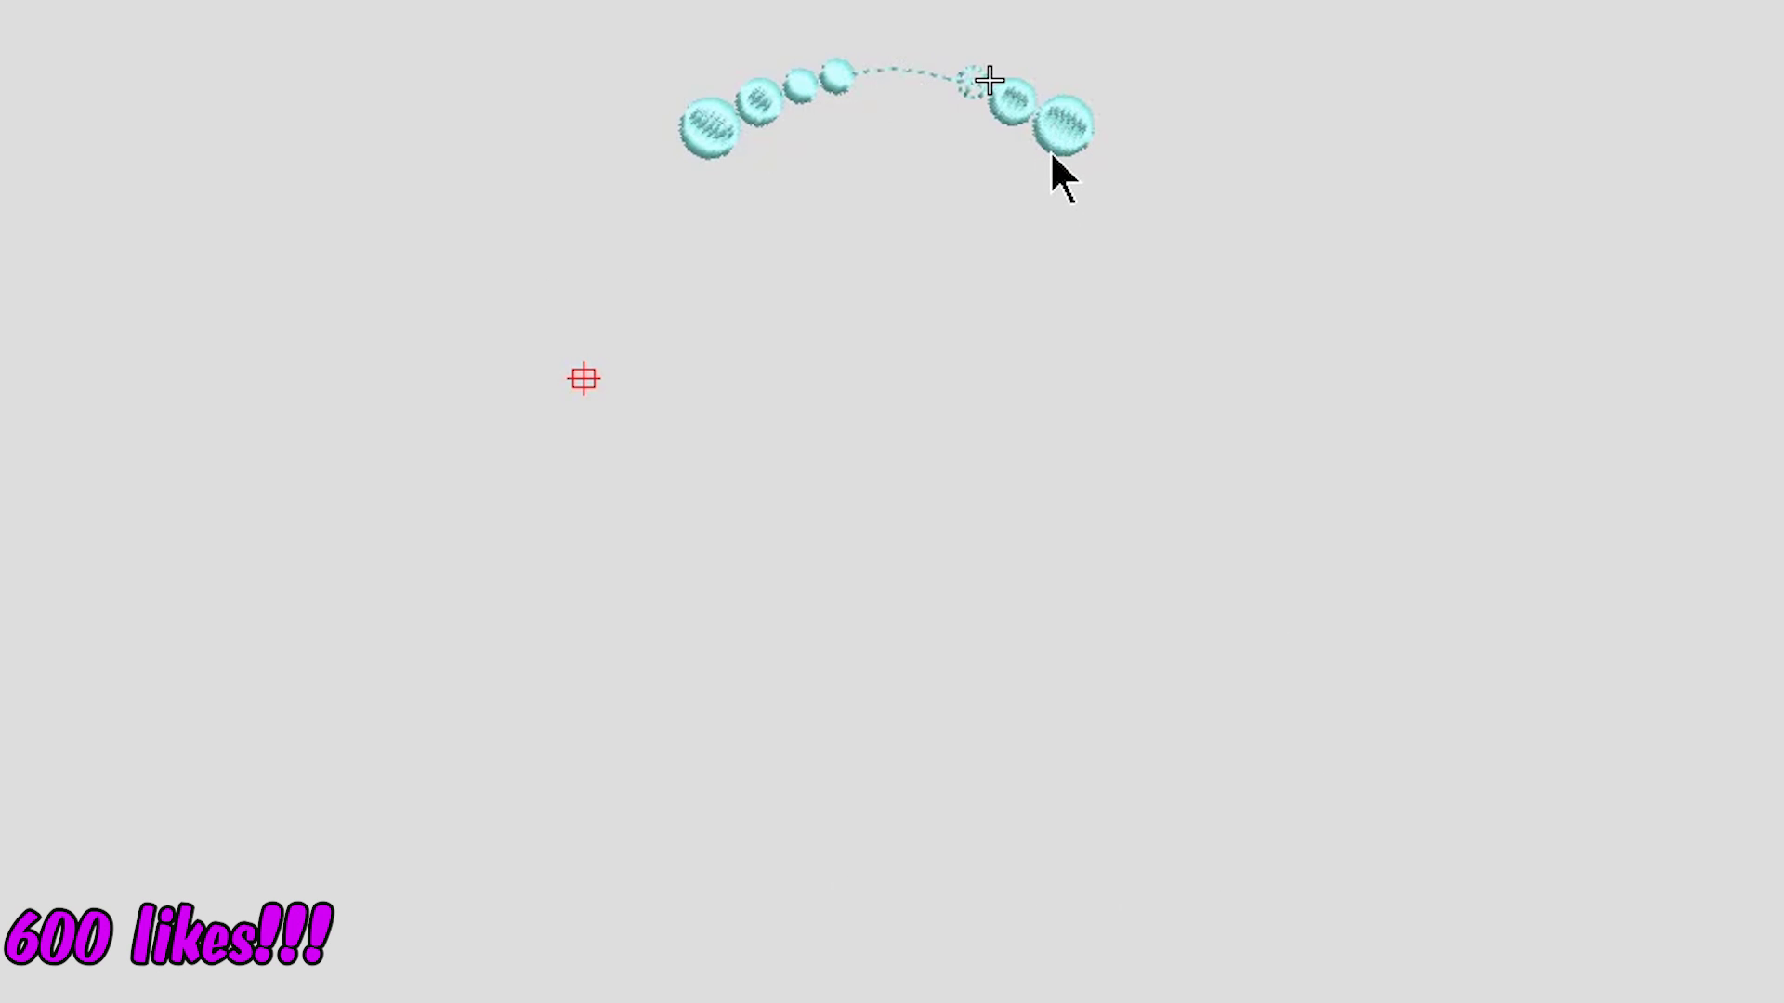
mouse_move(1000, 108)
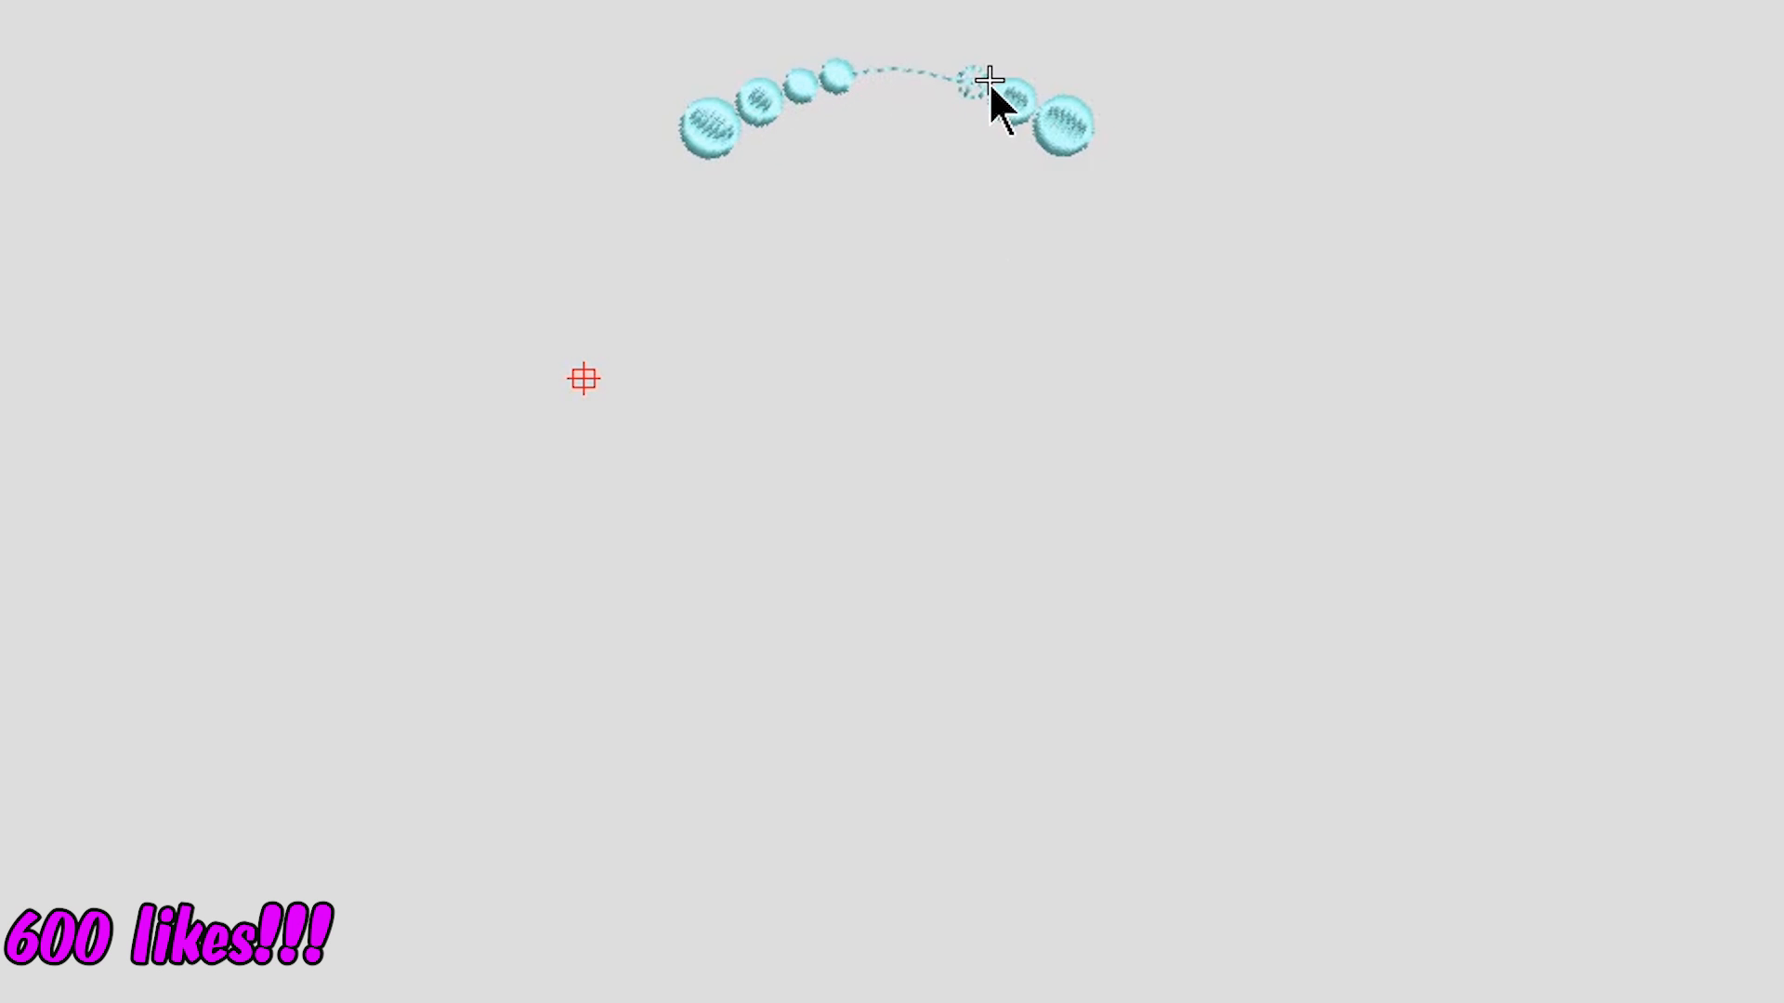
mouse_move(950, 96)
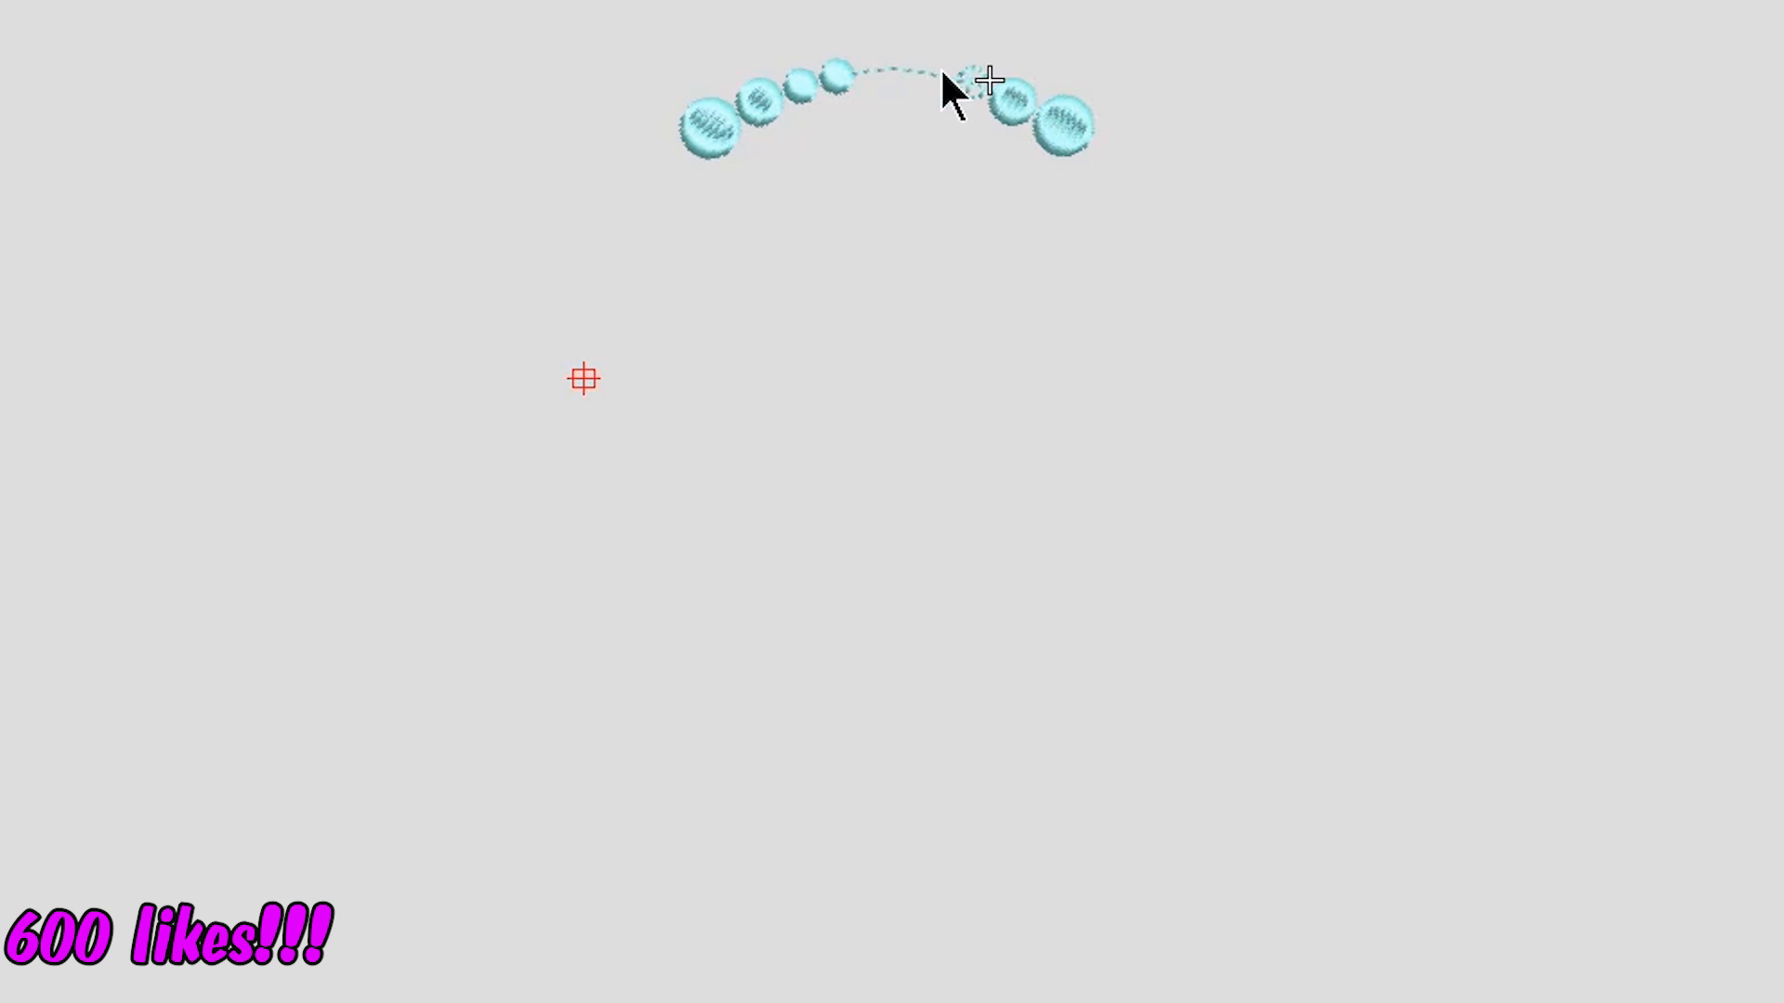
mouse_move(924, 82)
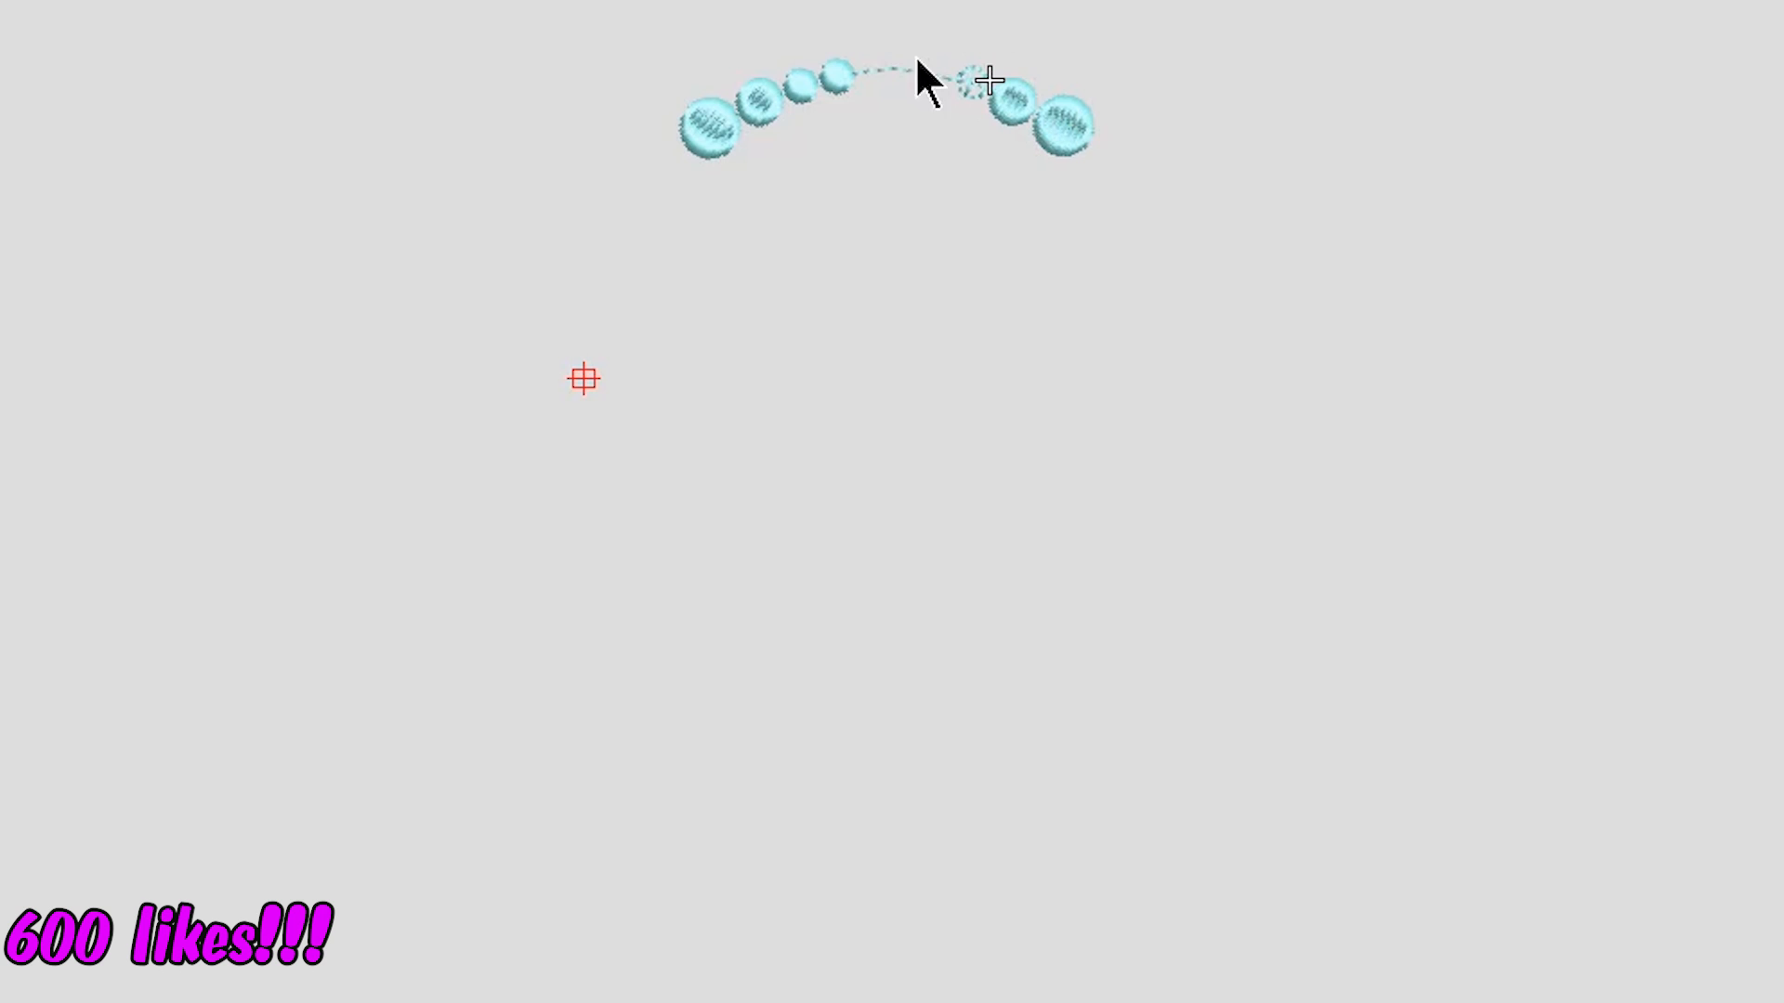
mouse_move(888, 97)
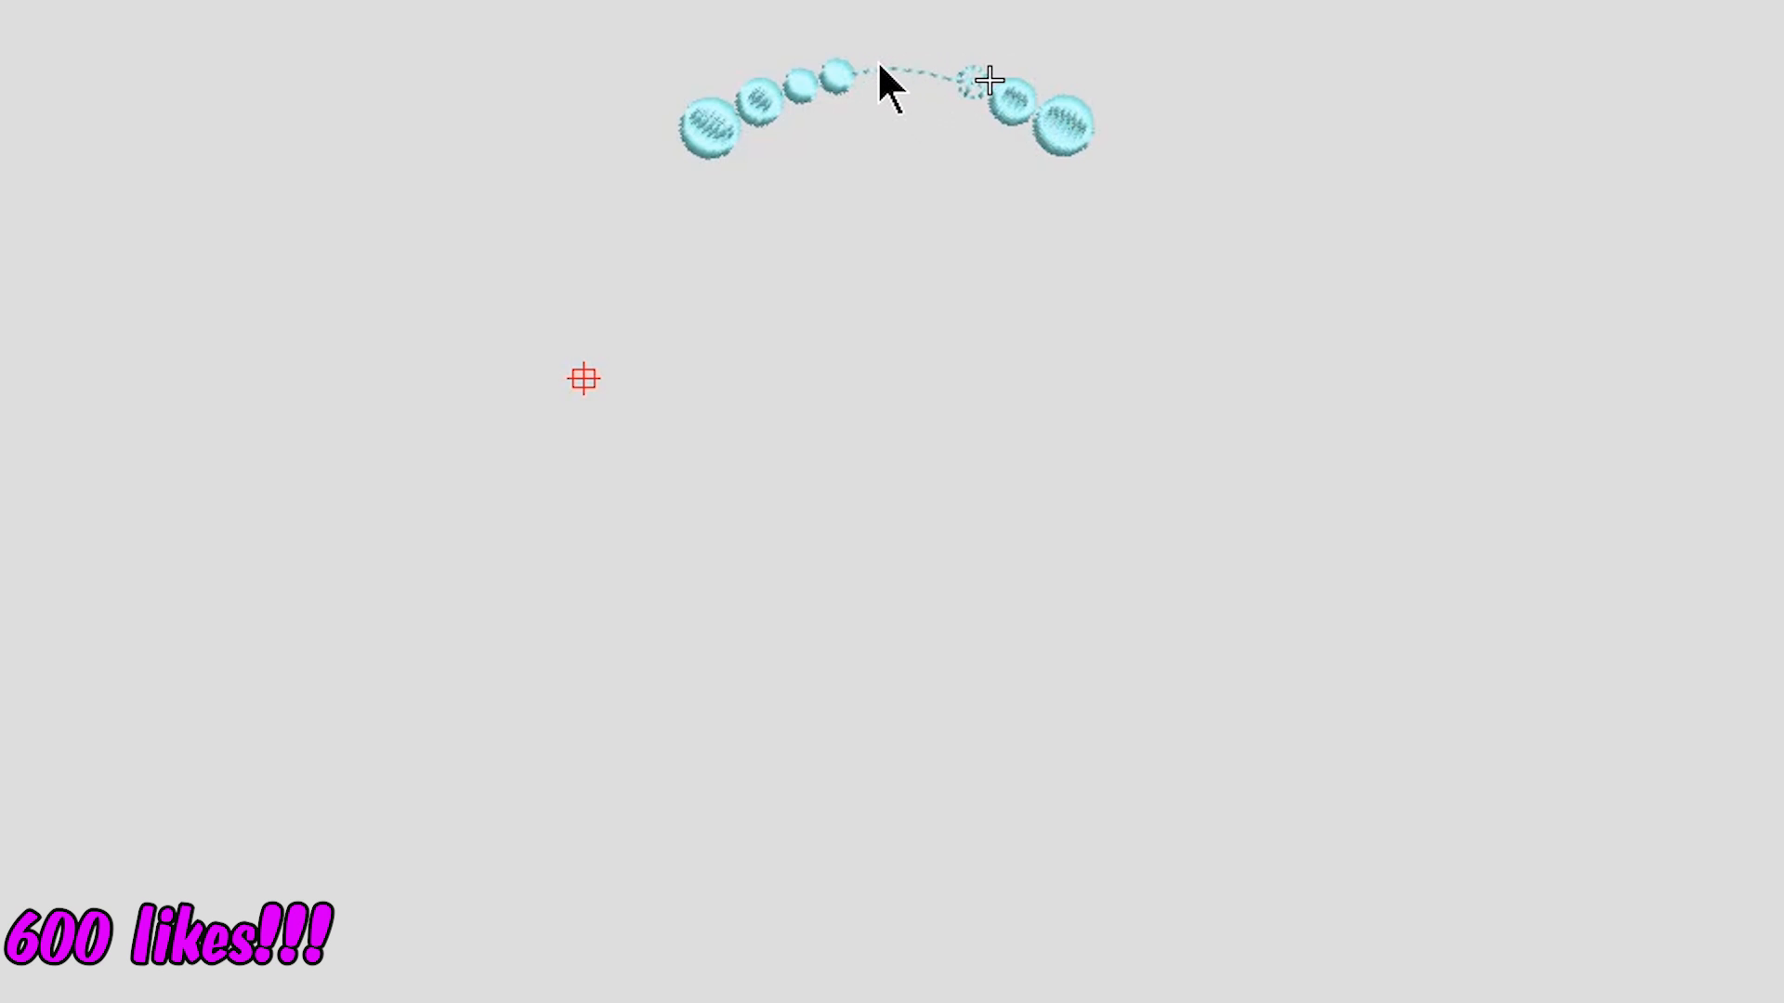
mouse_move(888, 155)
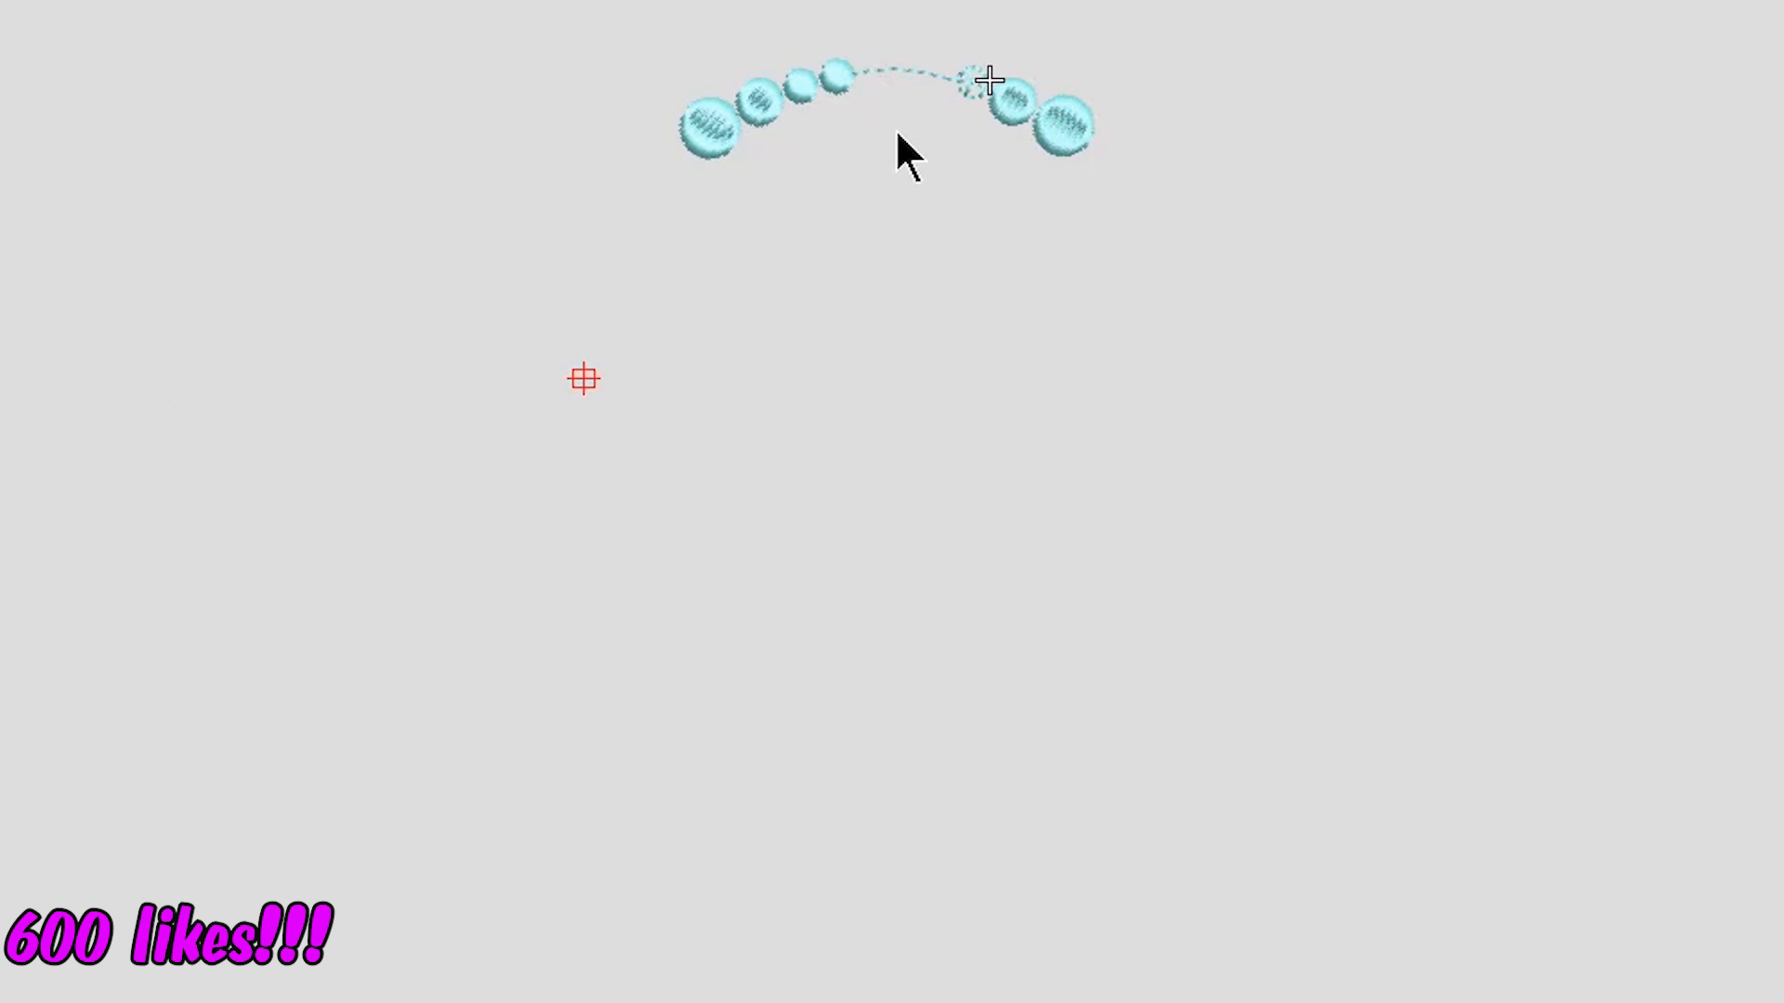
mouse_move(1582, 409)
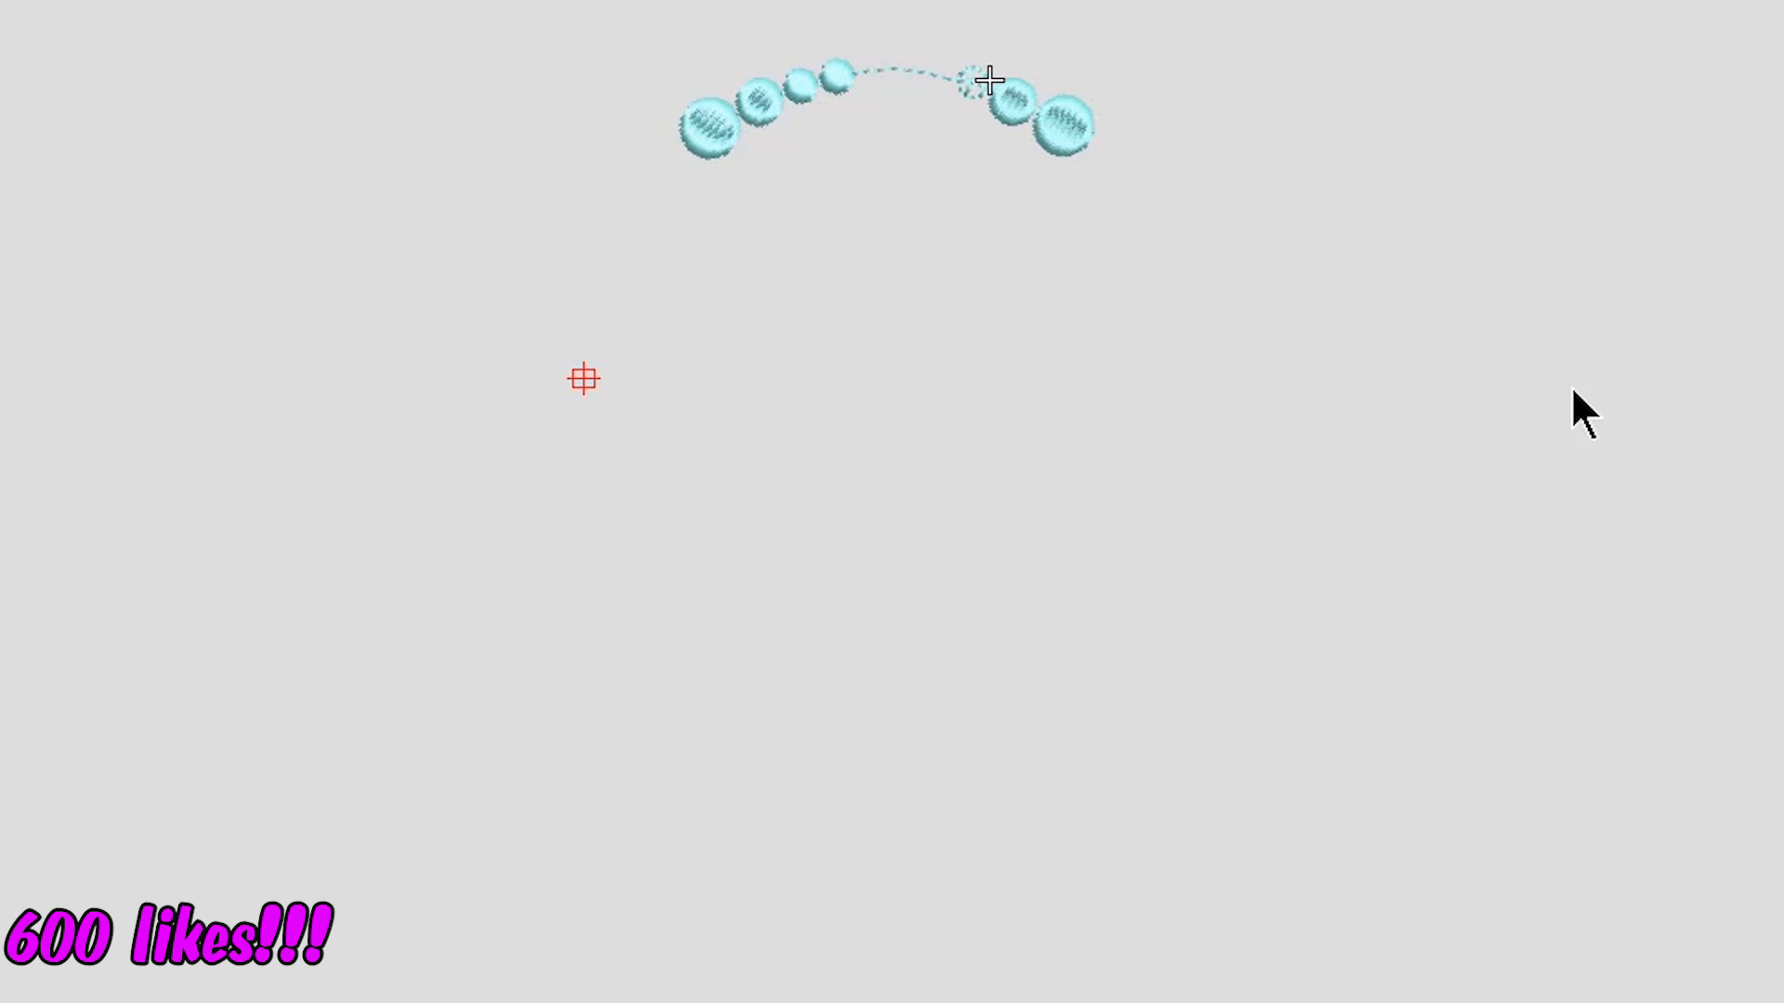
mouse_move(899, 103)
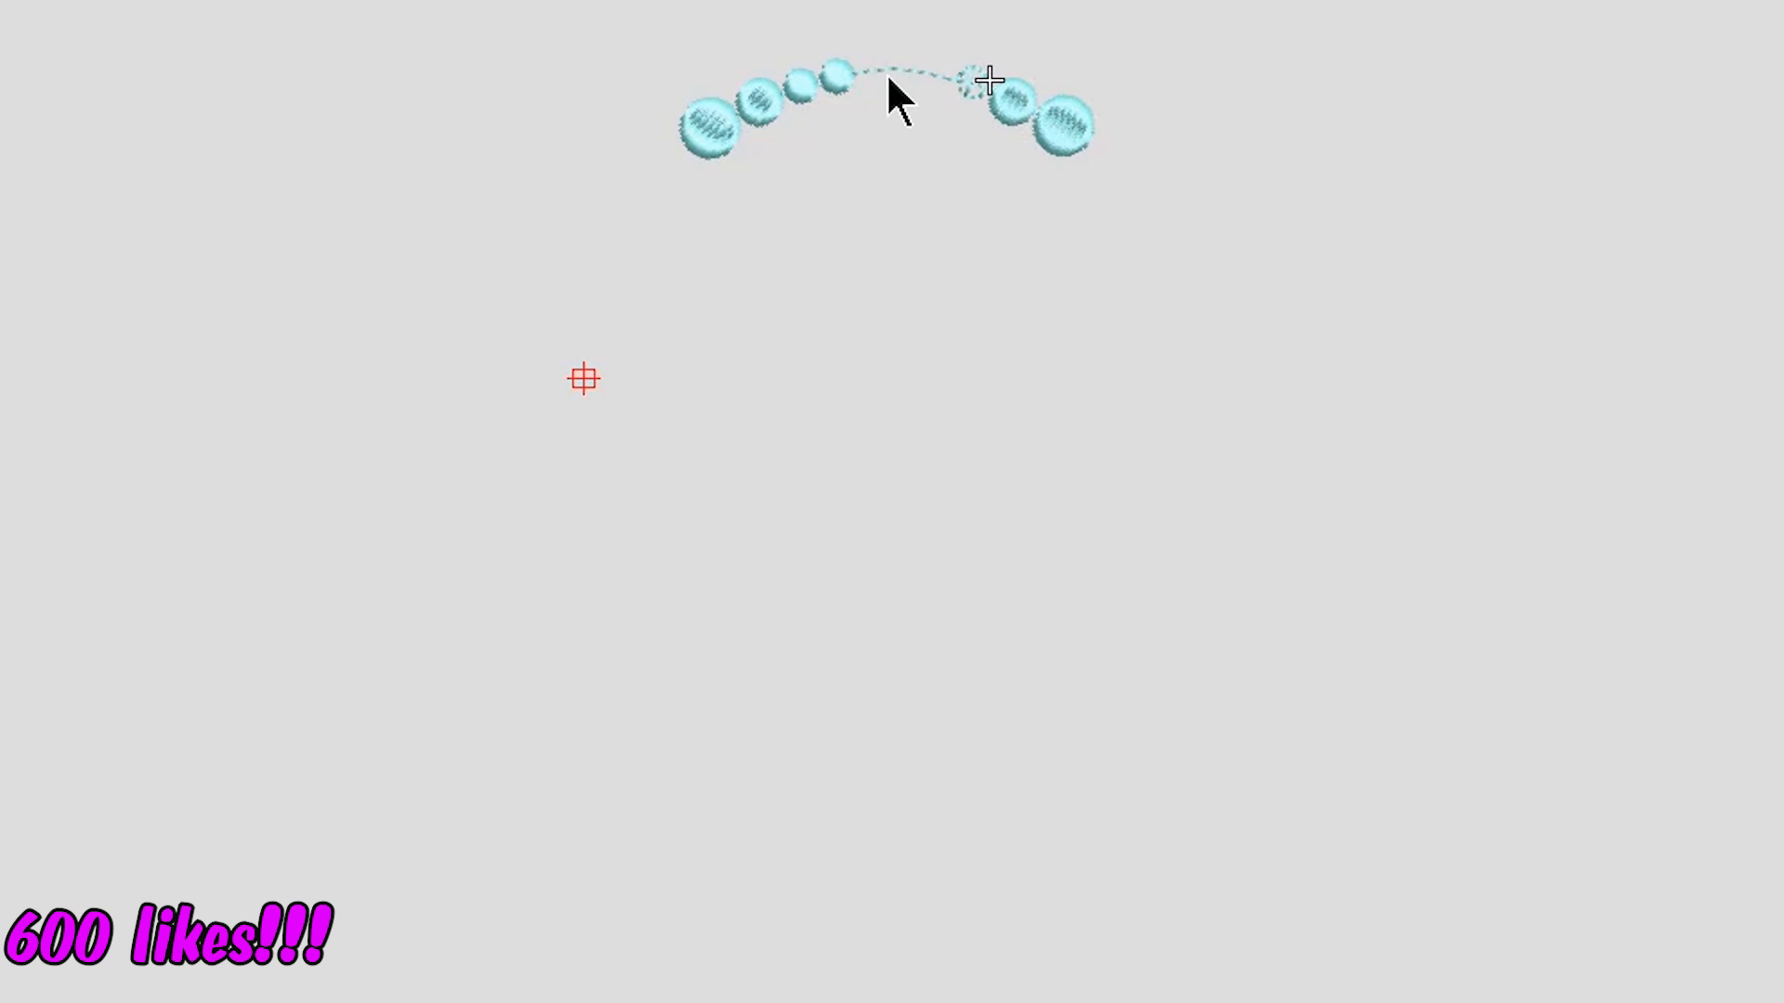
mouse_move(1104, 149)
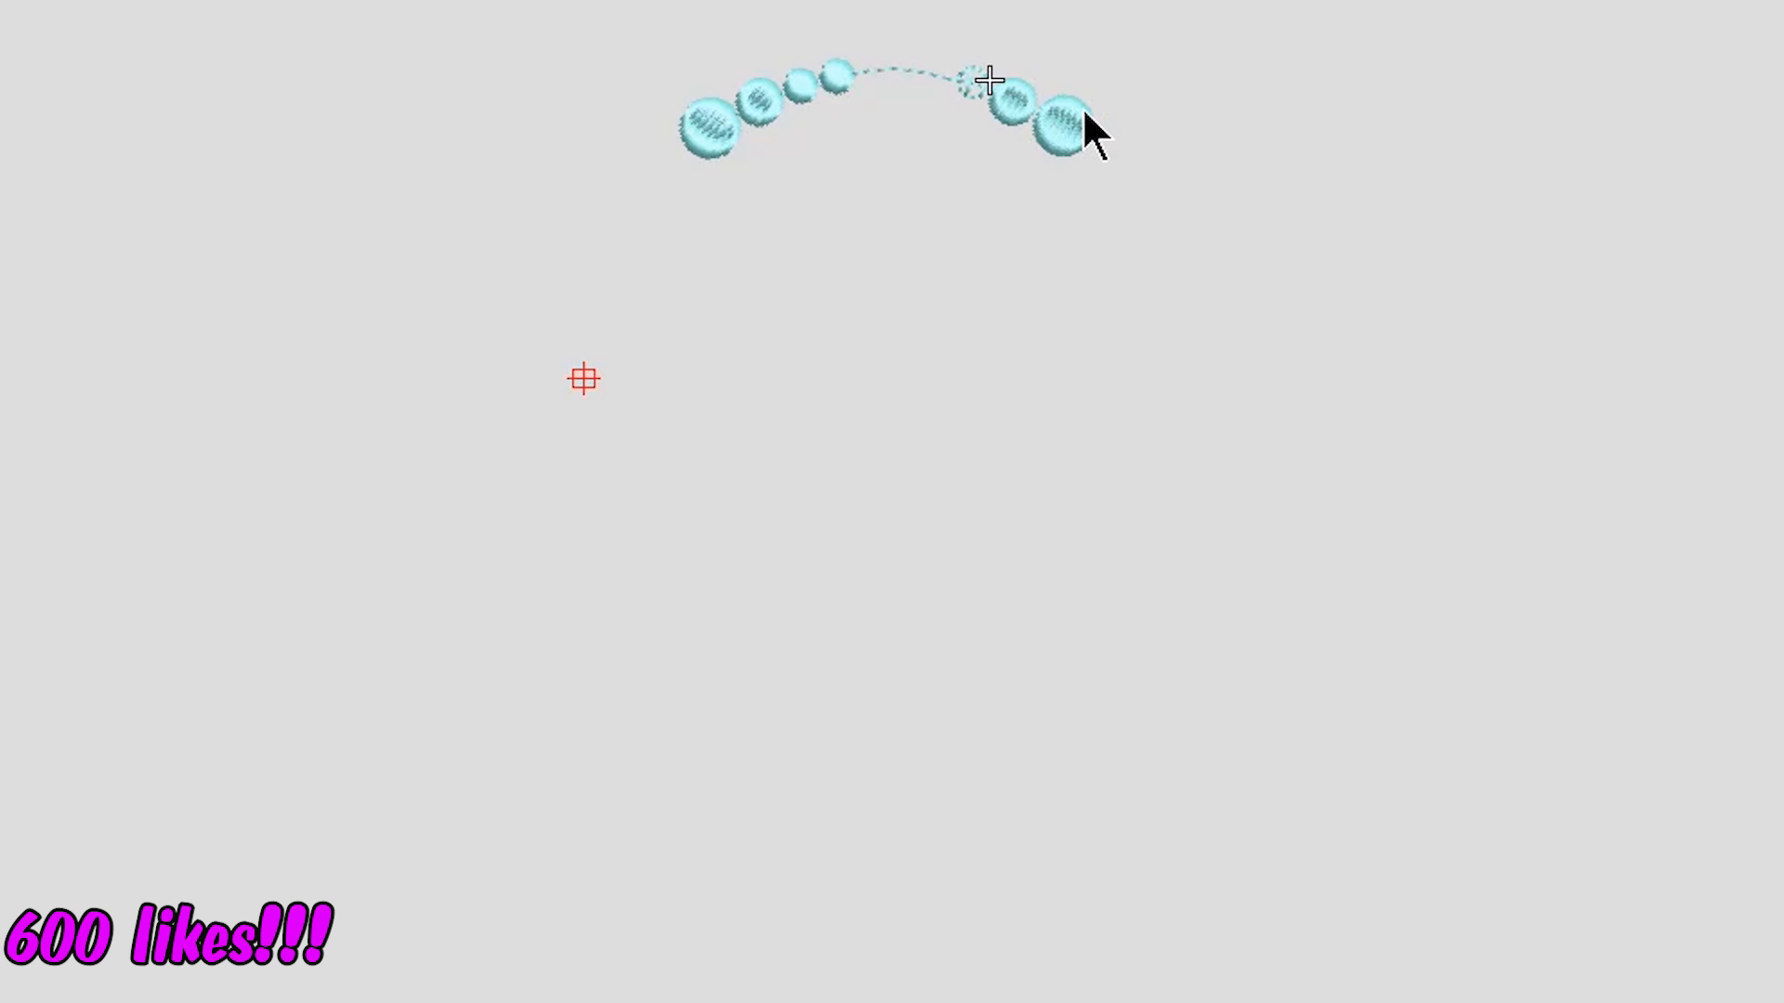
mouse_move(1087, 155)
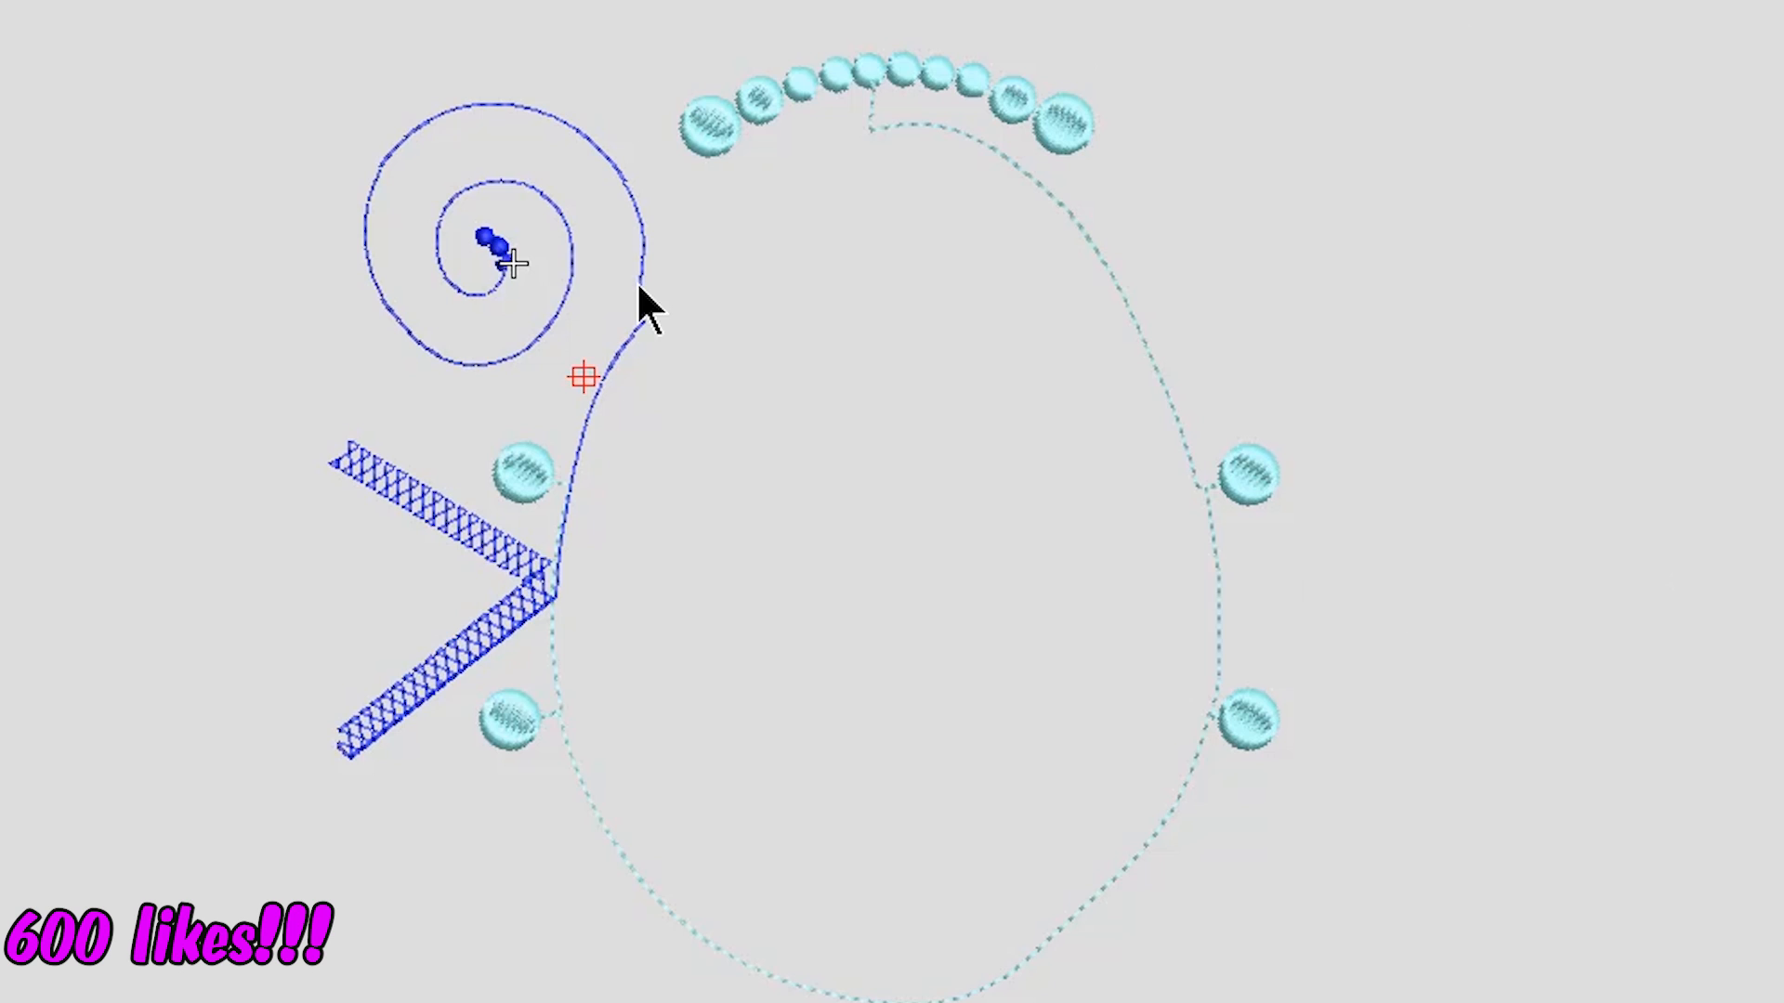
mouse_move(578, 702)
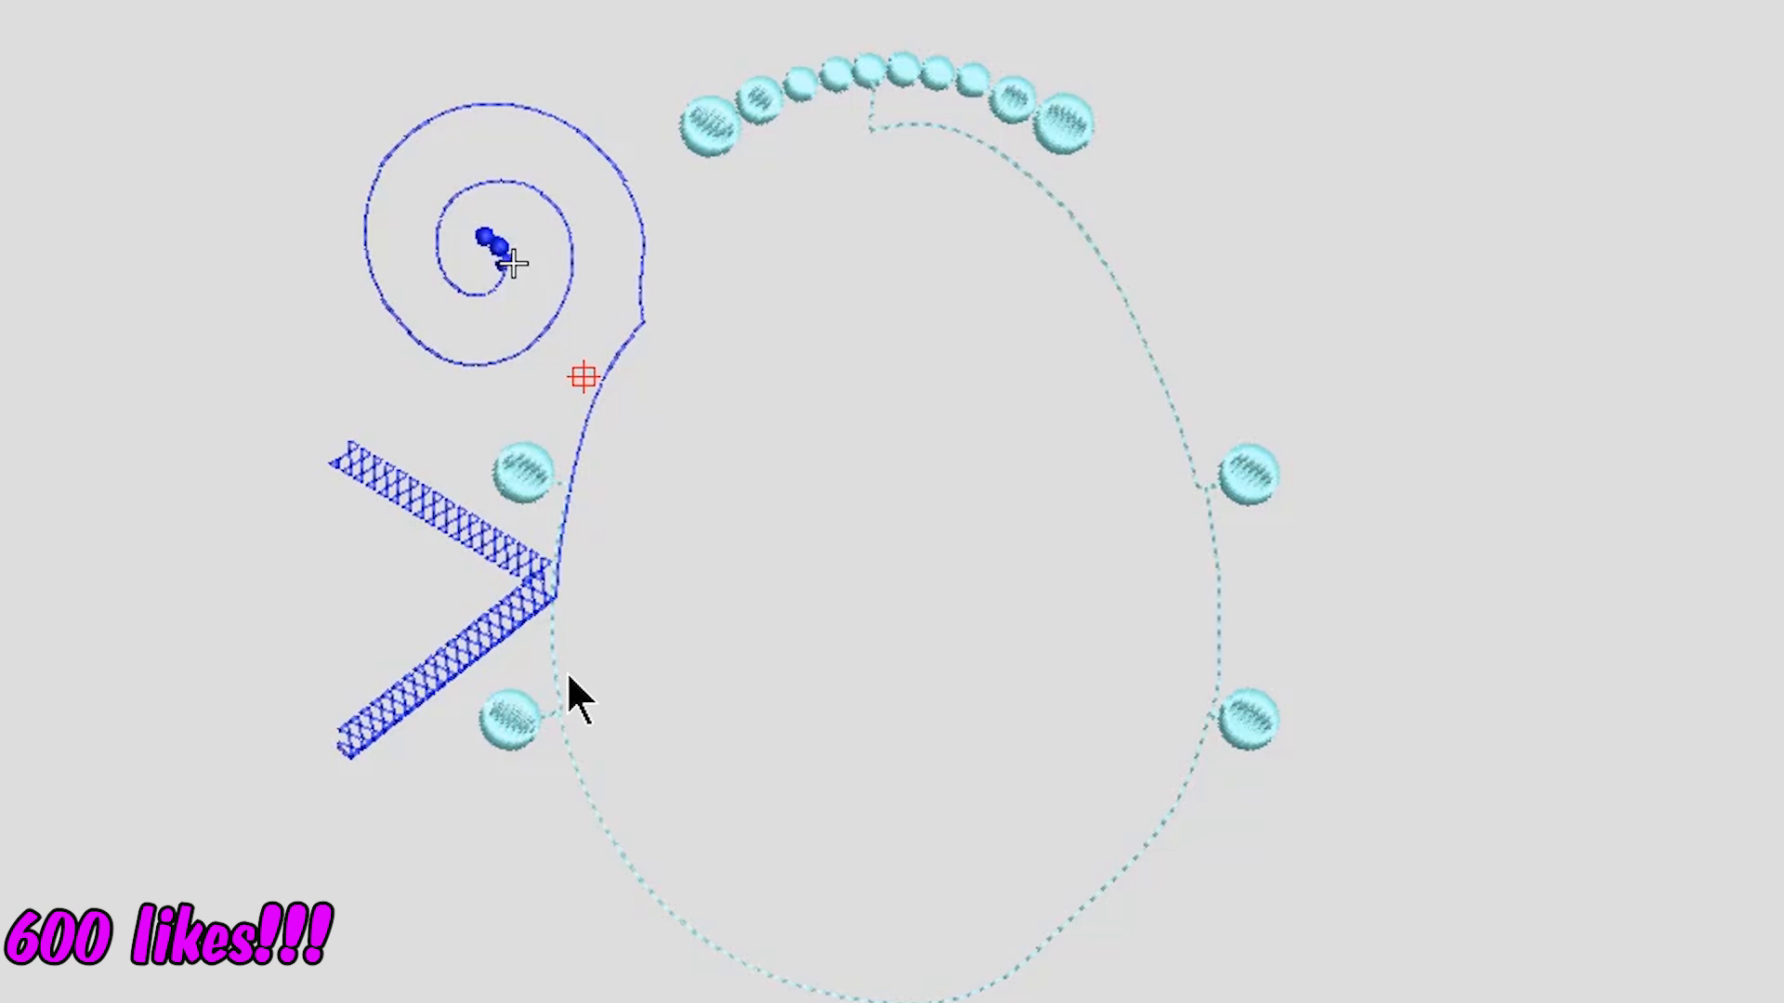
mouse_move(376, 756)
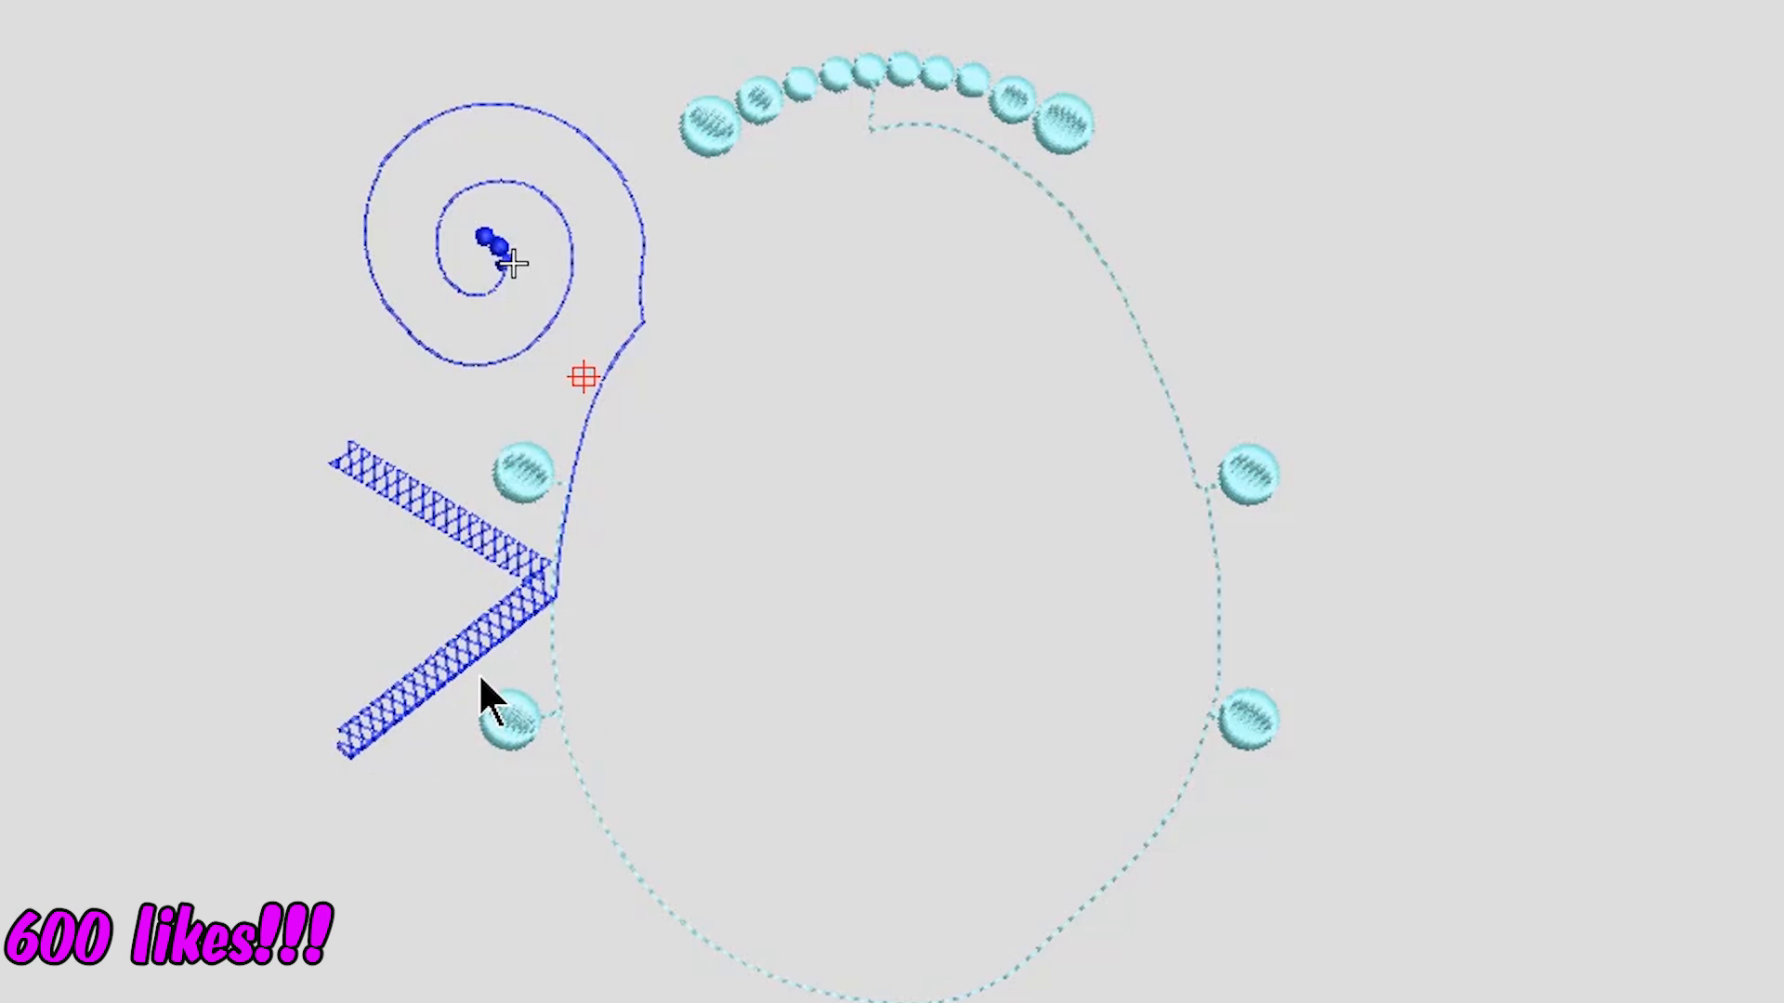
mouse_move(282, 472)
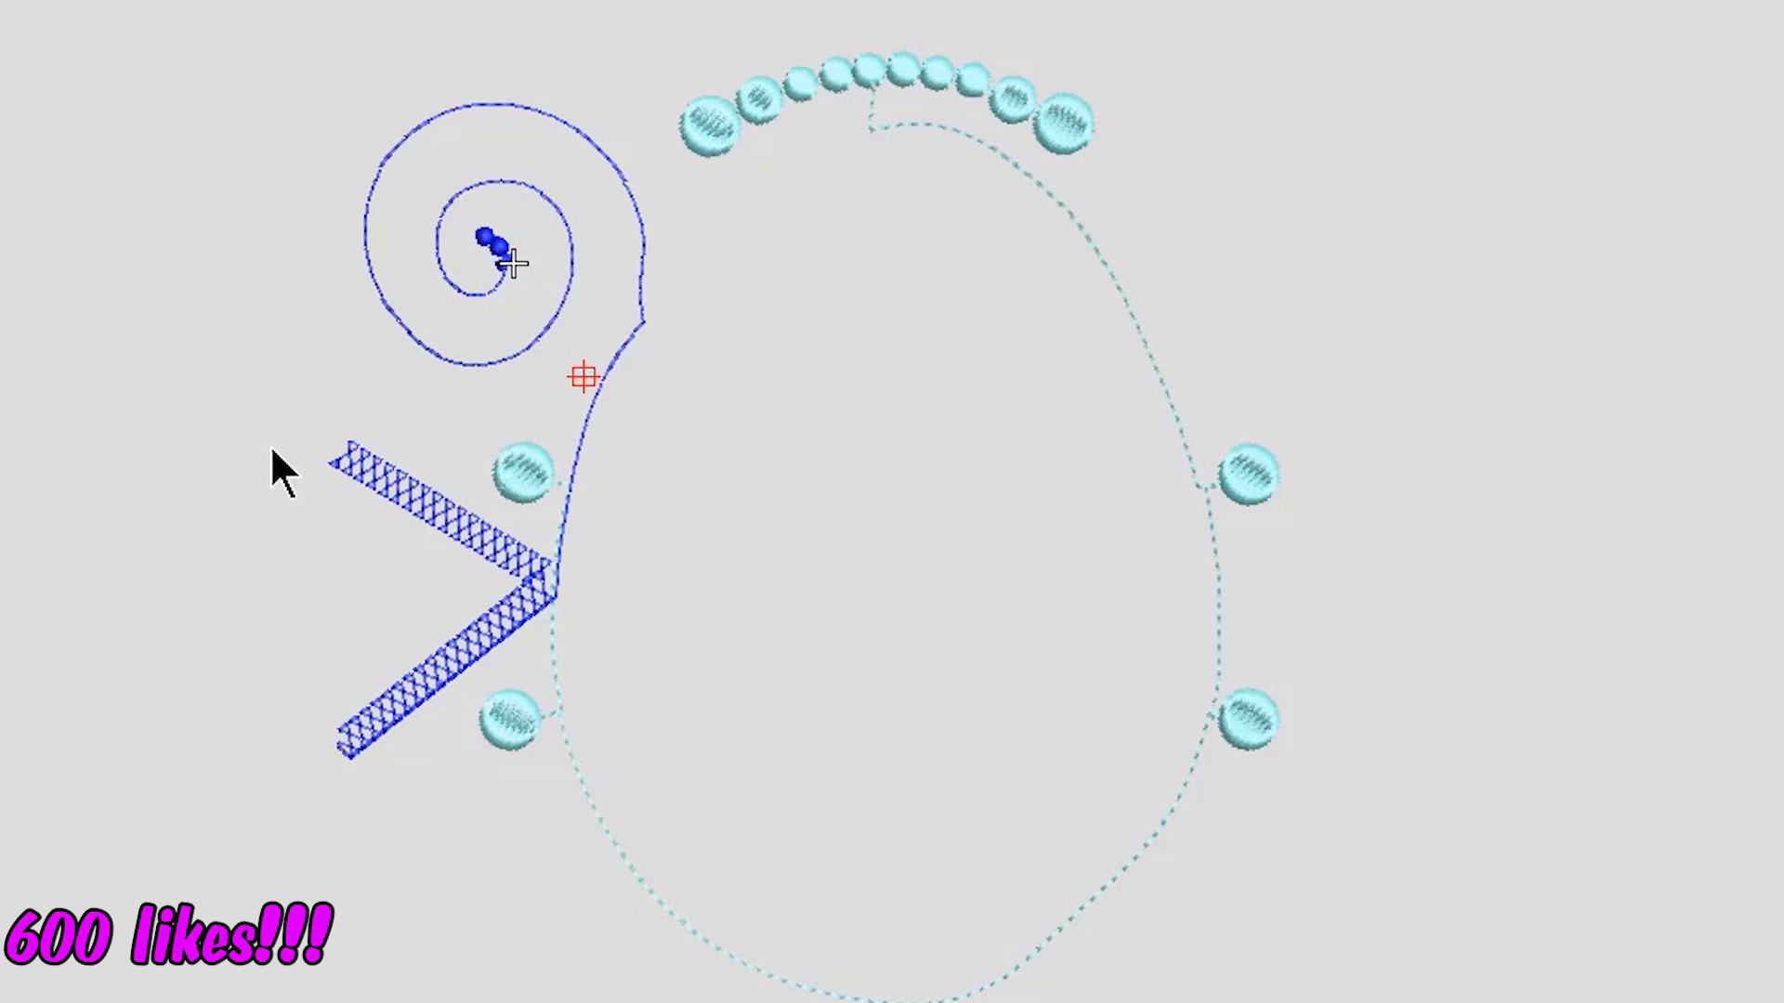
mouse_move(369, 472)
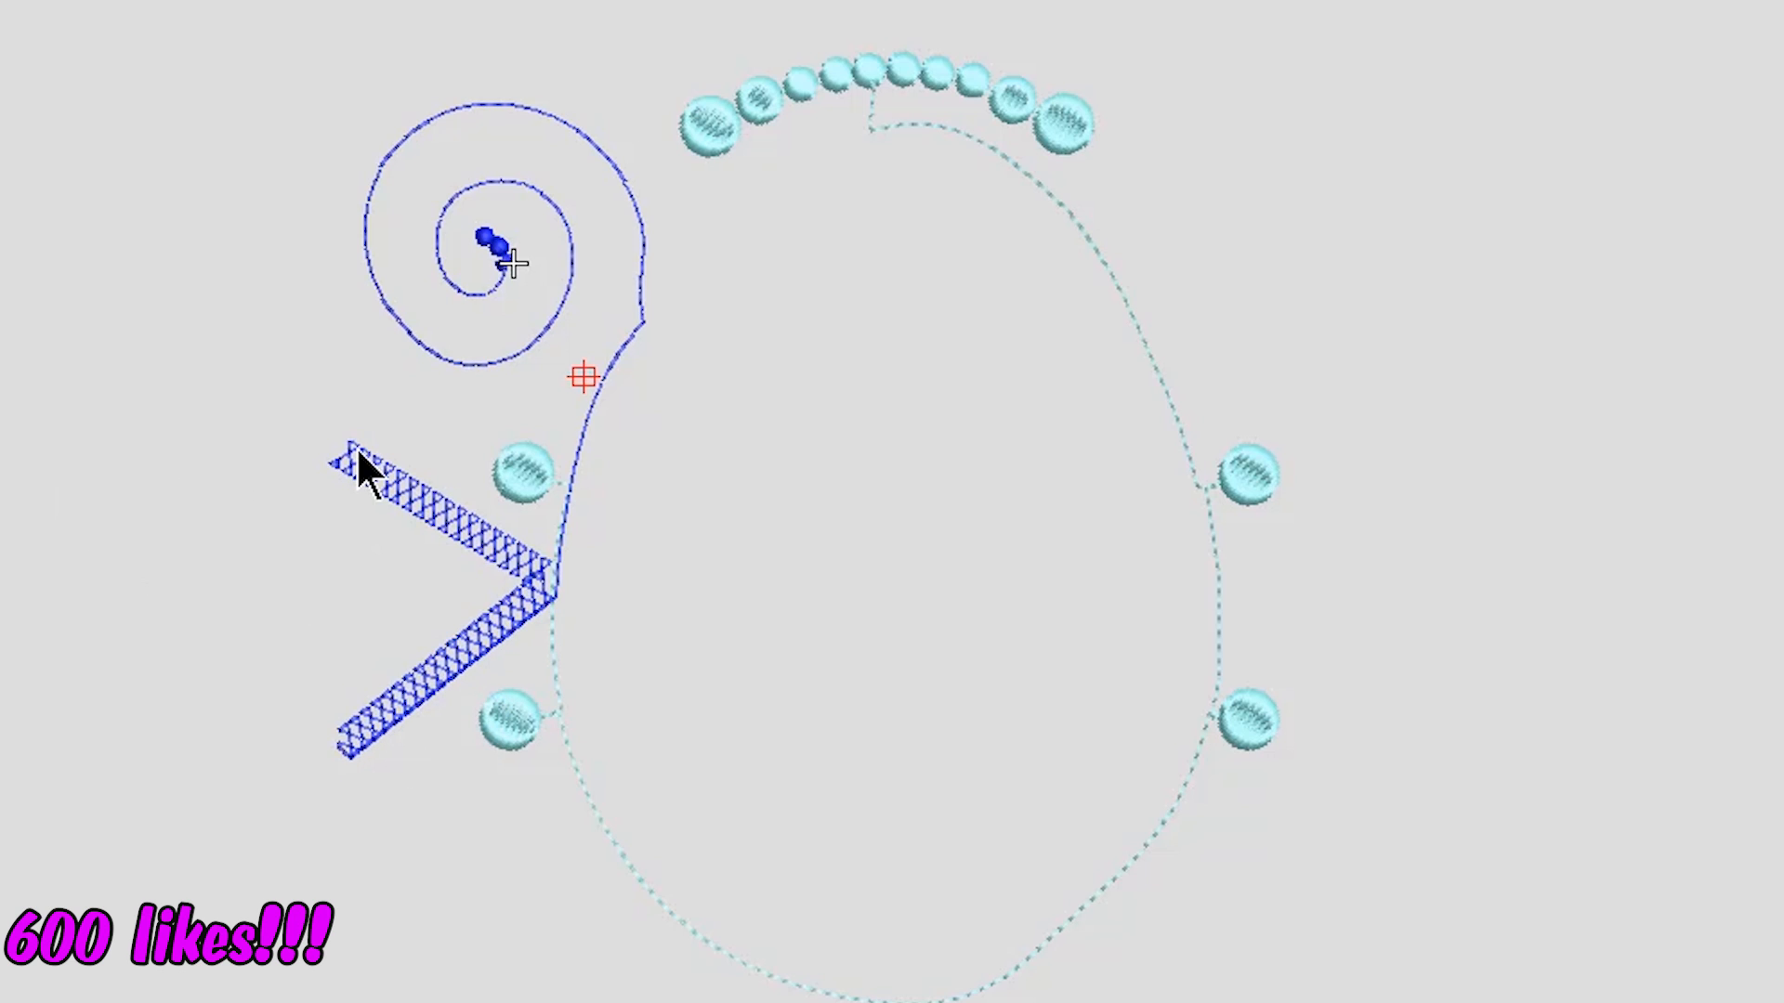
mouse_move(424, 461)
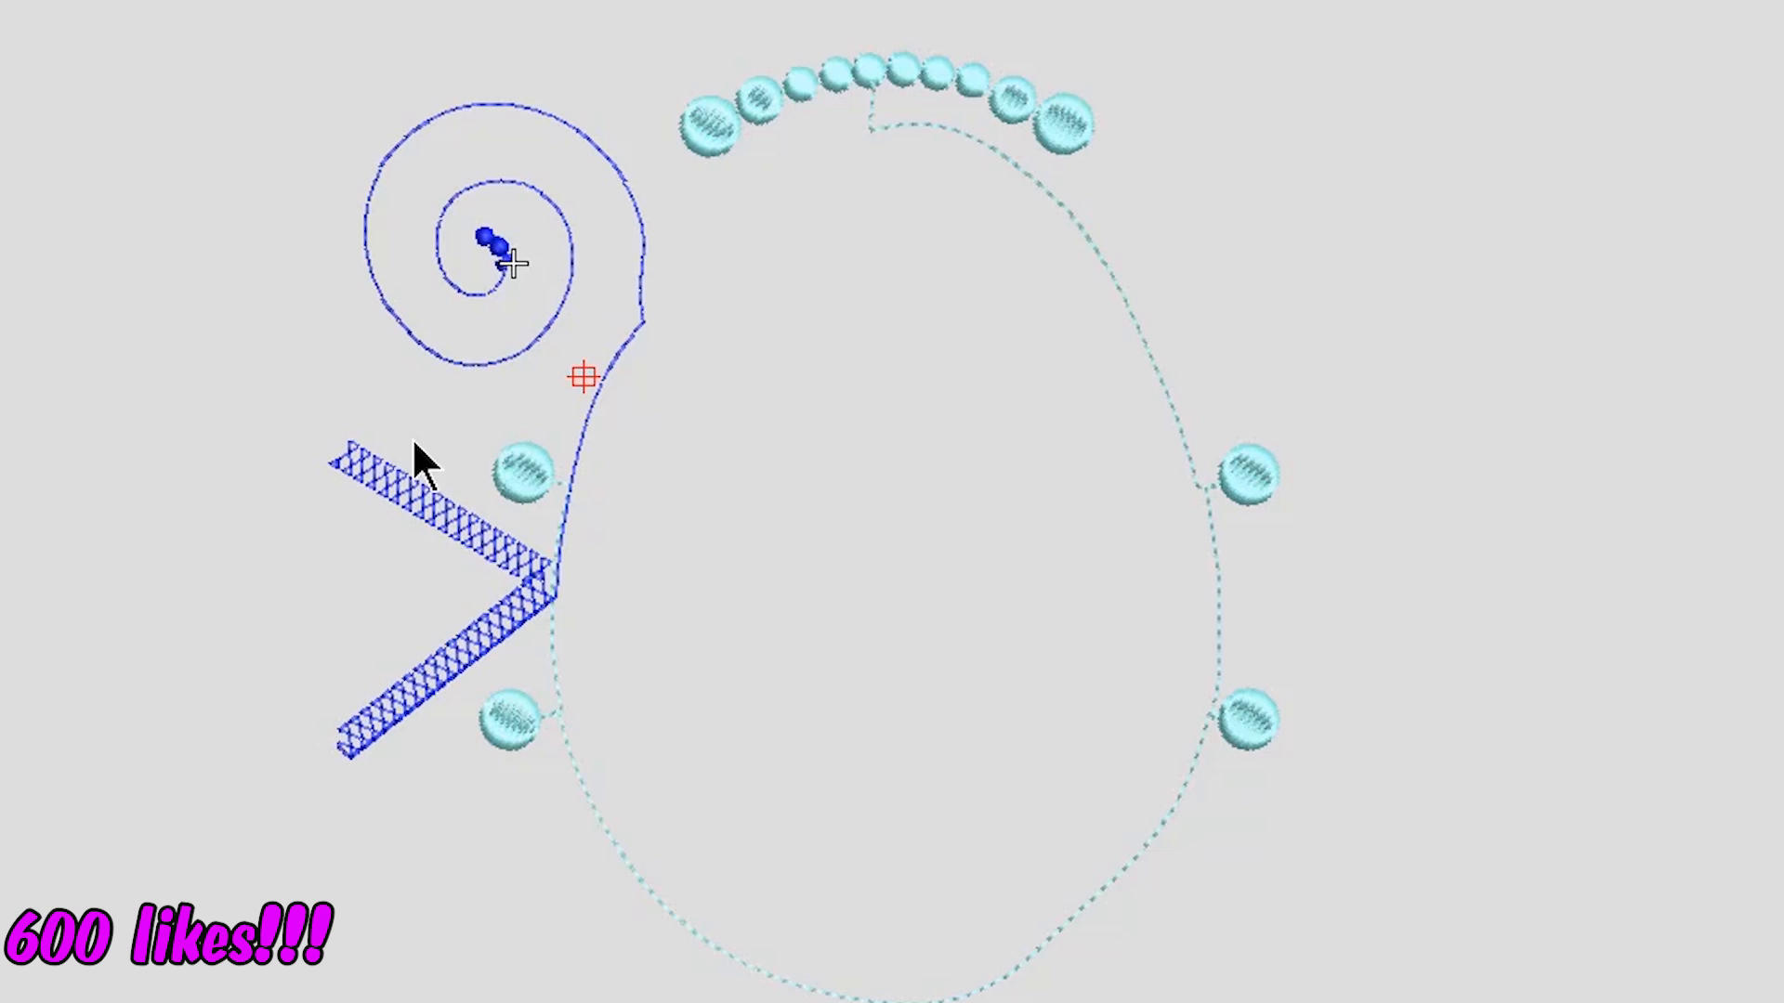
mouse_move(348, 756)
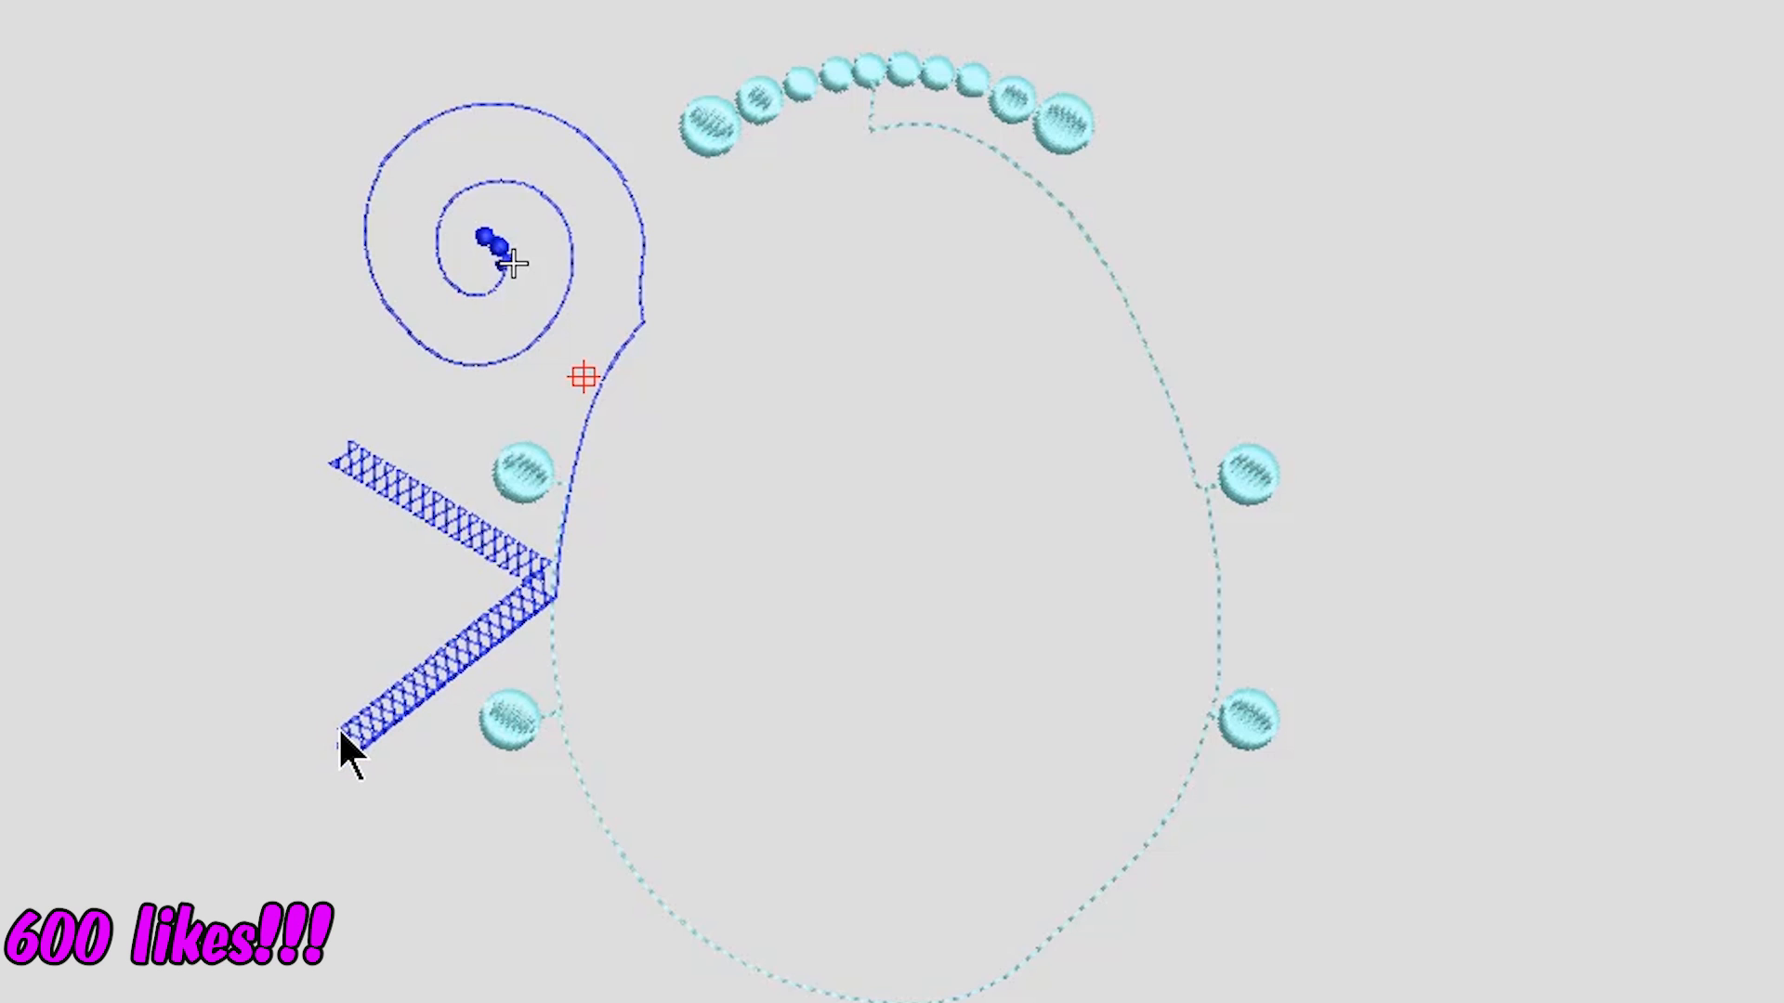
mouse_move(546, 586)
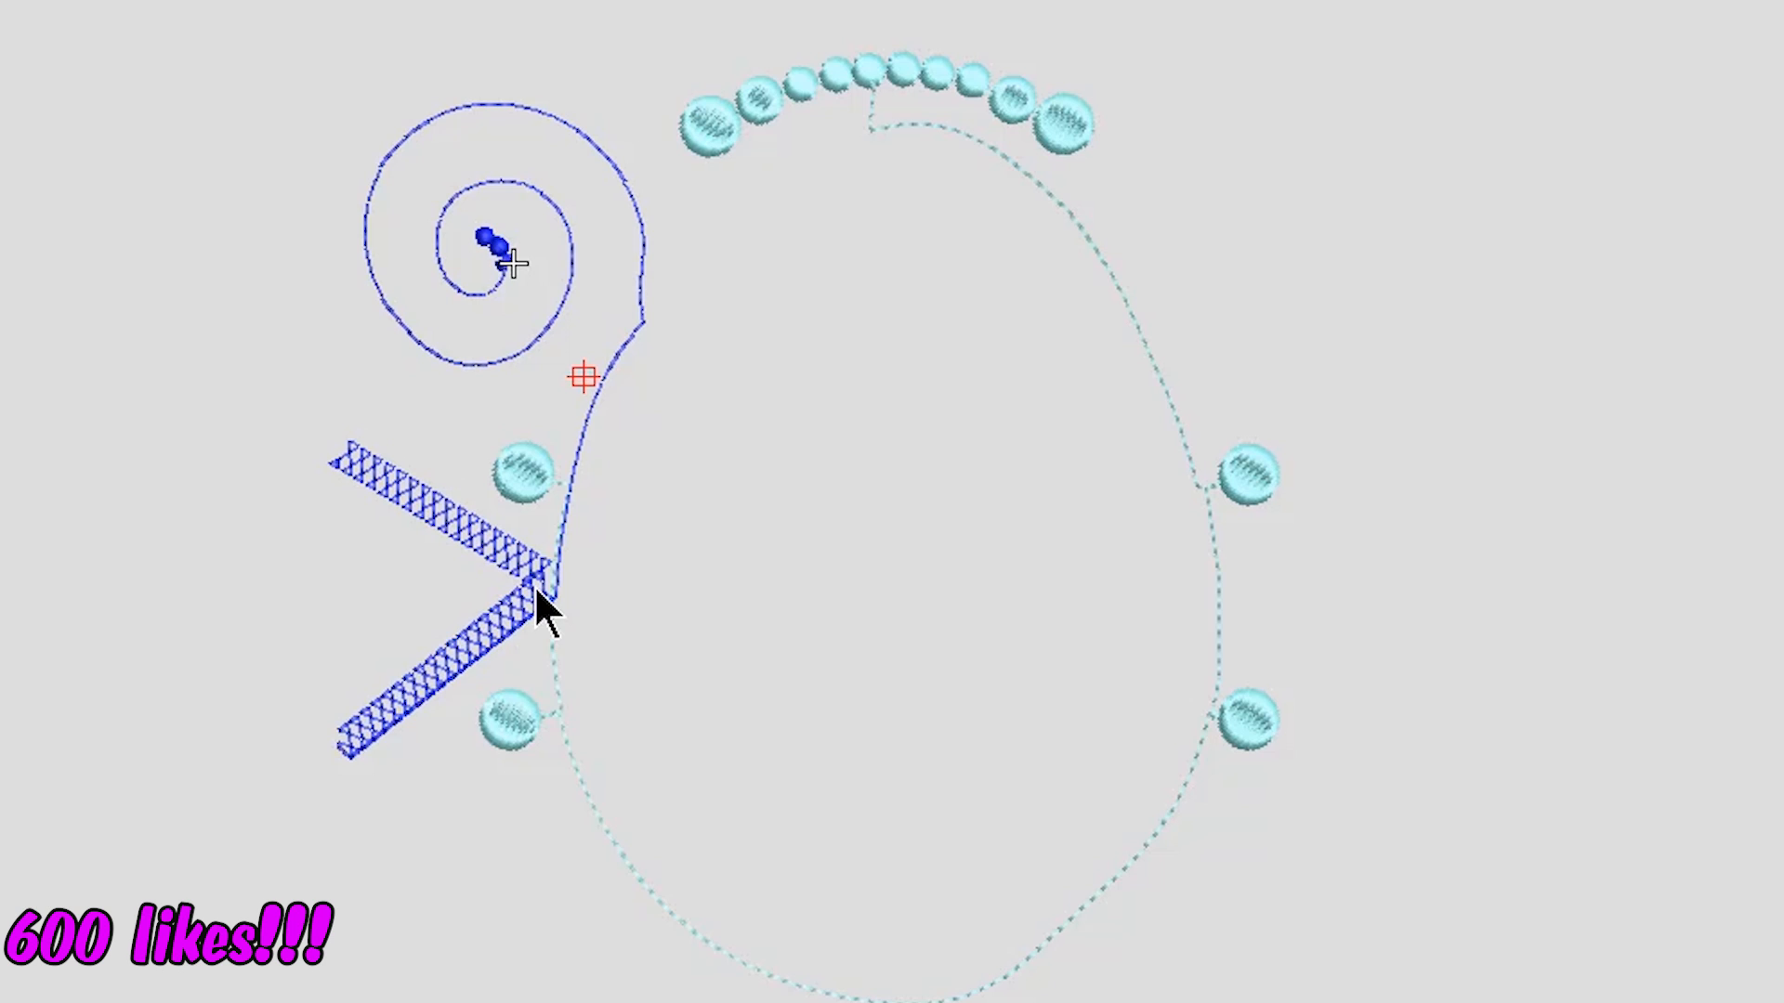
mouse_move(342, 756)
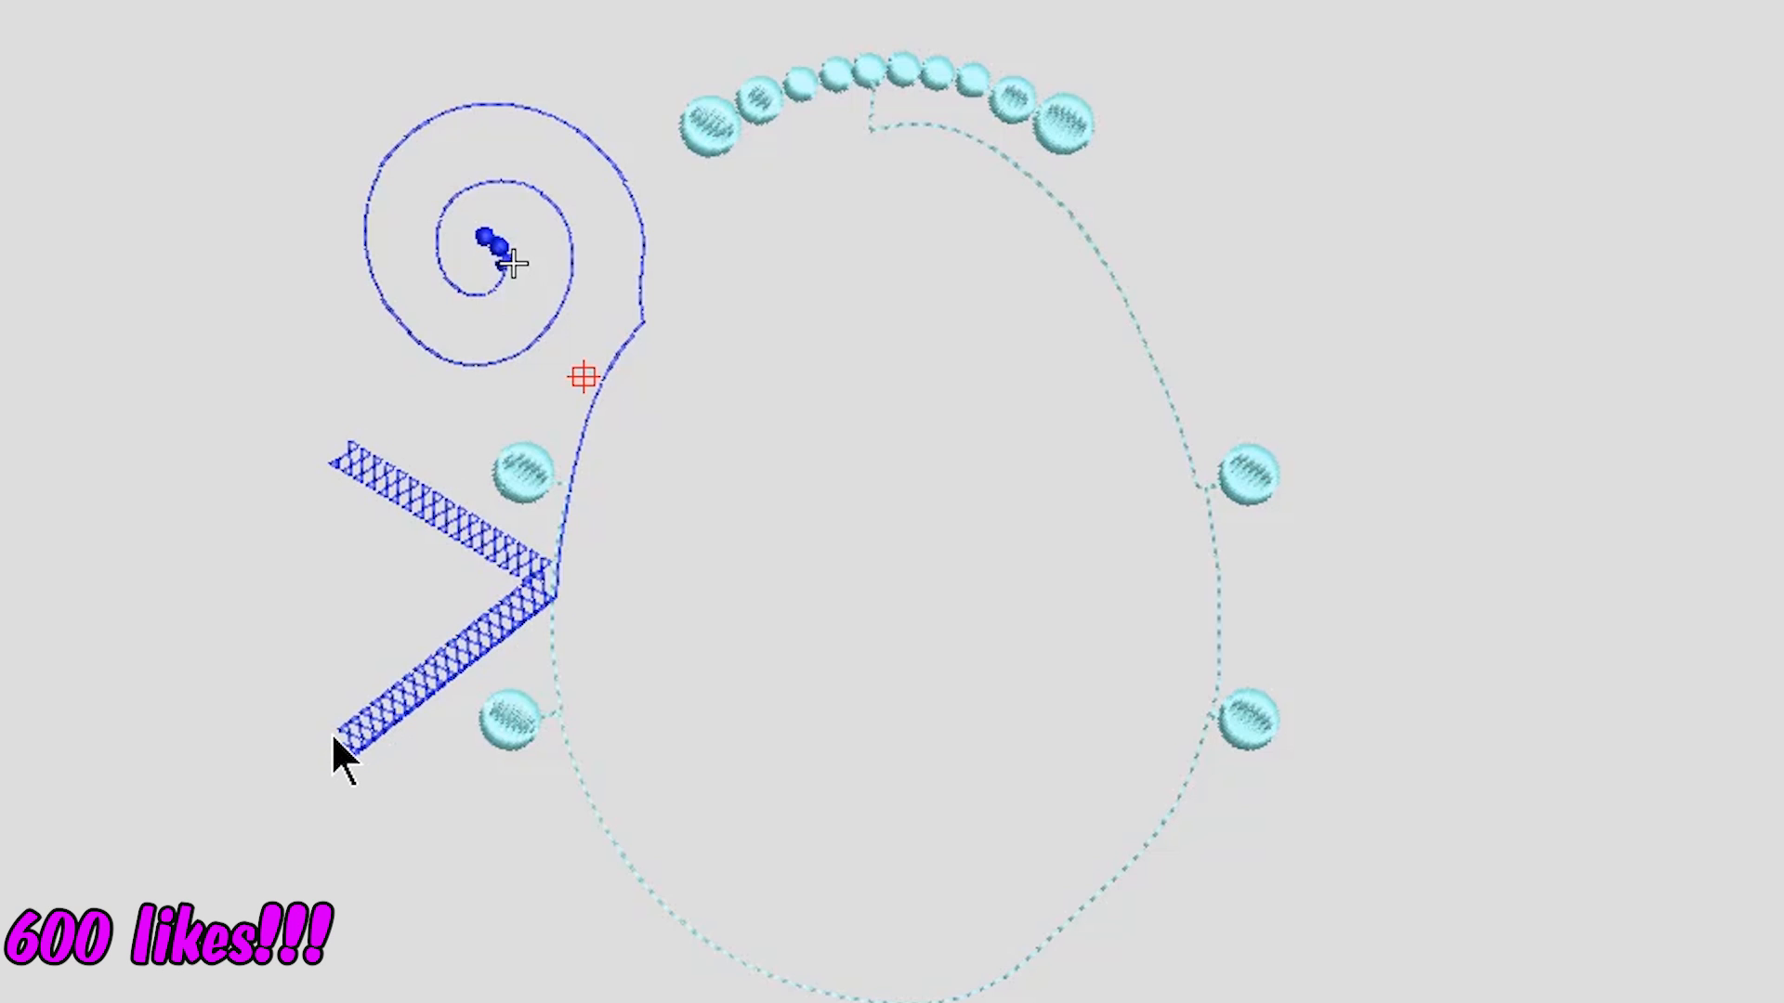
mouse_move(354, 773)
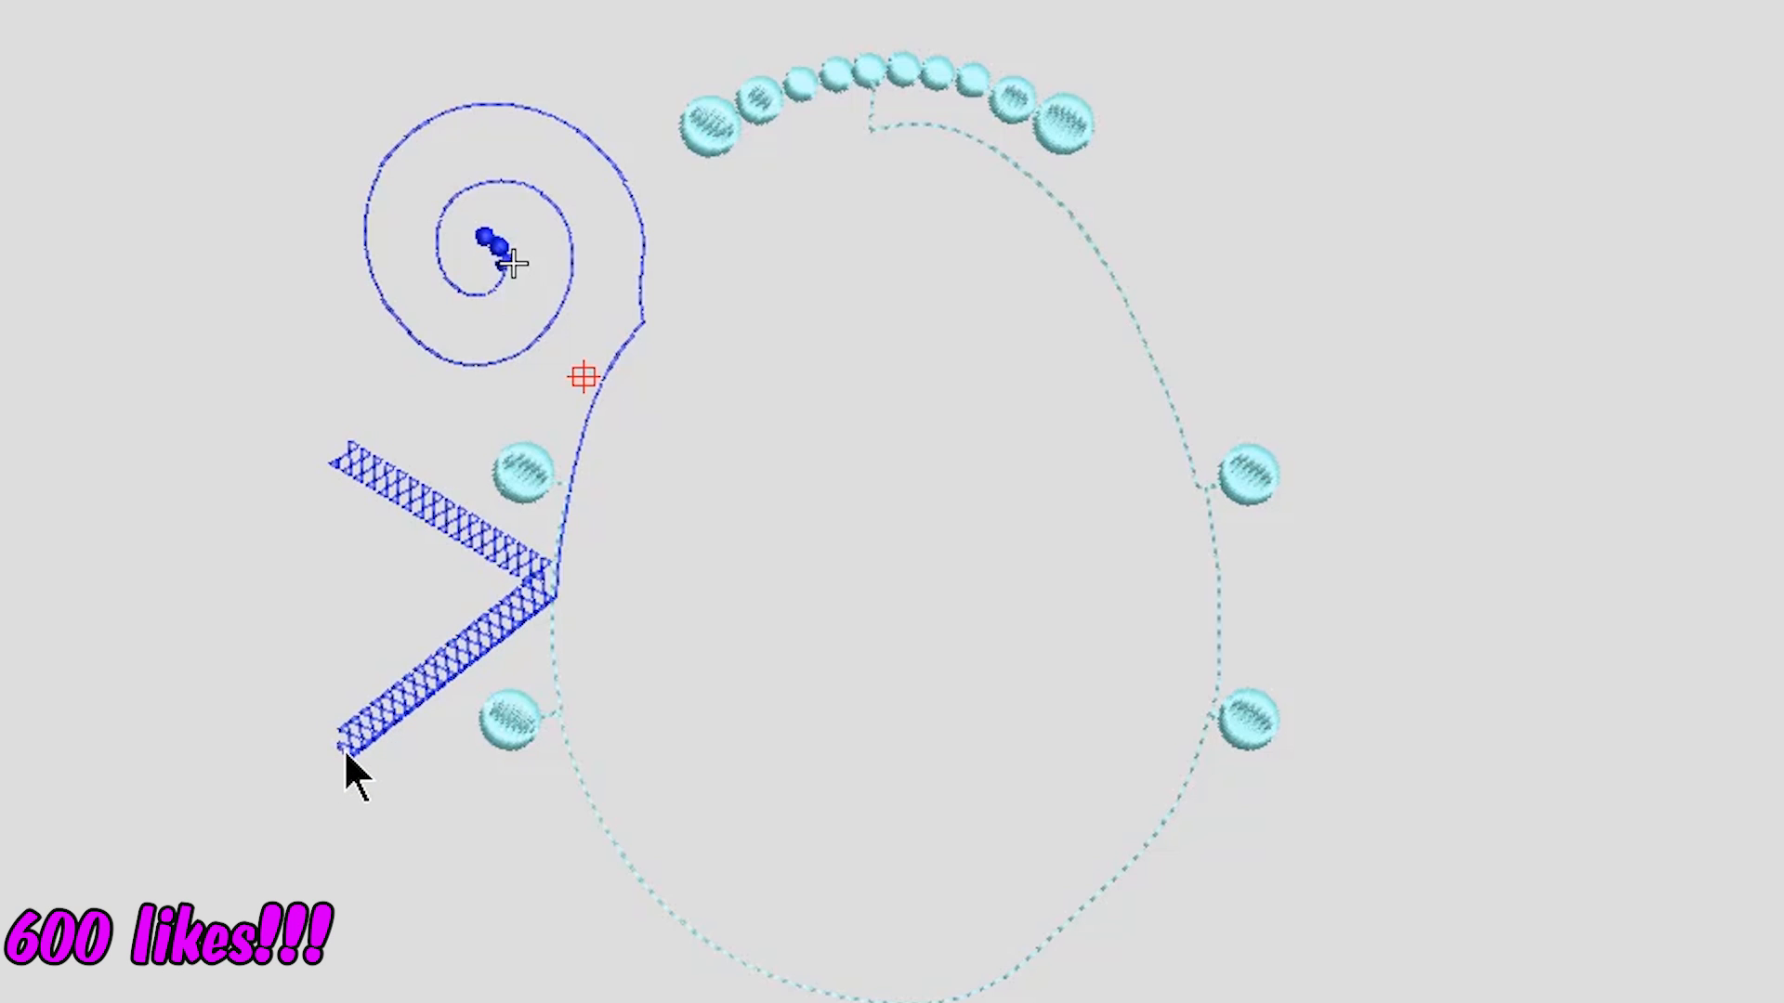
mouse_move(408, 763)
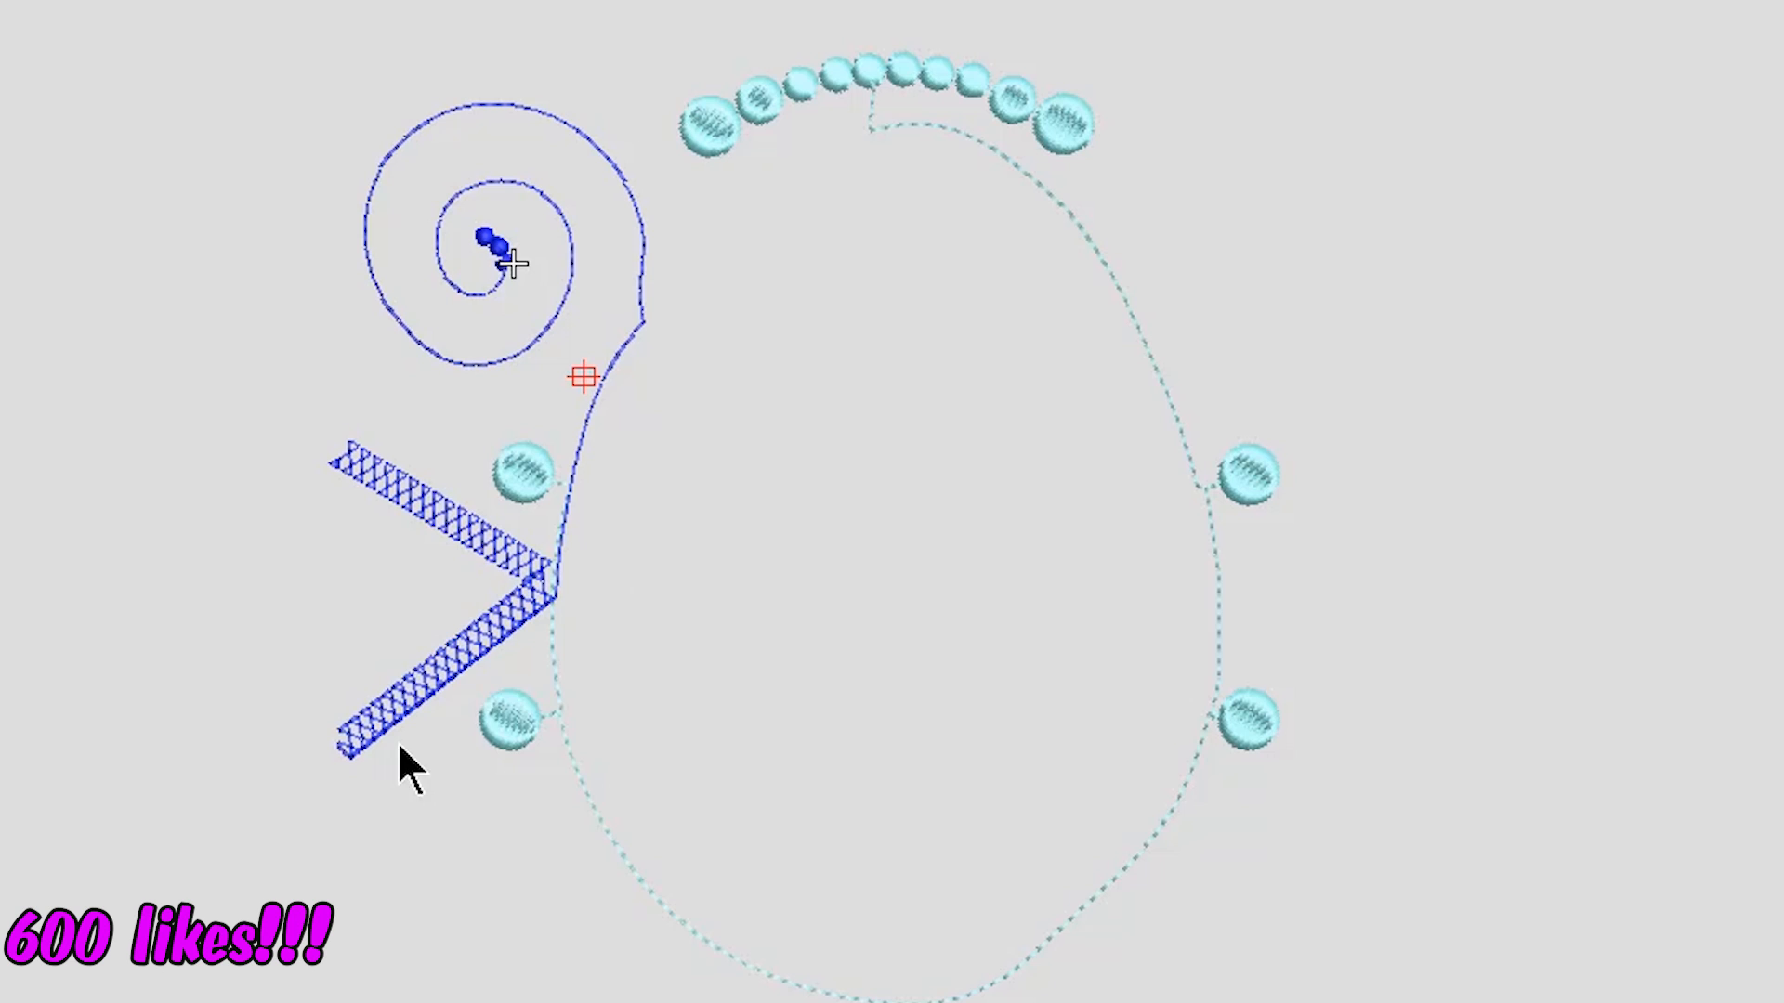
mouse_move(625, 479)
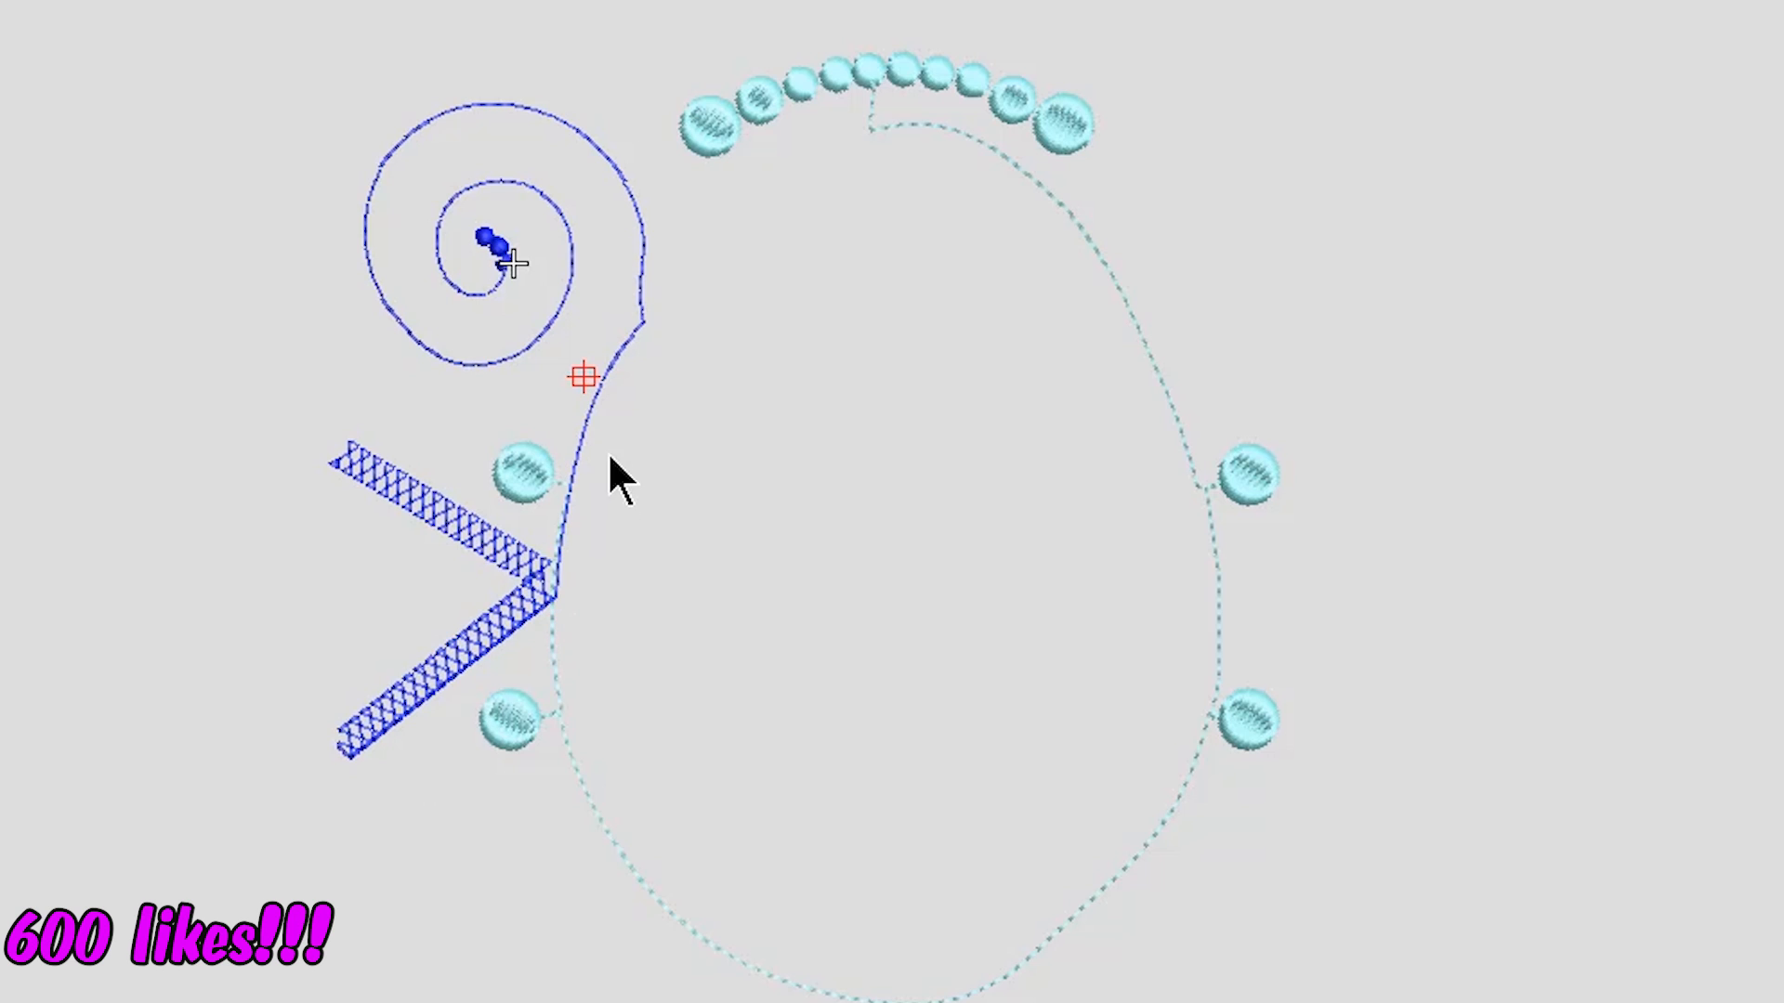
mouse_move(536, 215)
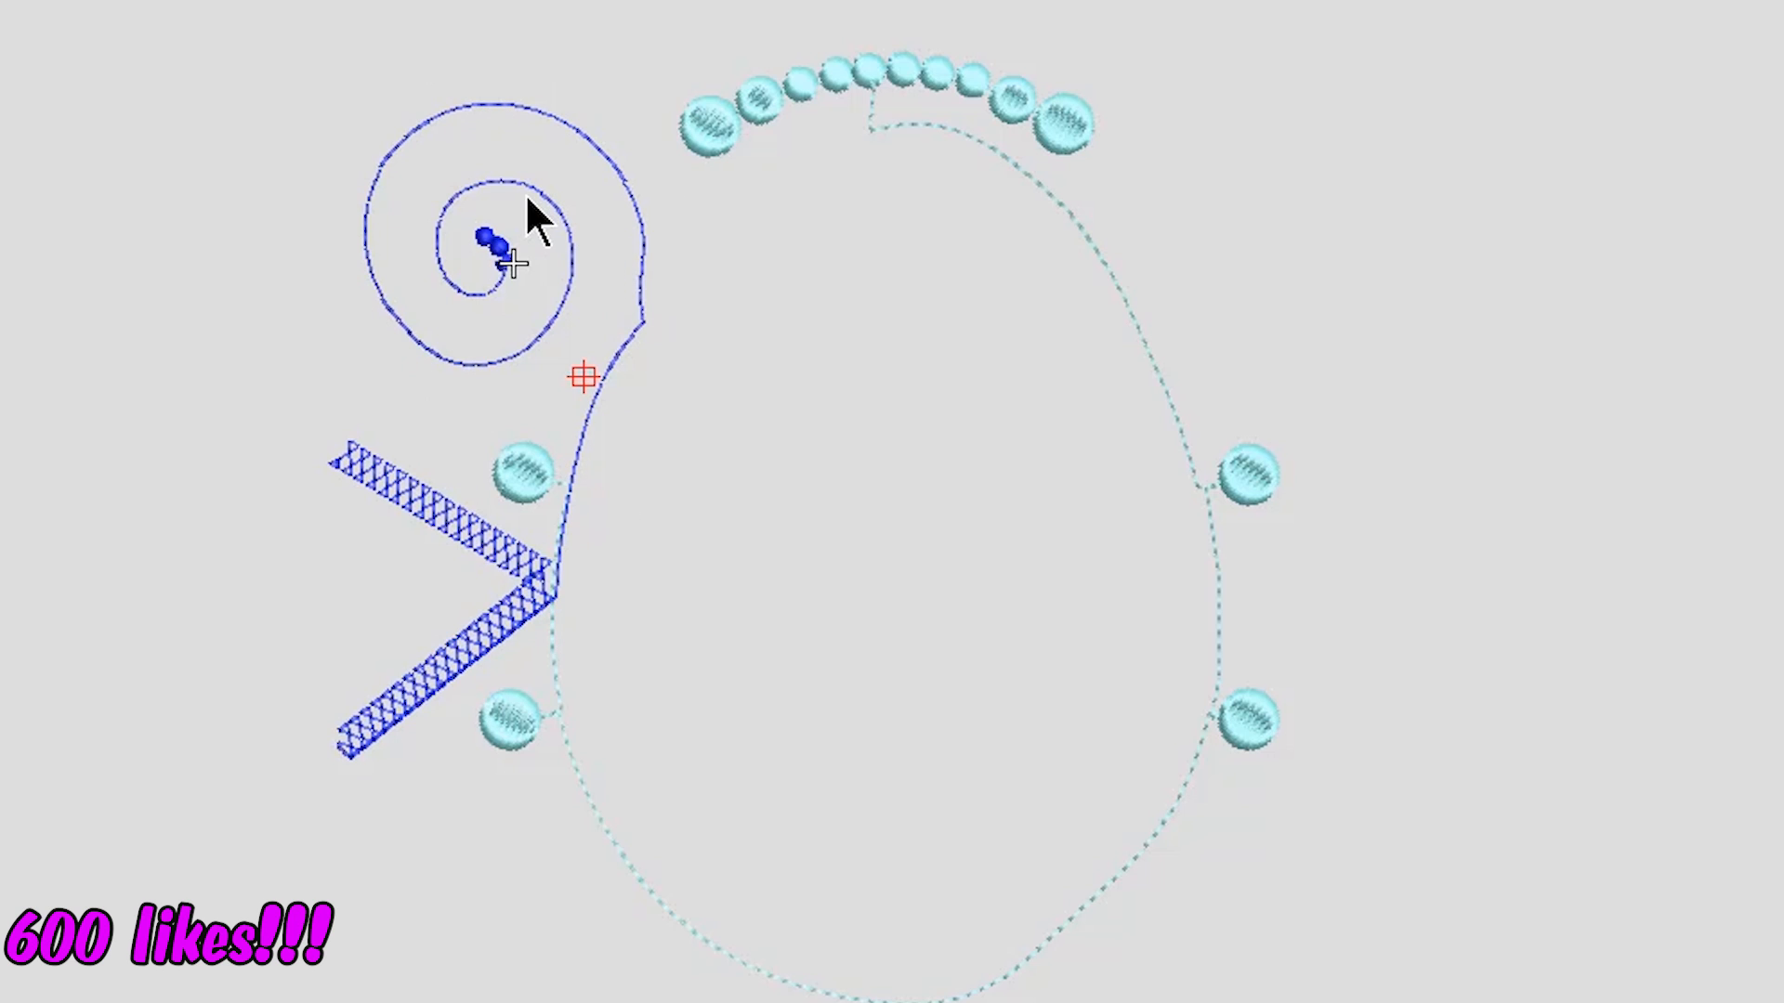
mouse_move(544, 256)
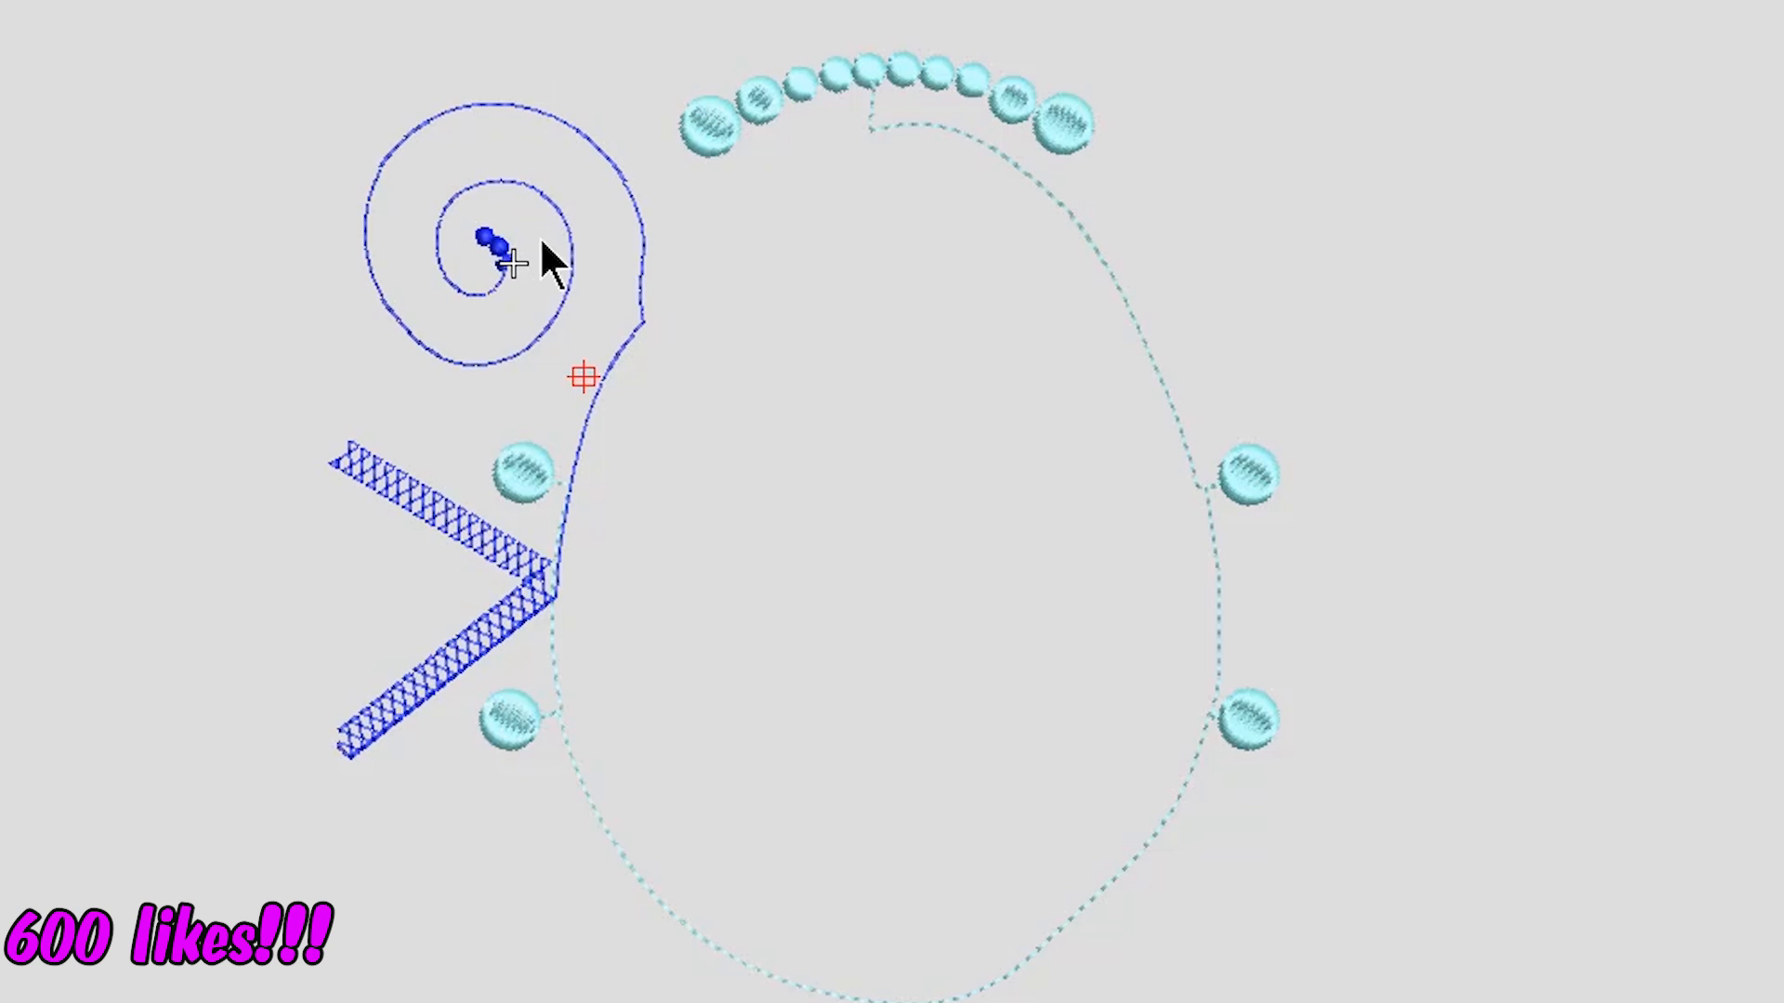
mouse_move(364, 767)
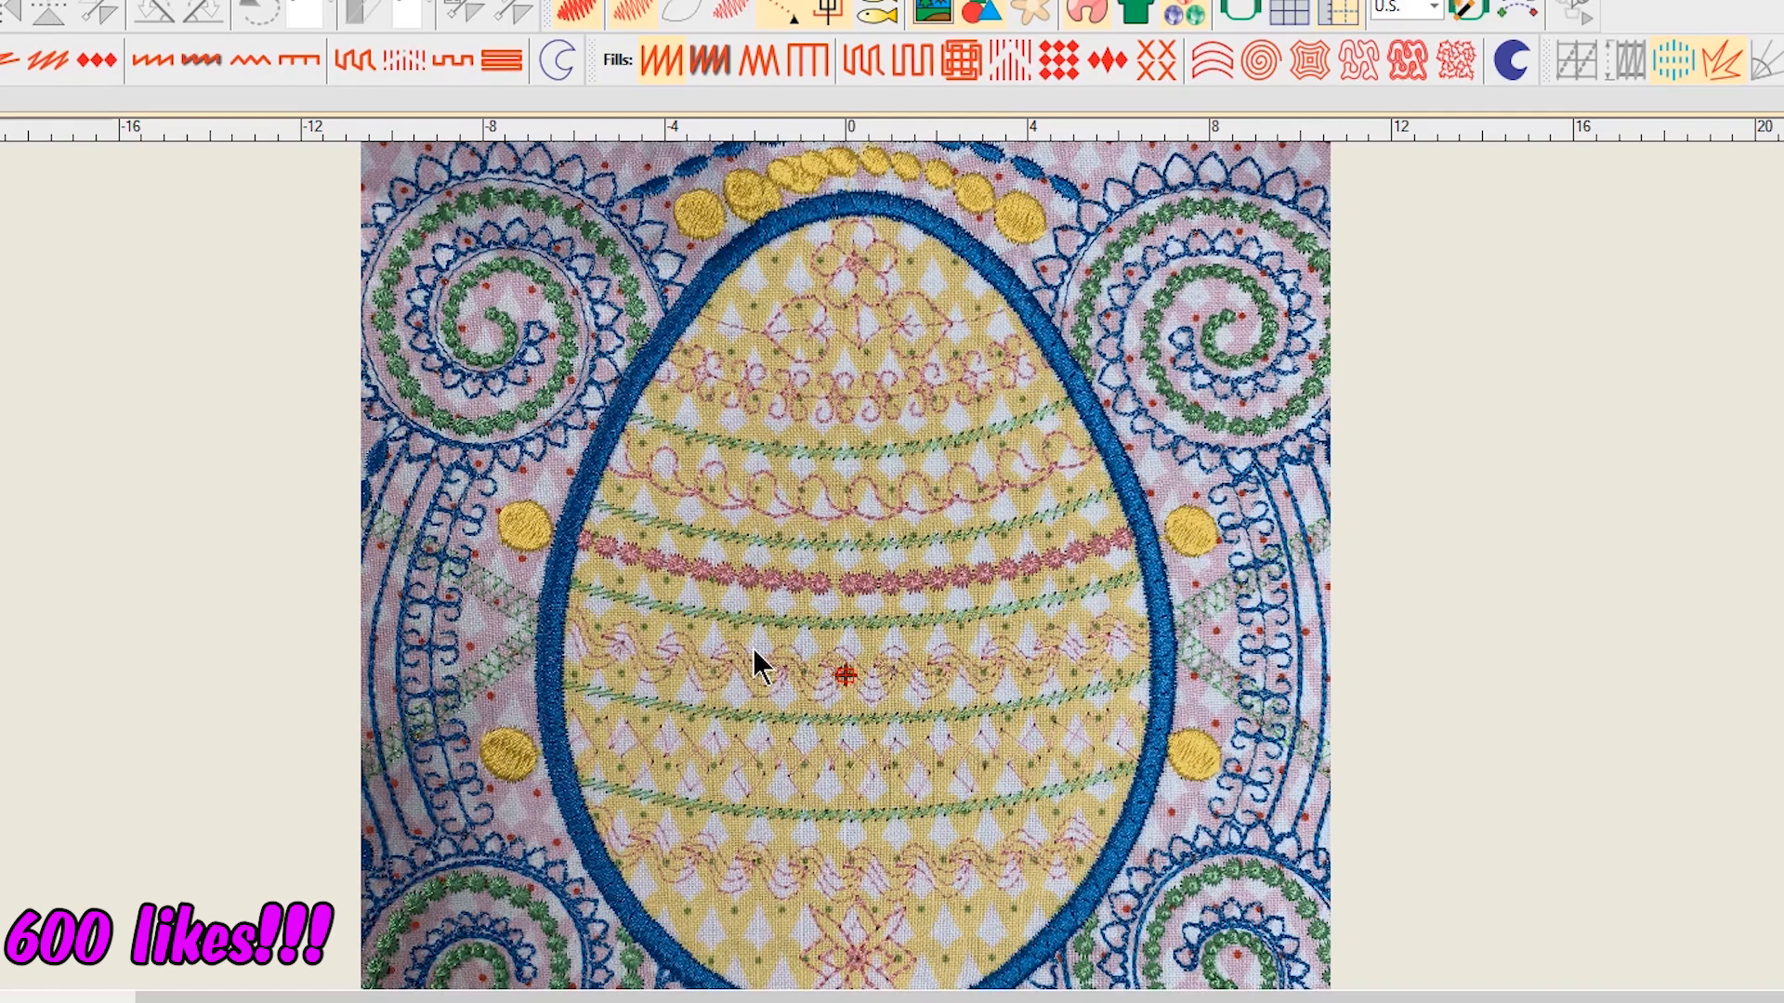
mouse_move(767, 751)
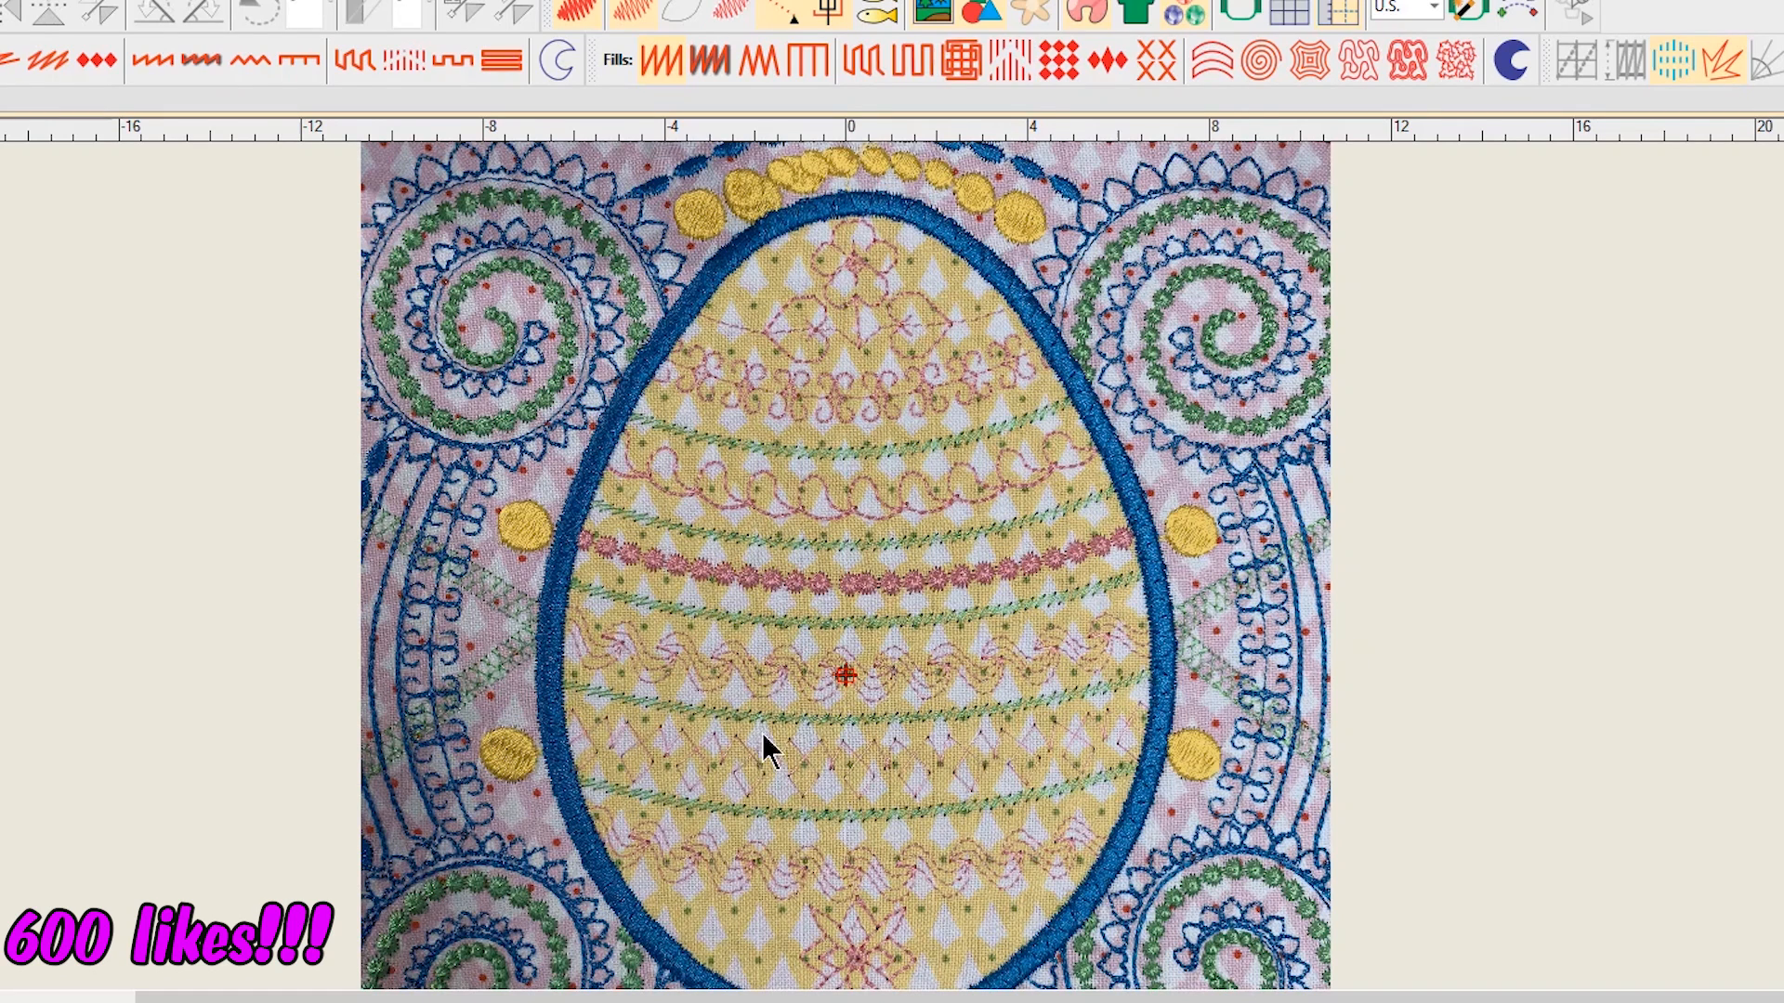
mouse_move(1118, 669)
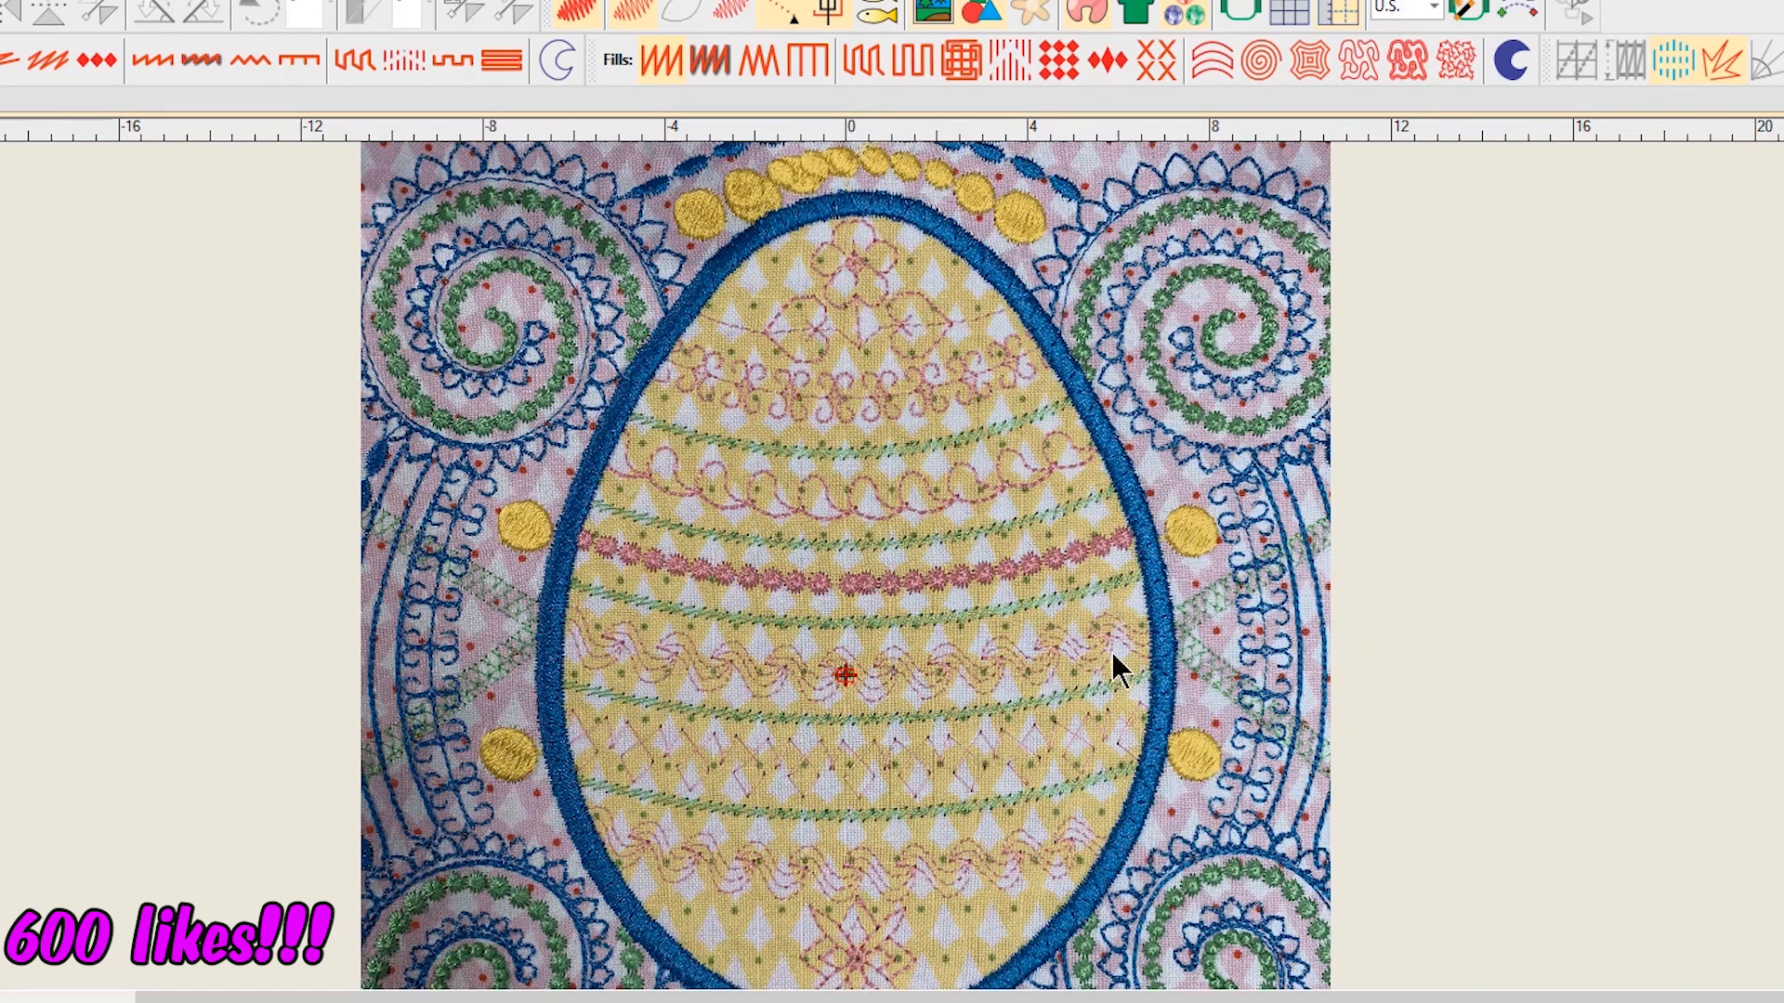
mouse_move(1320, 778)
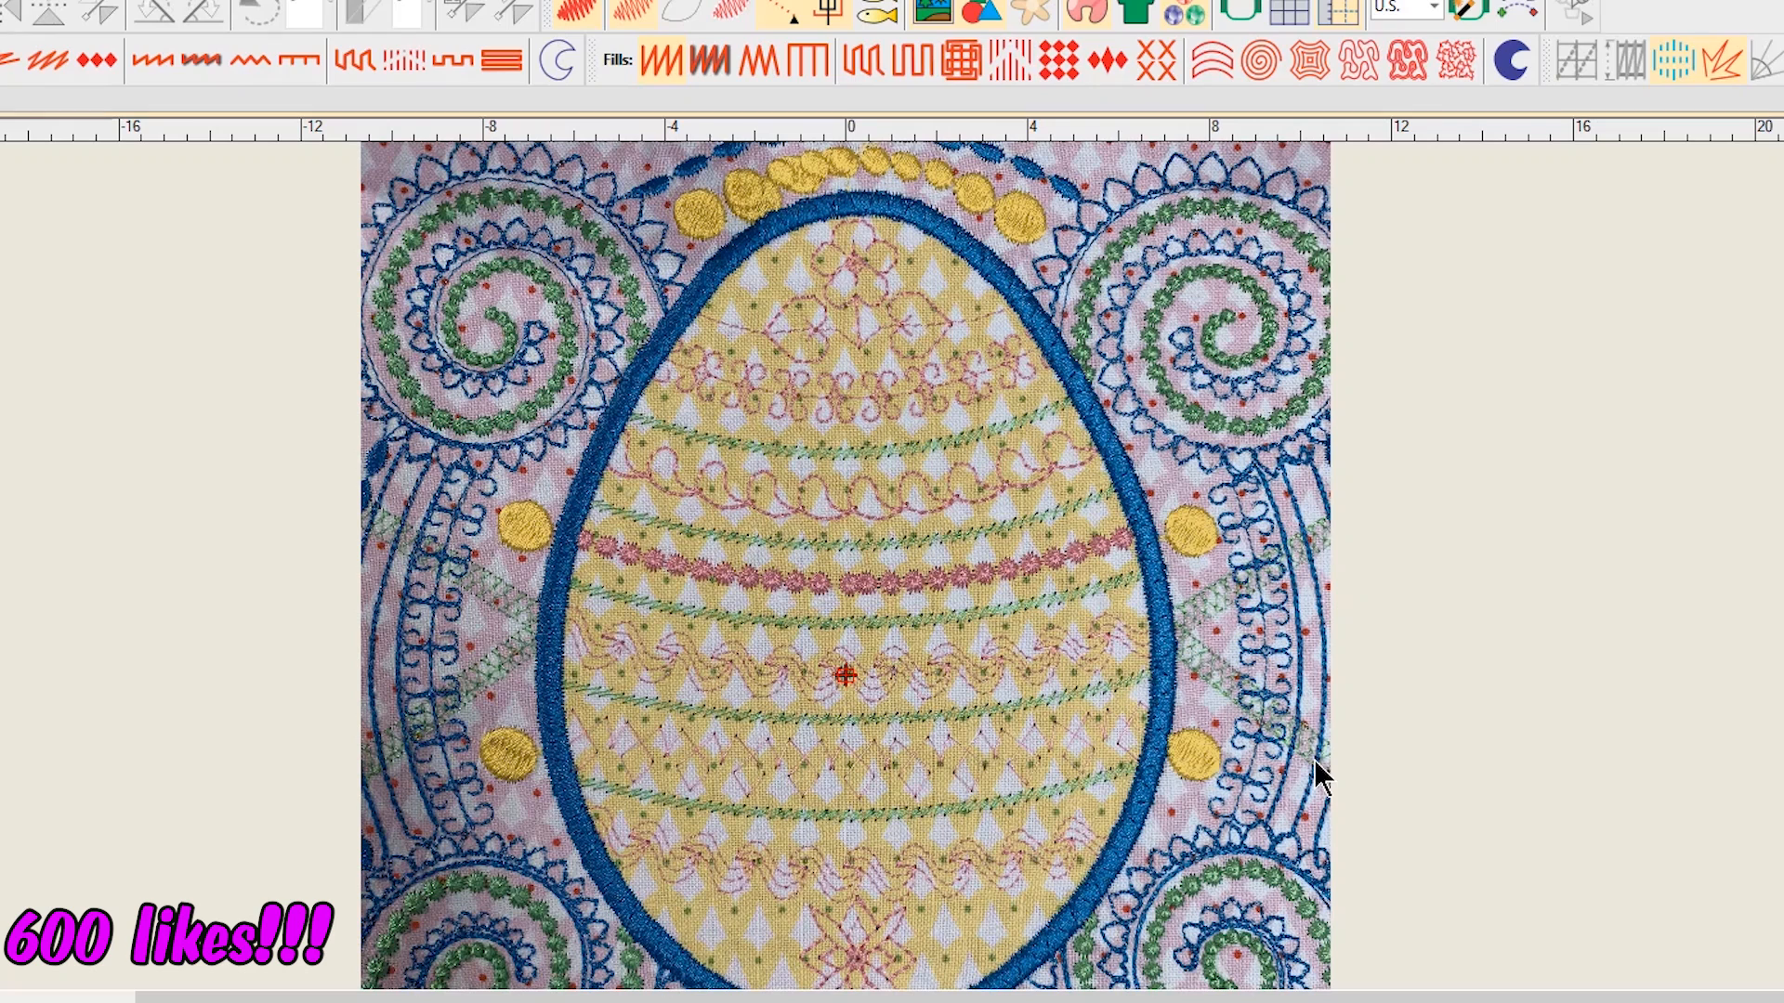
mouse_move(1180, 617)
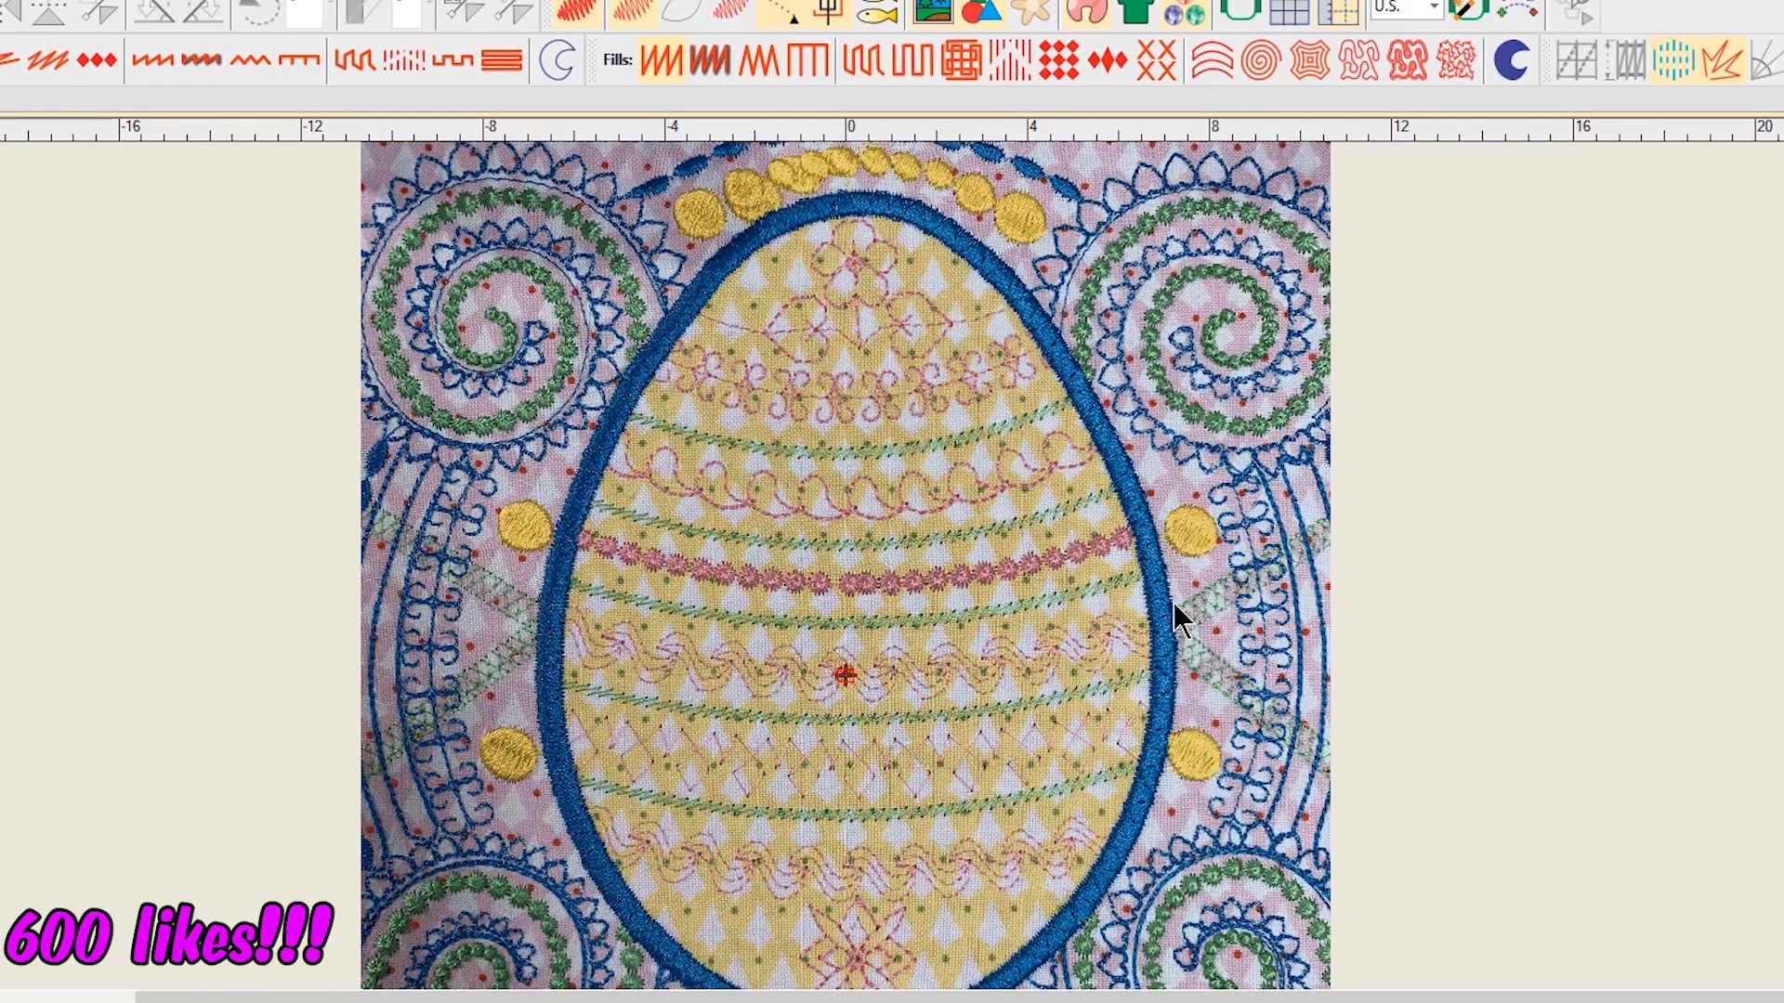
mouse_move(922, 671)
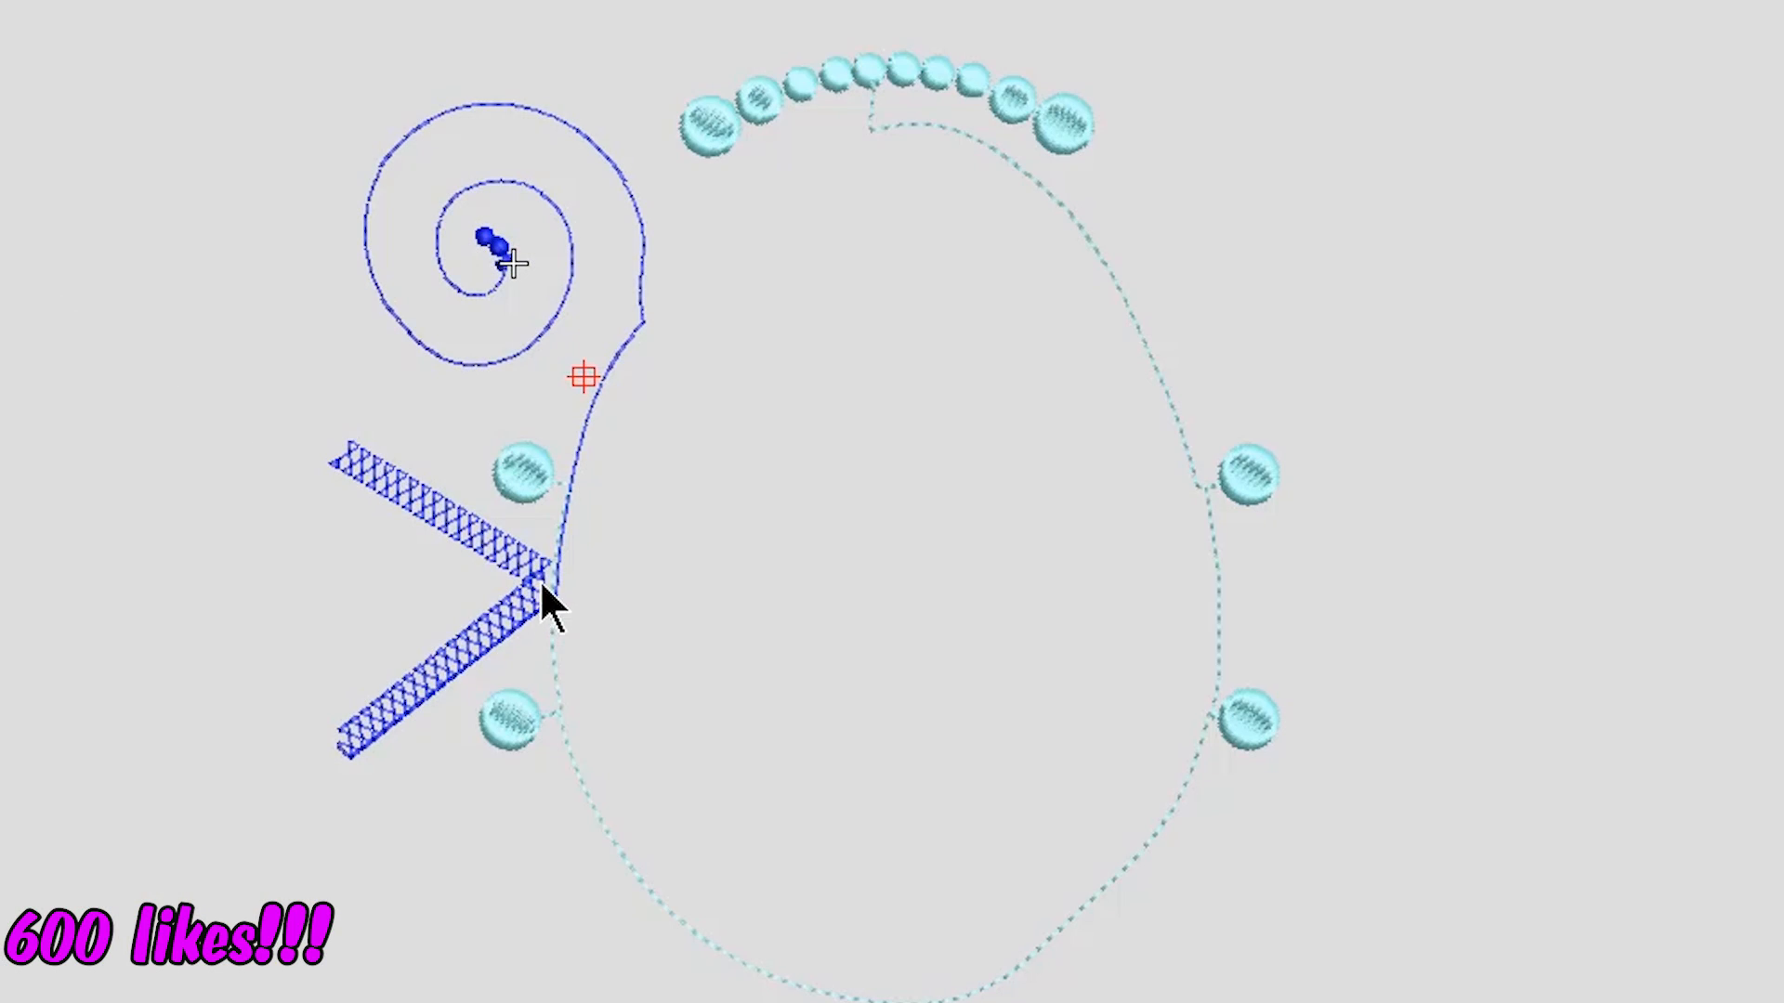
mouse_move(563, 609)
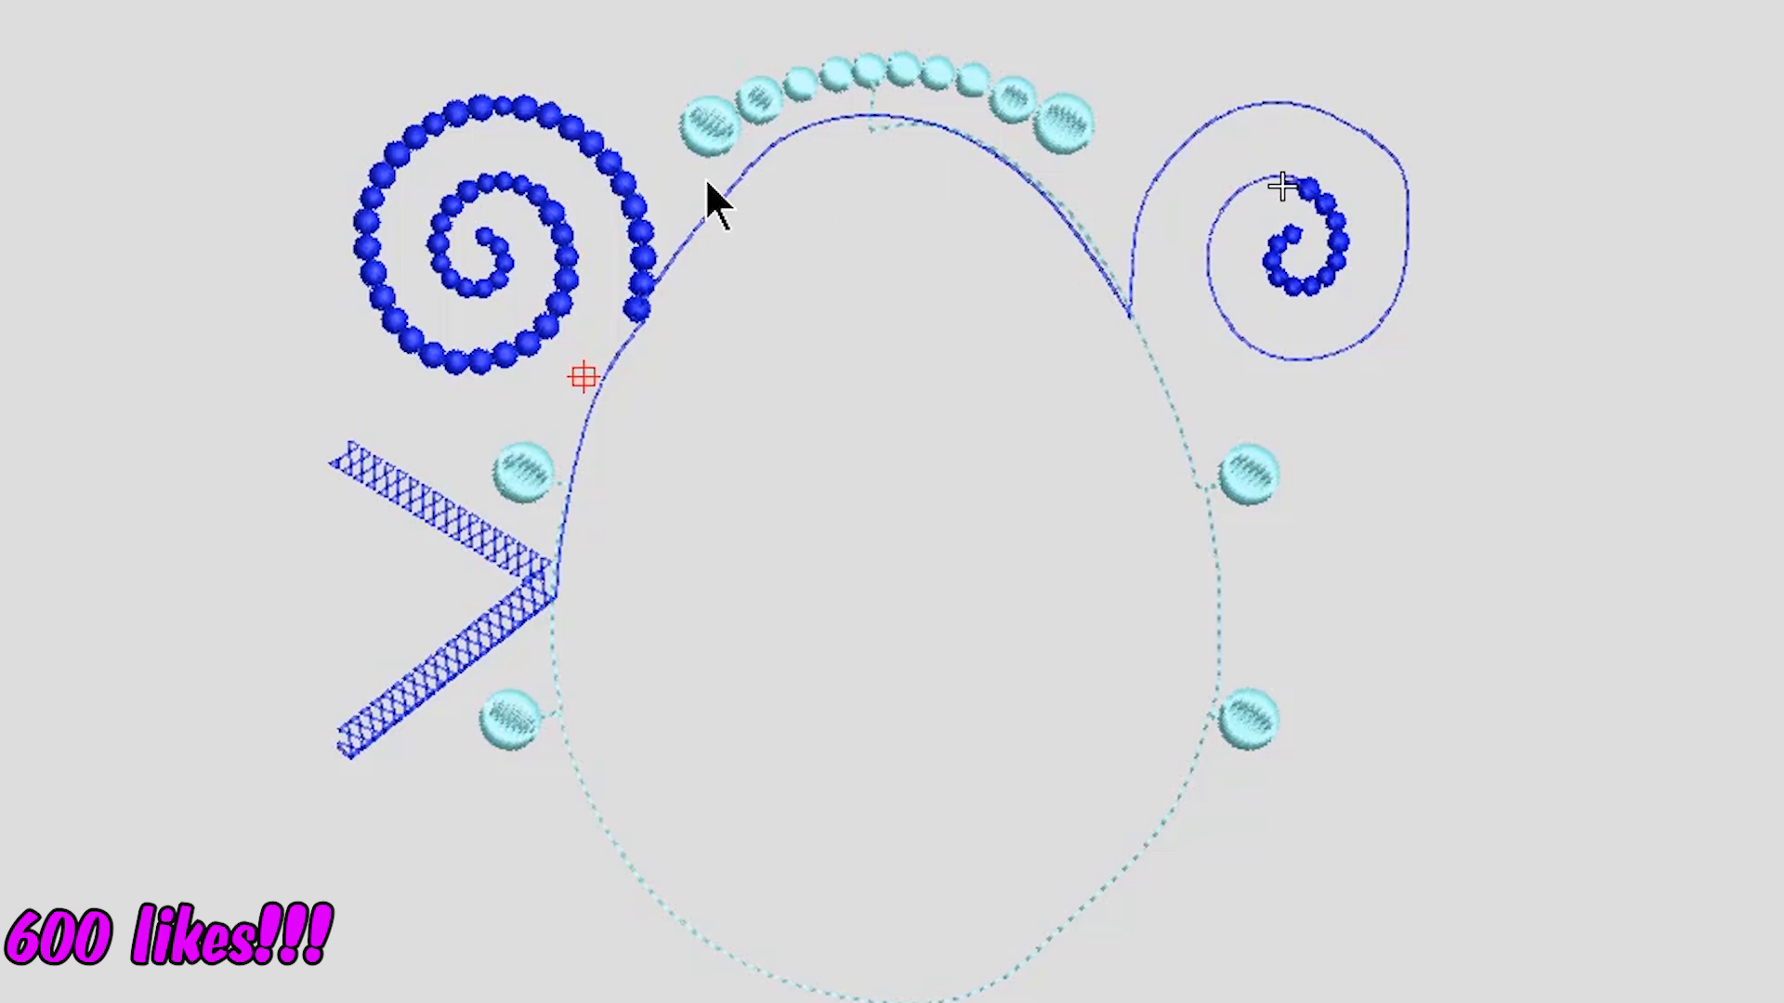
mouse_move(933, 143)
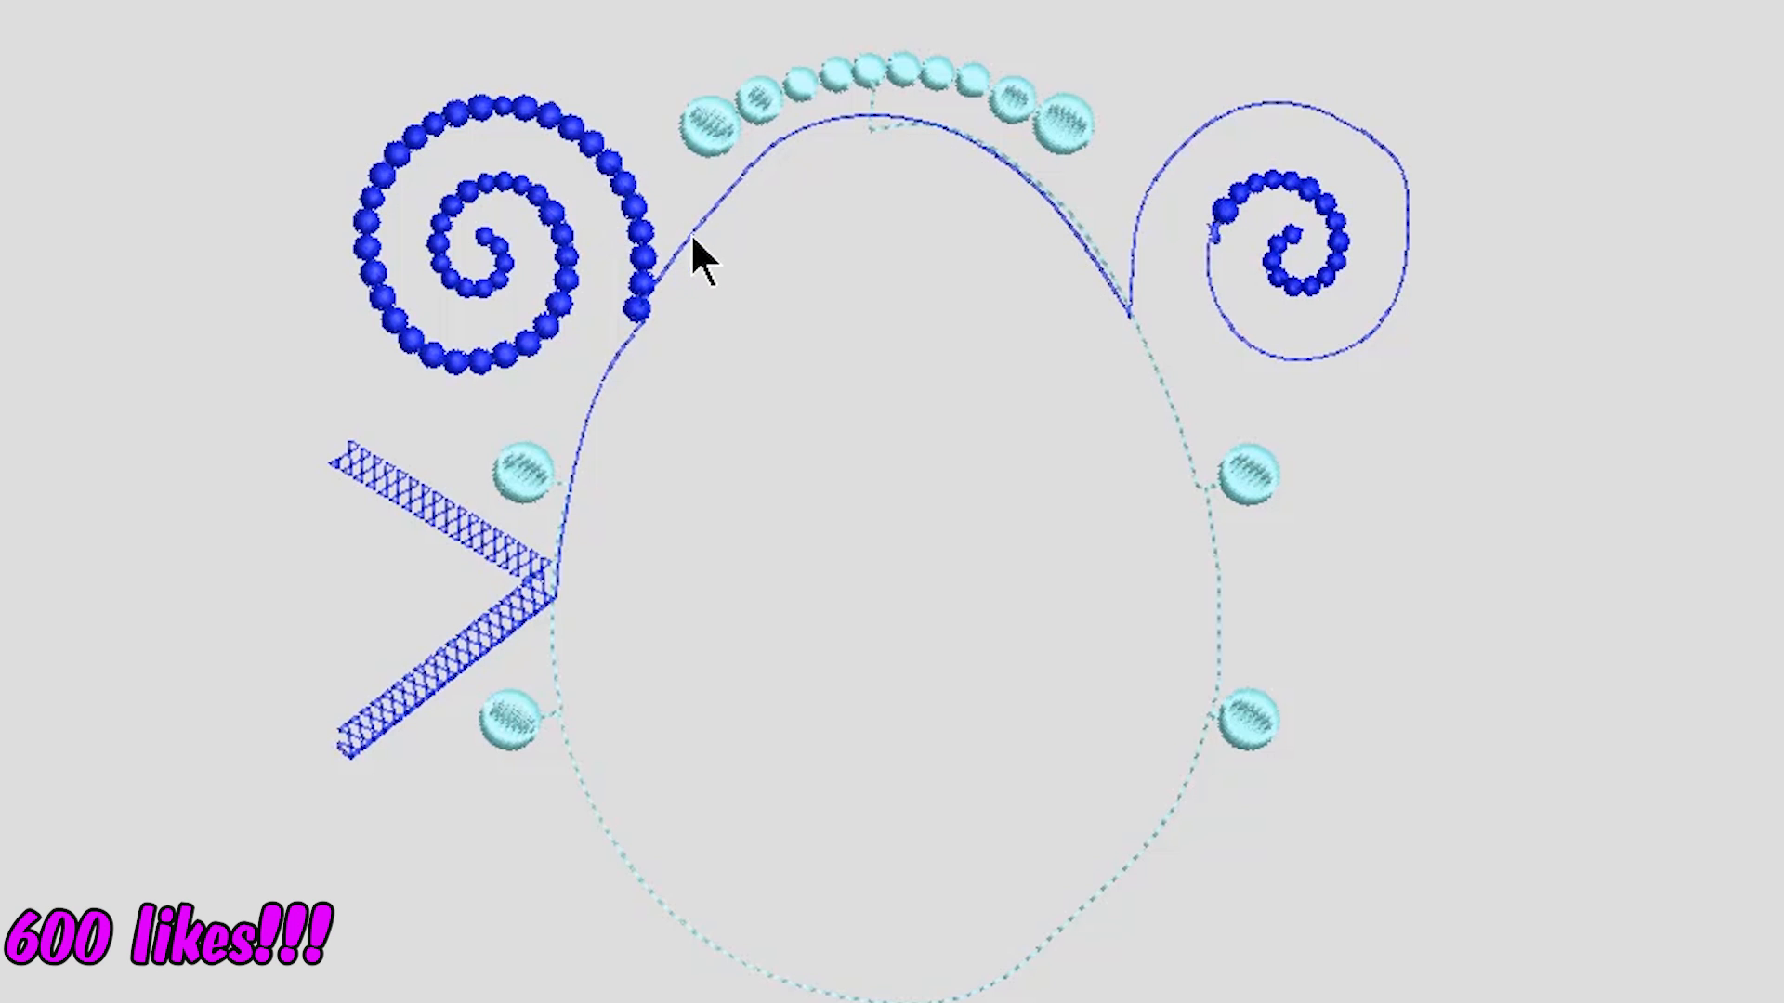
mouse_move(1006, 379)
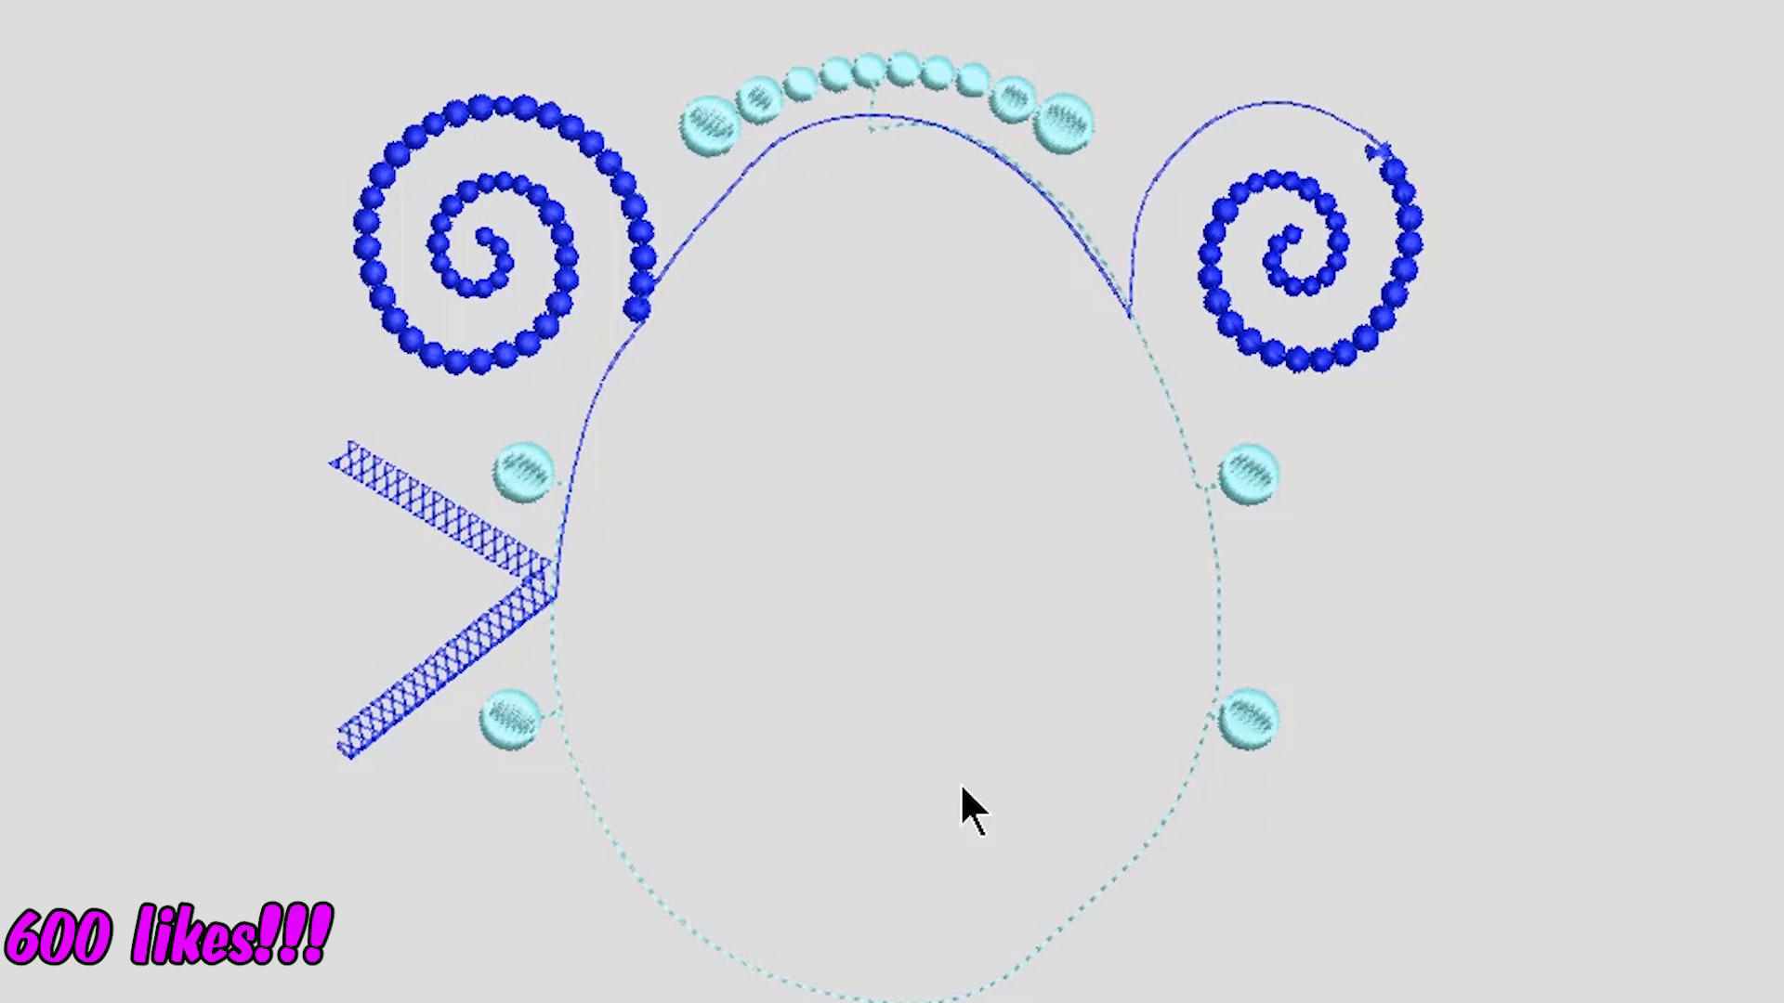
mouse_move(890, 438)
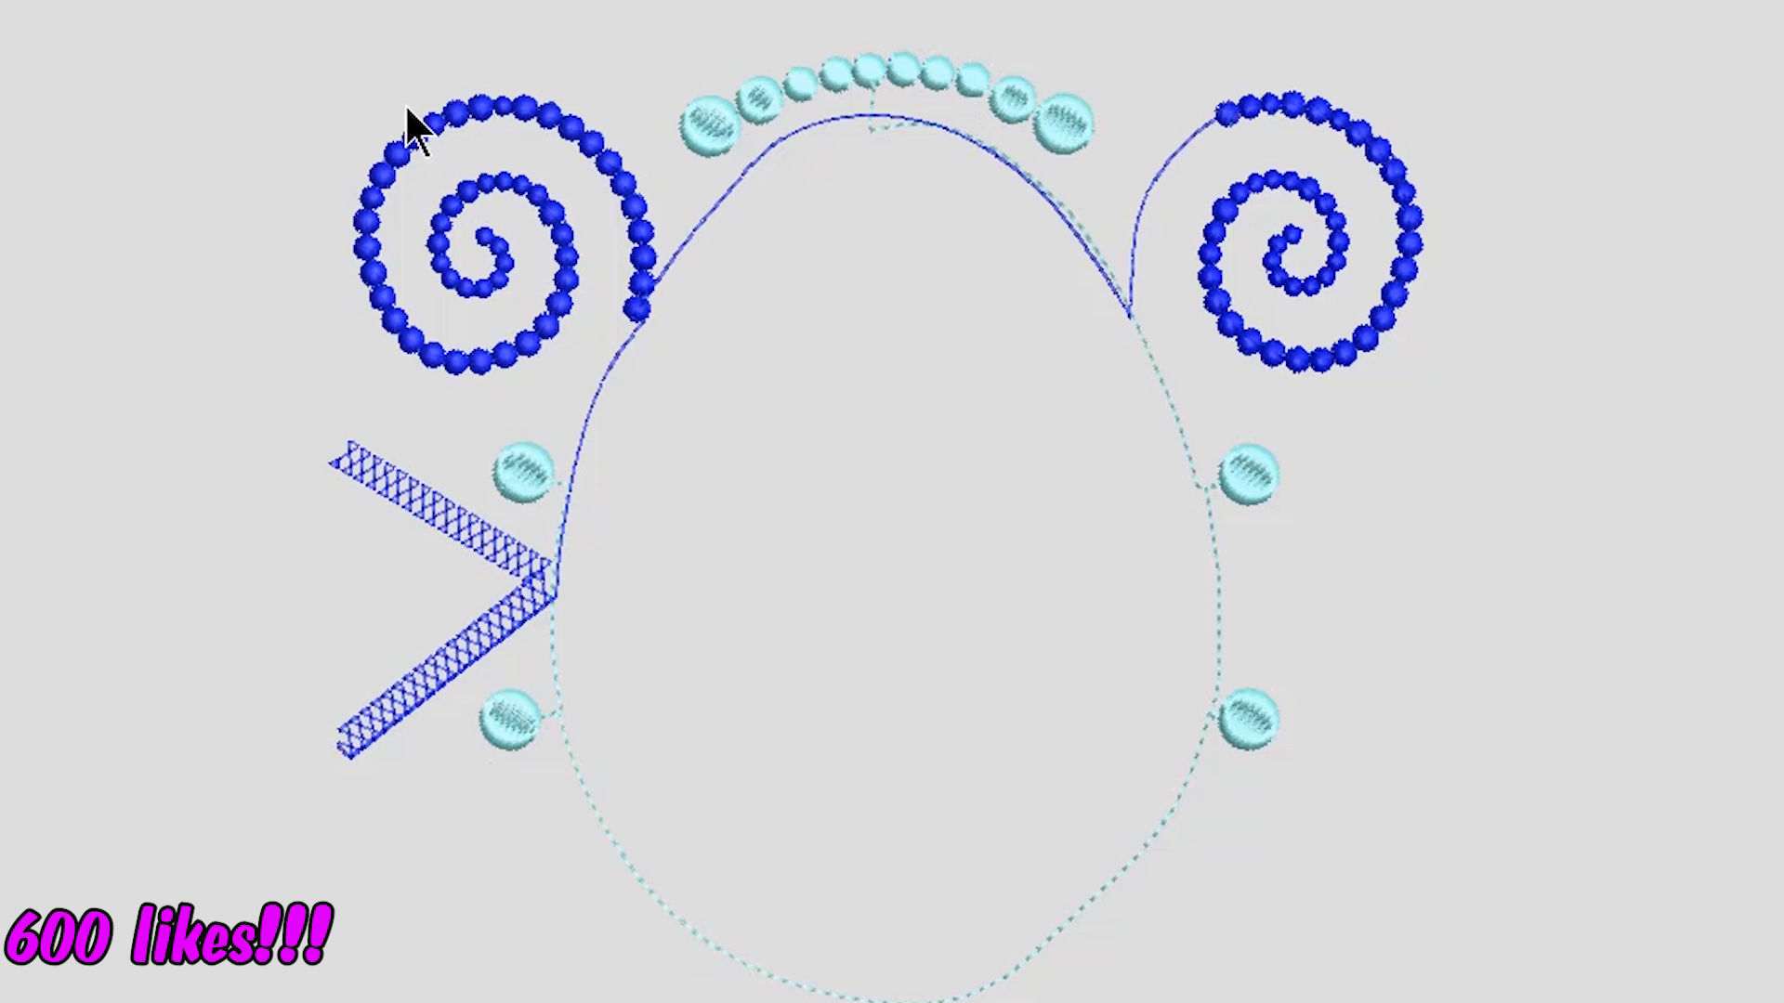
mouse_move(494, 188)
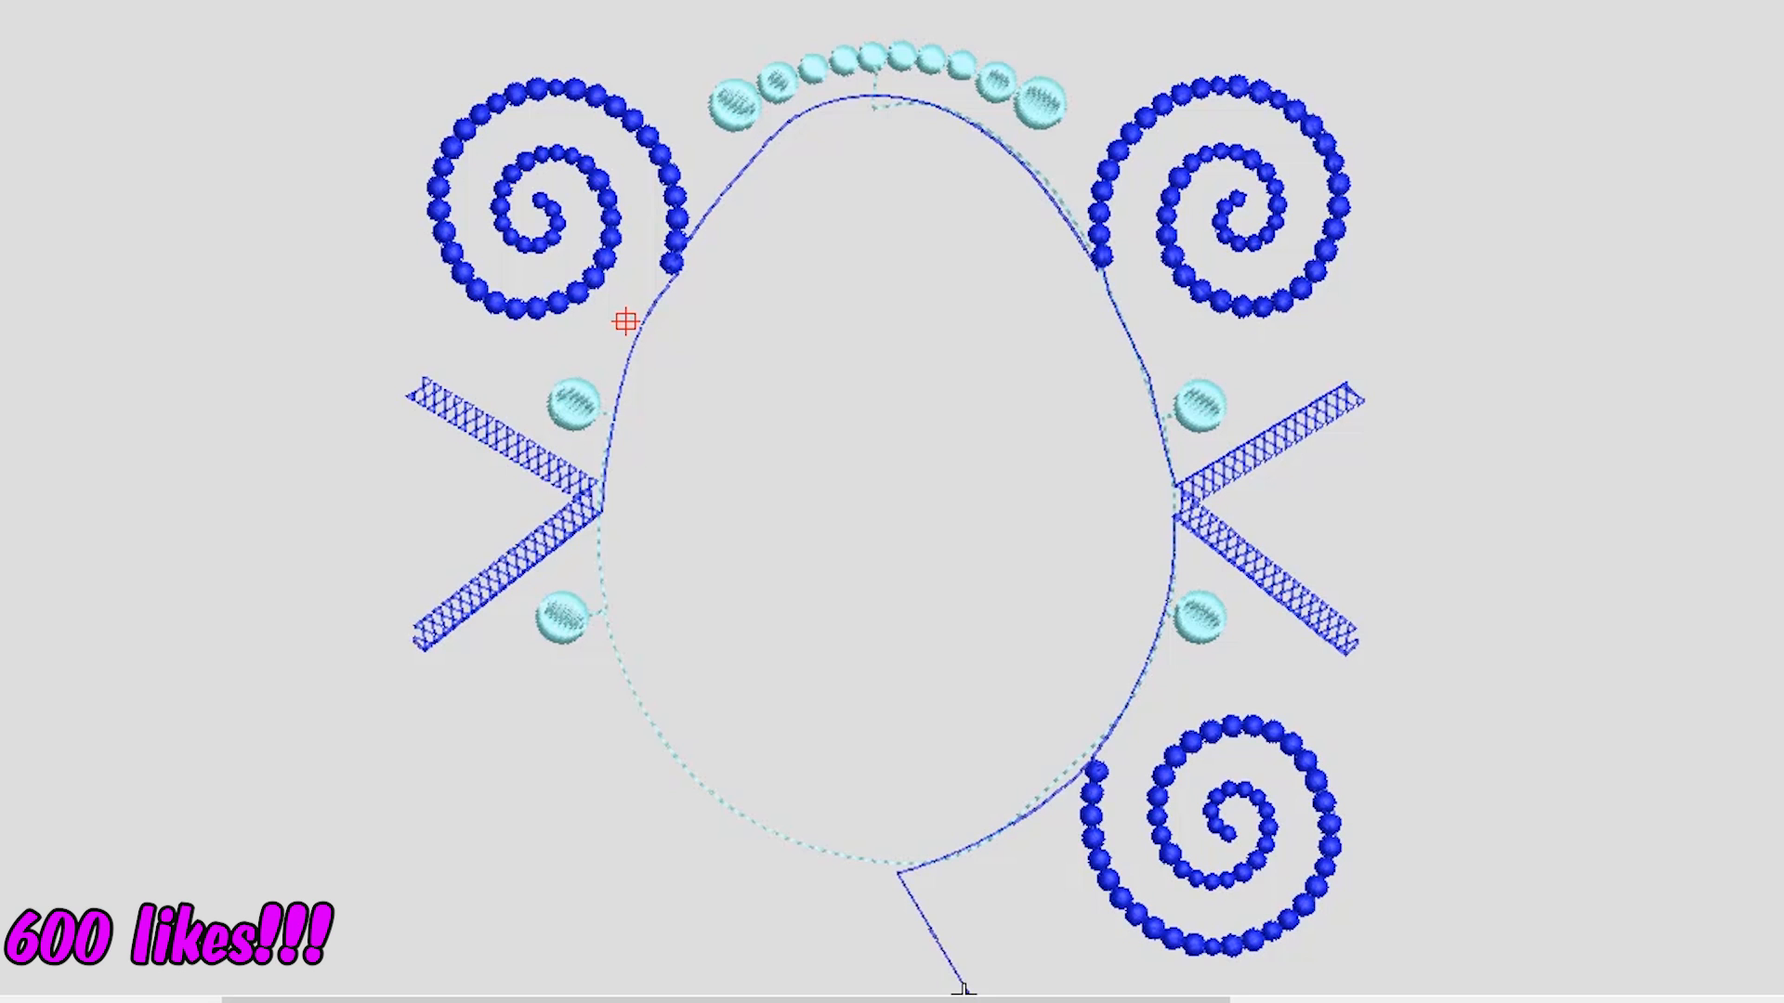
Step: Zoom out to view the beaded spirals and zigzag bands around the egg
scroll("down", 3)
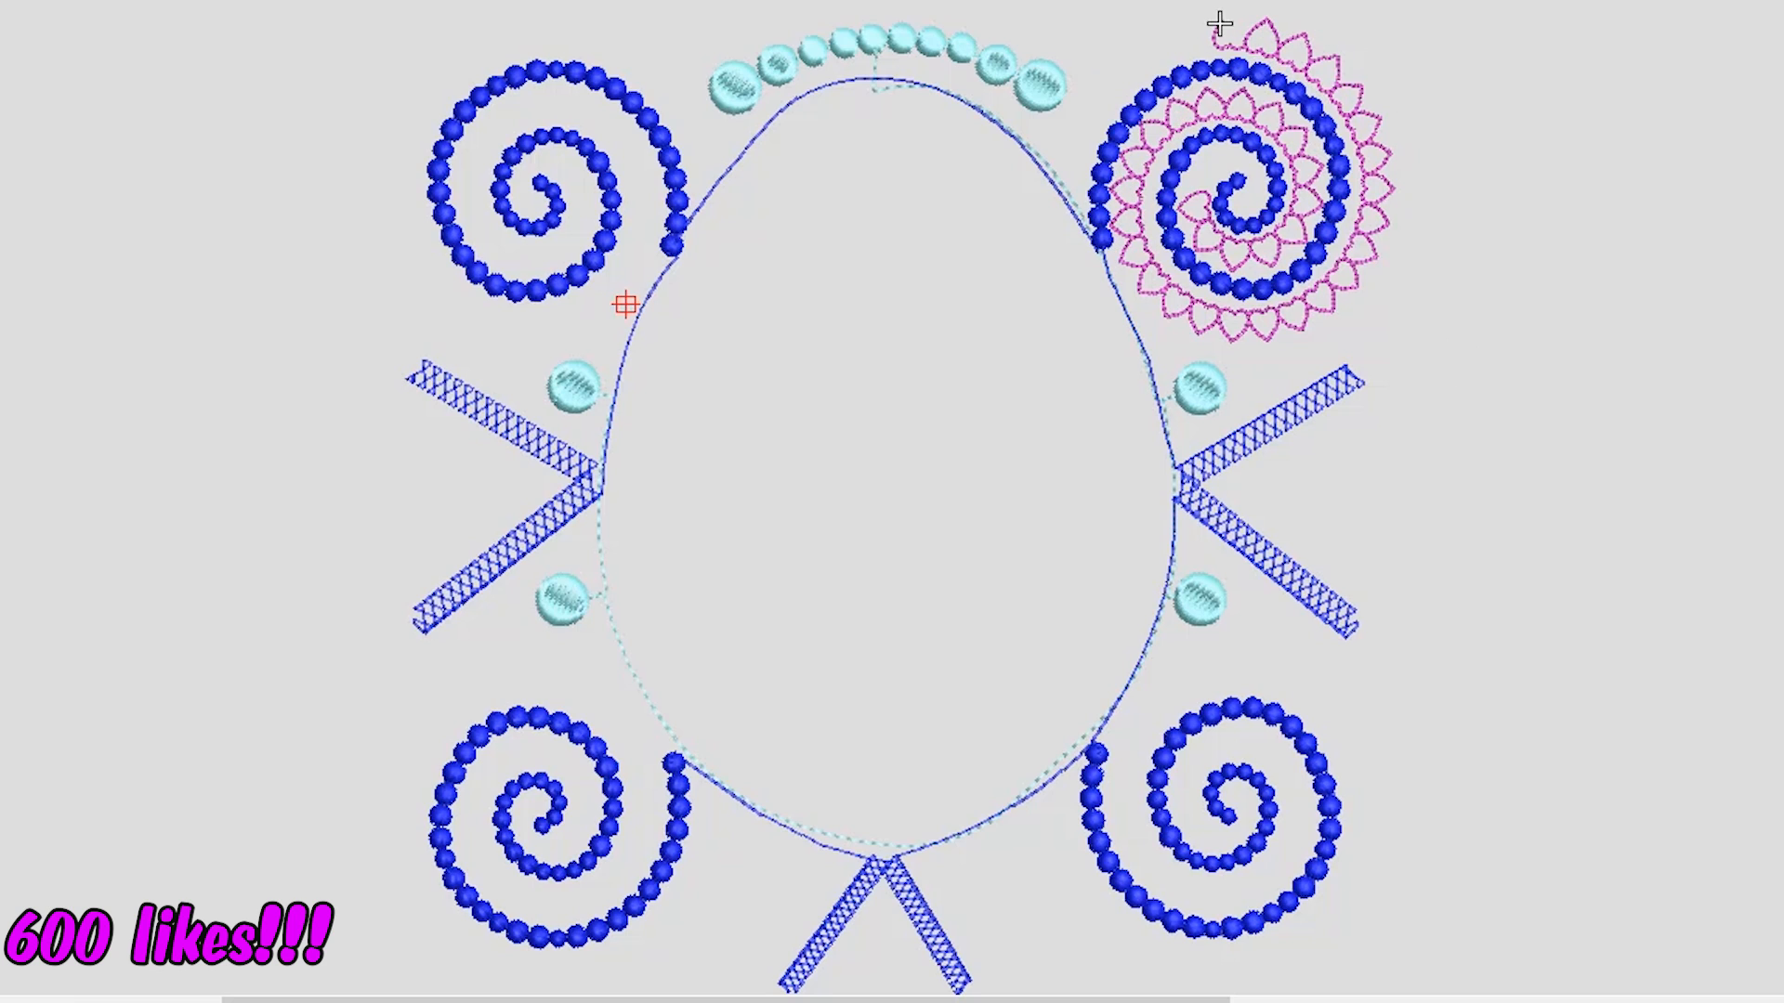
mouse_move(1407, 403)
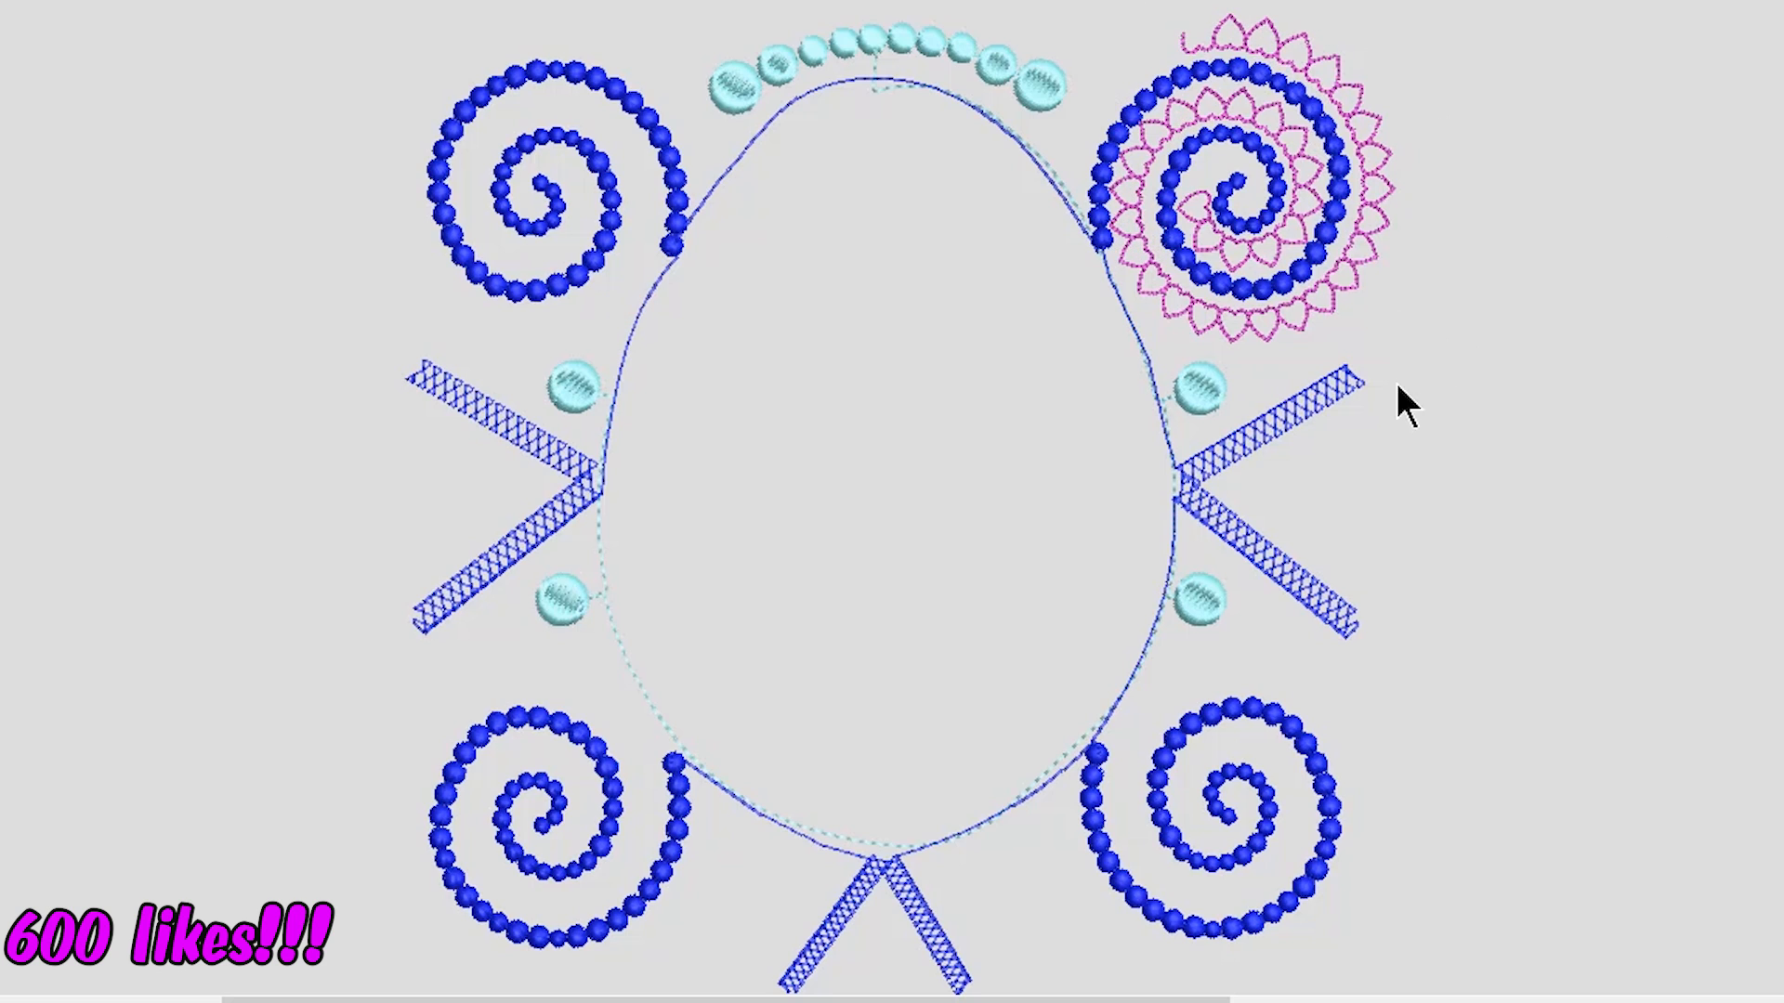
mouse_move(1620, 97)
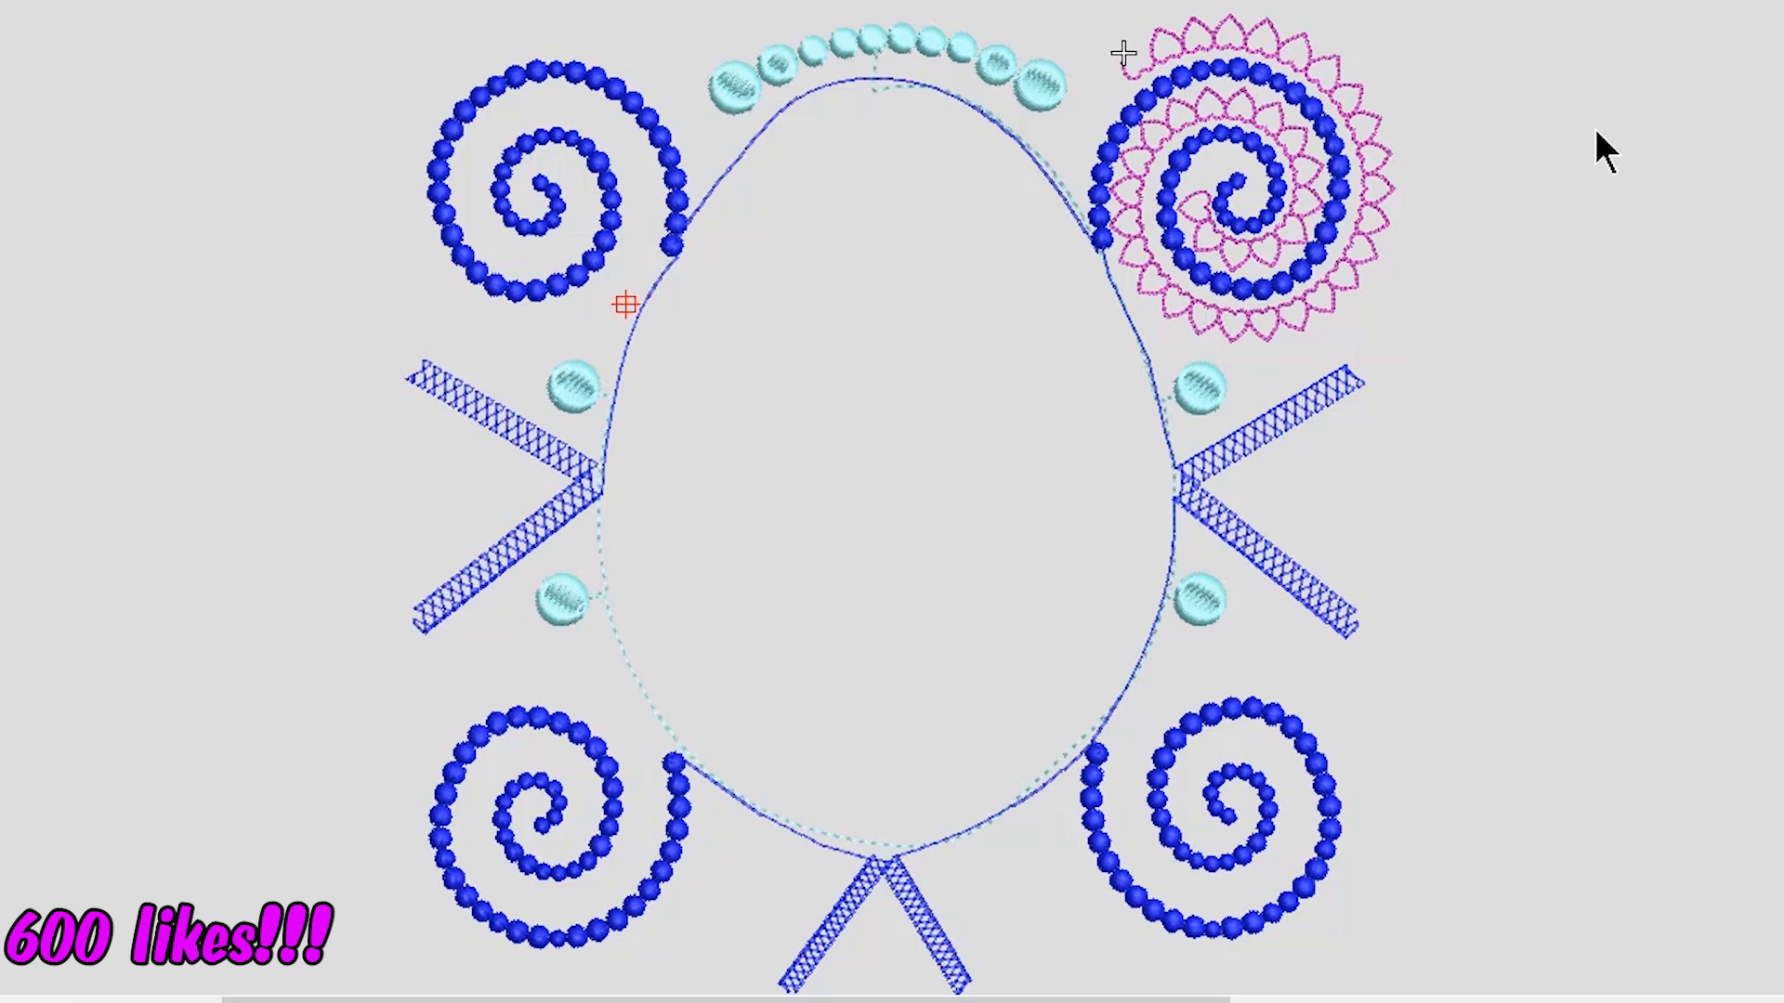
mouse_move(1110, 210)
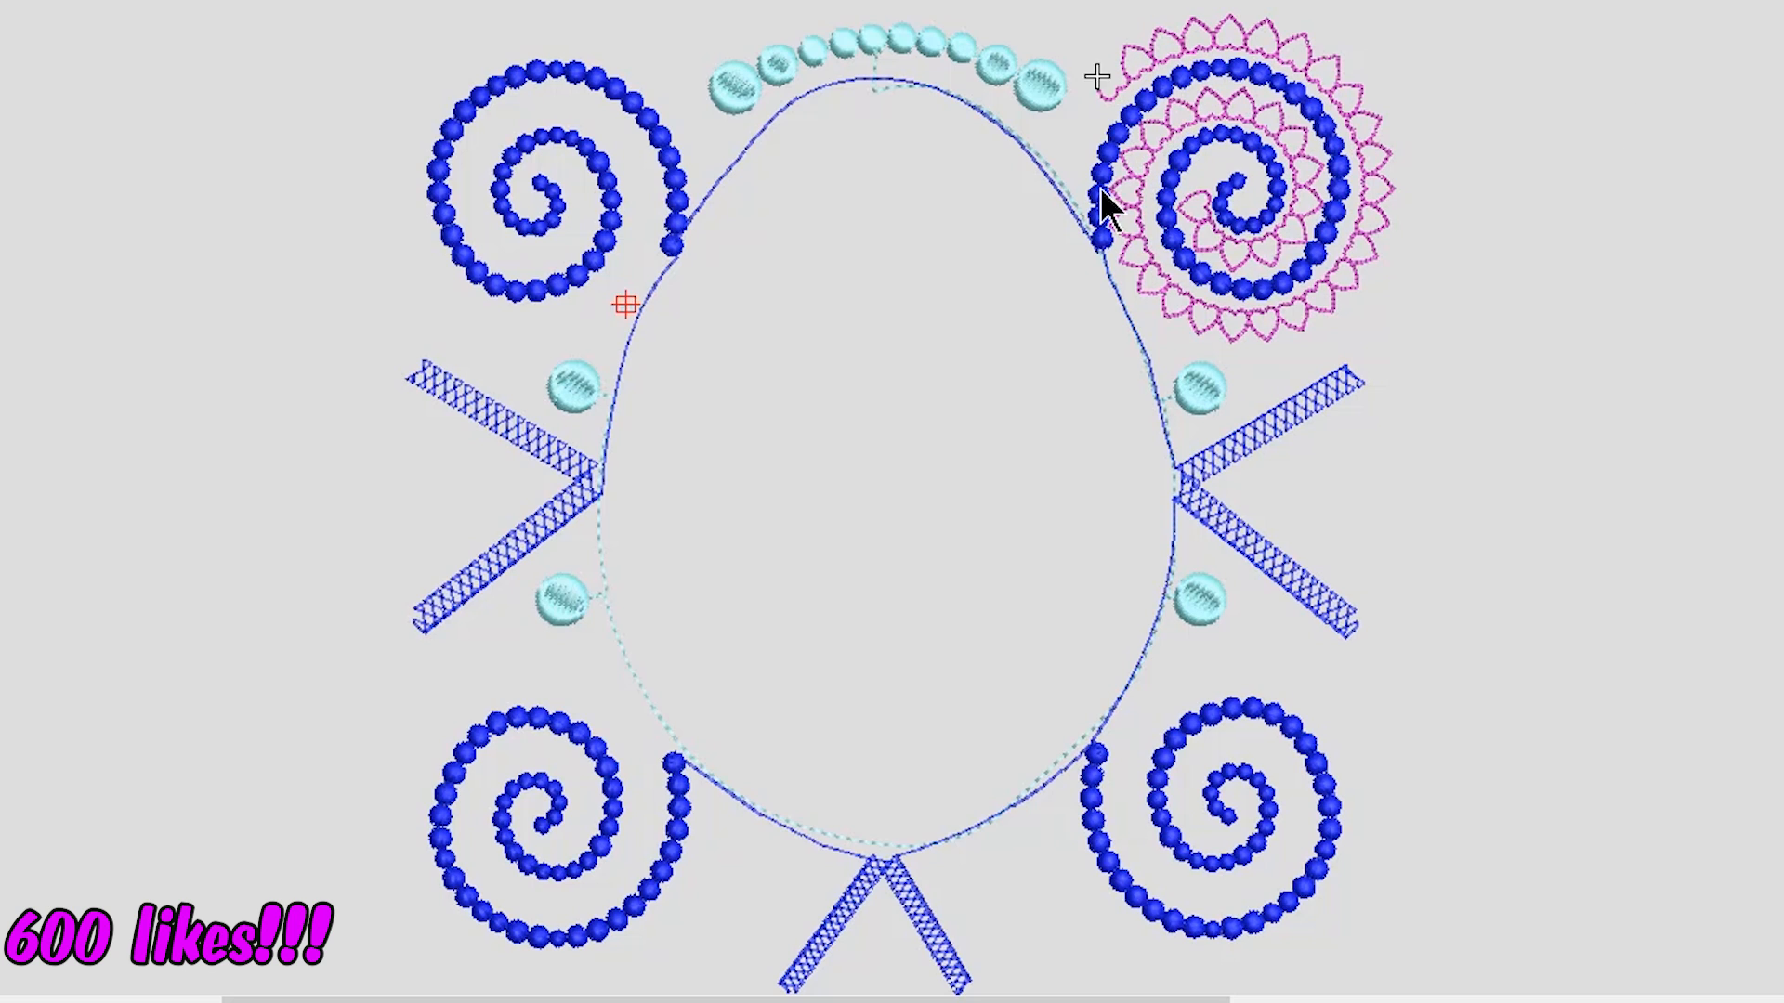
mouse_move(1457, 347)
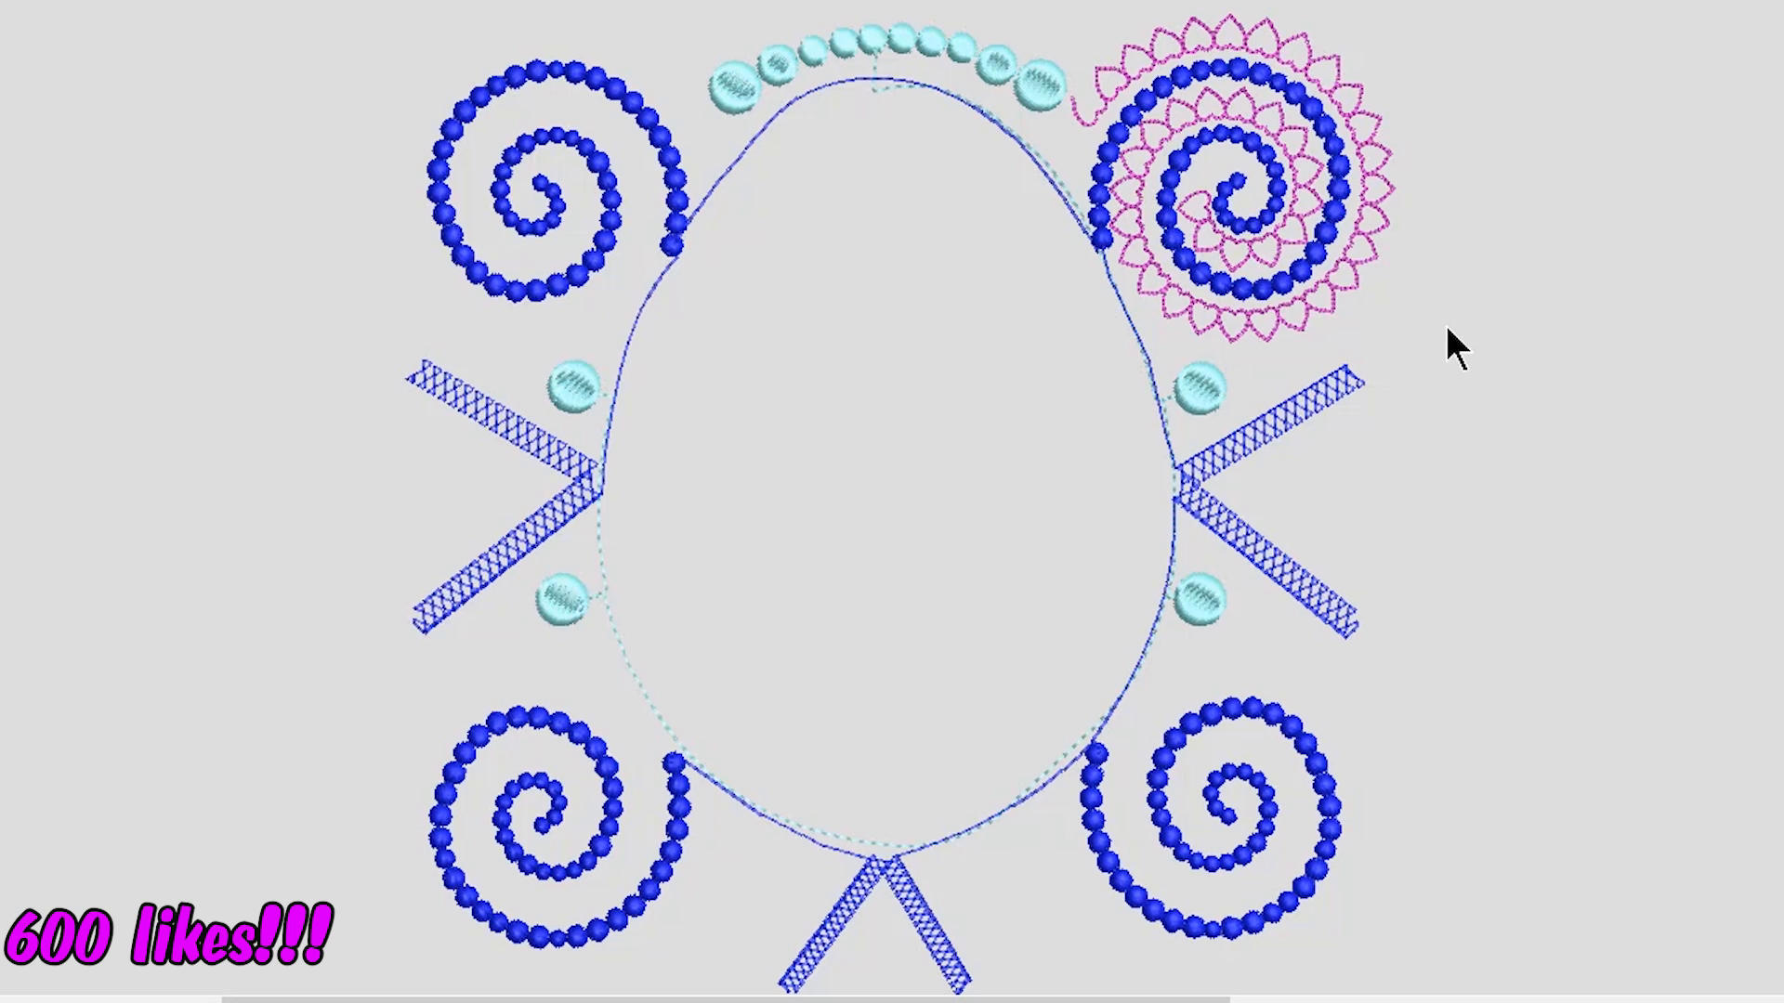
mouse_move(1309, 717)
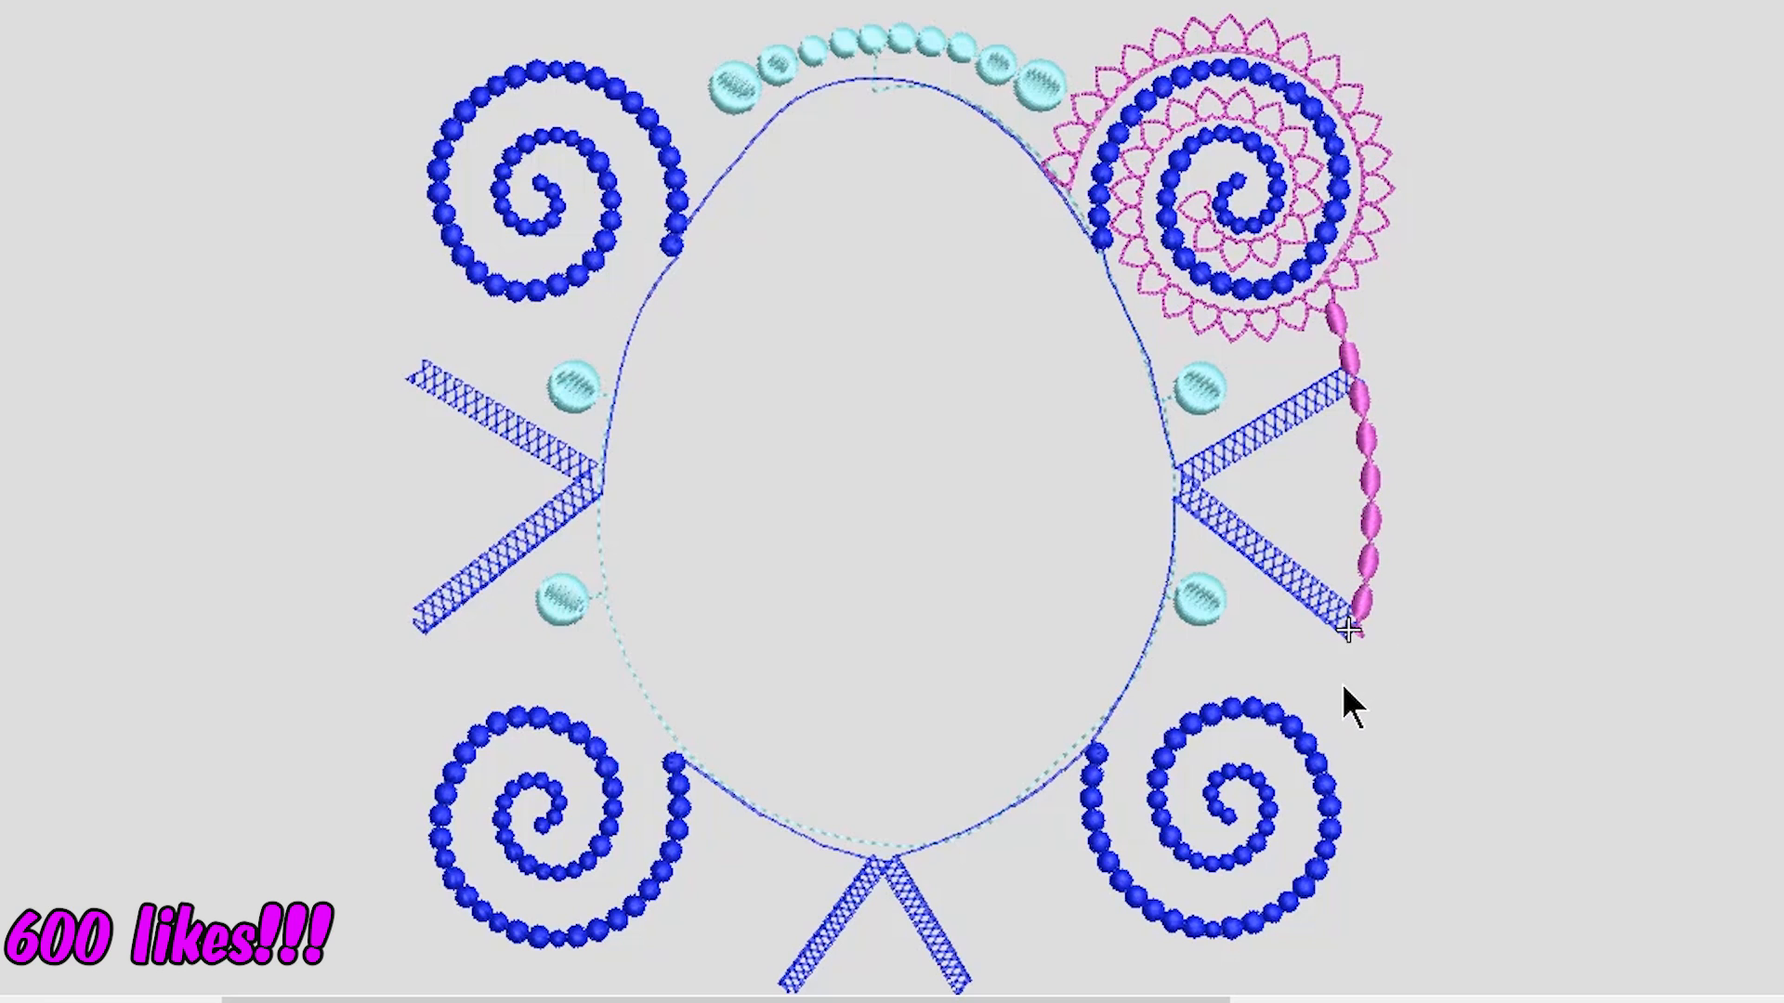
mouse_move(1319, 767)
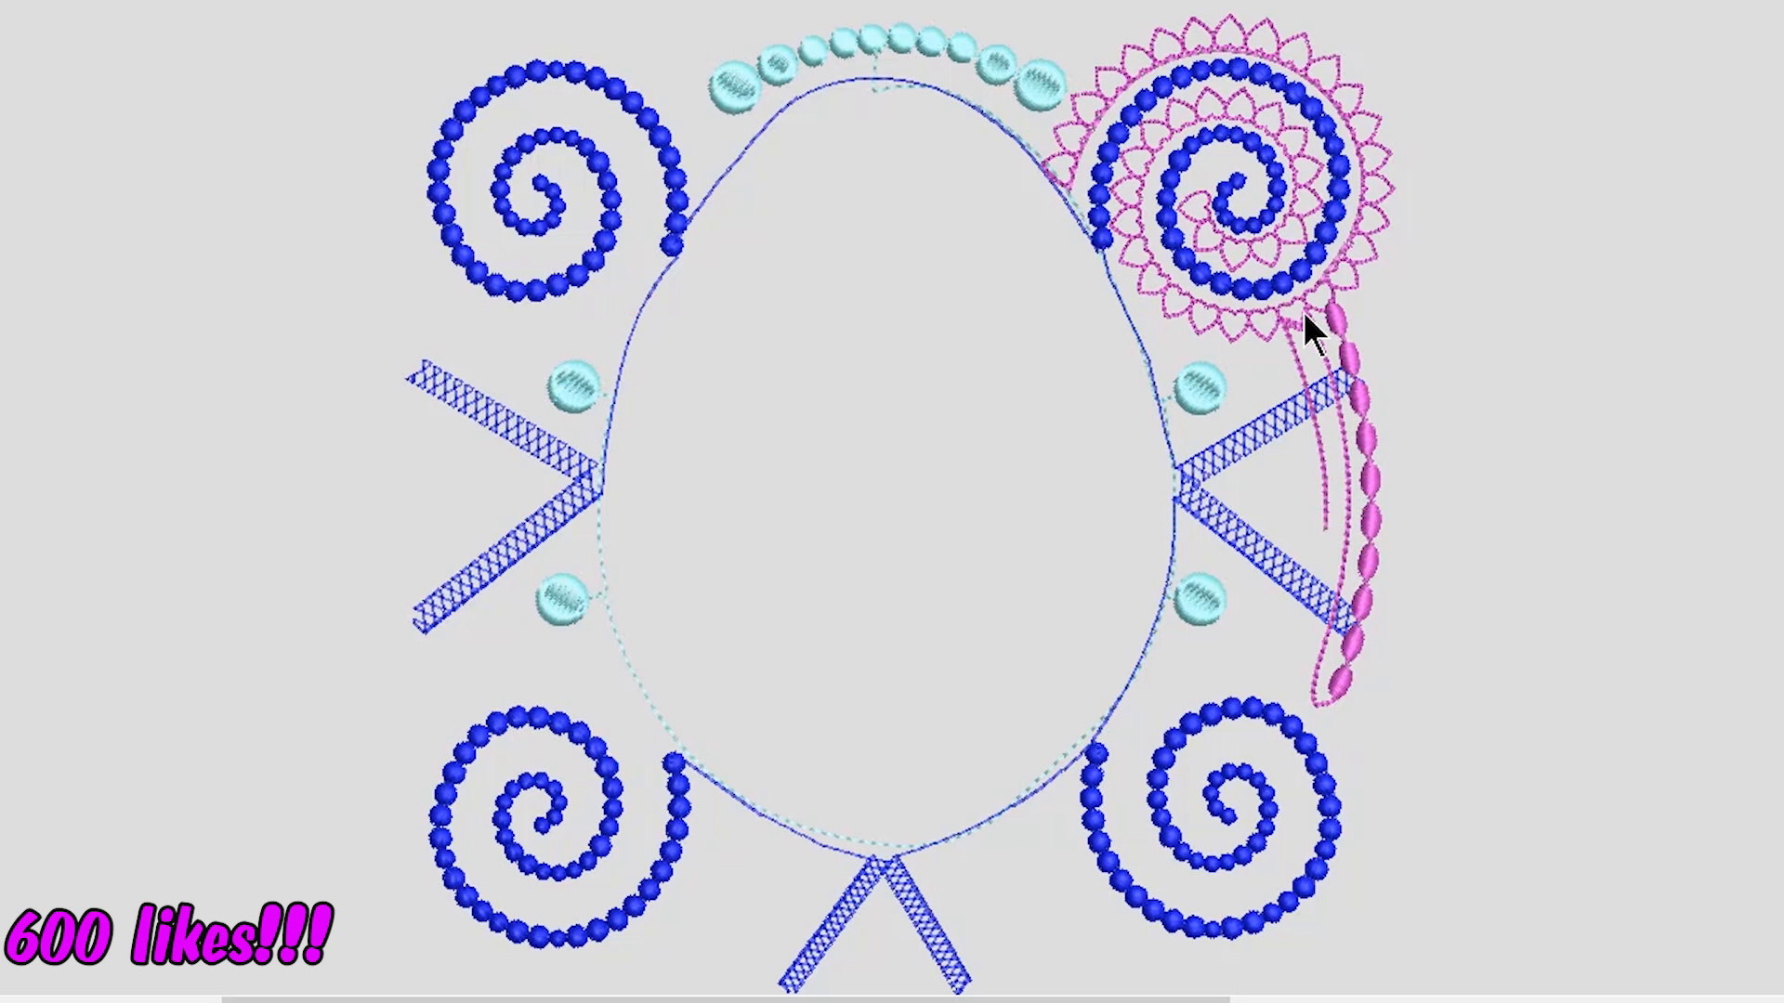
mouse_move(1336, 519)
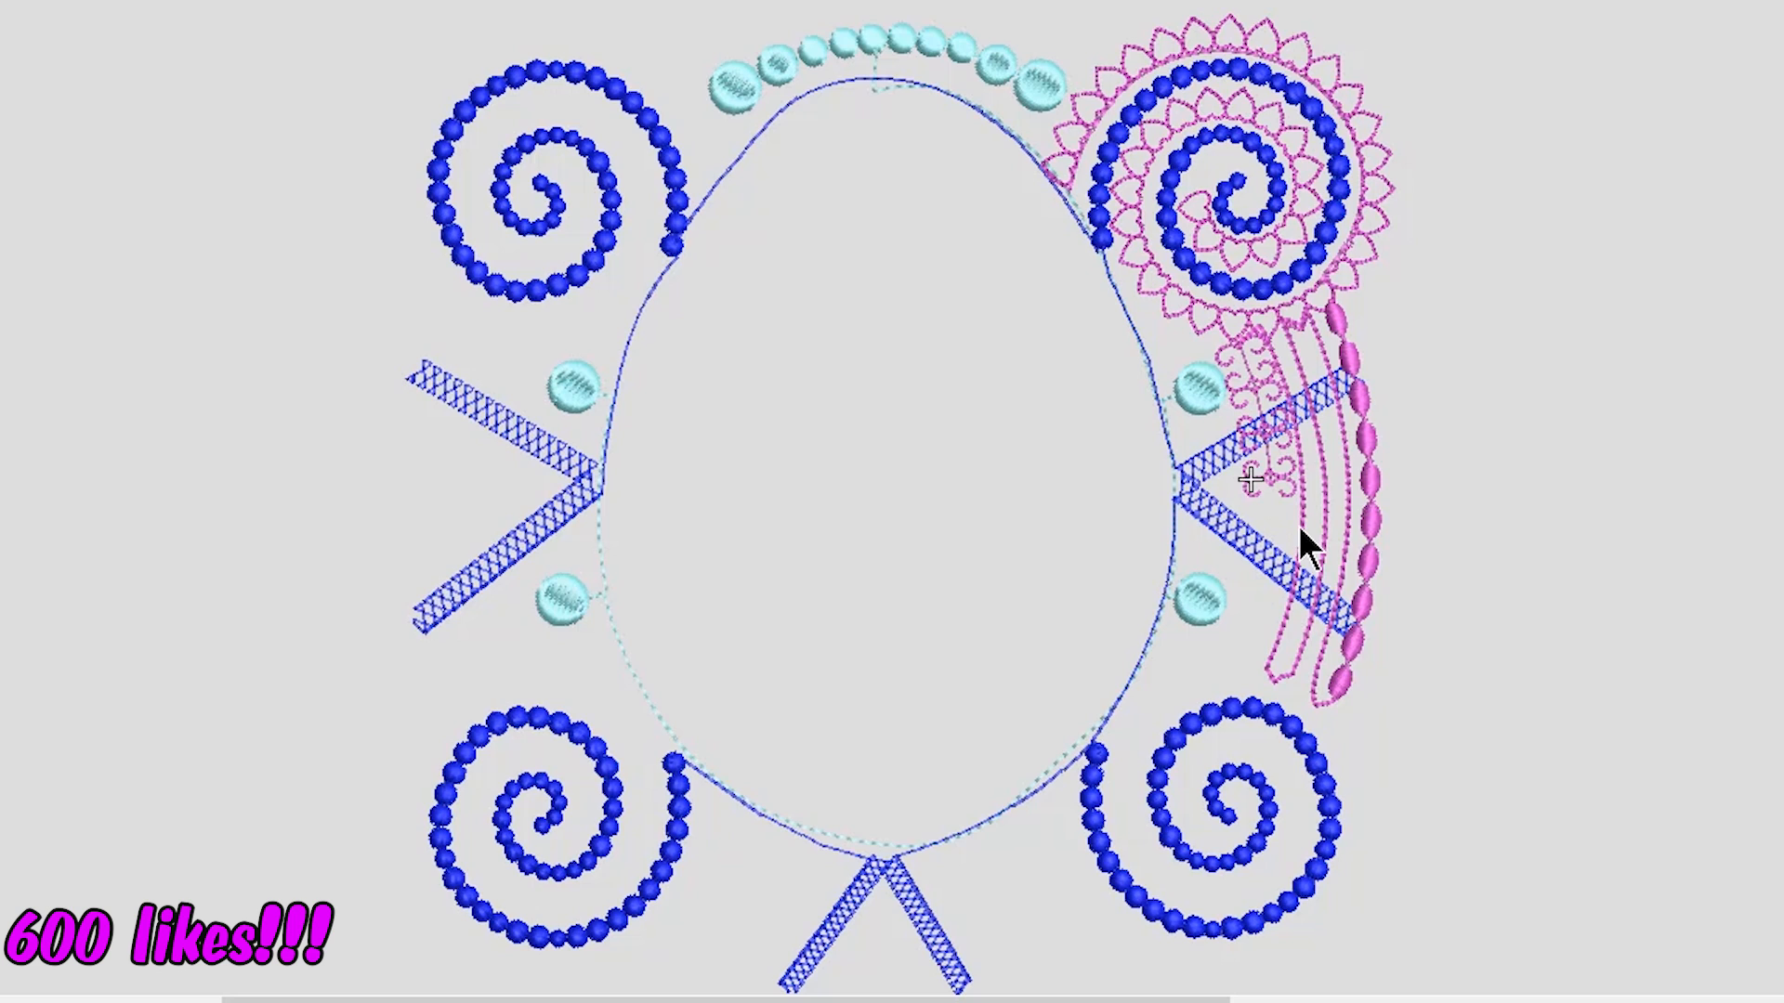
mouse_move(1380, 571)
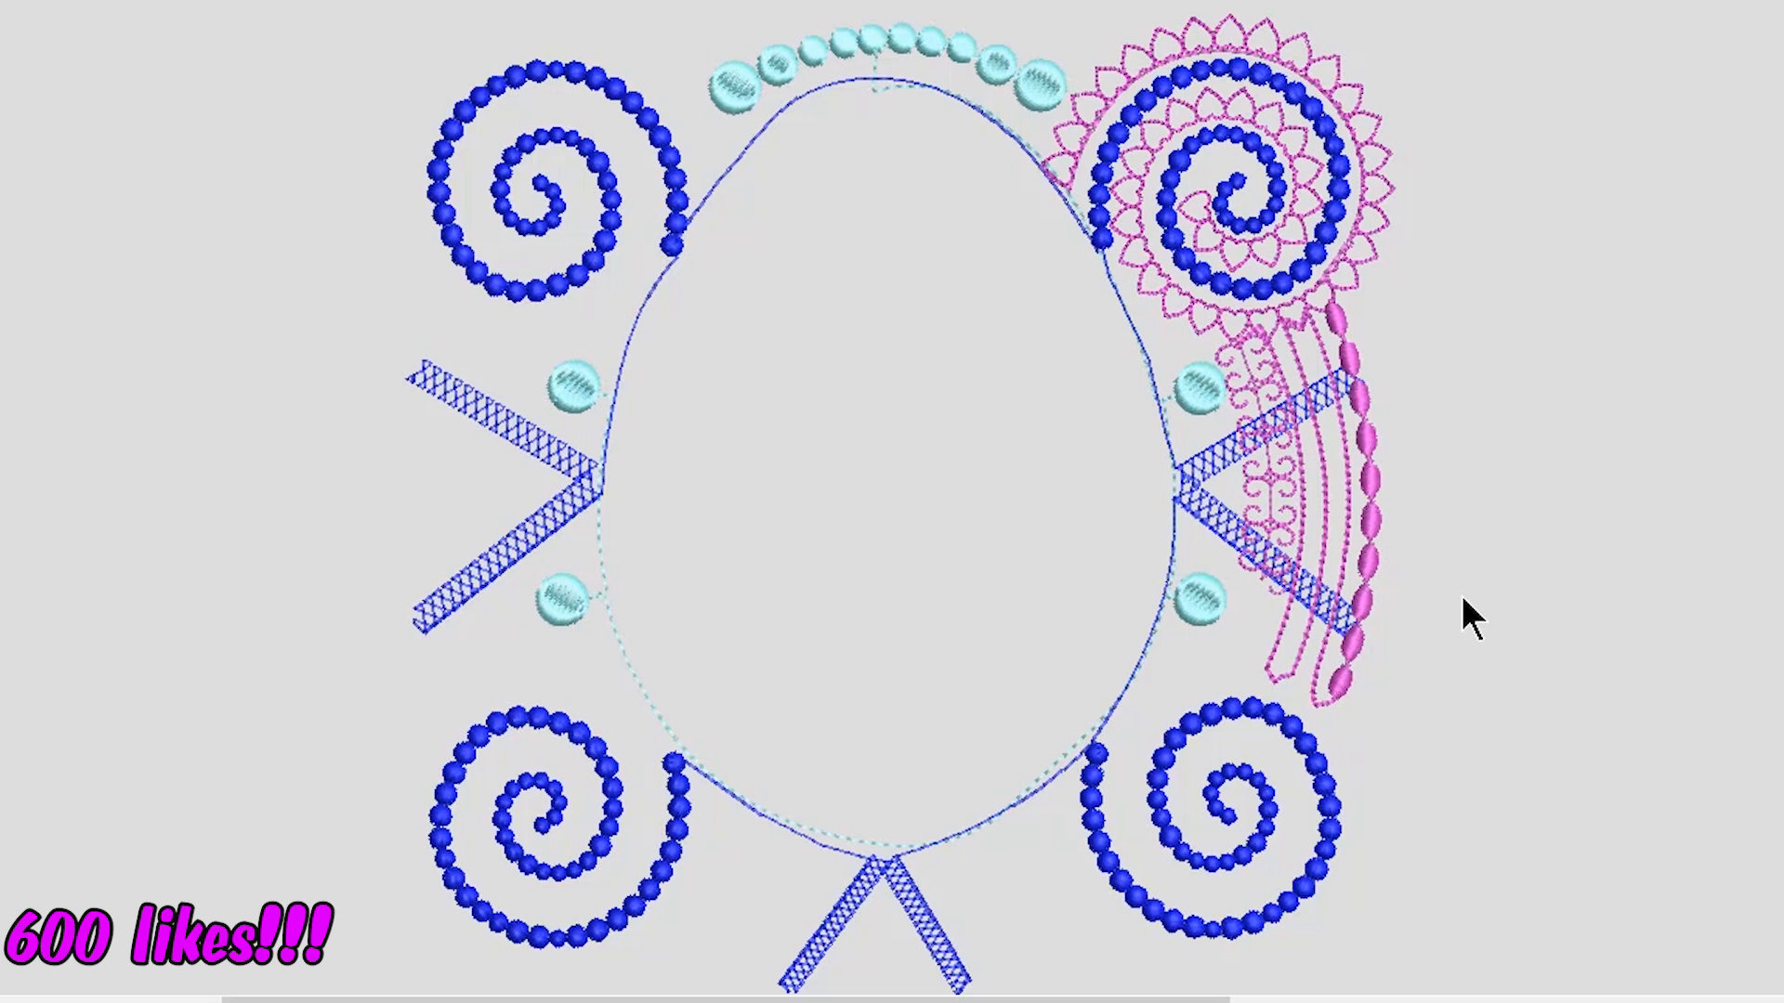
mouse_move(1457, 717)
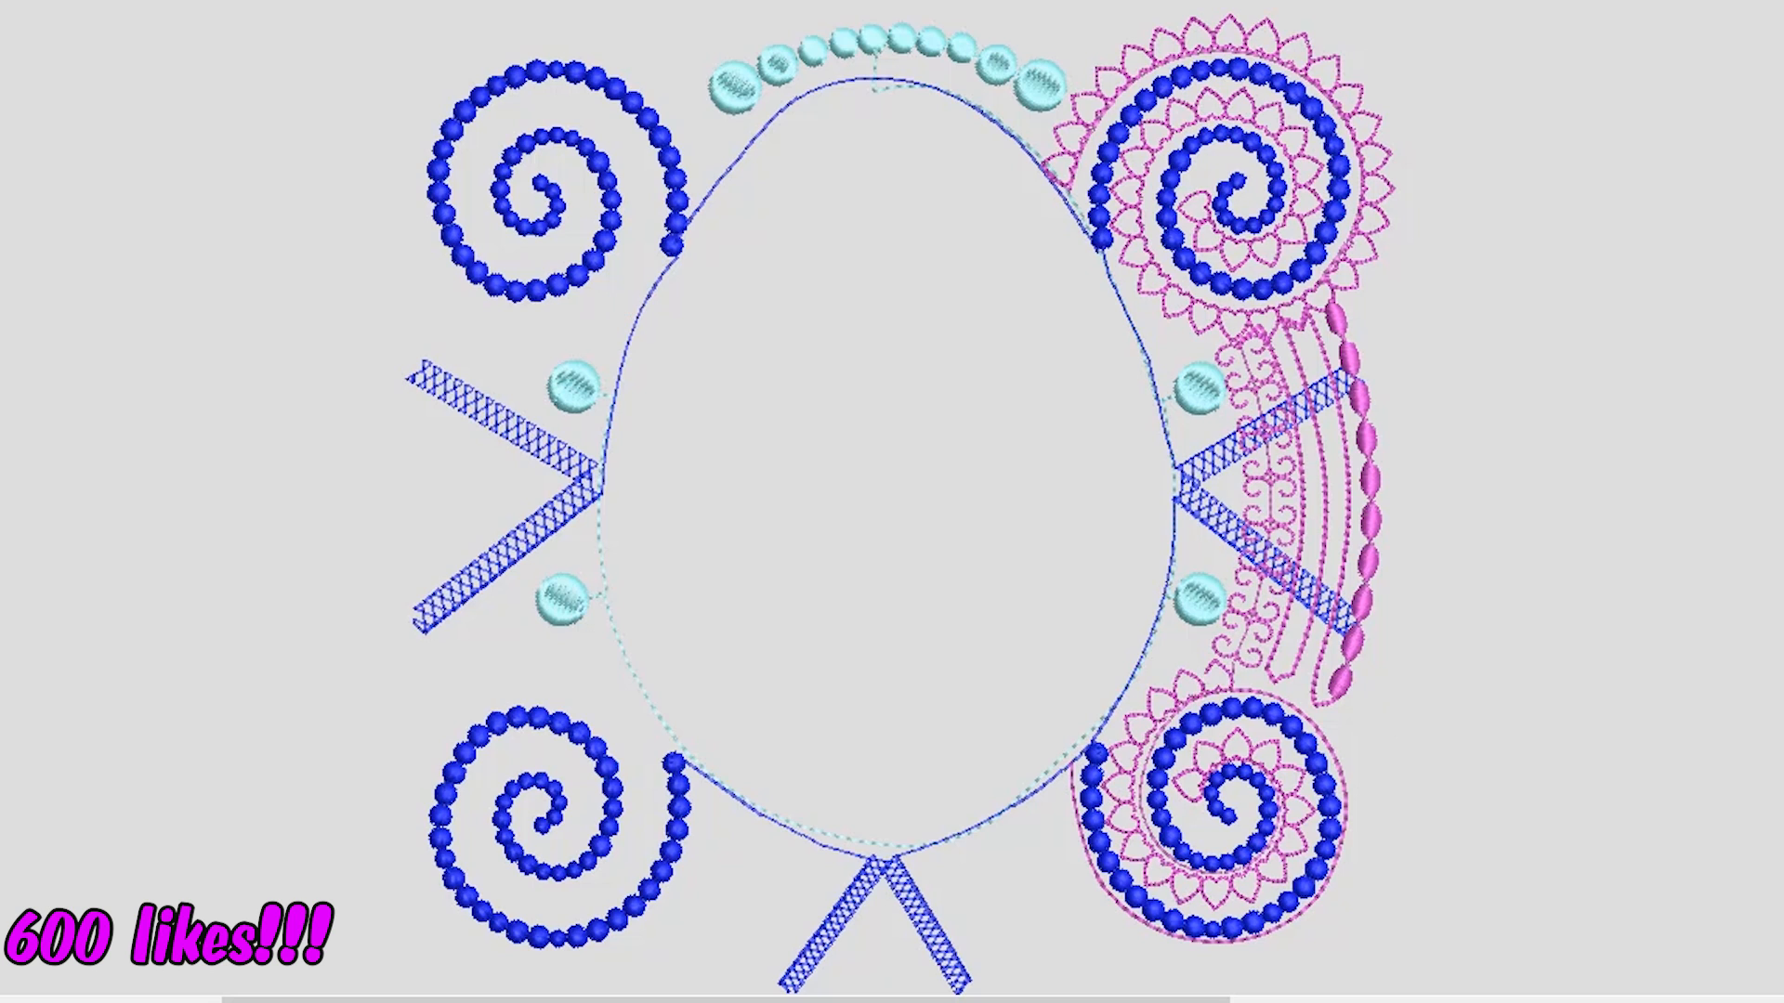
mouse_move(1284, 702)
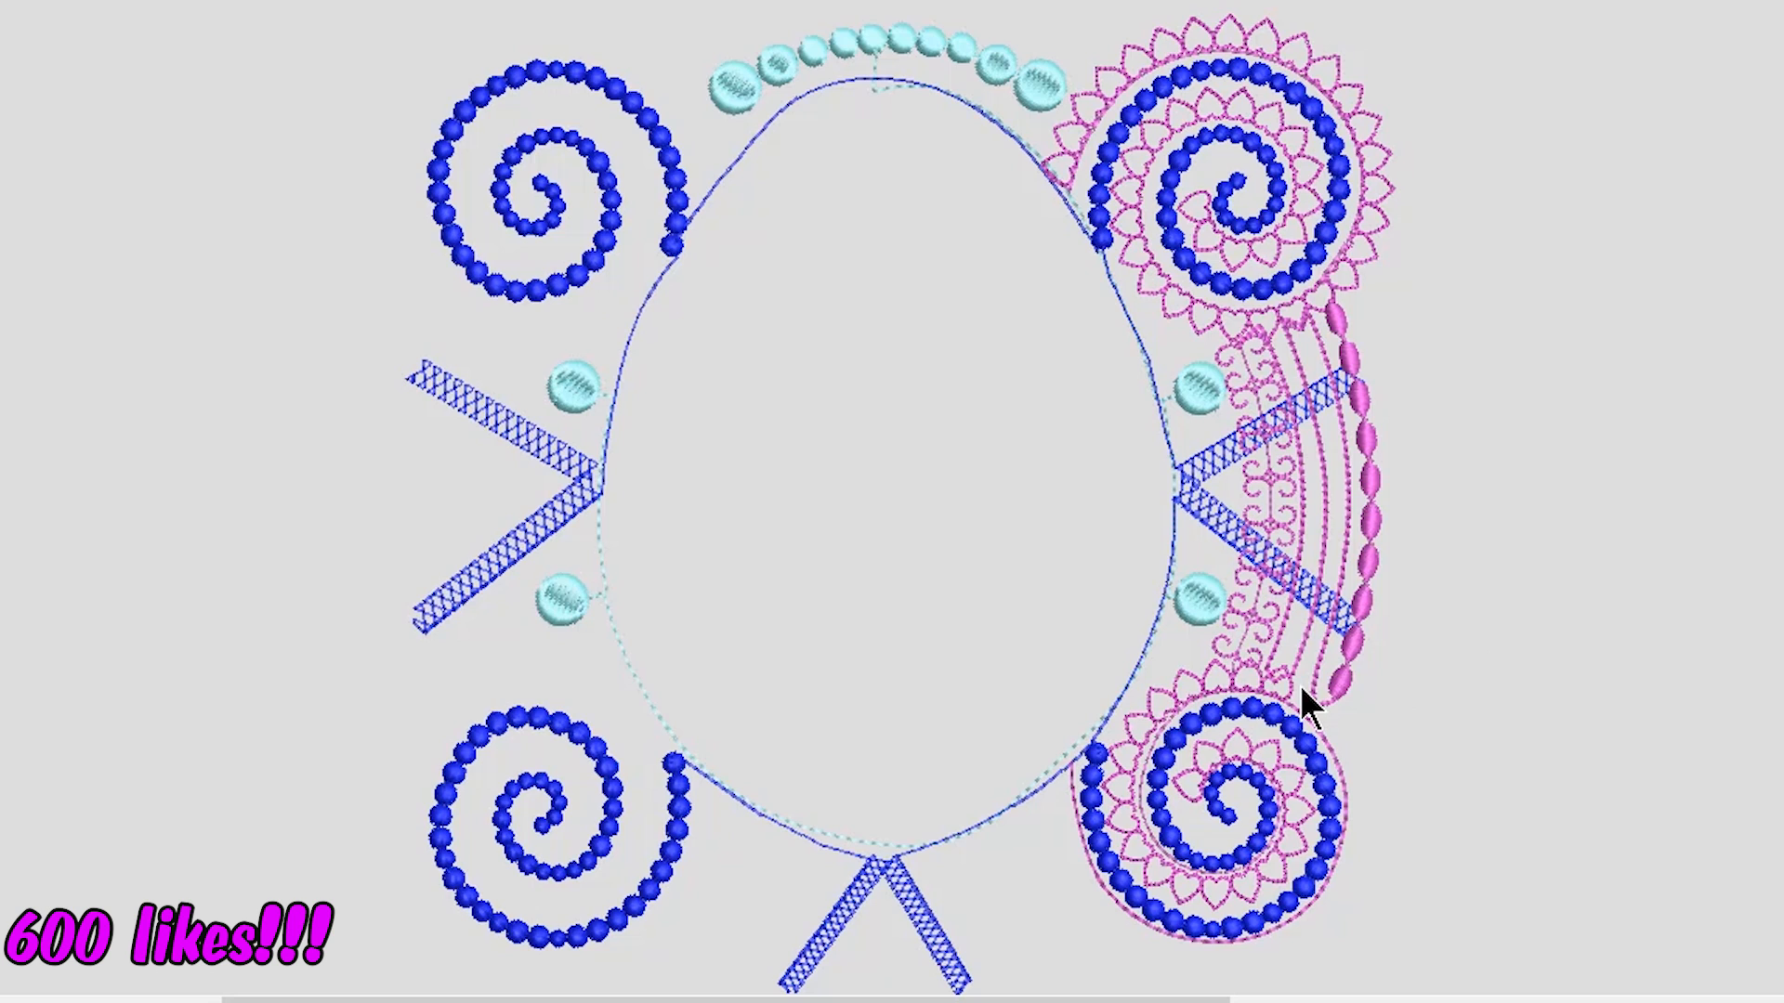
mouse_move(1331, 745)
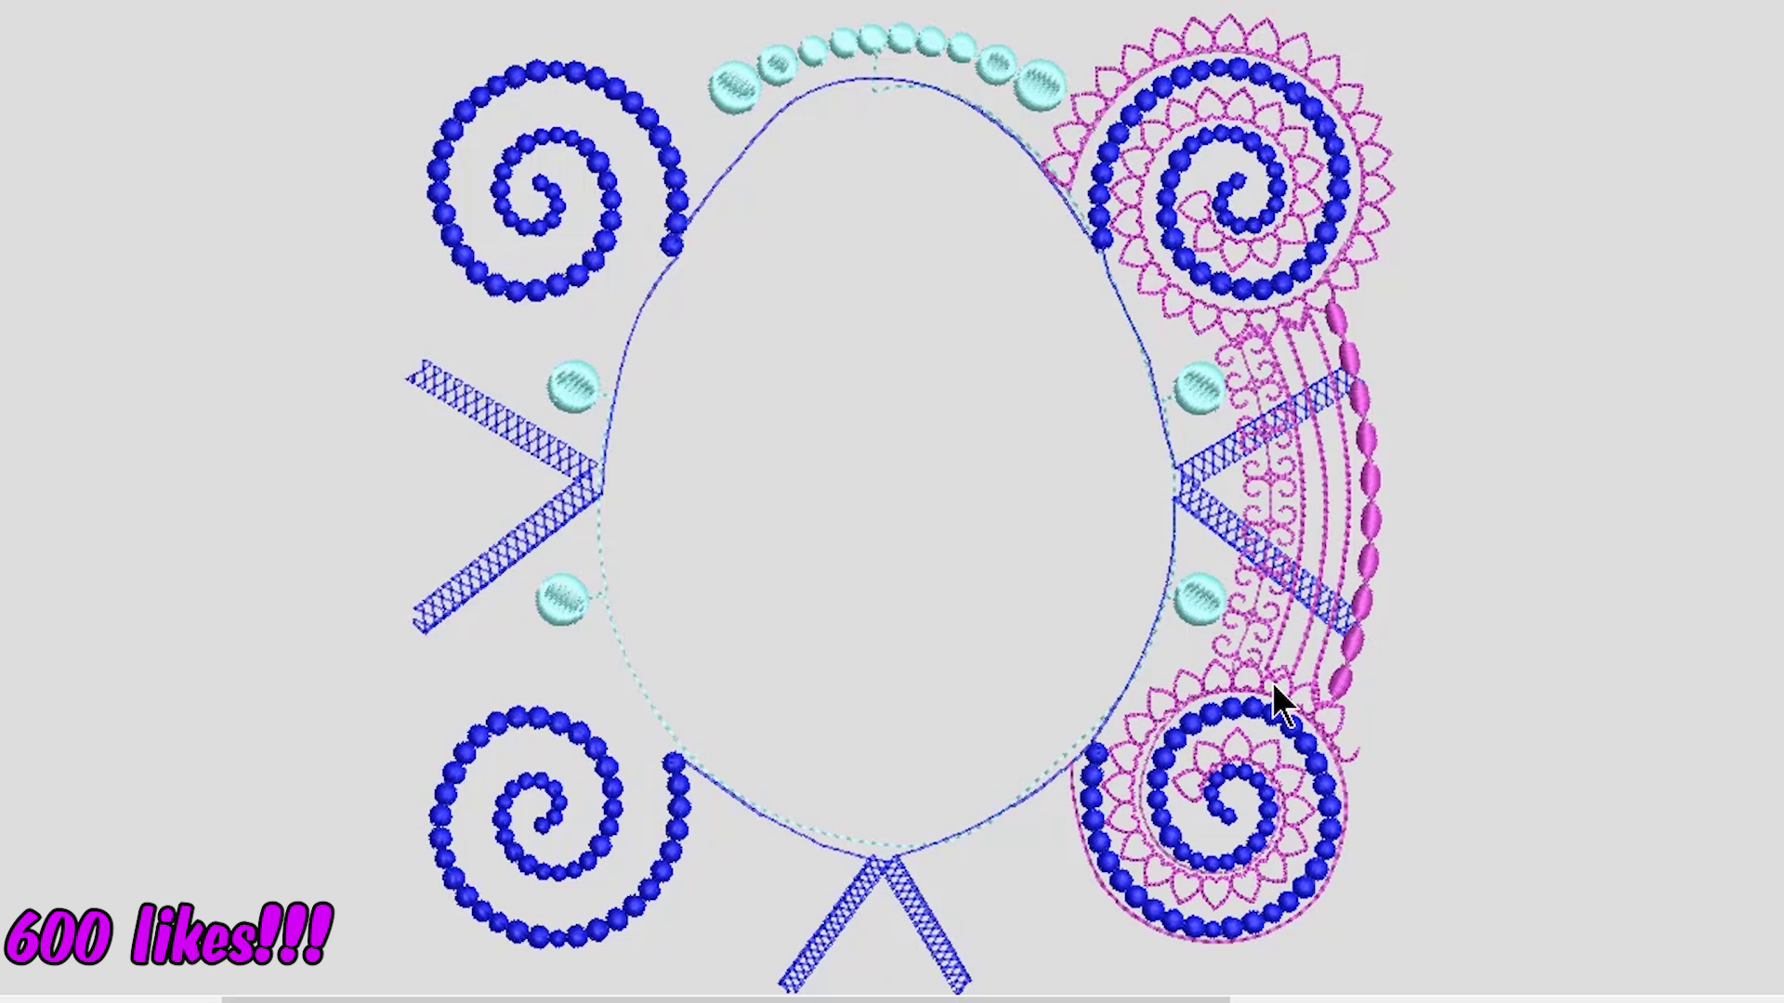
mouse_move(1274, 671)
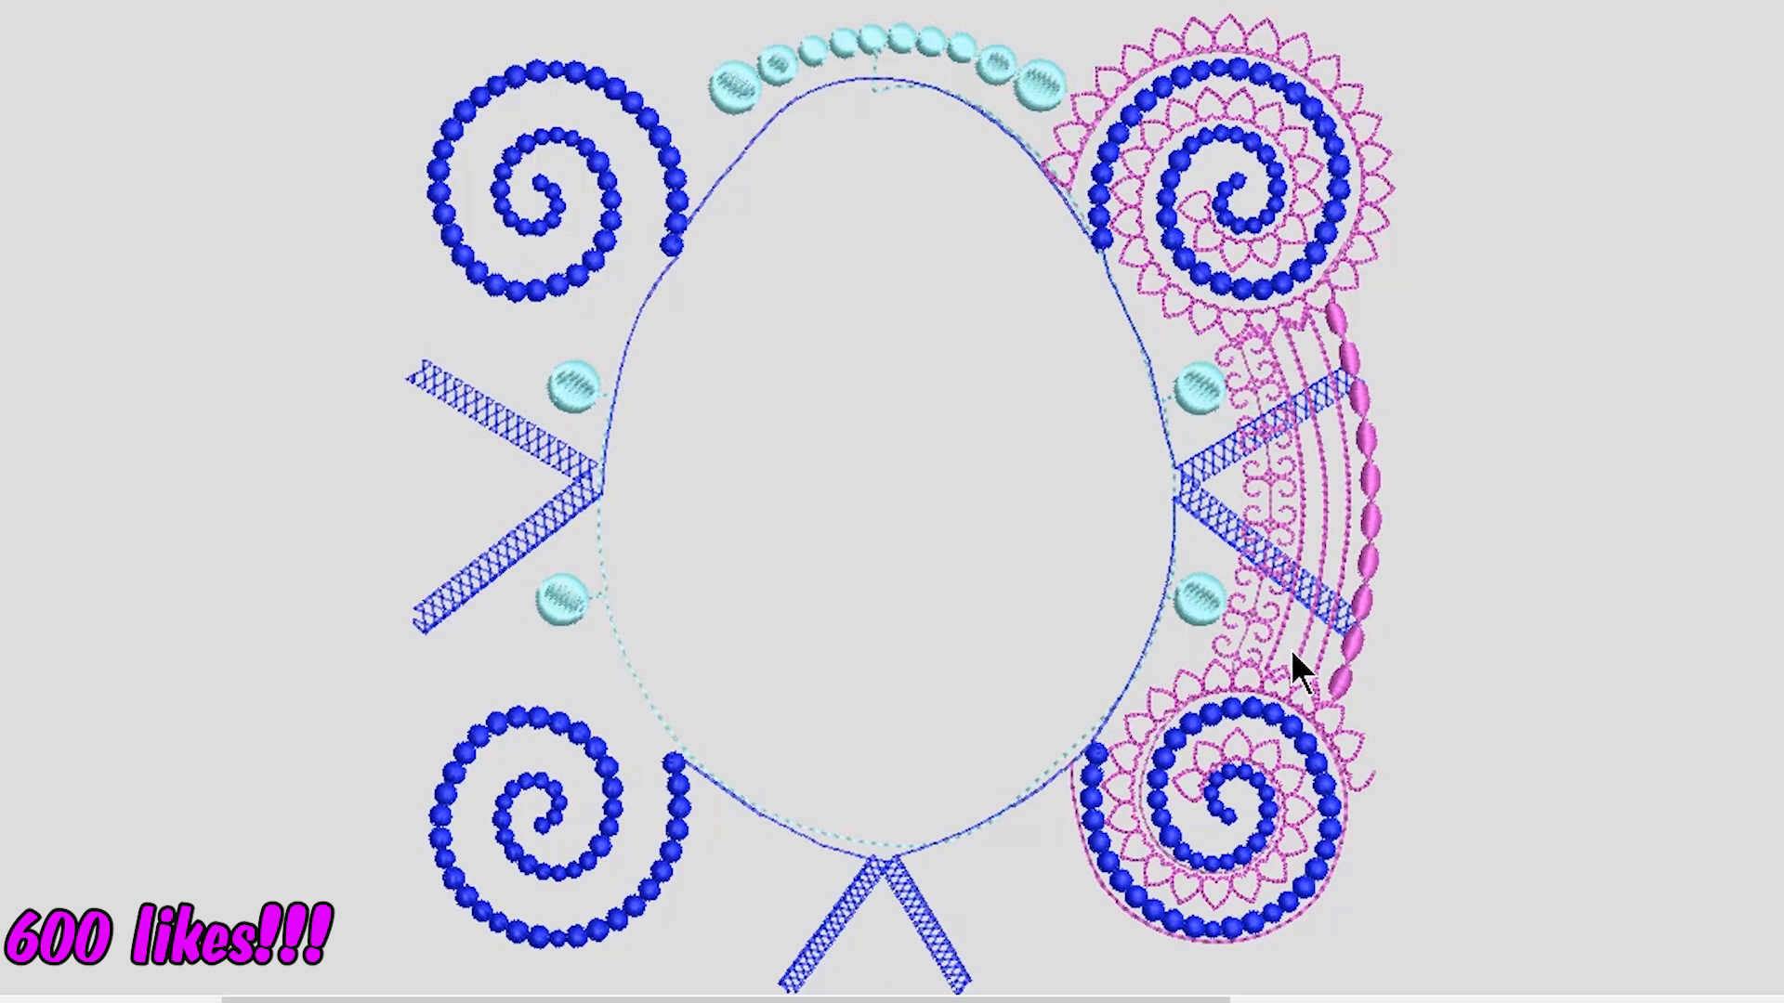
mouse_move(1382, 762)
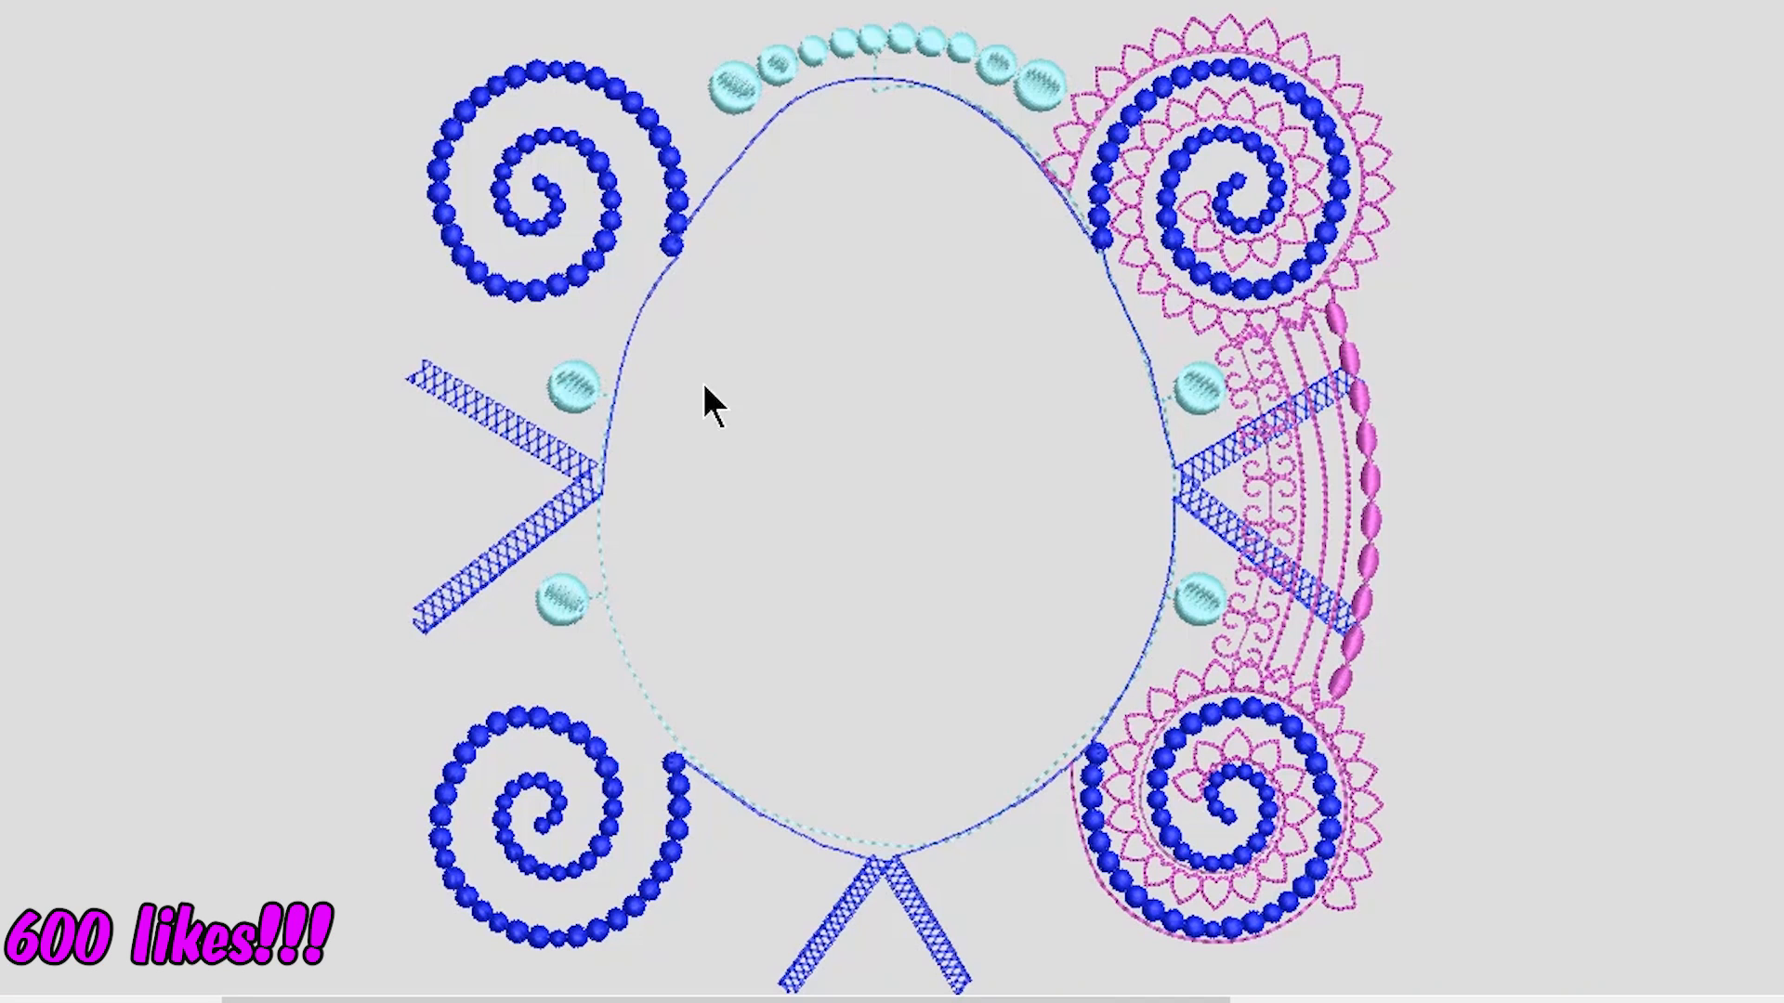
mouse_move(626, 165)
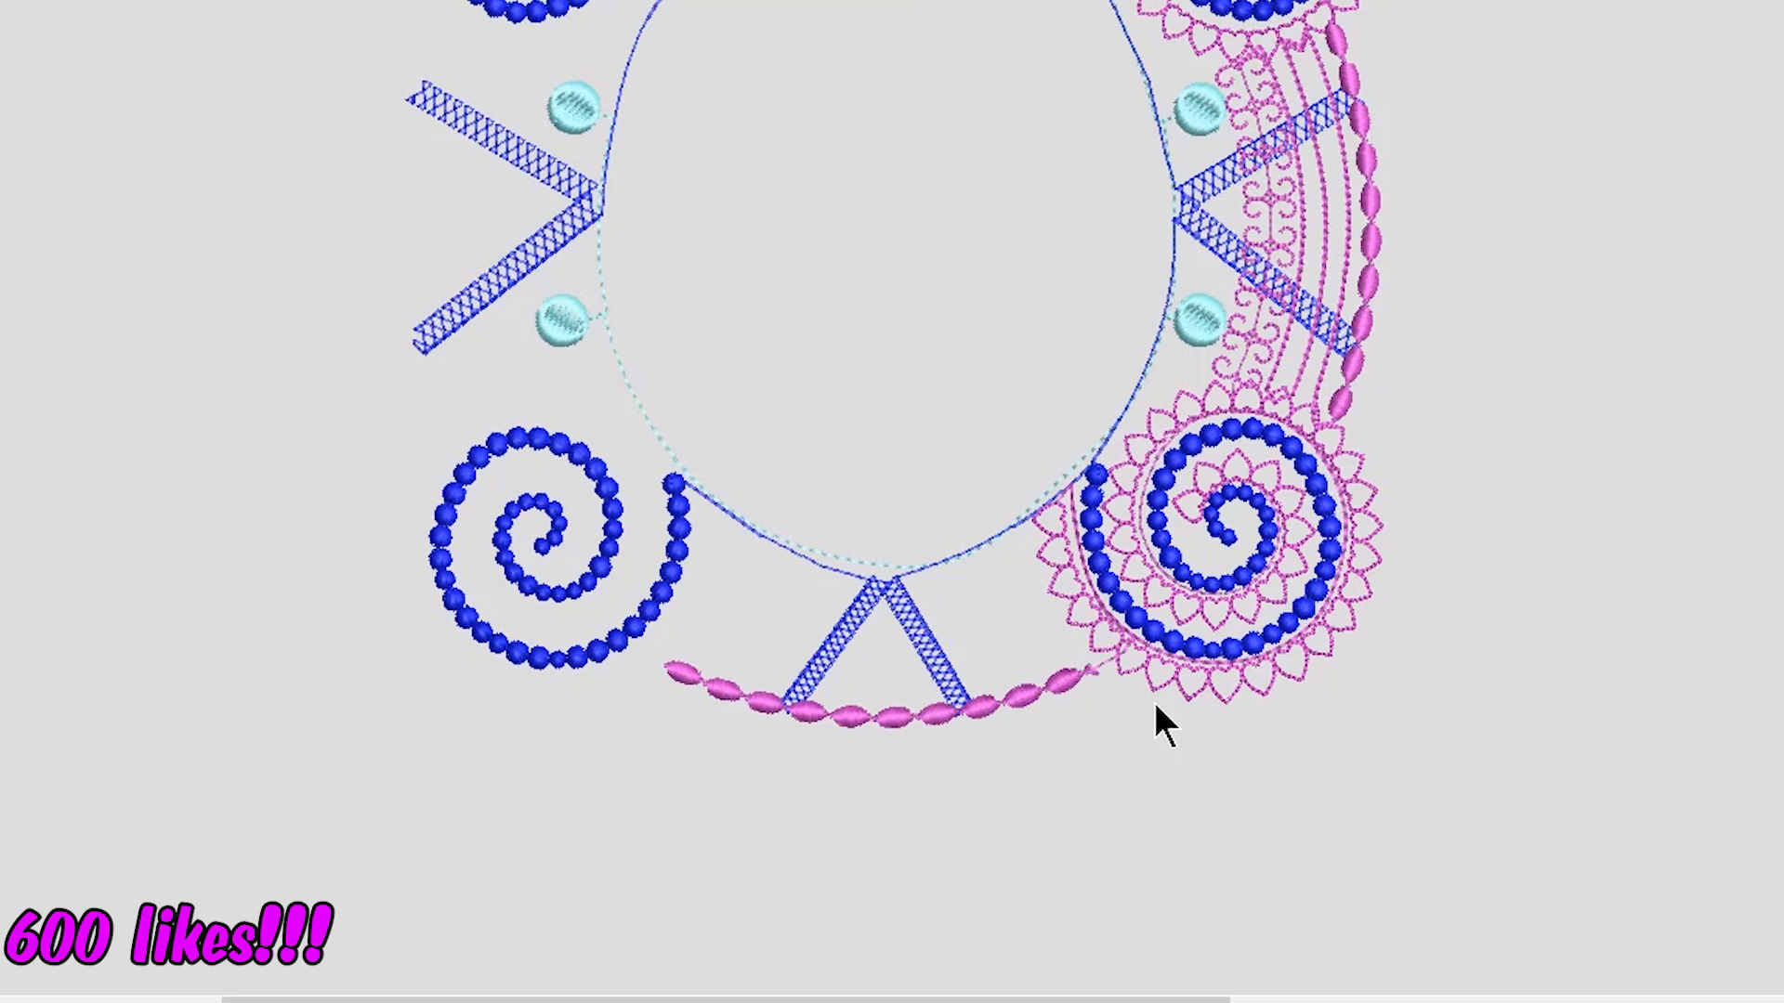
mouse_move(1416, 171)
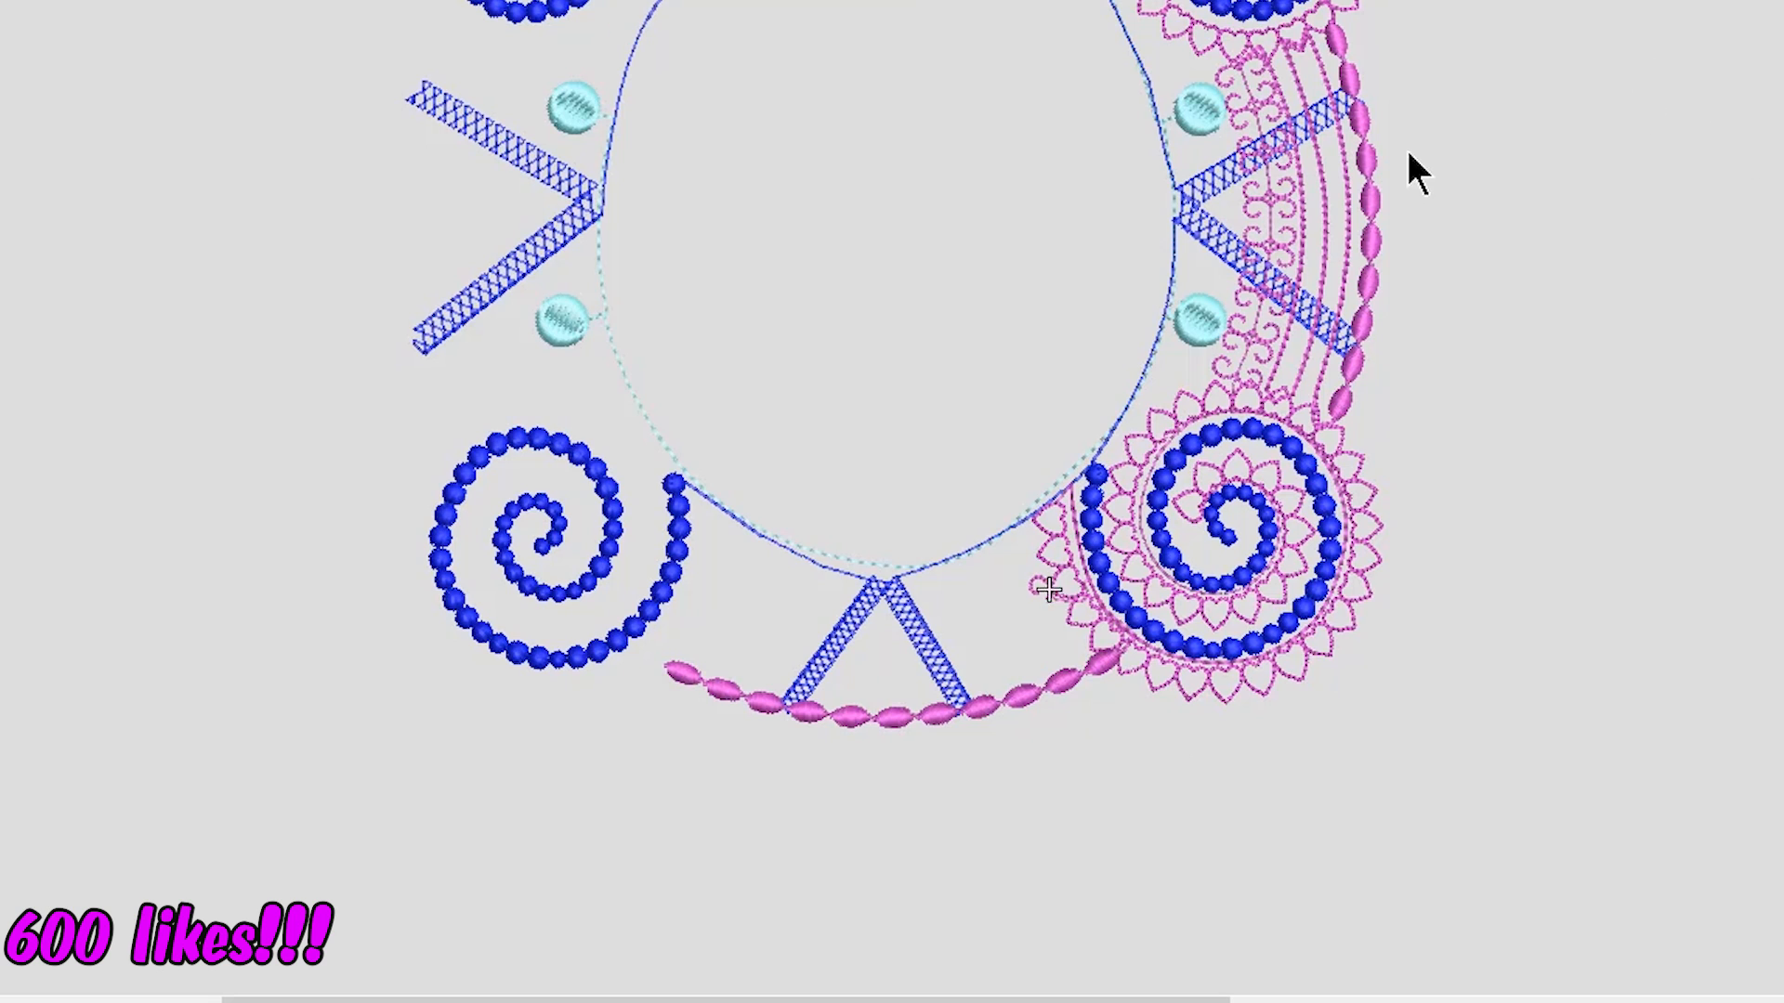
mouse_move(1336, 160)
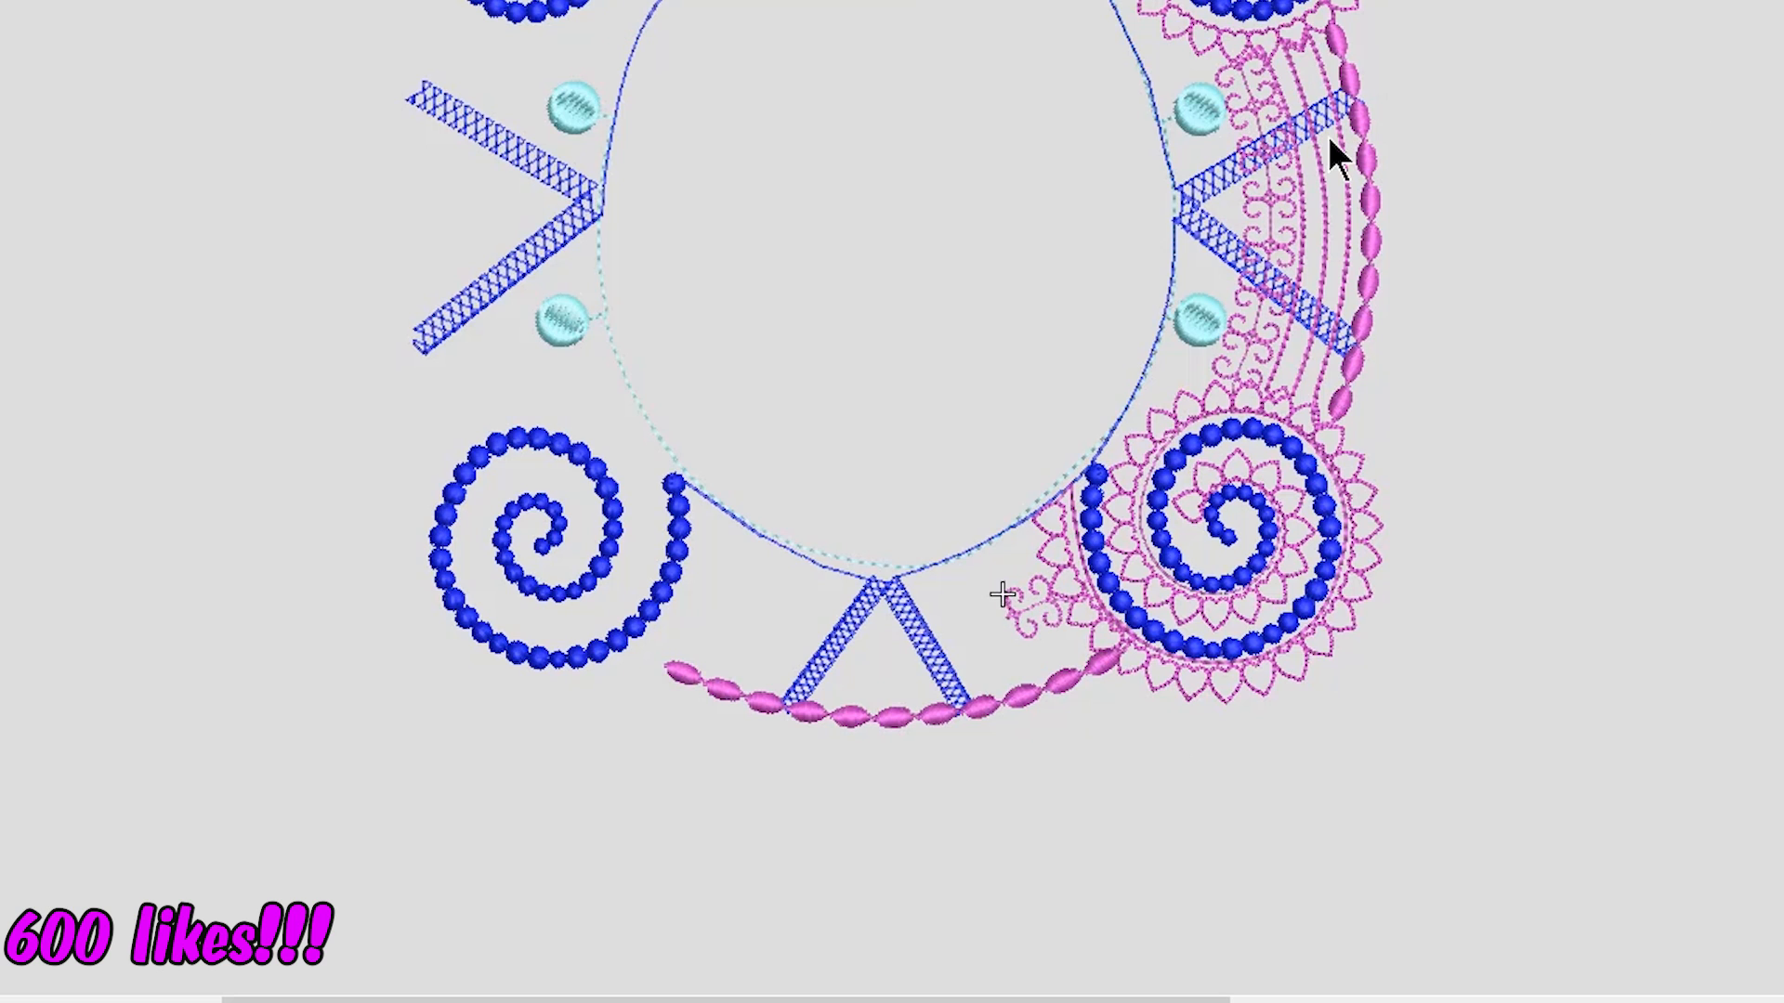
mouse_move(1269, 215)
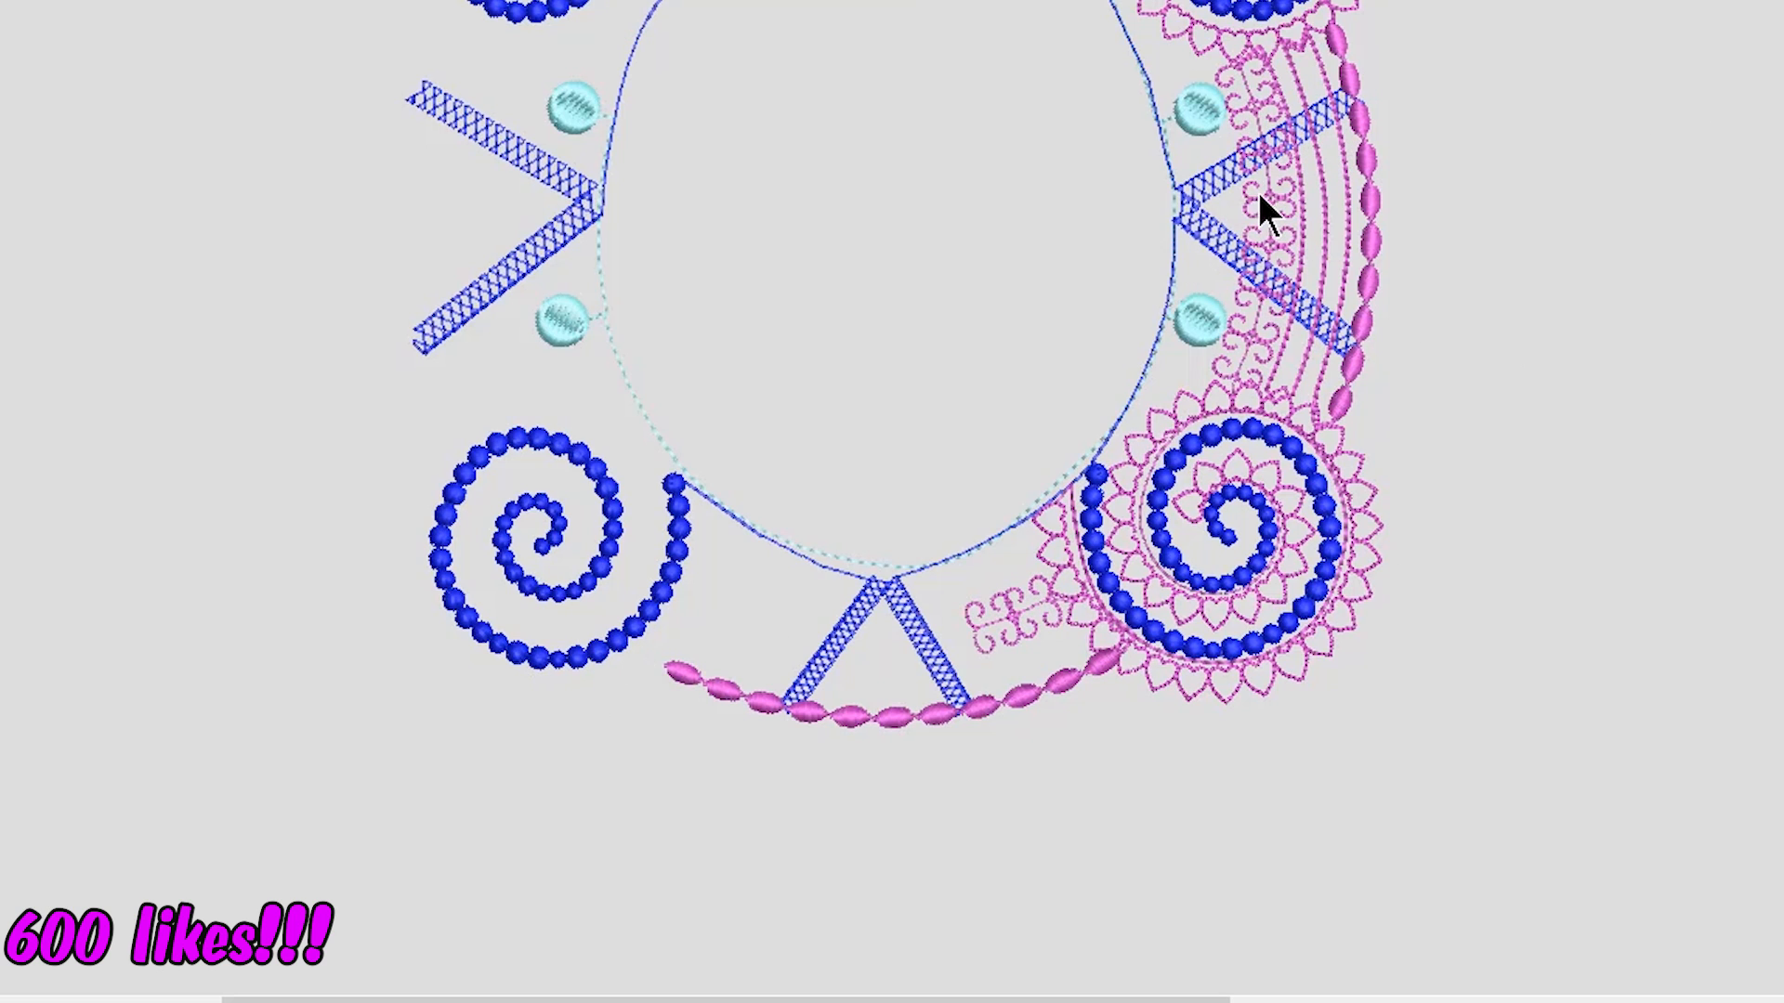
mouse_move(1524, 170)
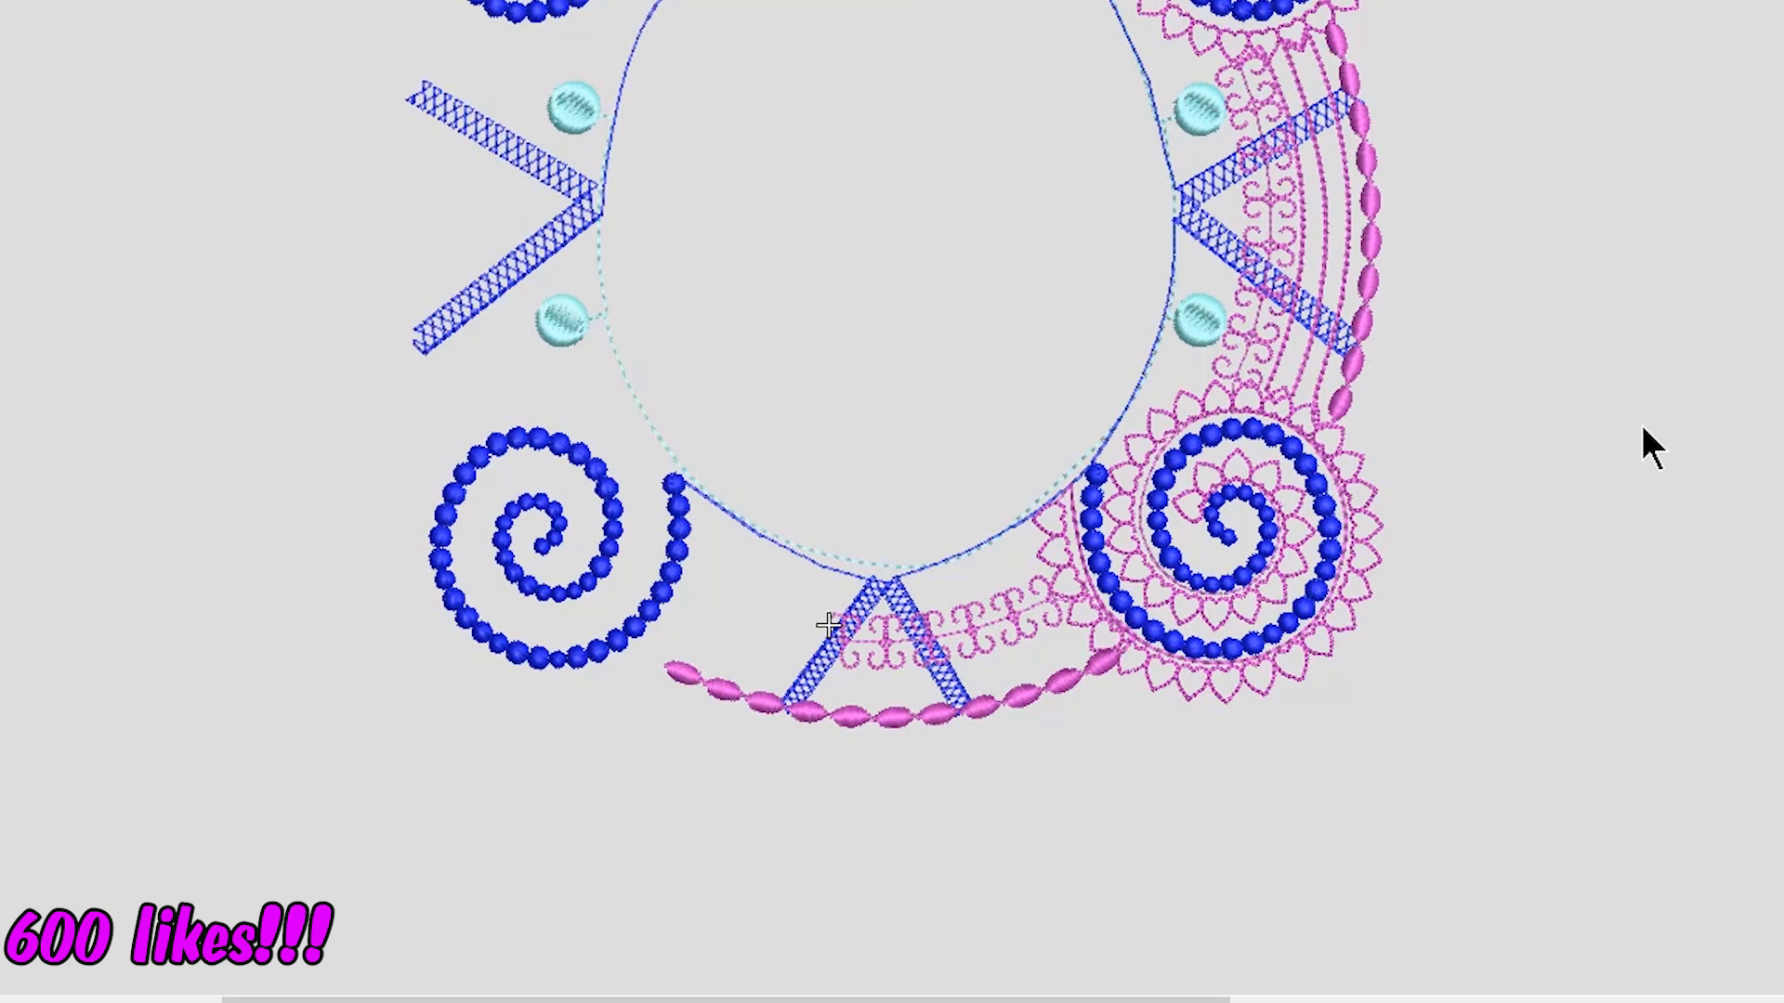
mouse_move(1002, 703)
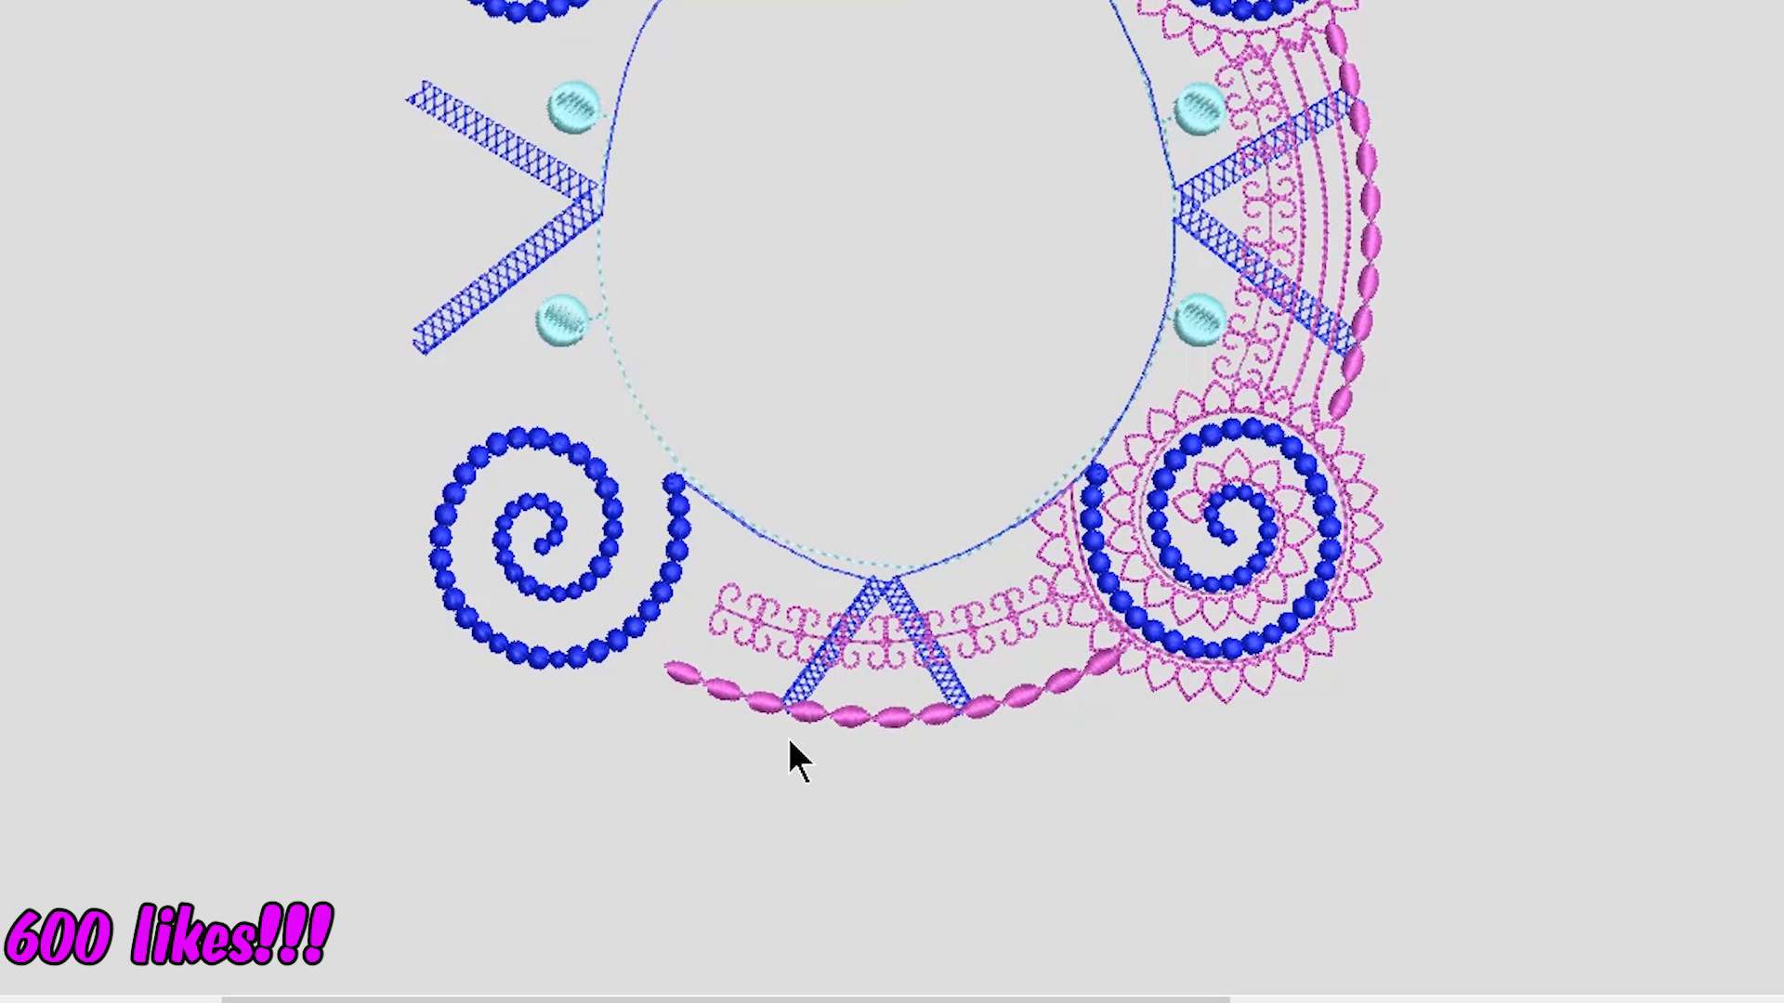
mouse_move(734, 637)
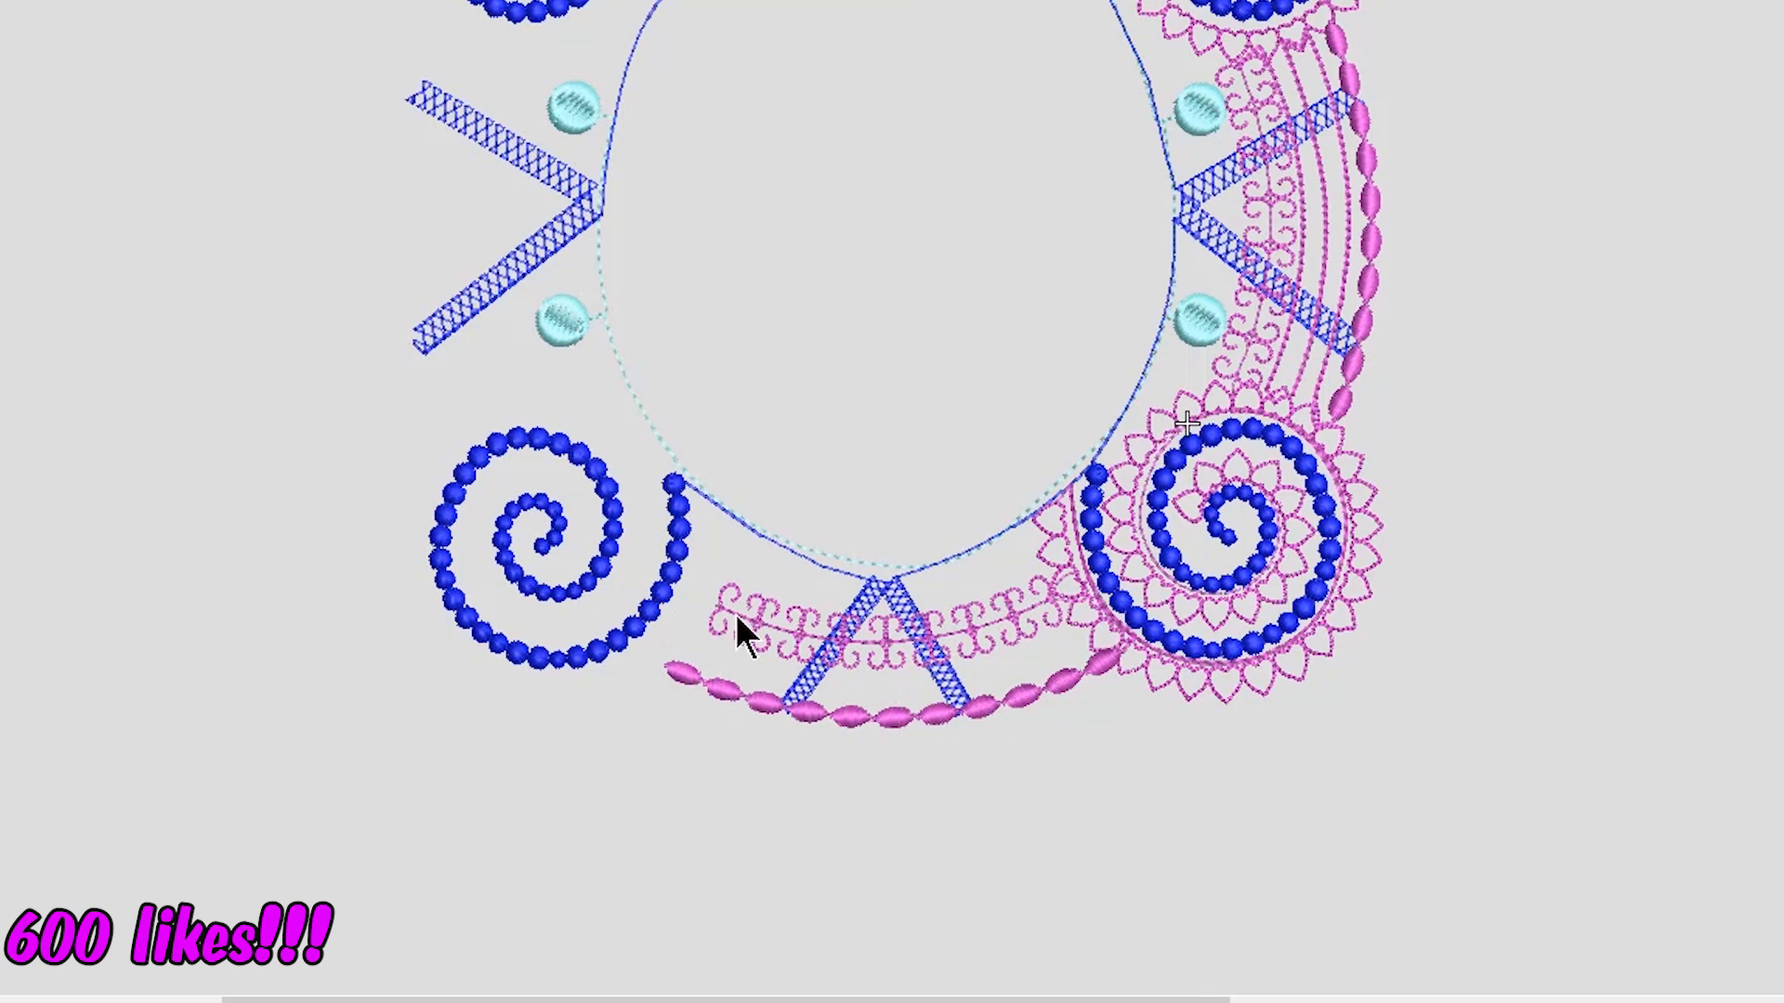
mouse_move(955, 648)
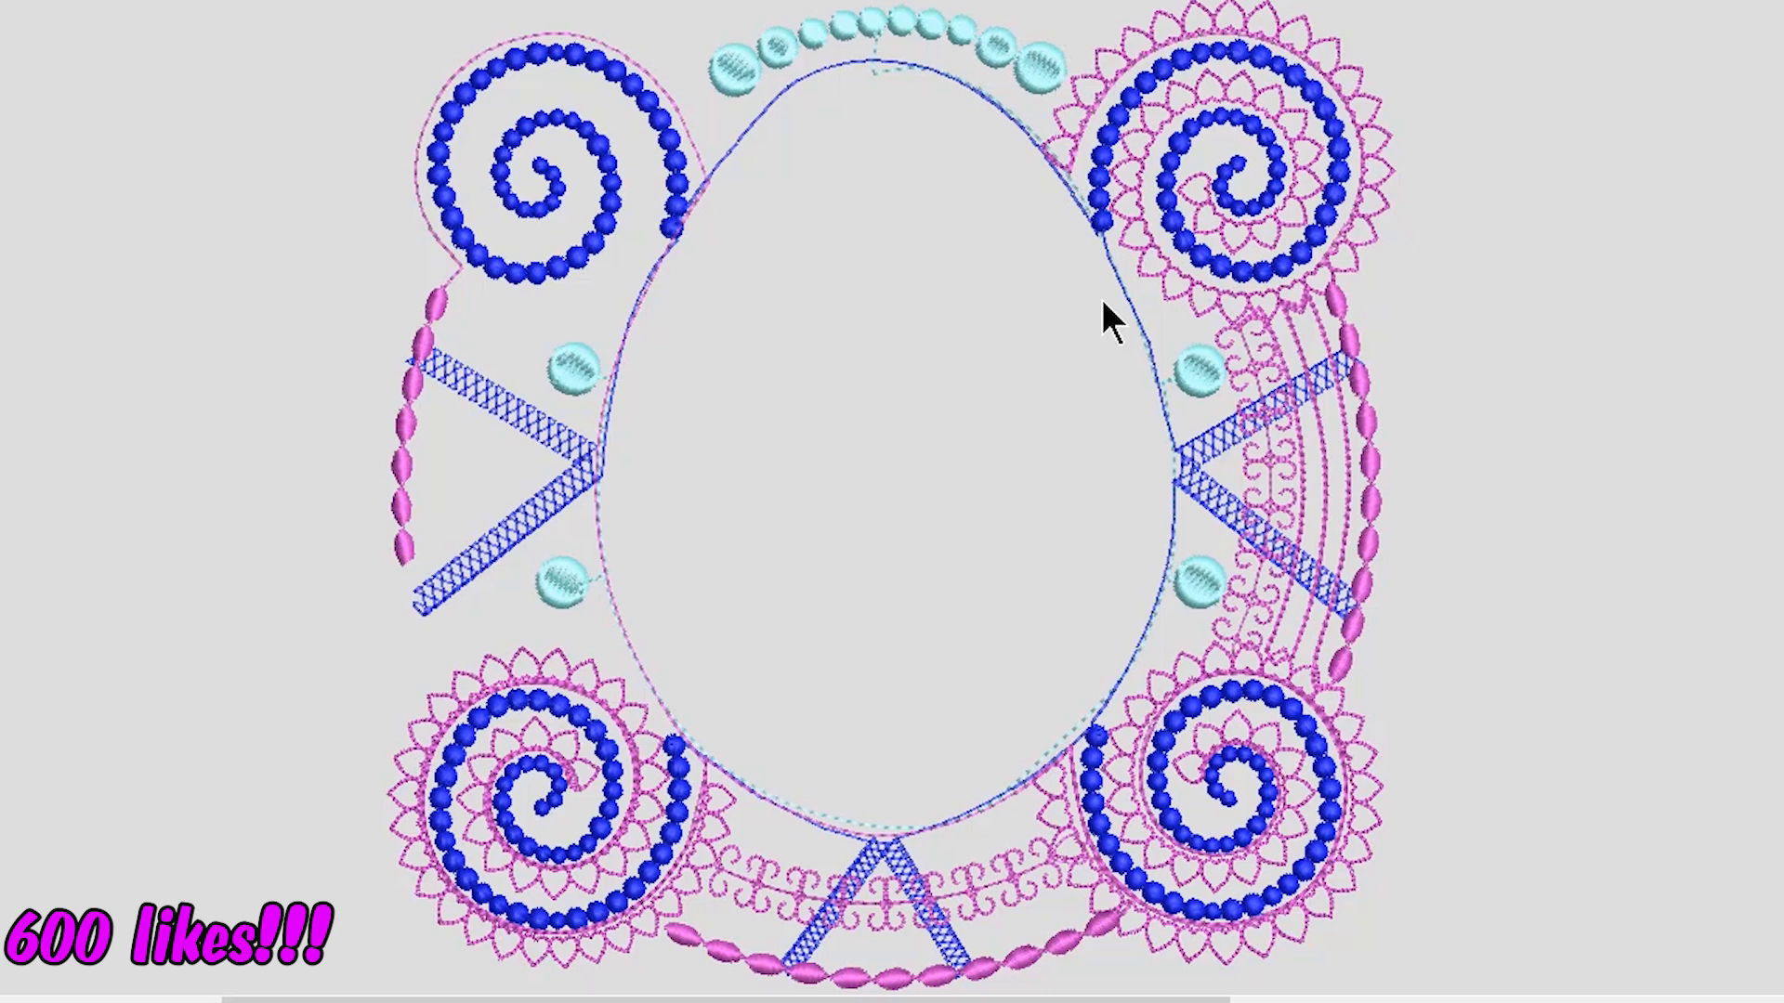
mouse_move(1098, 251)
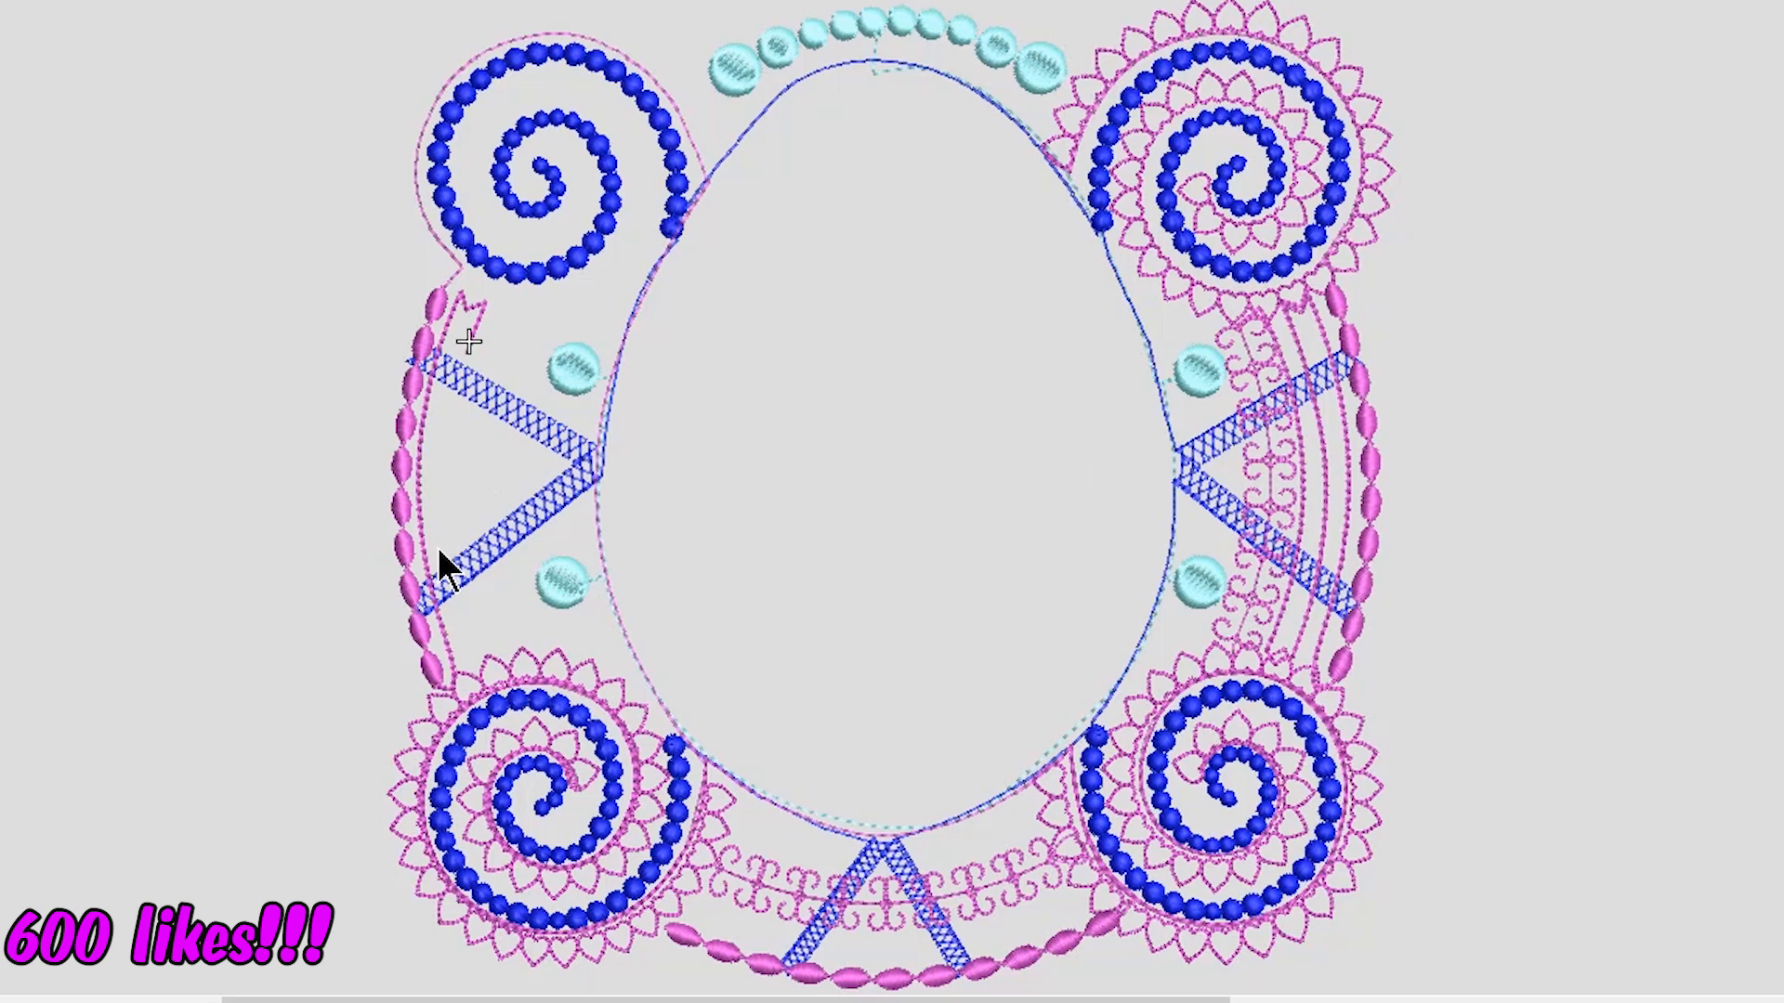
mouse_move(414, 415)
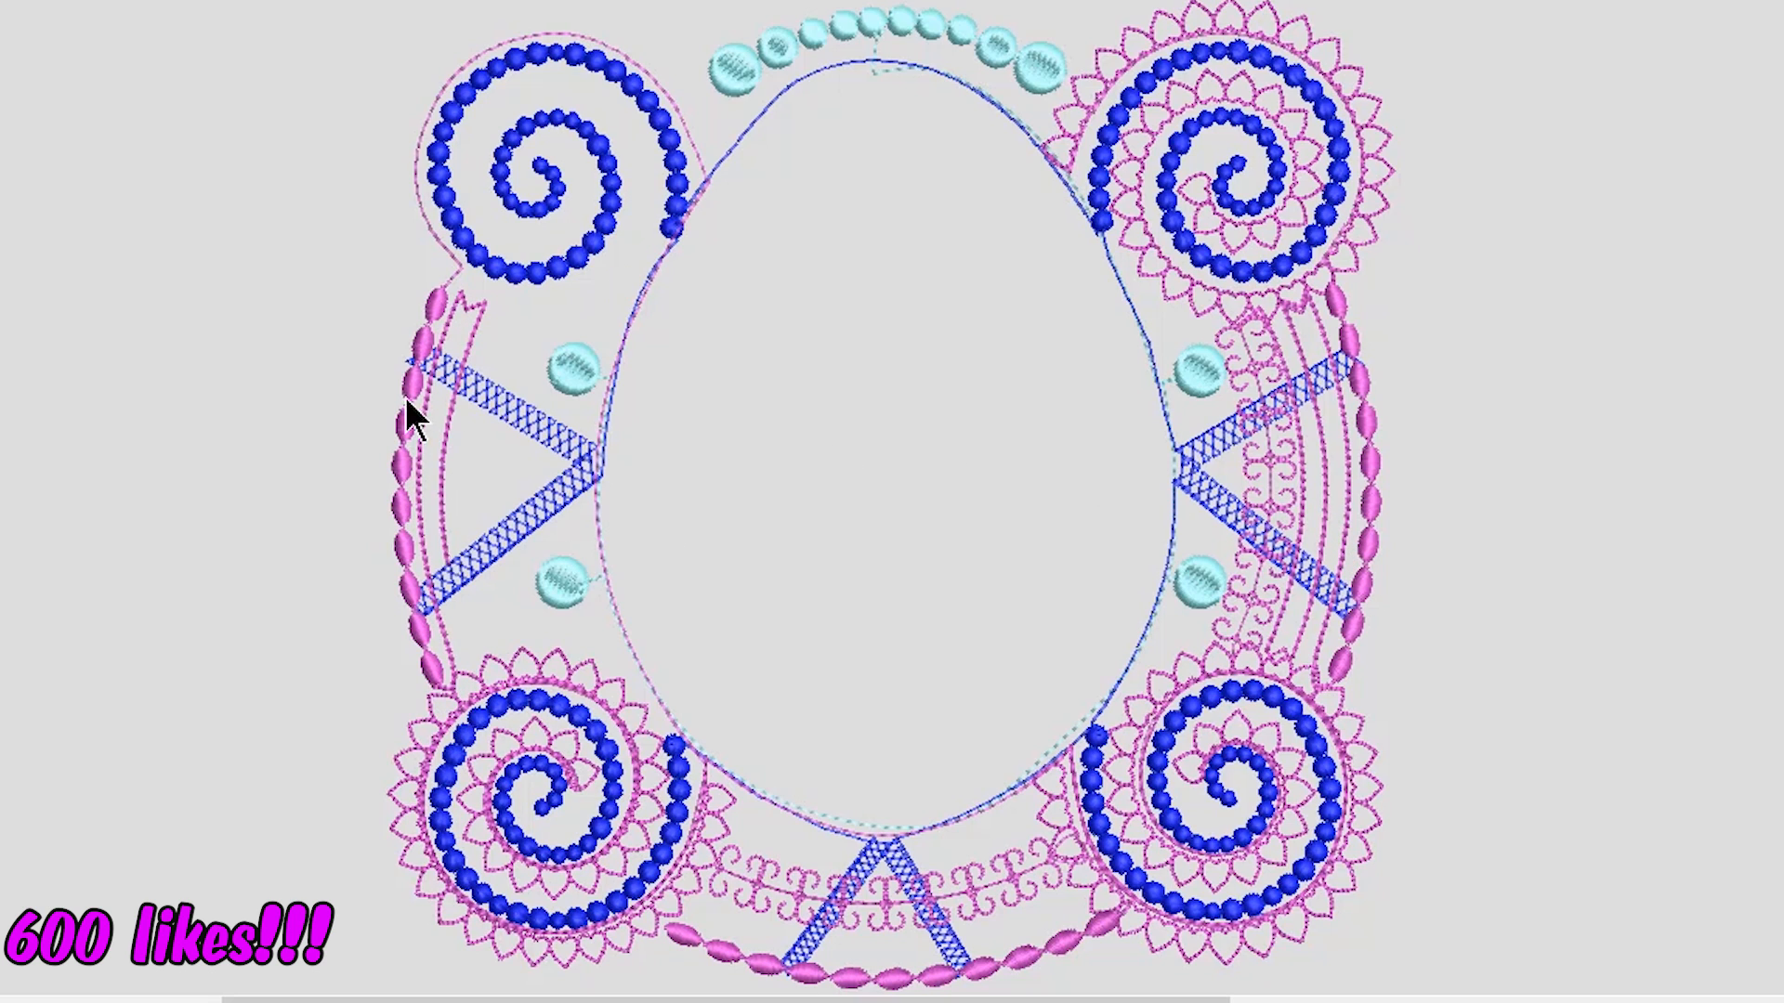
mouse_move(513, 682)
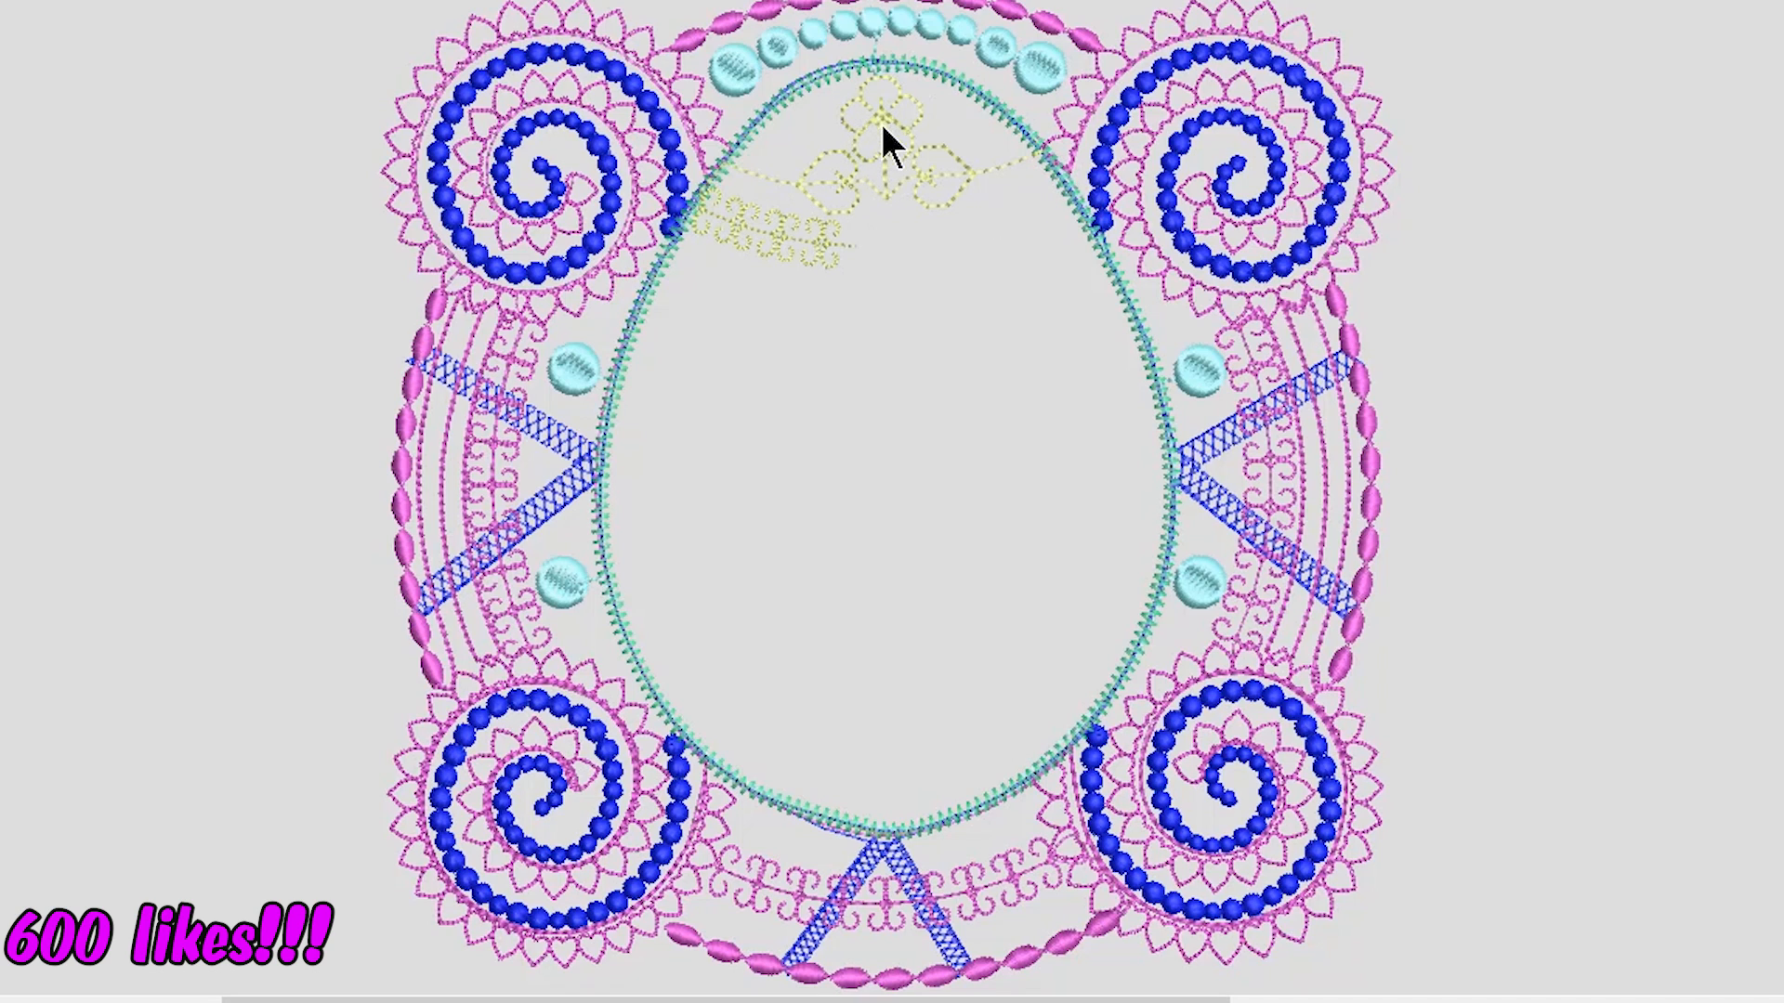
mouse_move(862, 187)
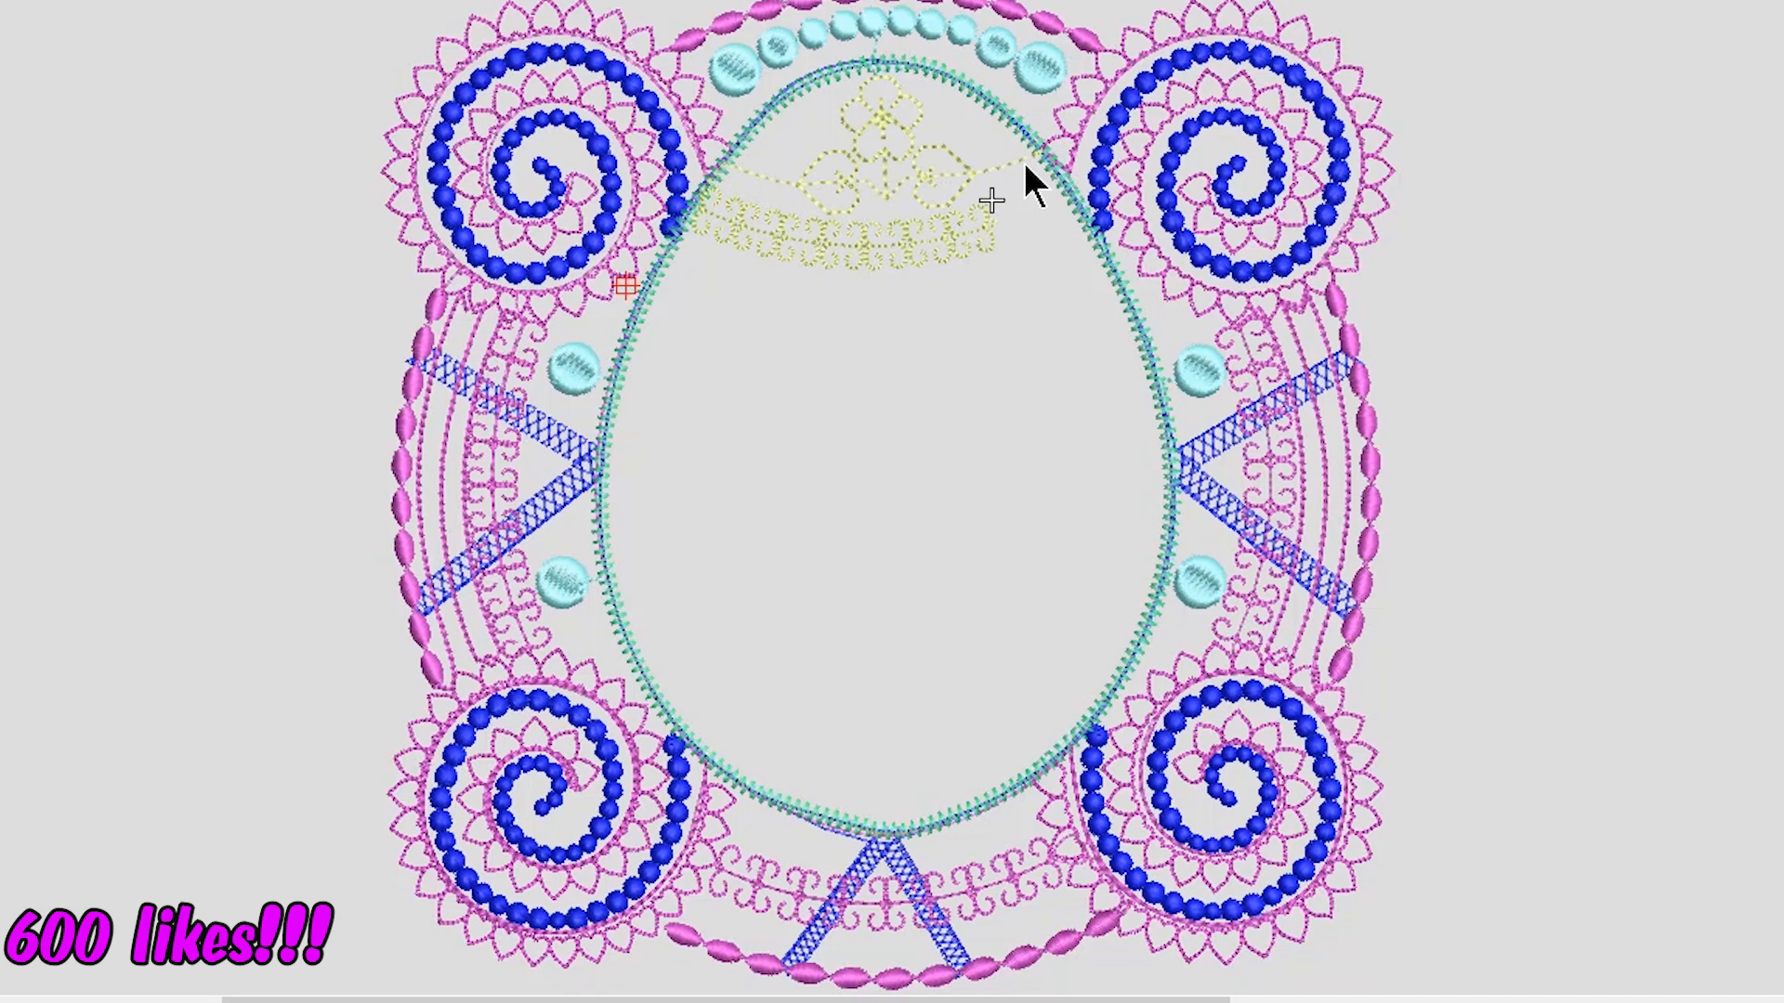
mouse_move(916, 535)
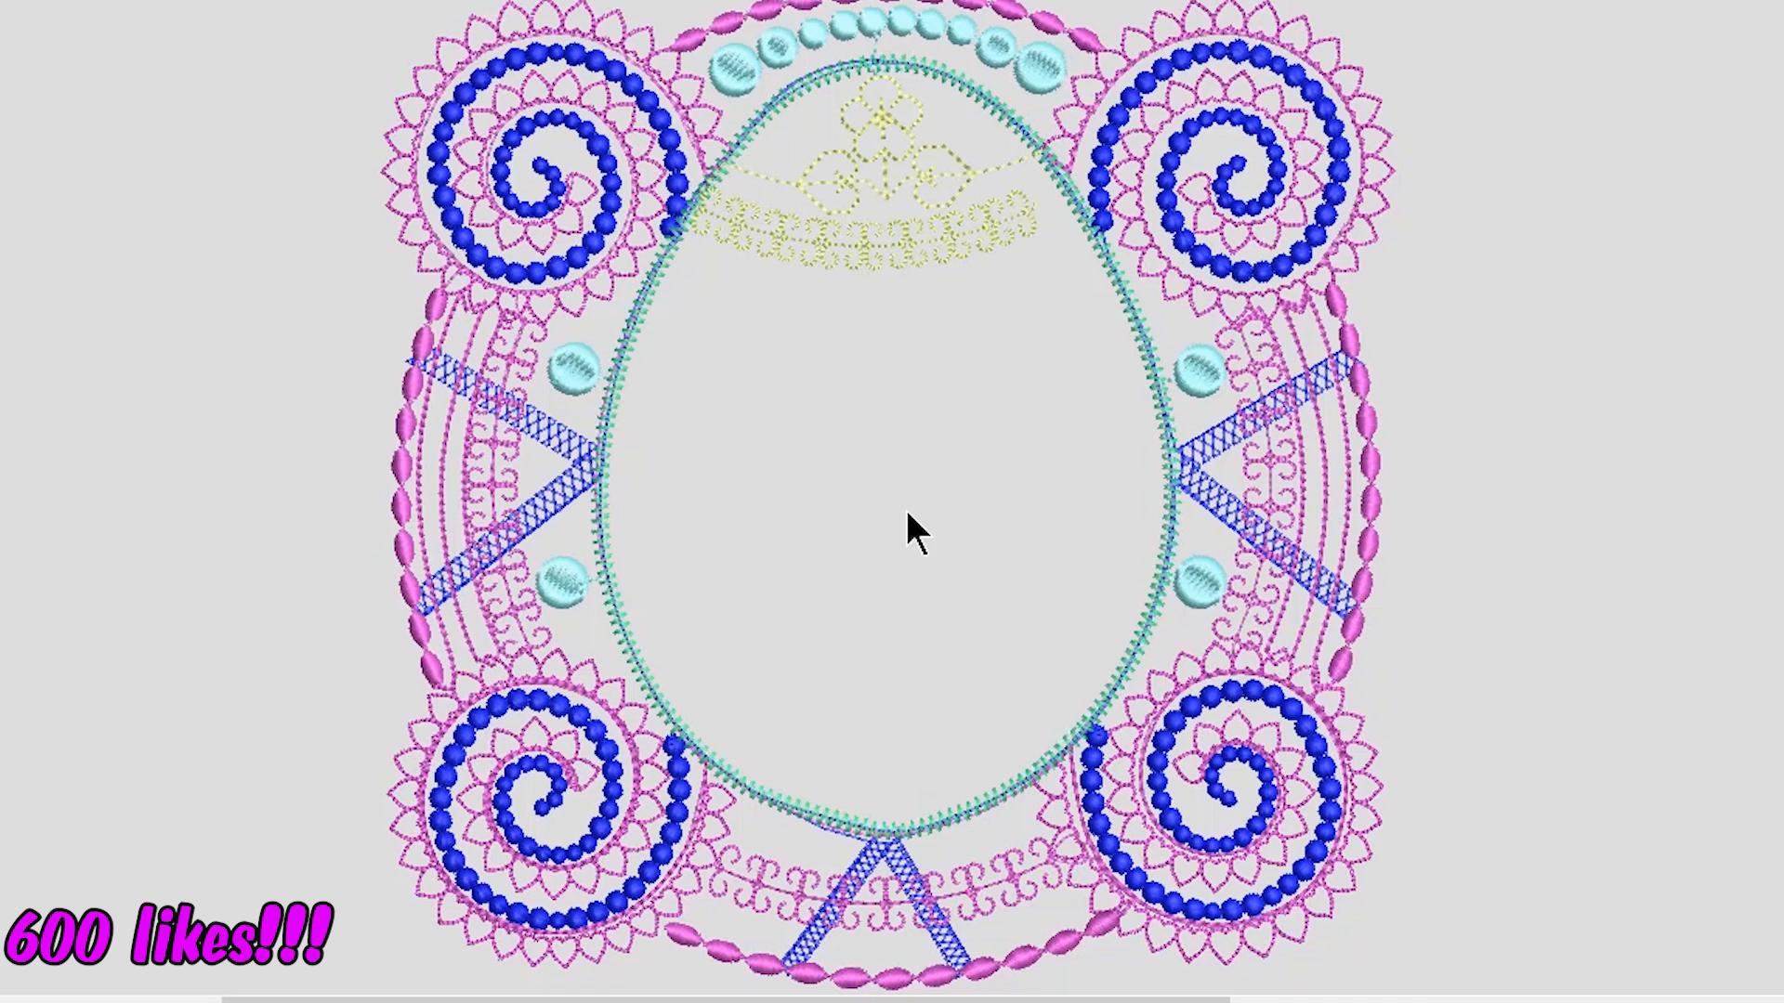
mouse_move(1044, 450)
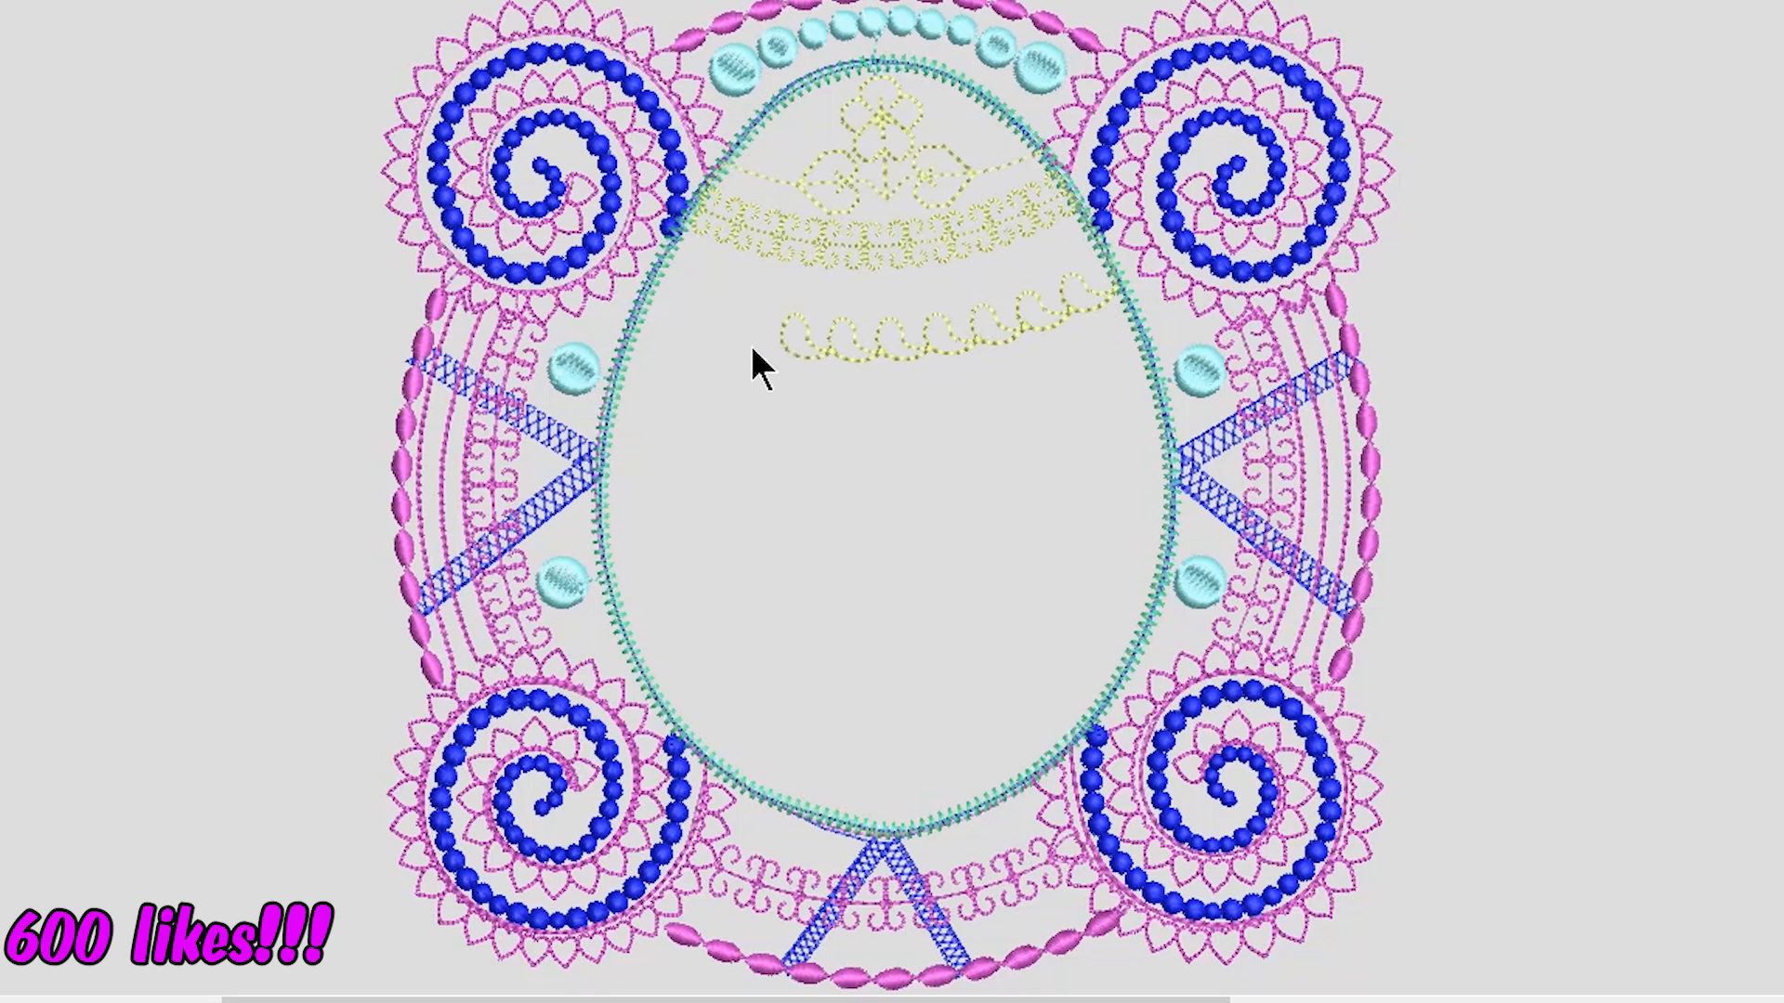
mouse_move(1178, 450)
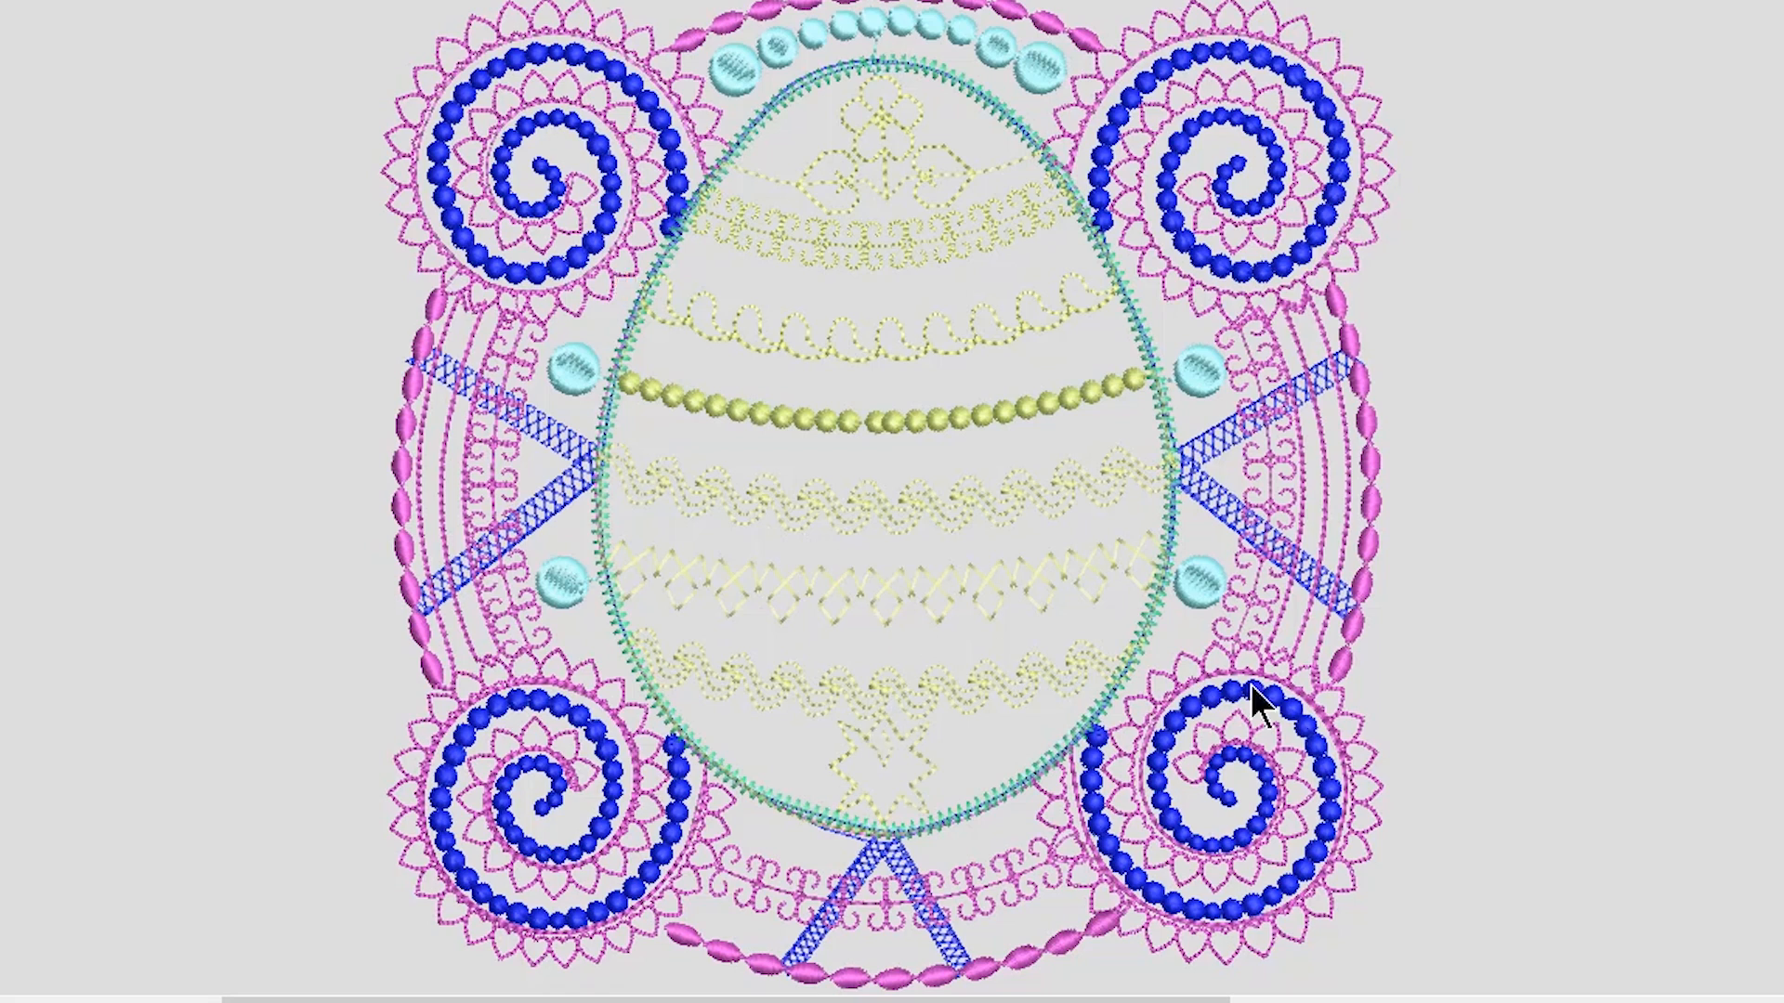
mouse_move(1542, 626)
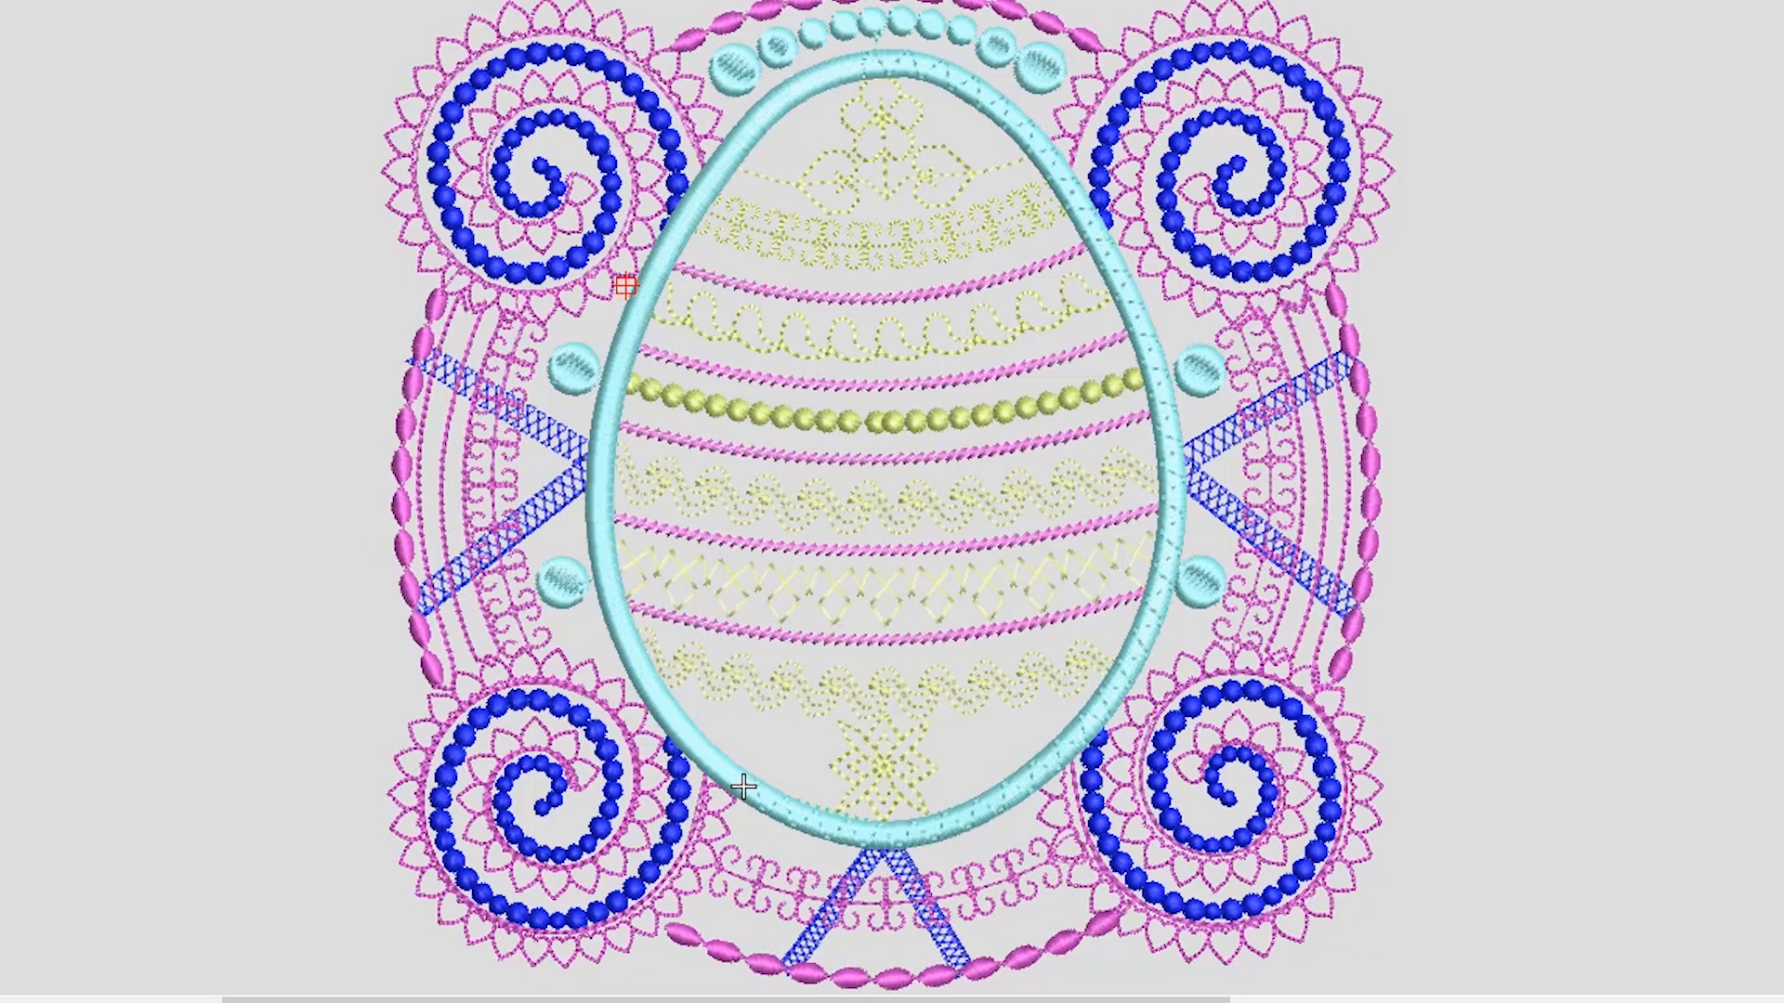
mouse_move(413, 327)
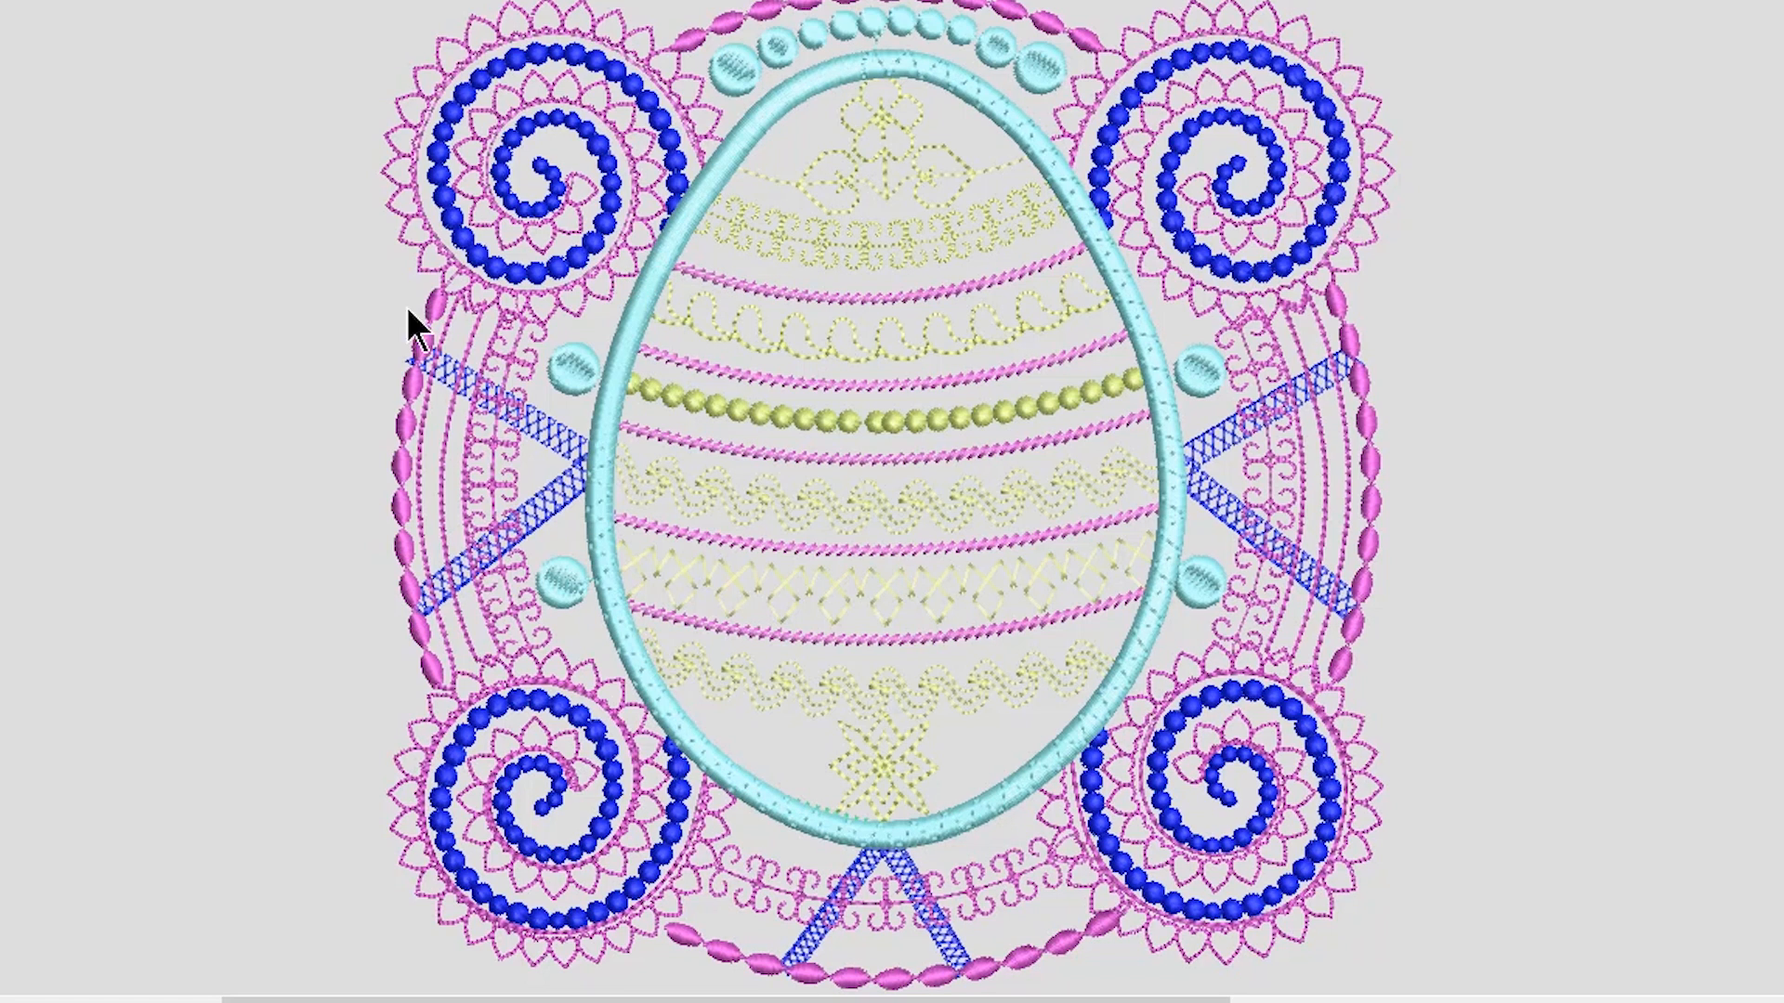
mouse_move(441, 148)
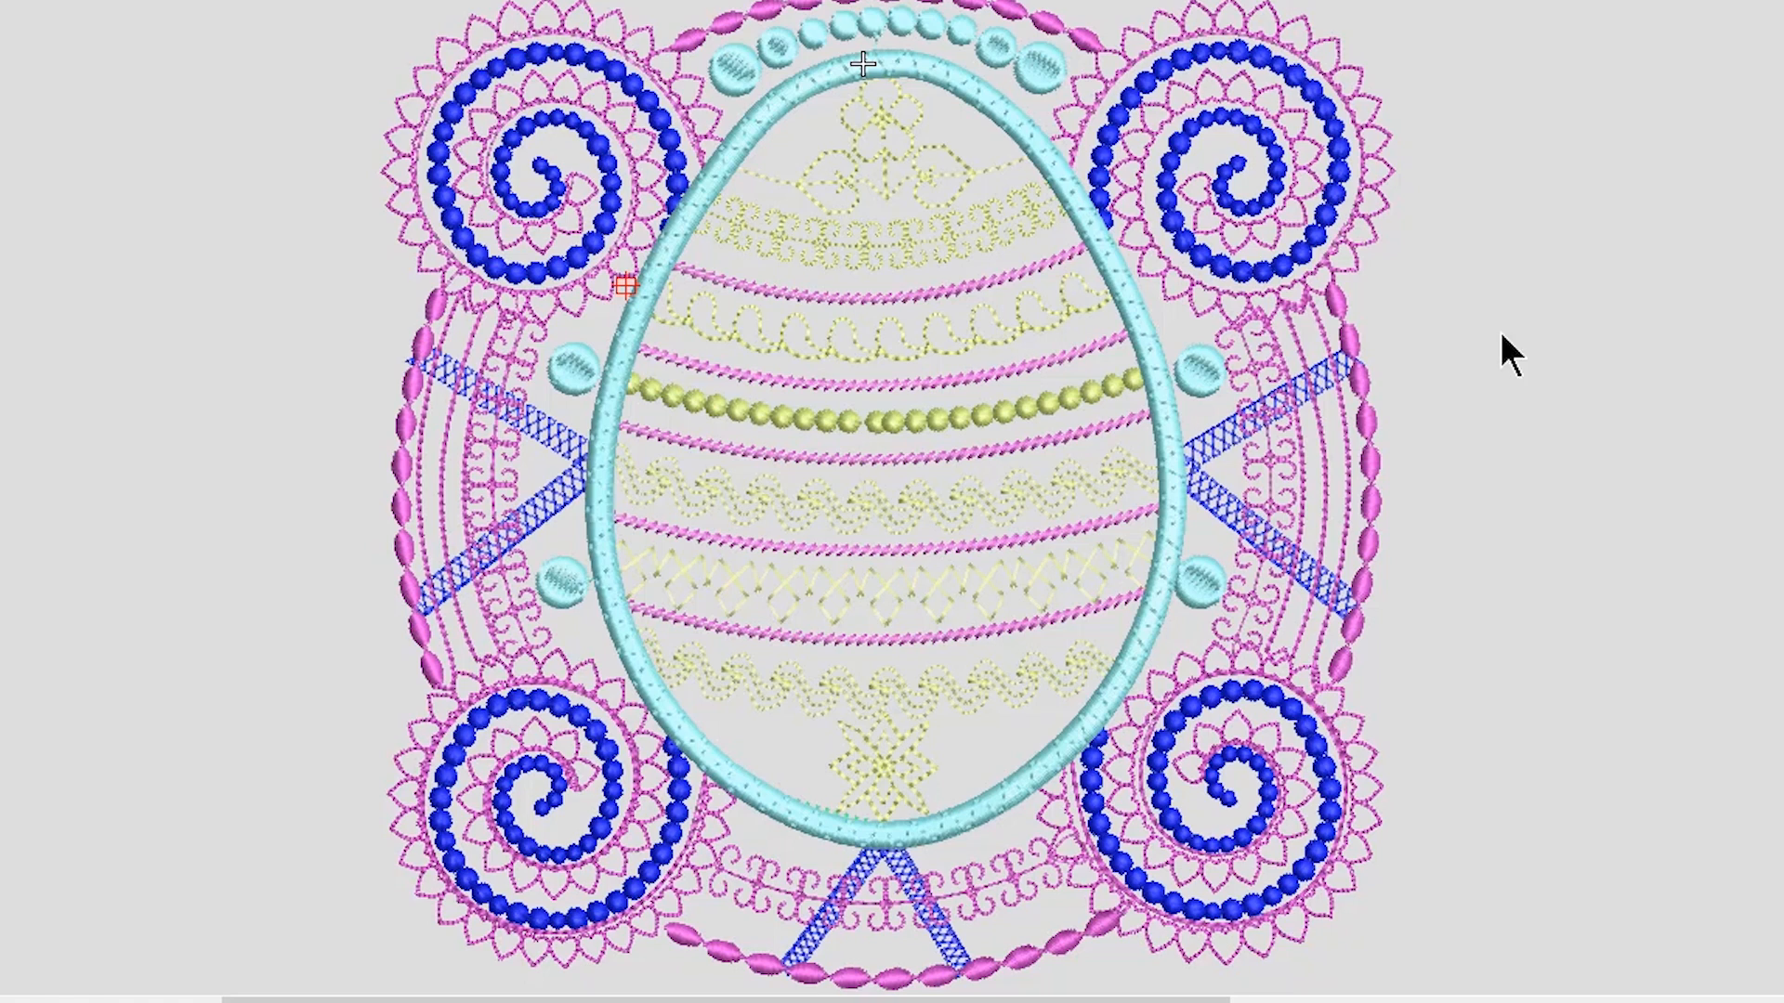
mouse_move(28, 199)
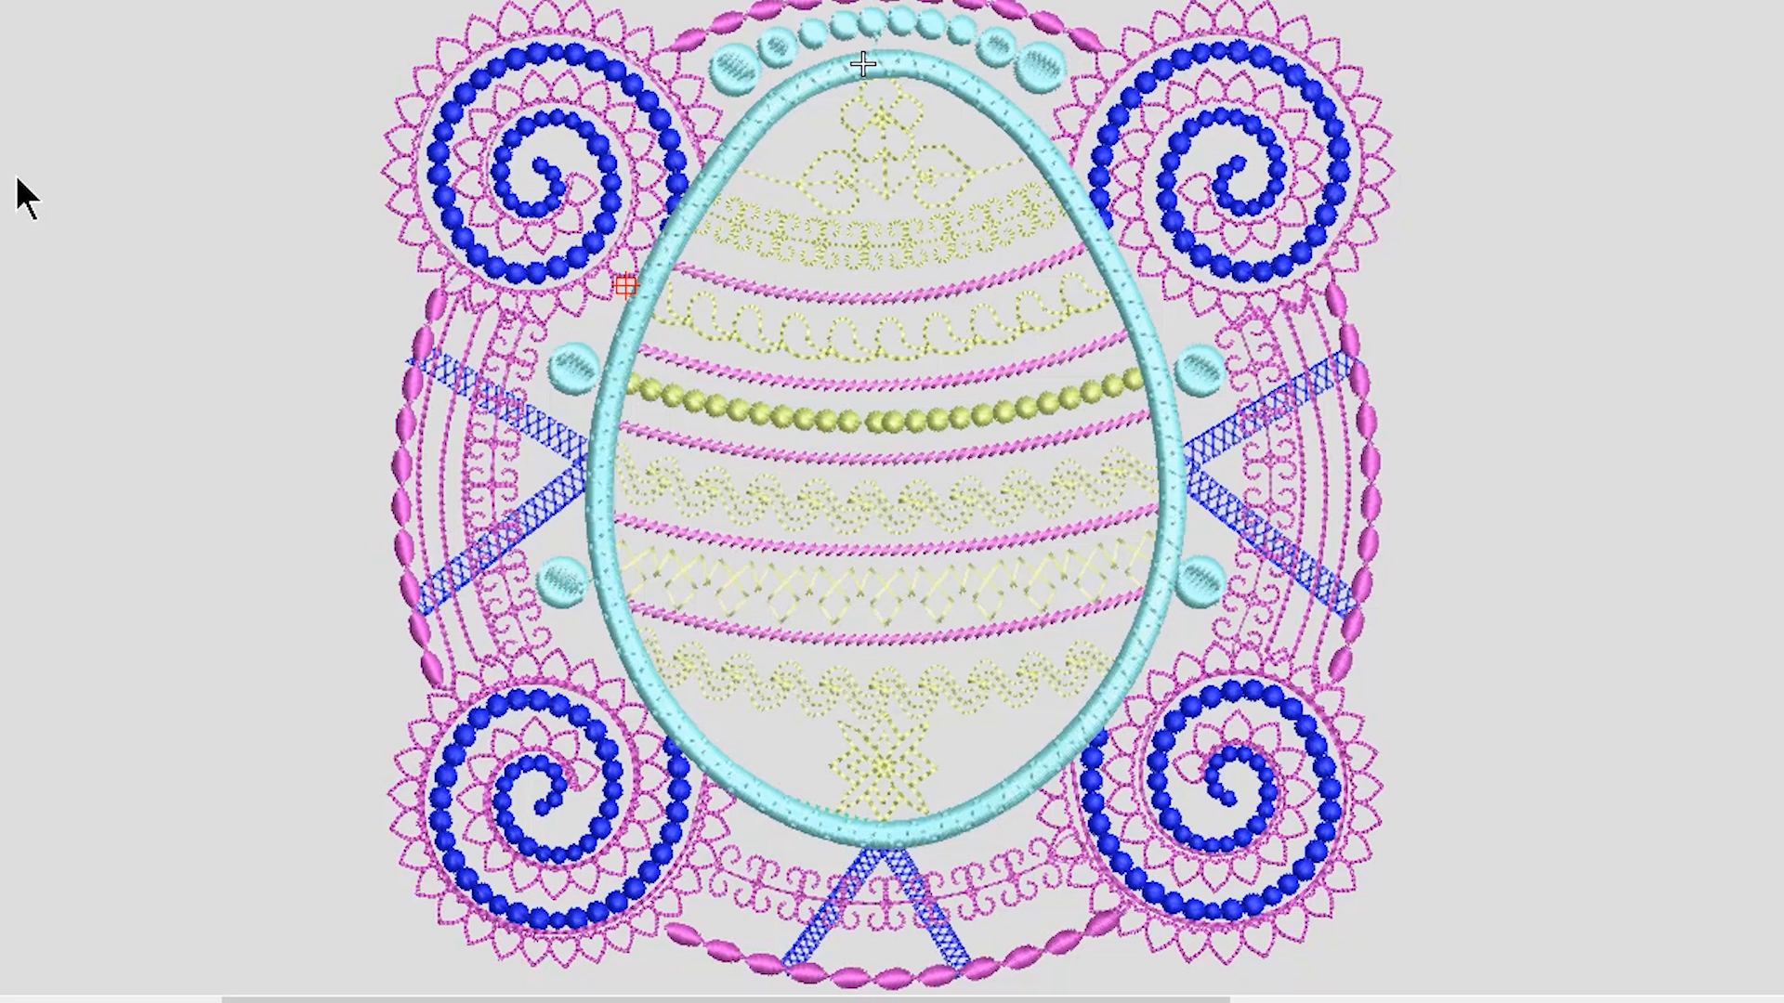
mouse_move(478, 80)
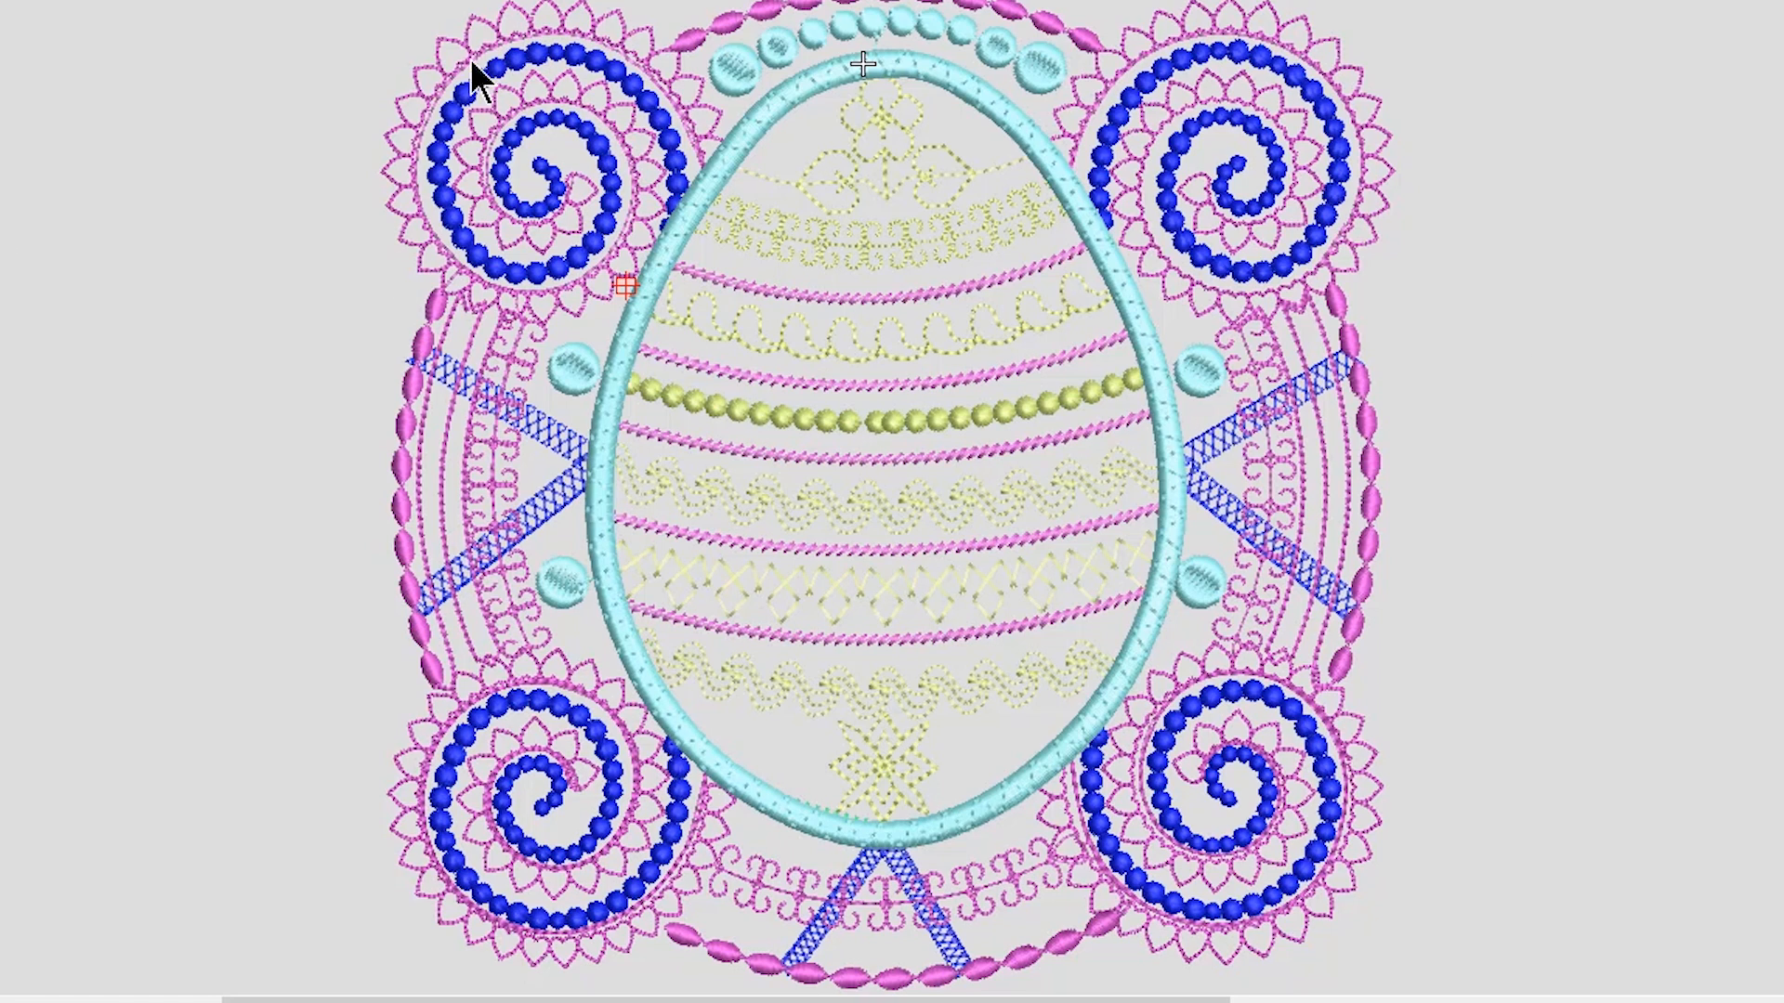
mouse_move(348, 671)
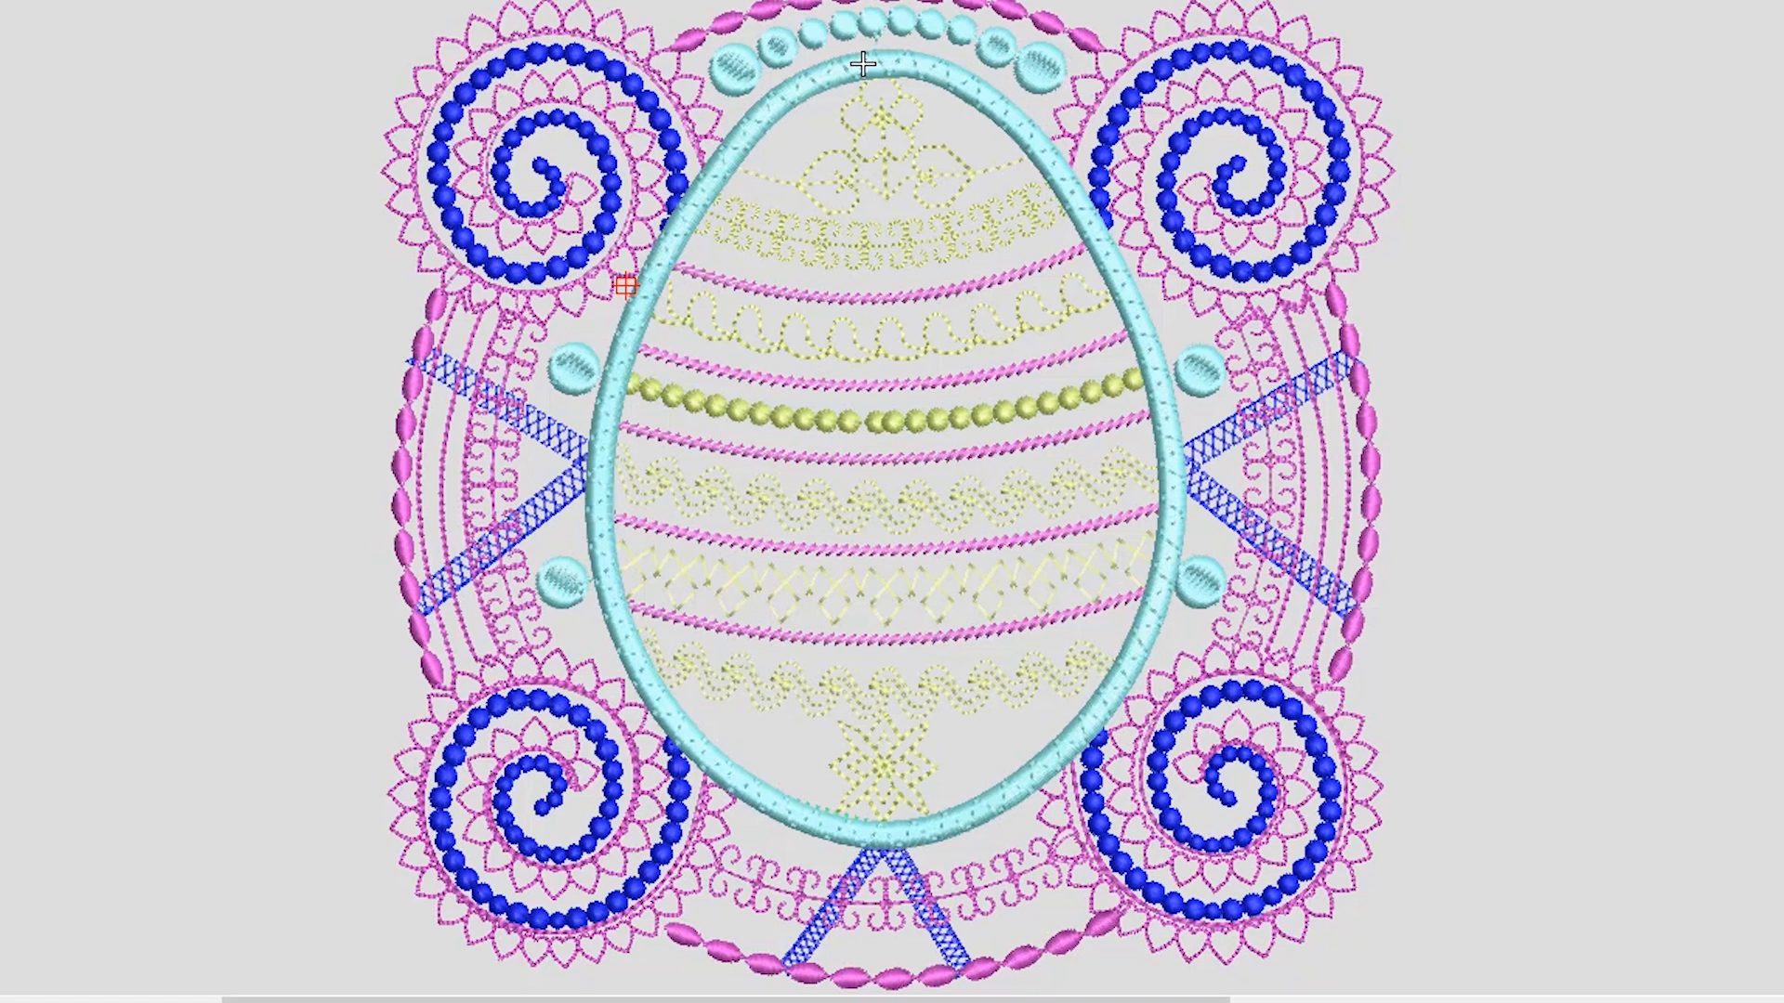
mouse_move(331, 173)
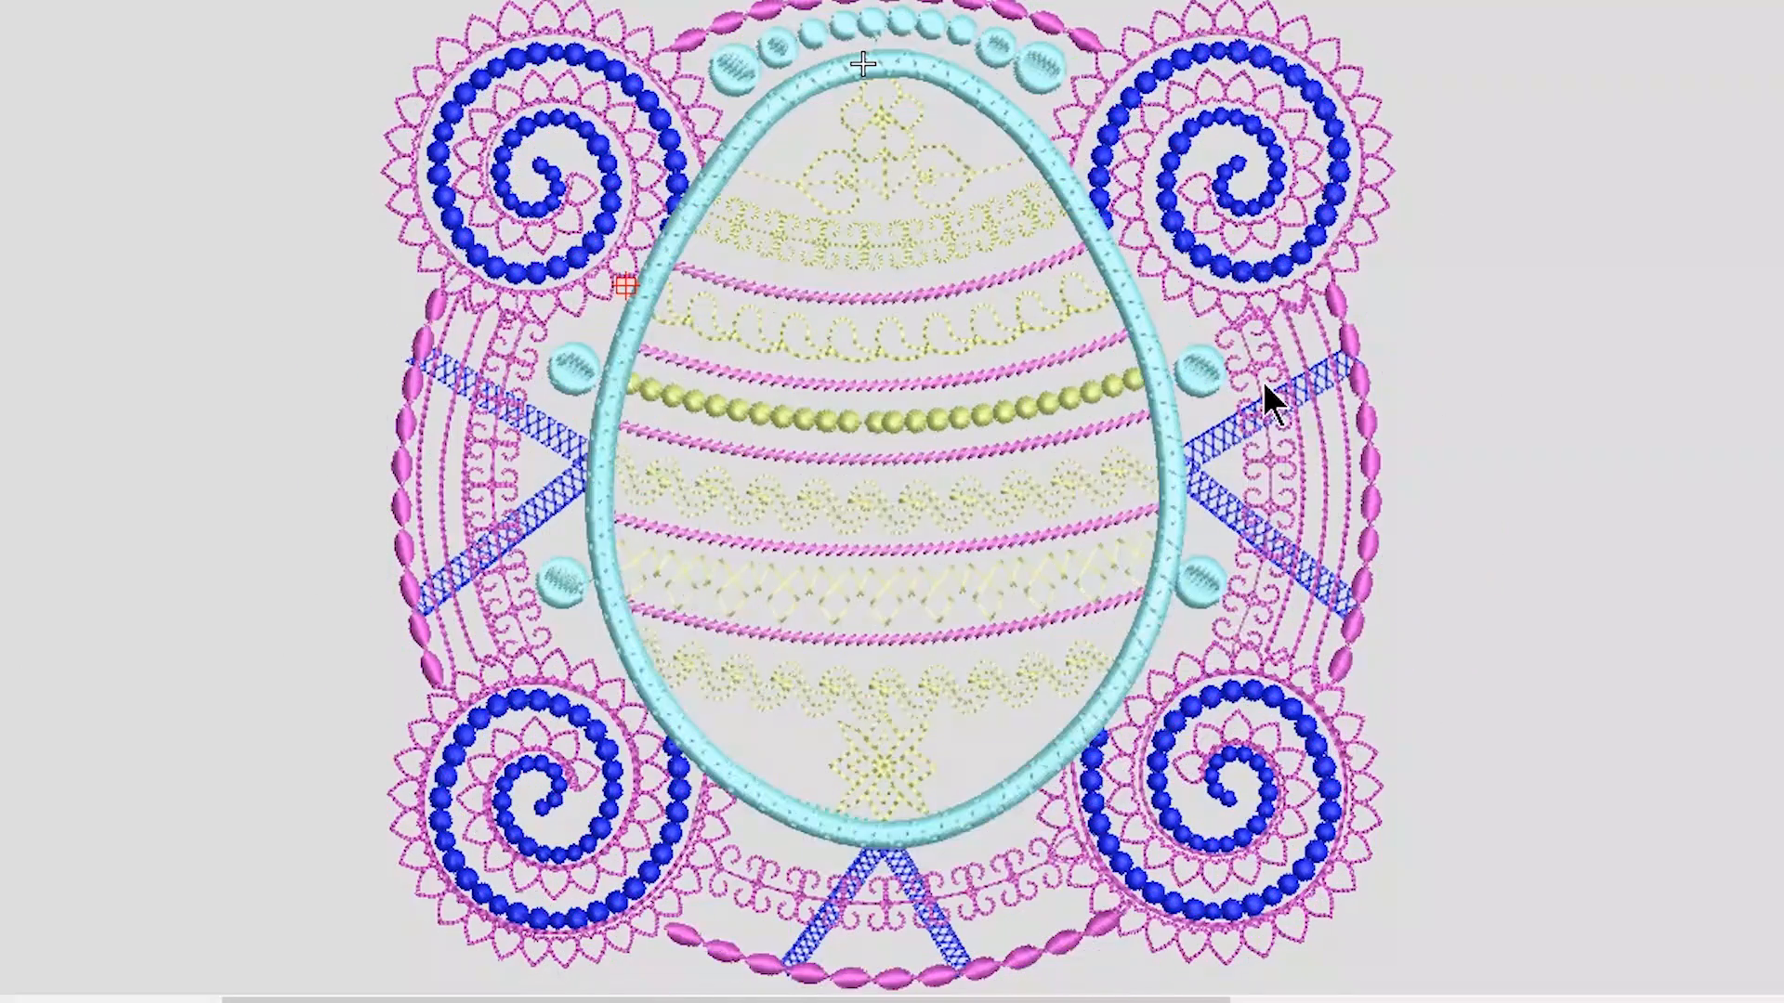
mouse_move(829, 169)
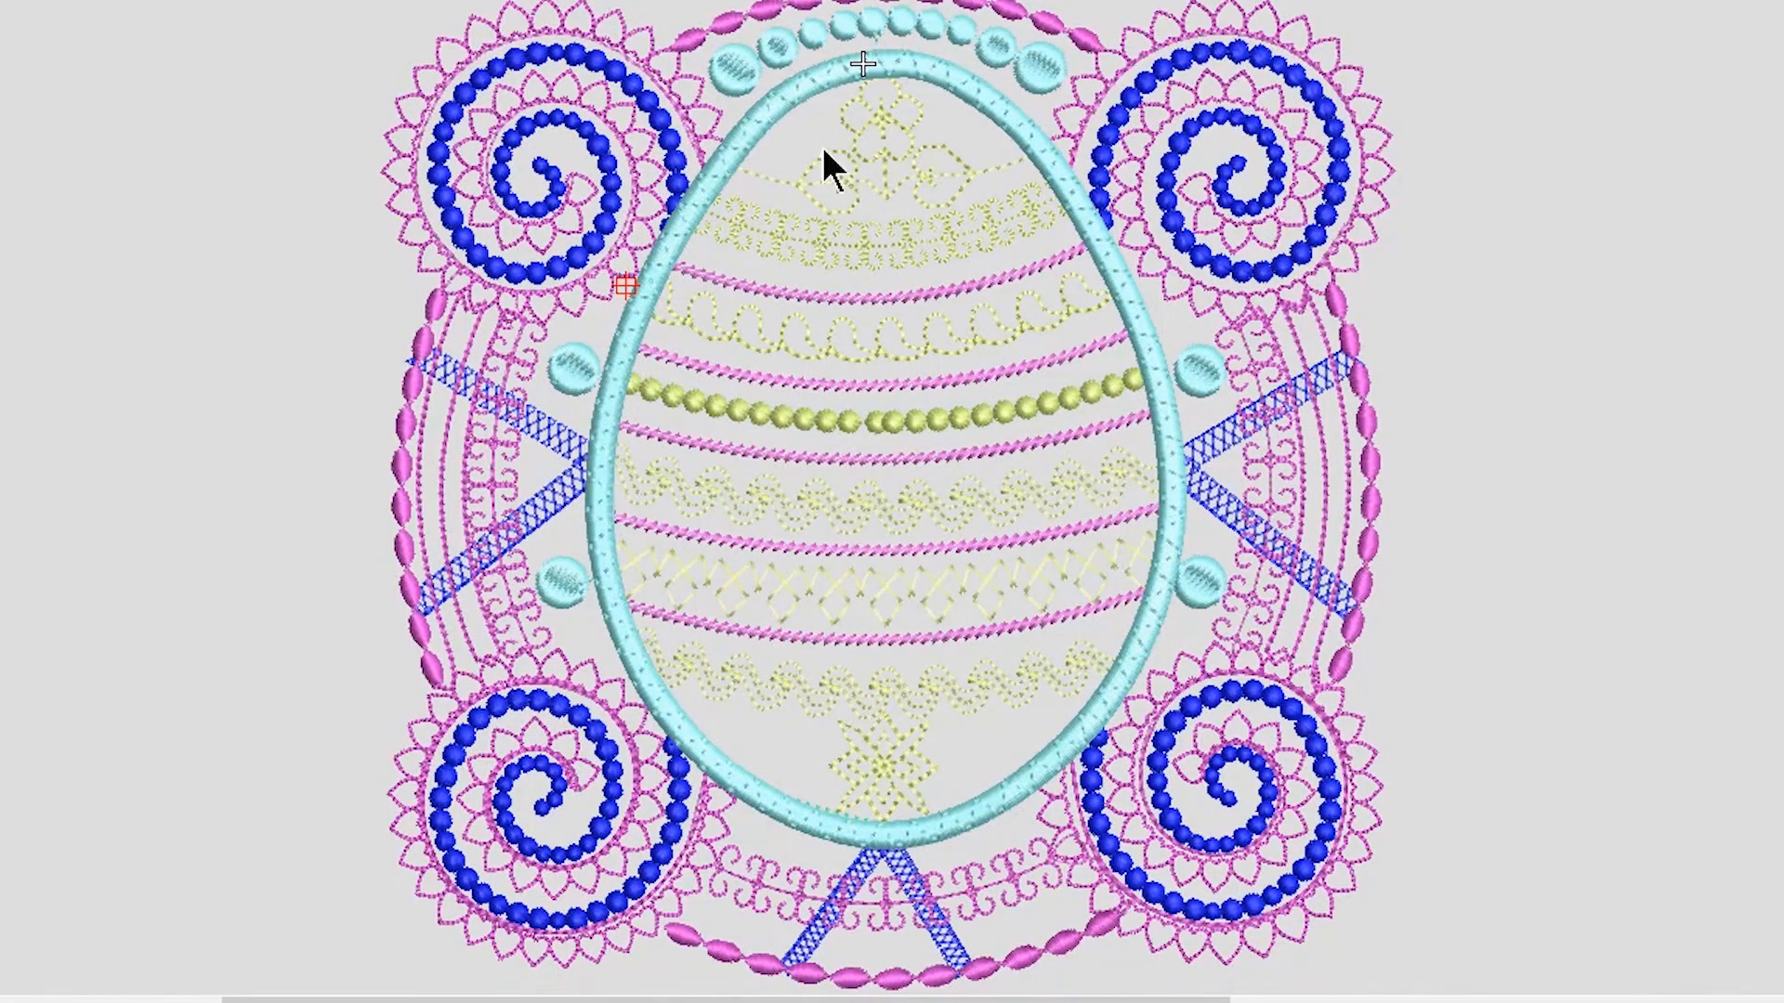
mouse_move(1407, 383)
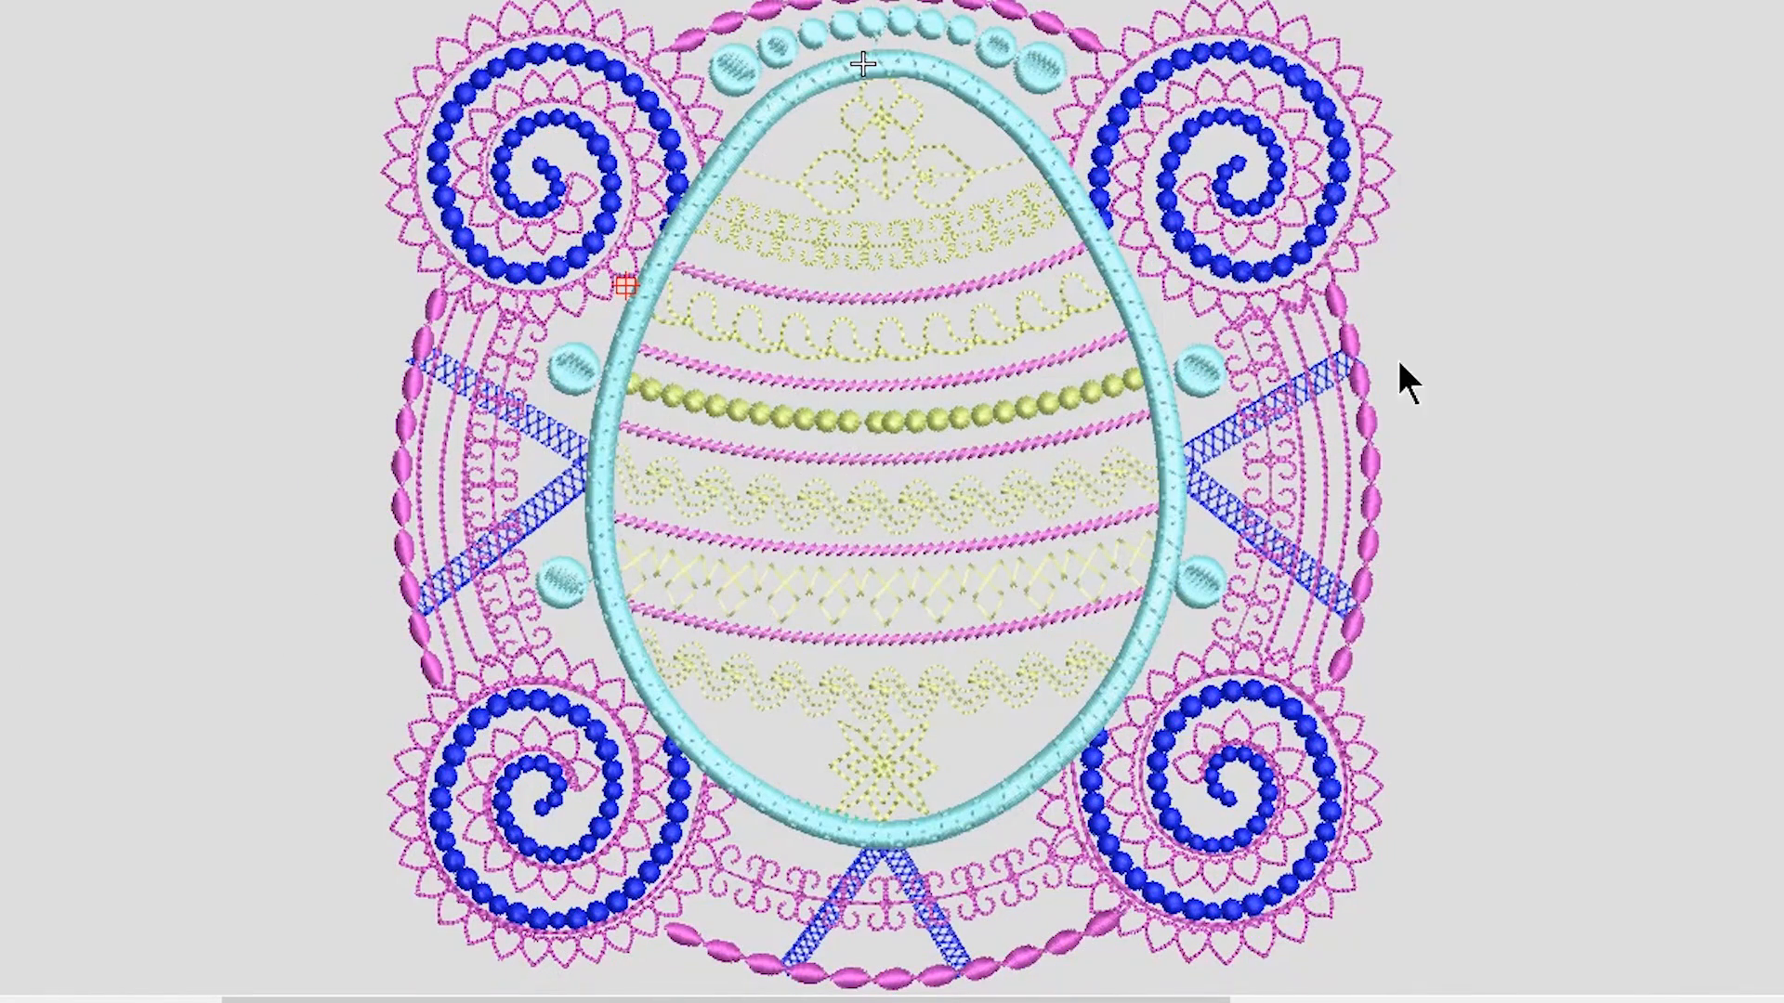
mouse_move(1697, 634)
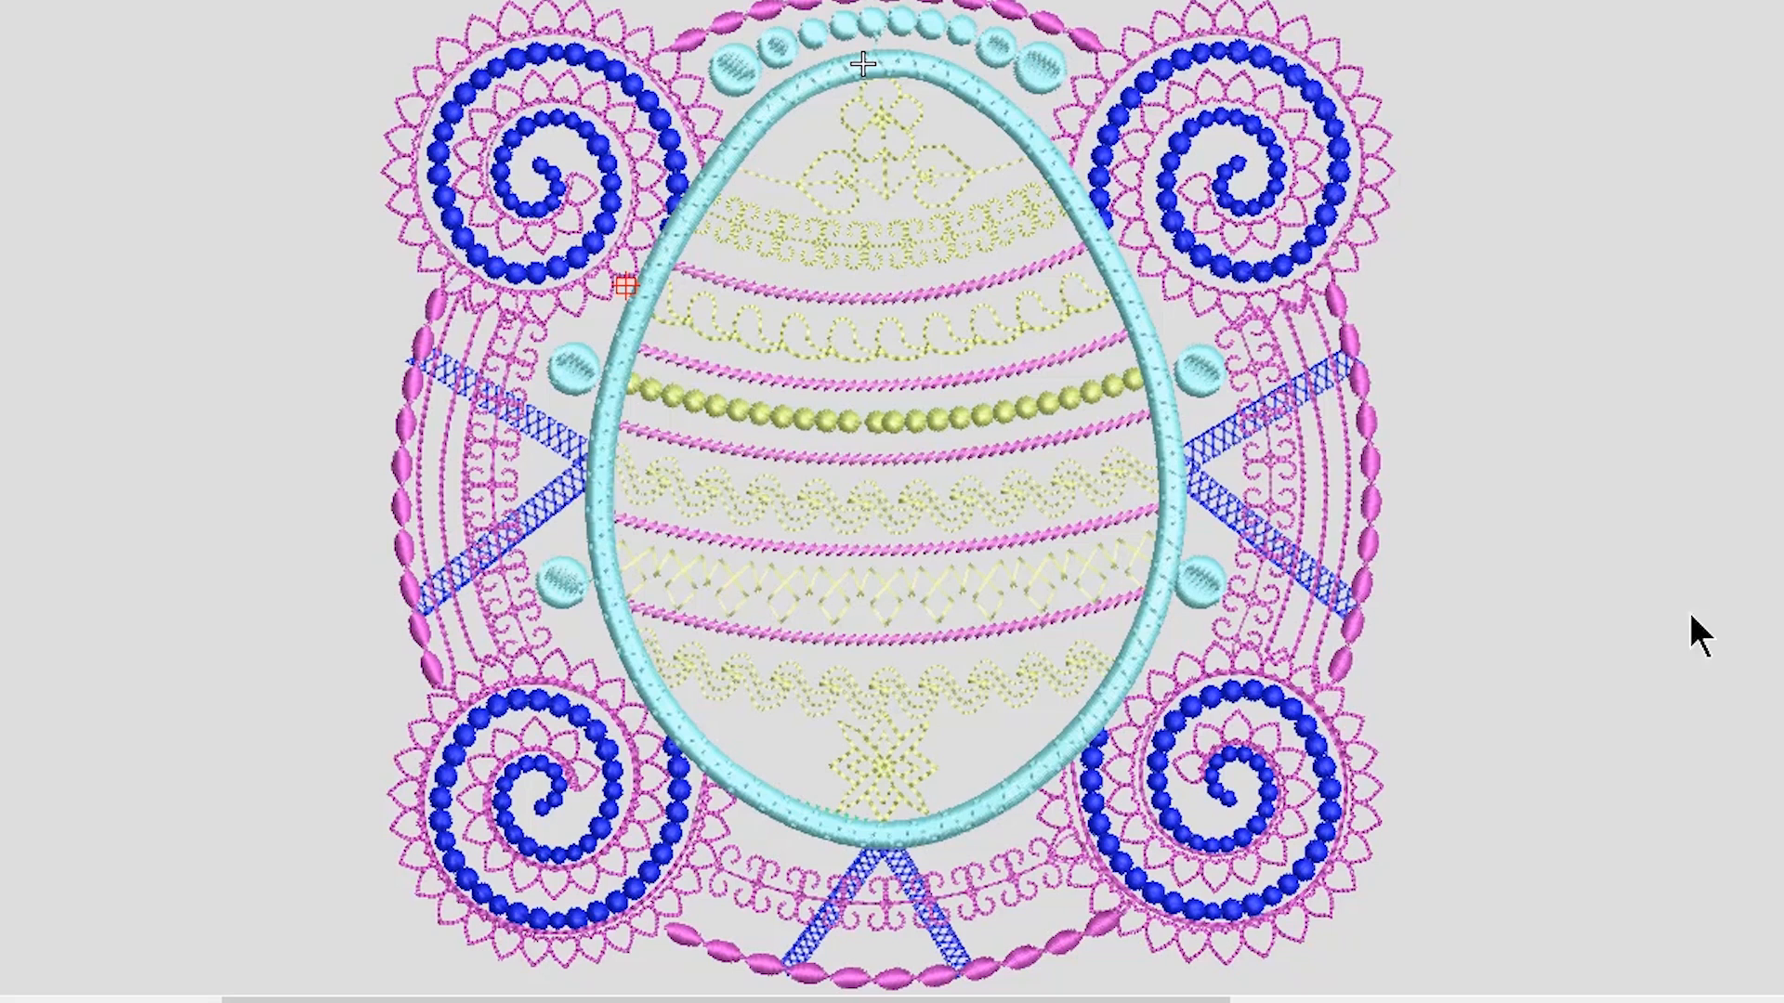
mouse_move(791, 347)
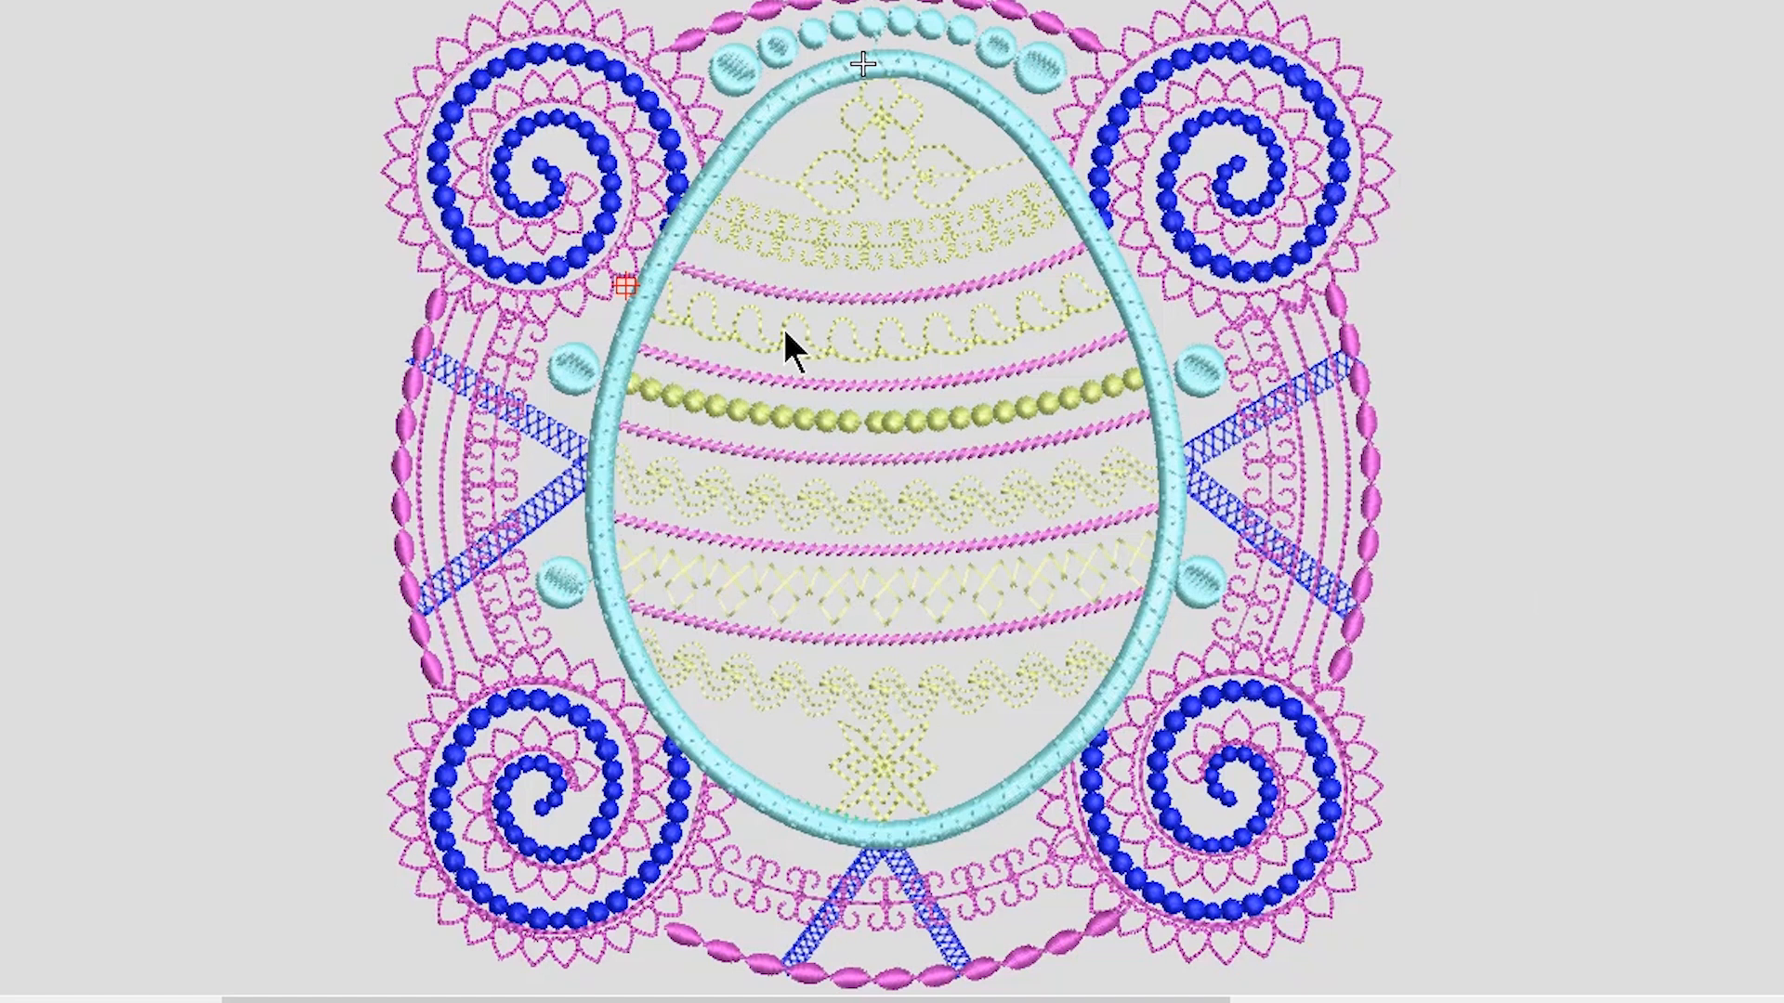
mouse_move(792, 278)
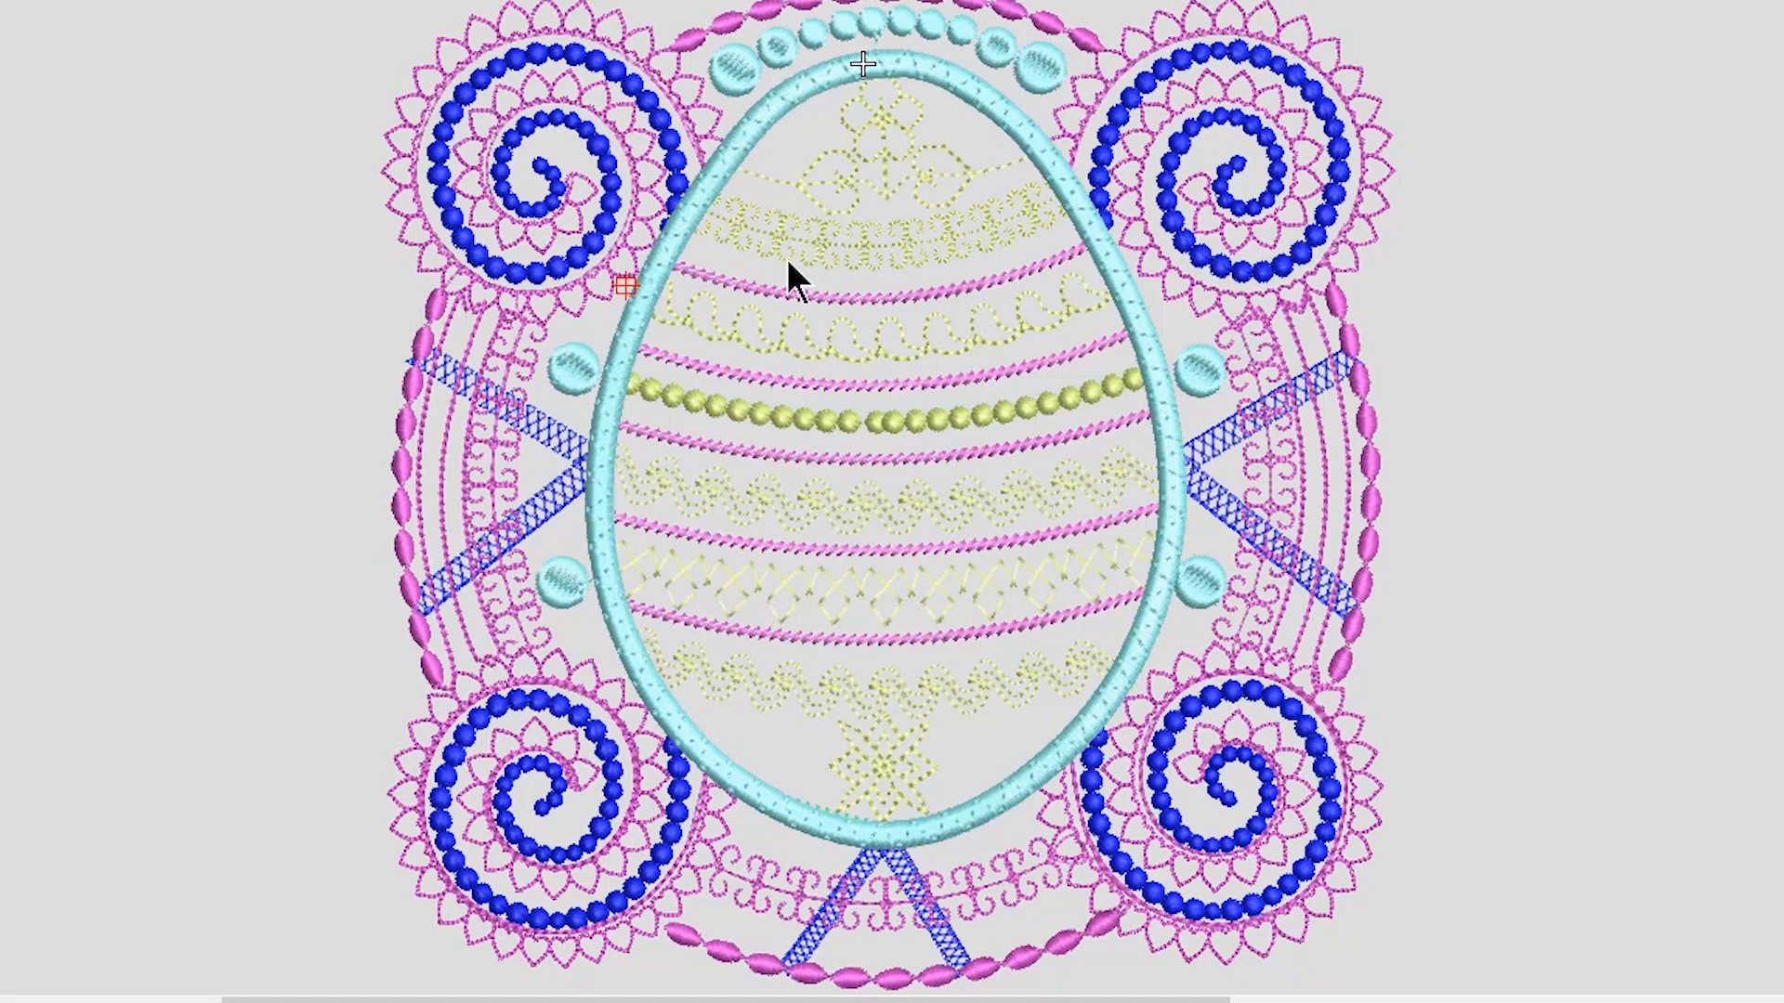